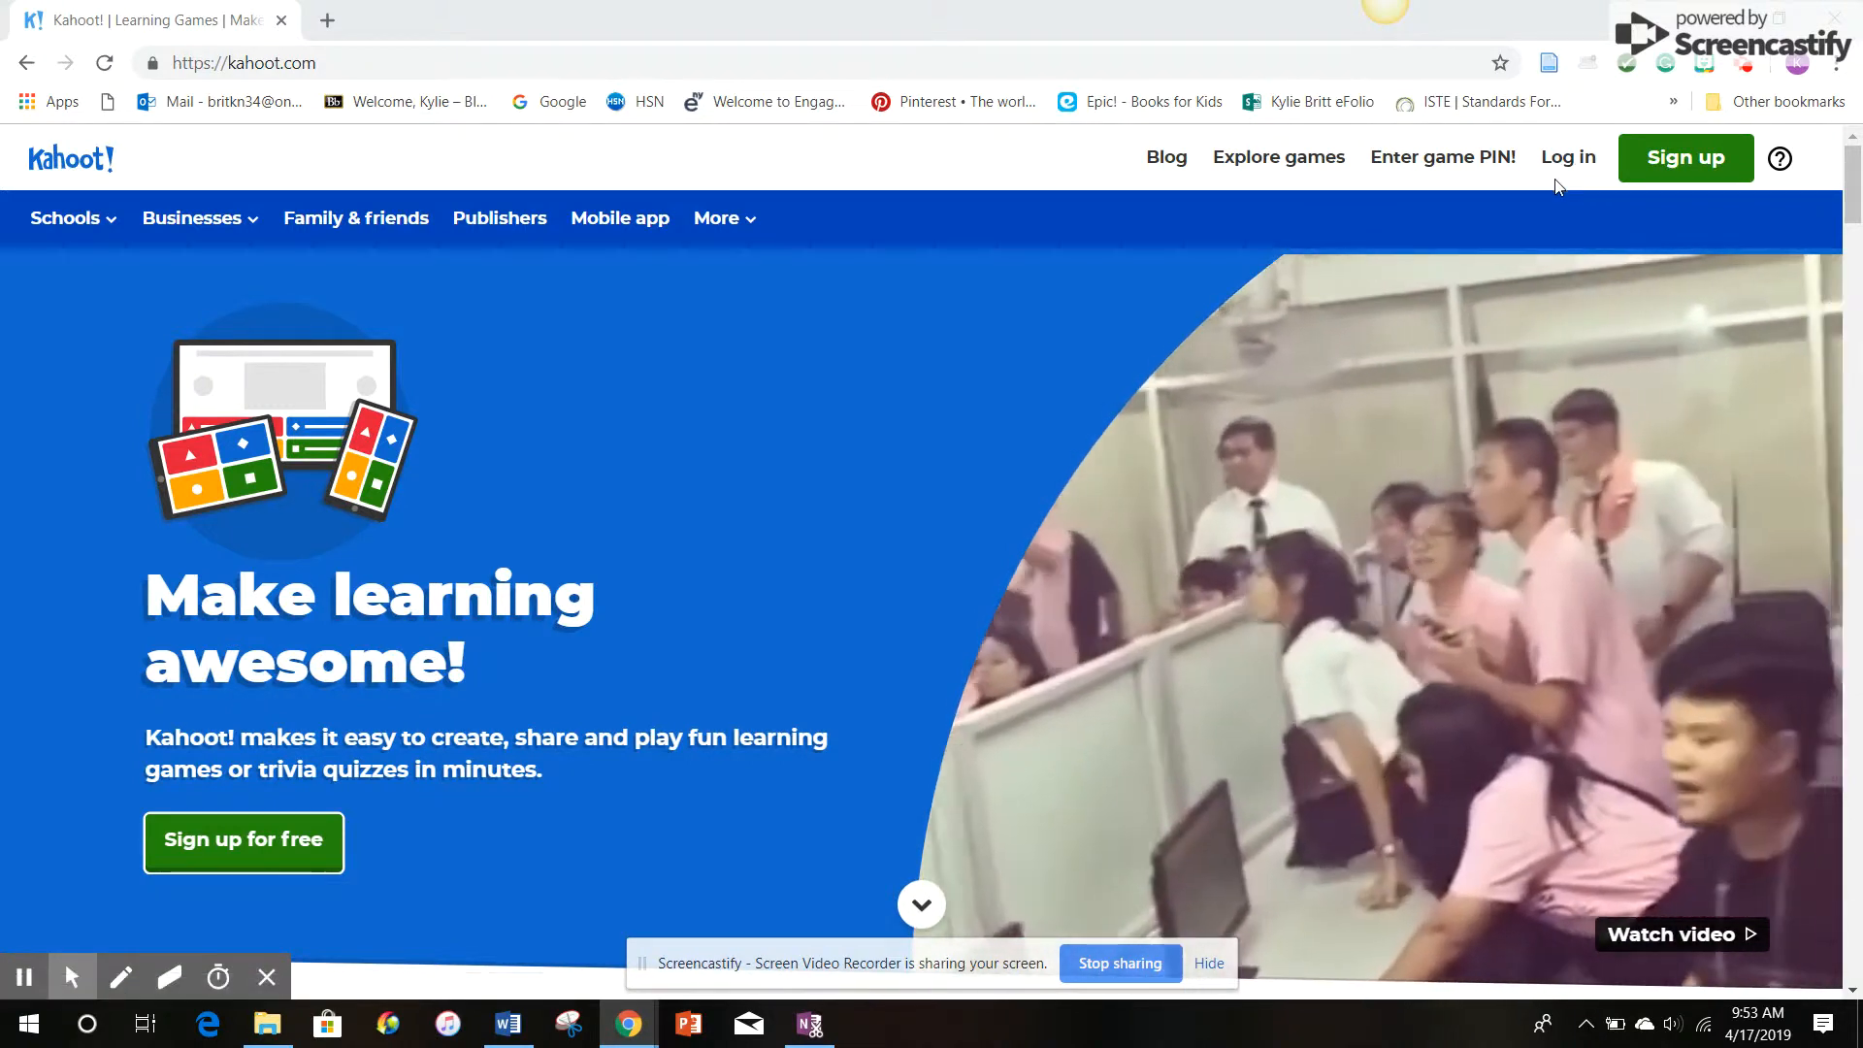
mouse_move(1688, 184)
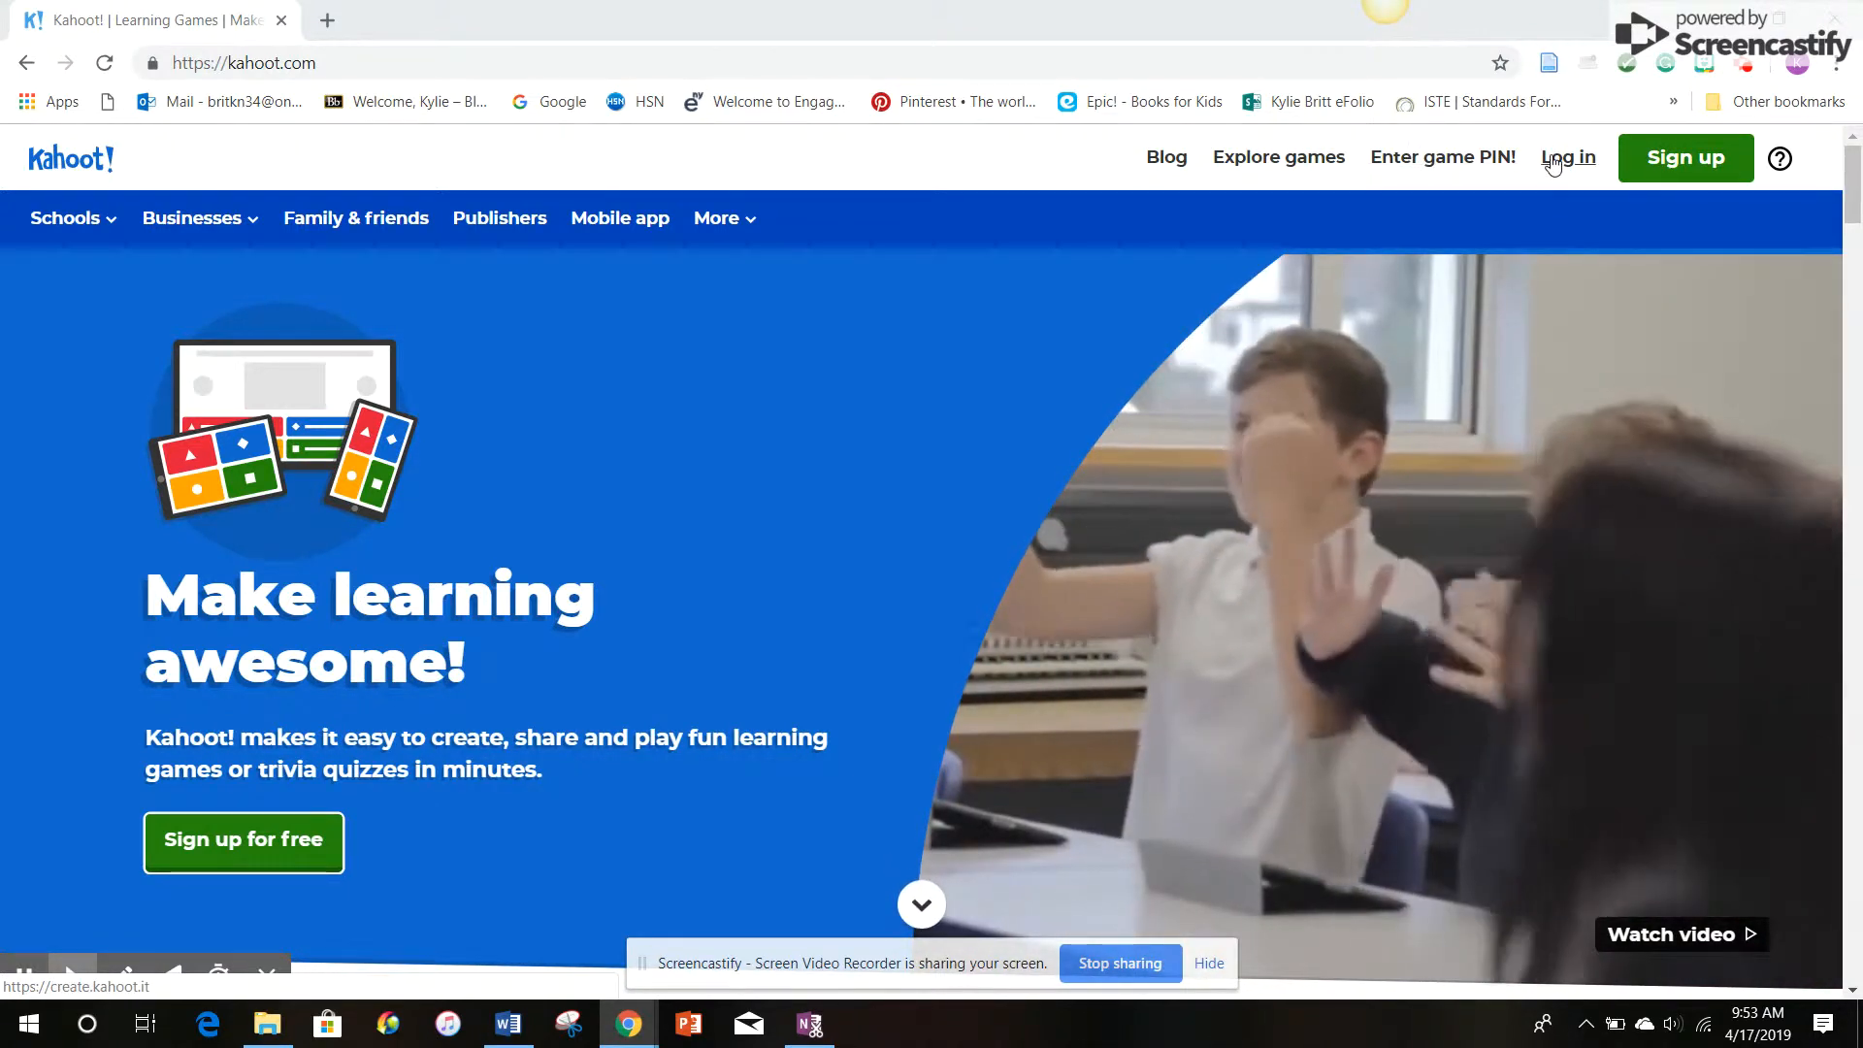
- Log in to Kahoot! and browse the Discover page's featured collections
click(1567, 158)
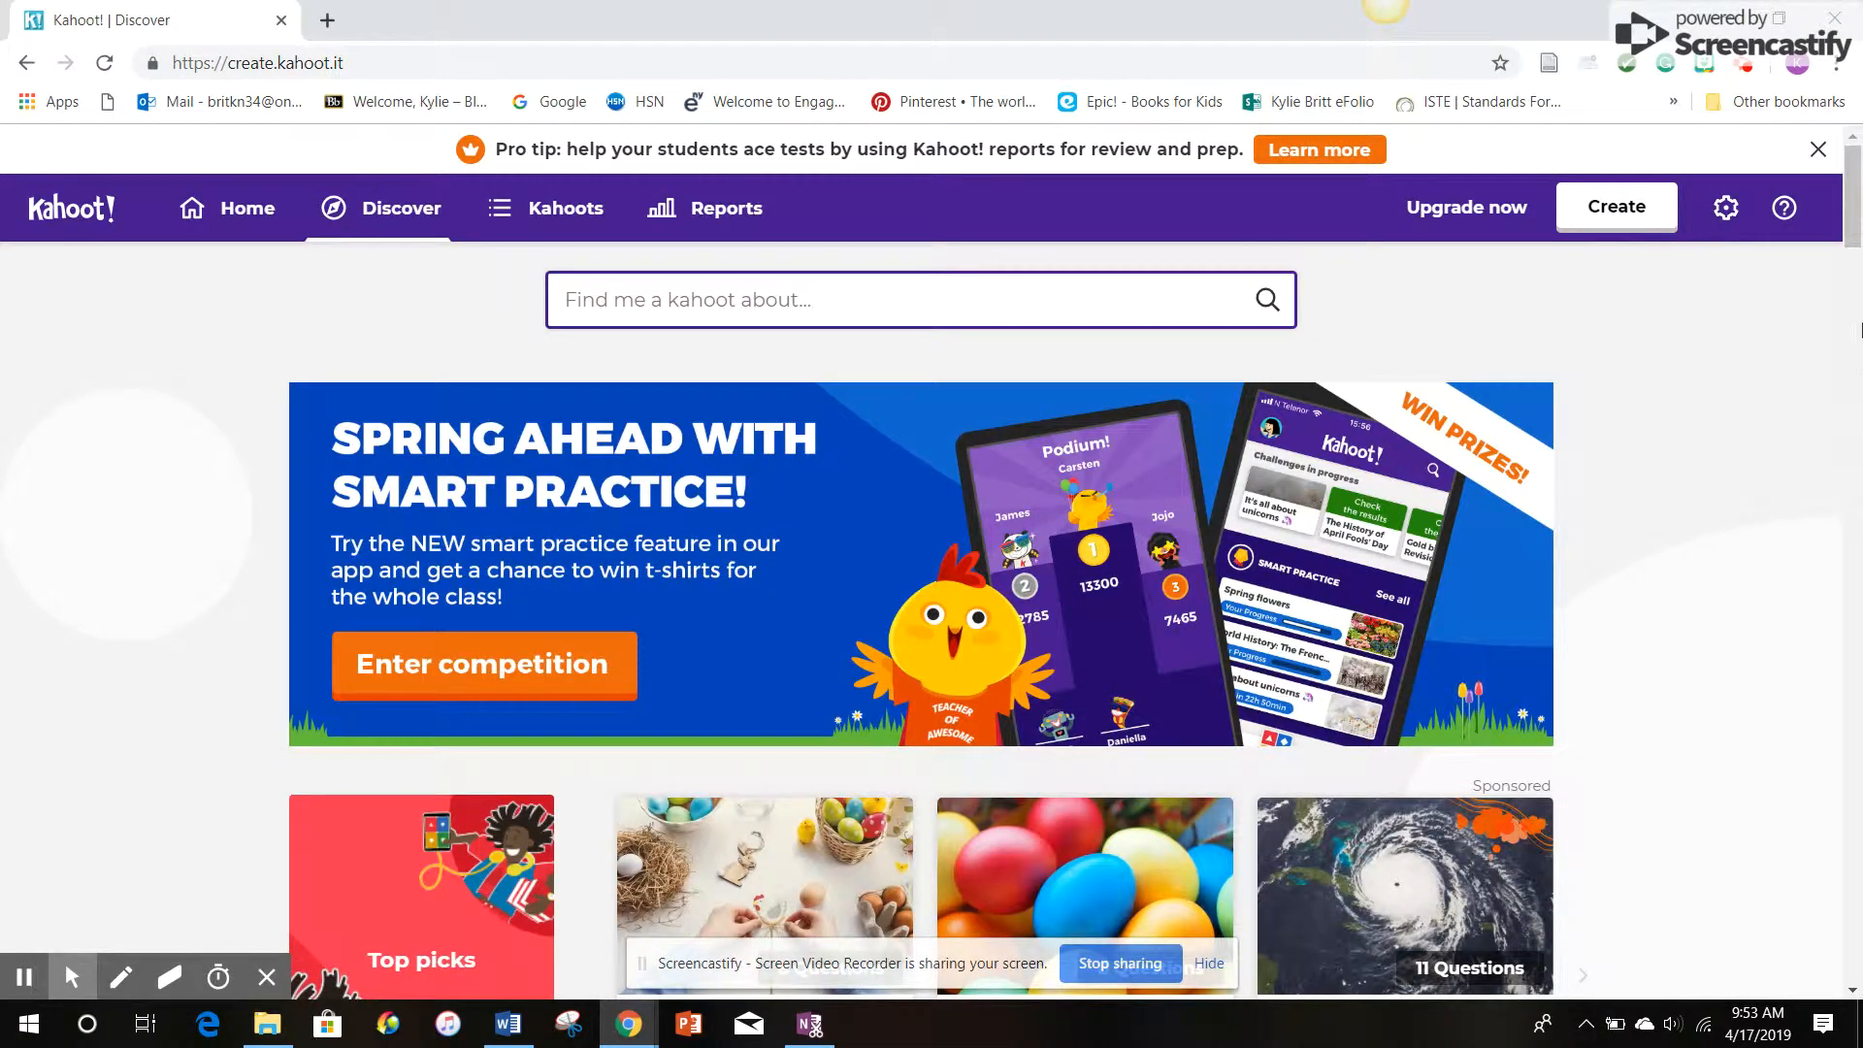
scroll(down, 3)
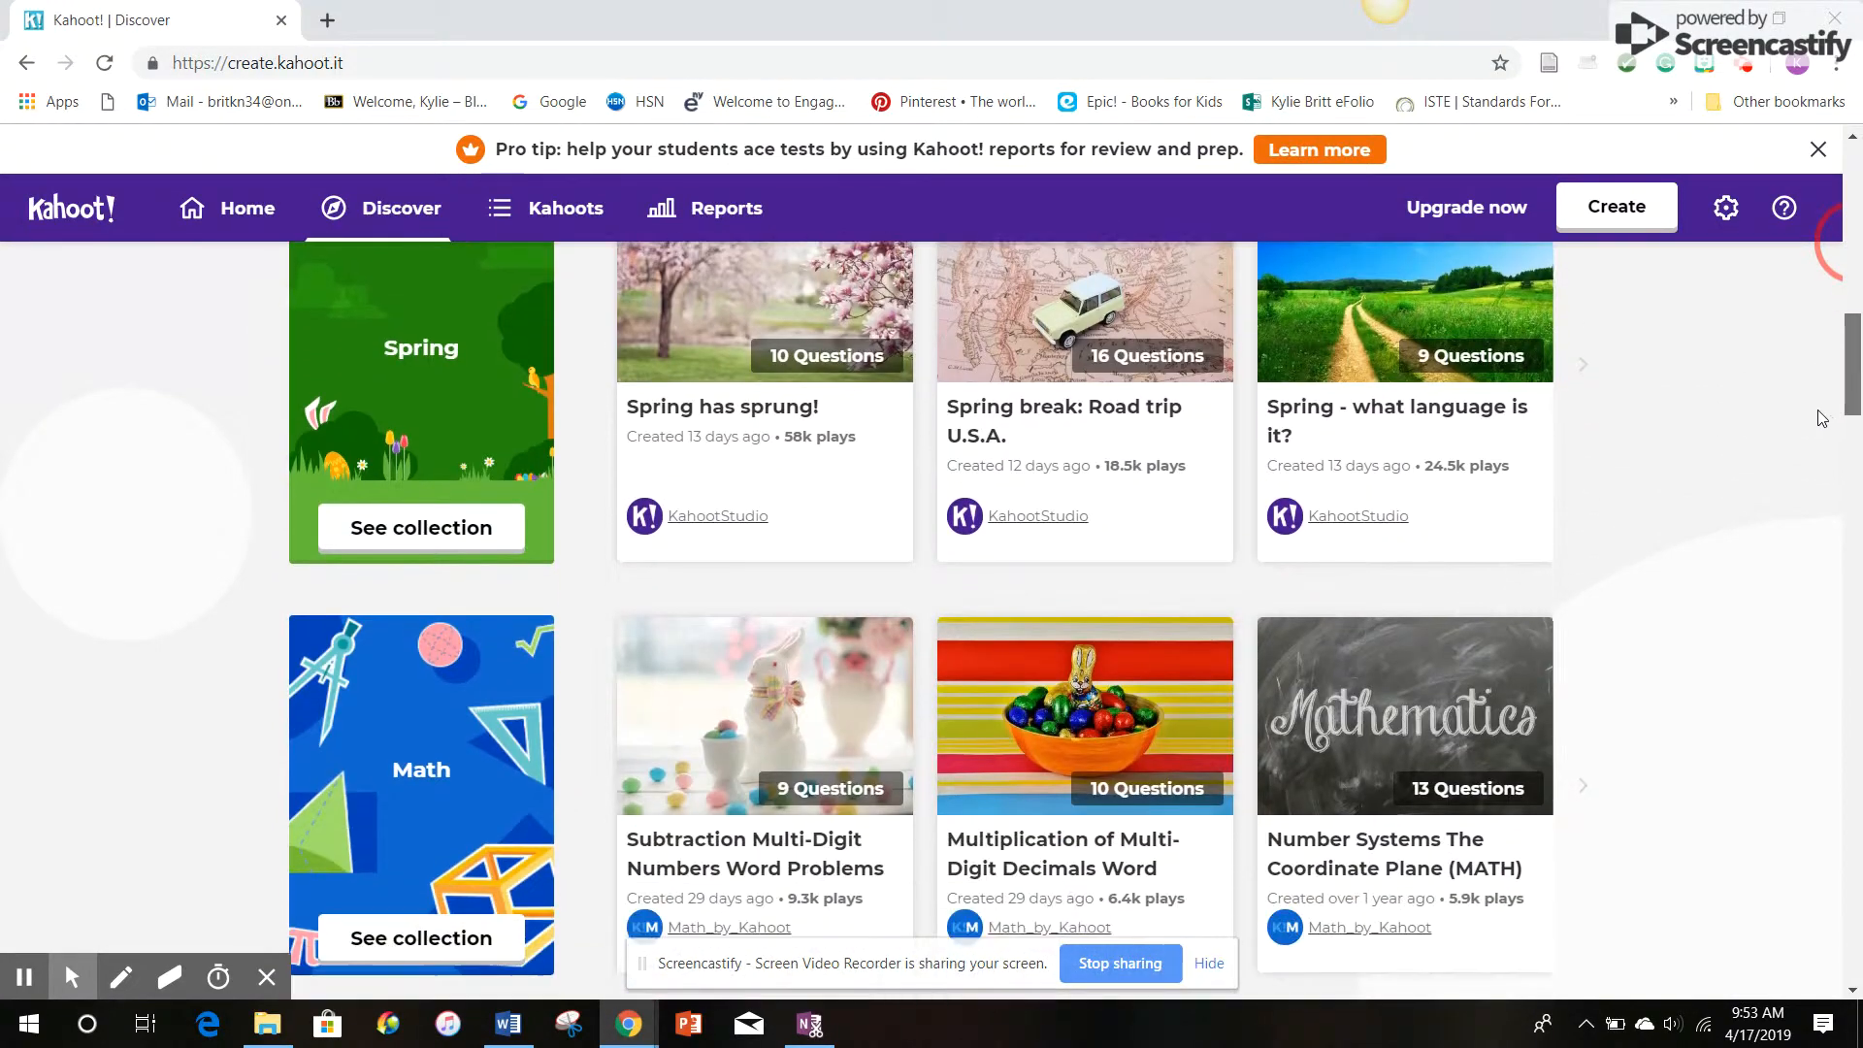
scroll(up, 3)
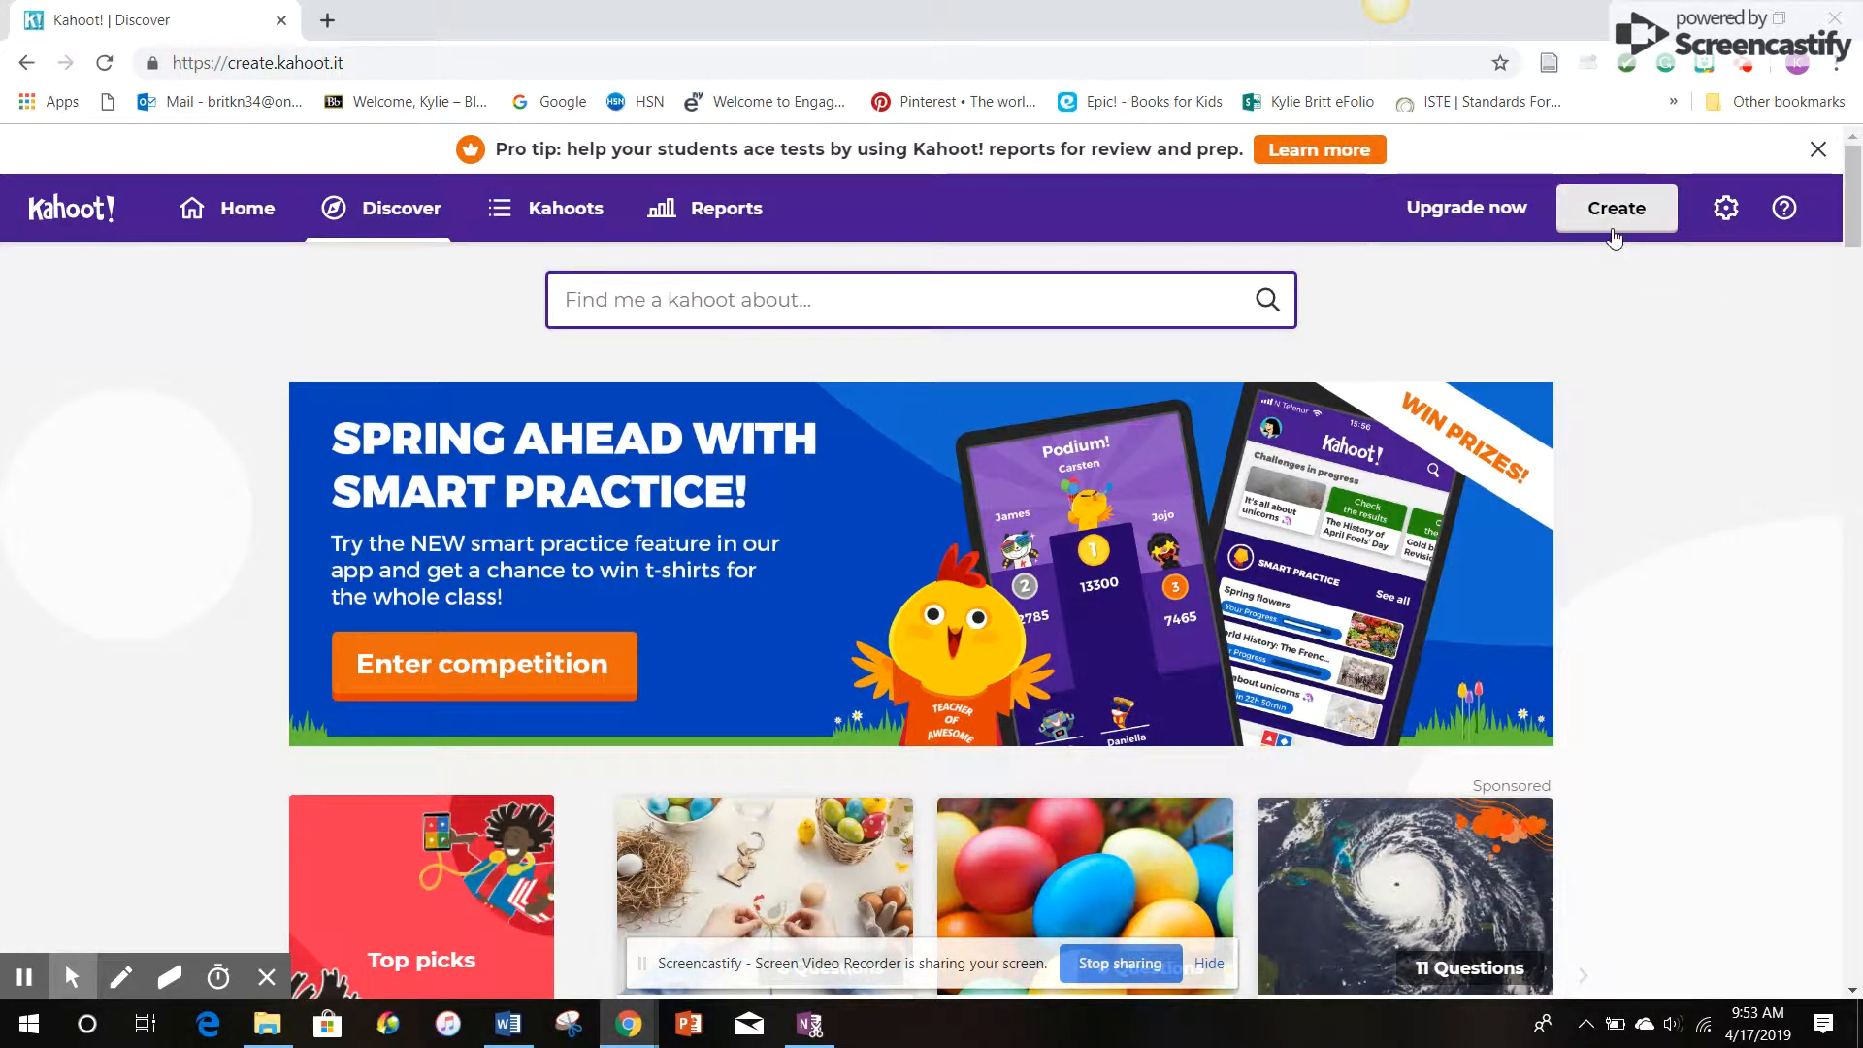
- Start a new Quiz kahoot from the Create menu
click(1616, 207)
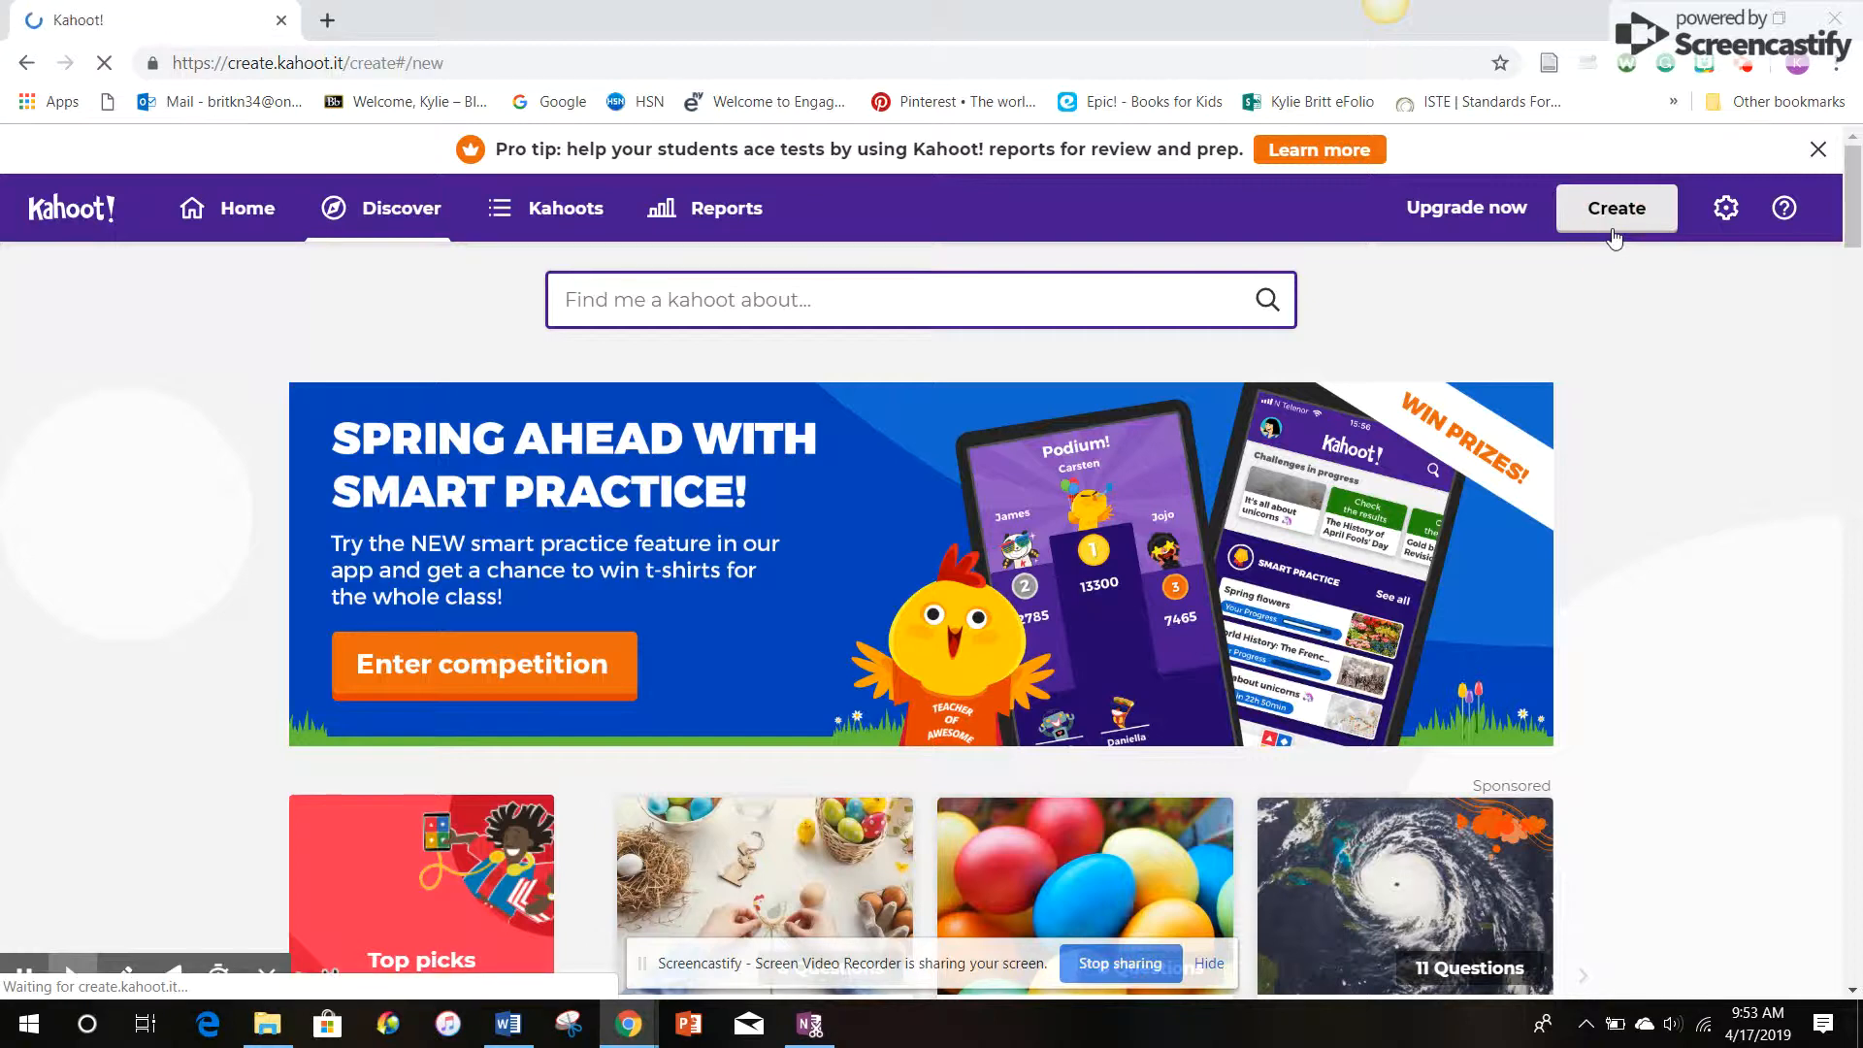
click(1616, 208)
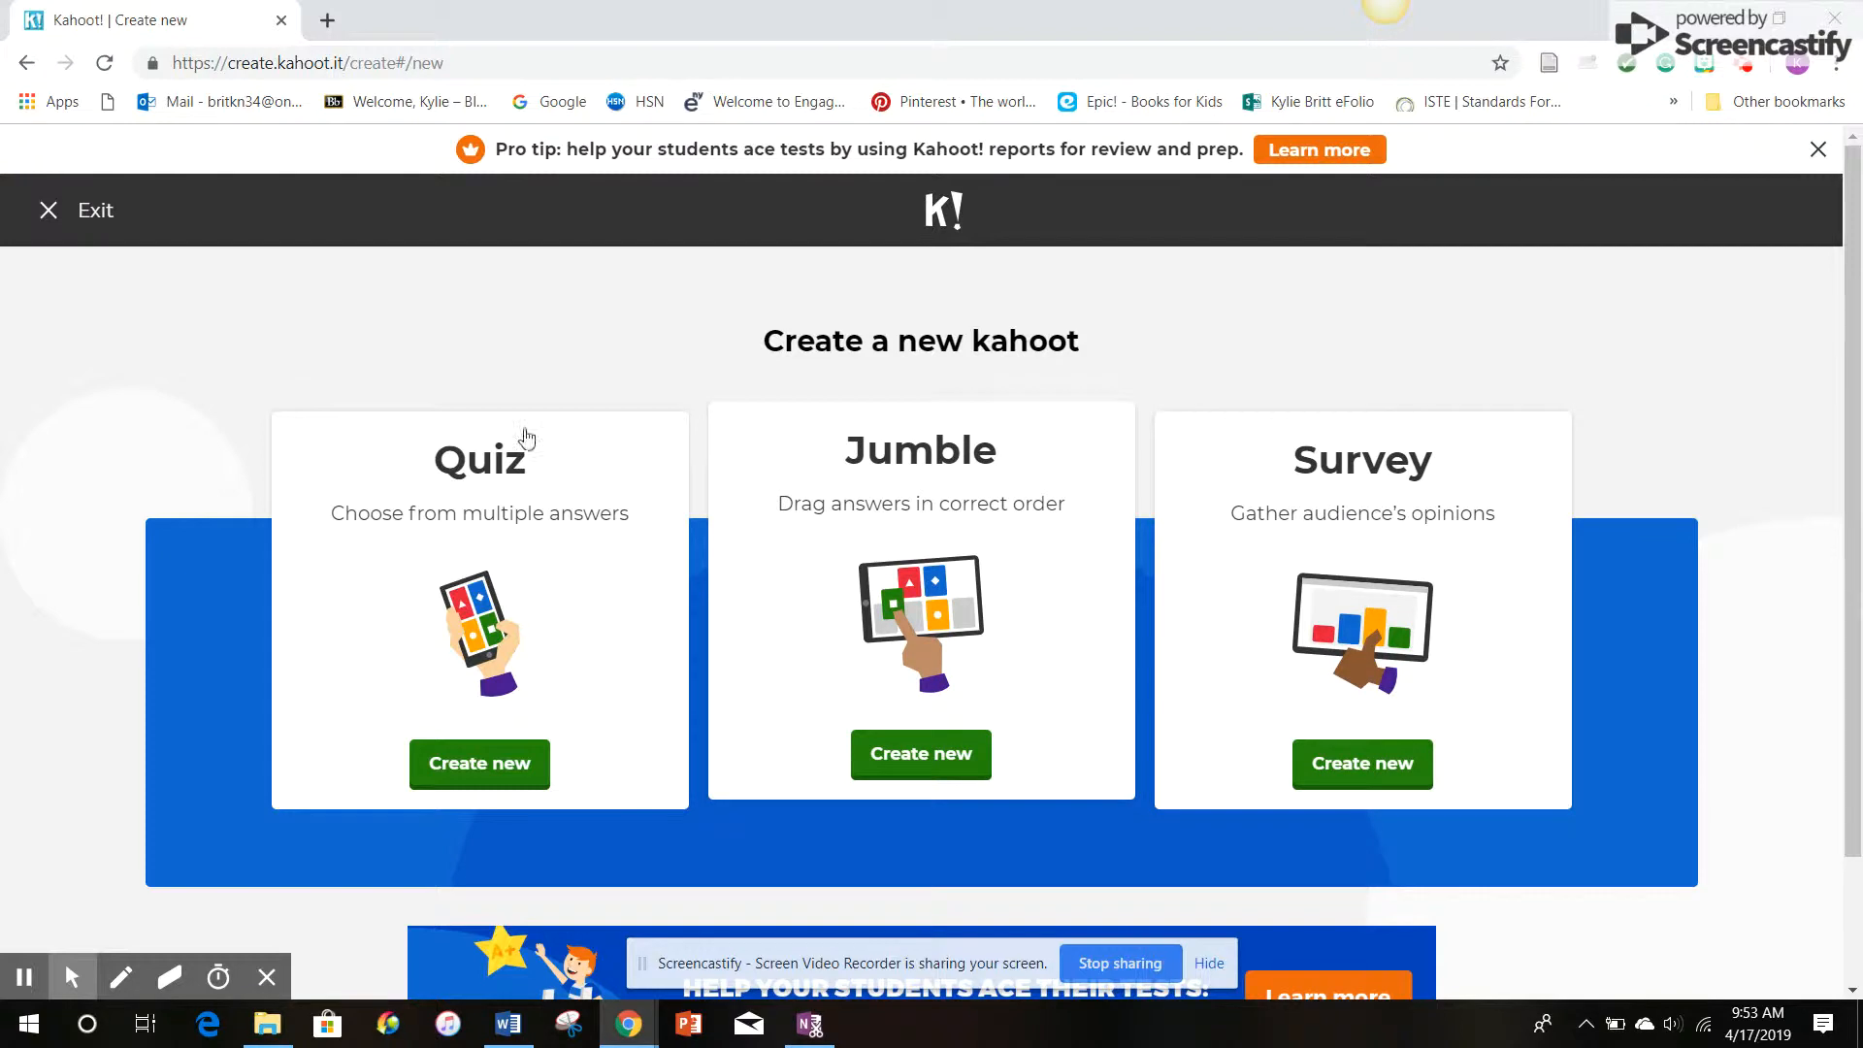
mouse_move(1134, 461)
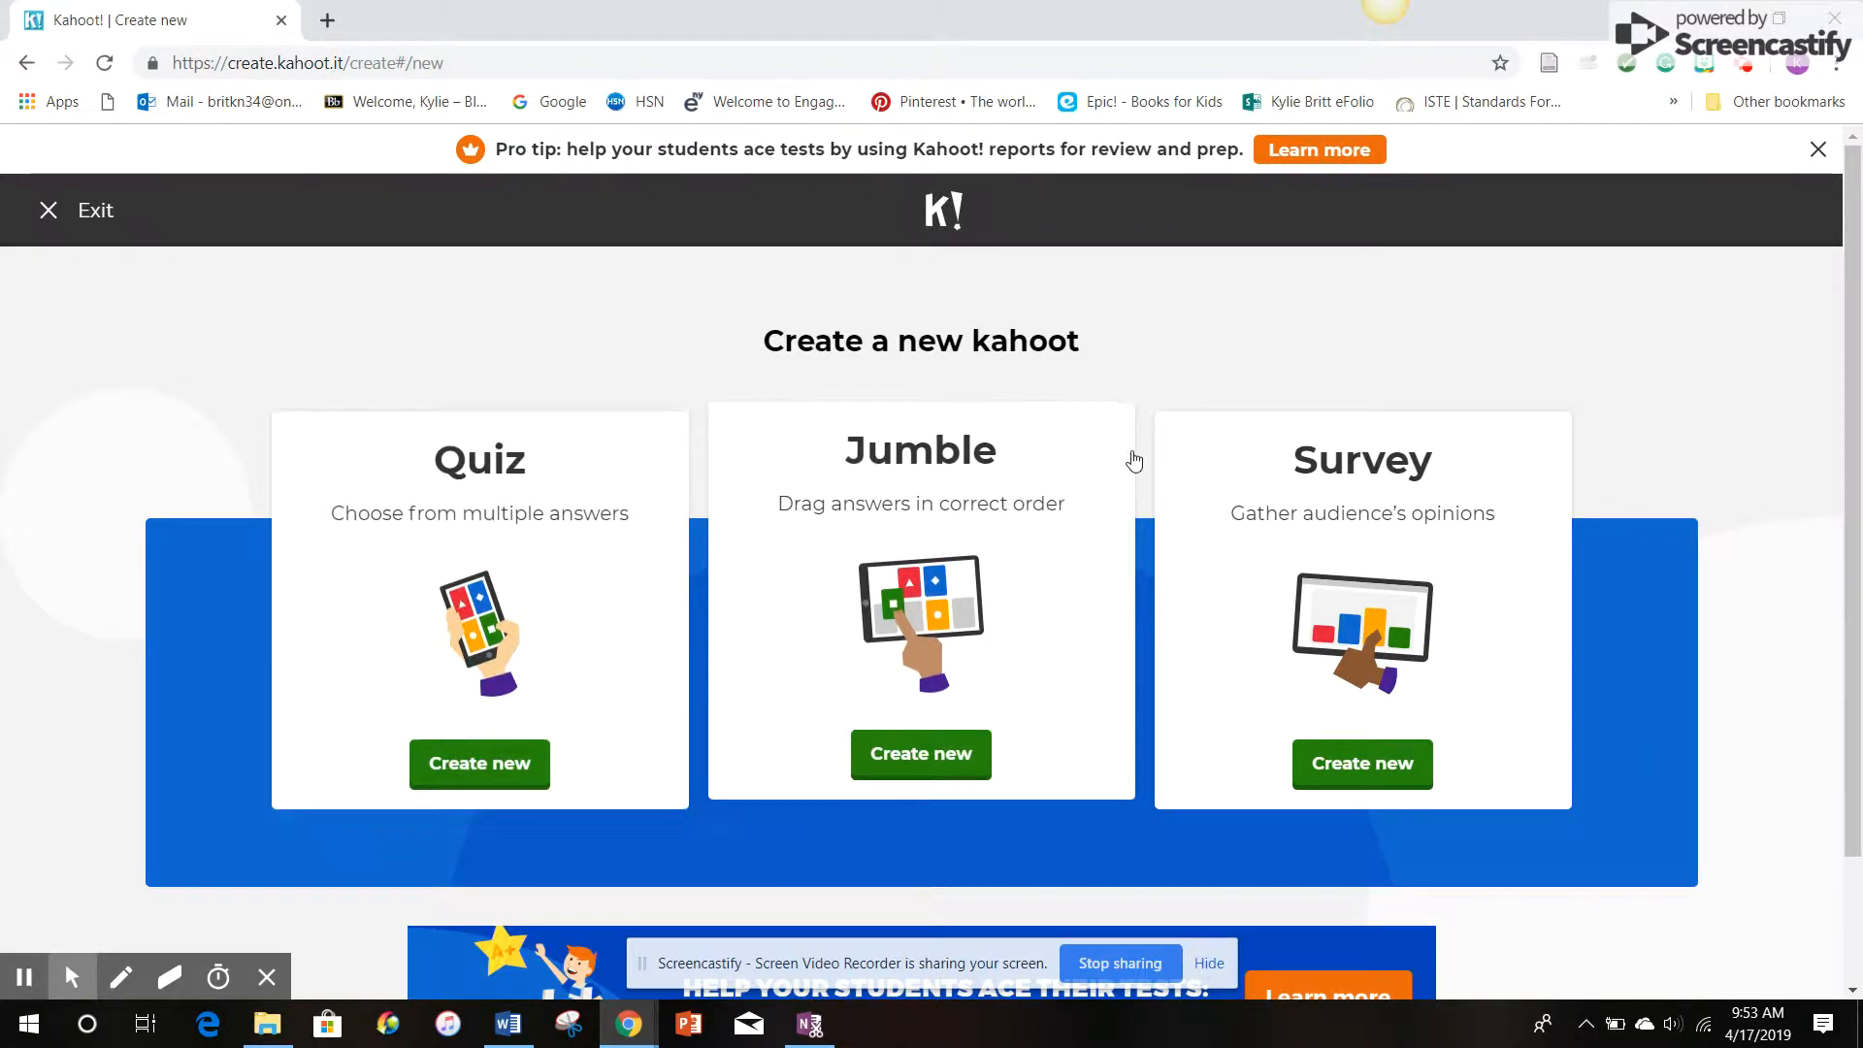
click(479, 756)
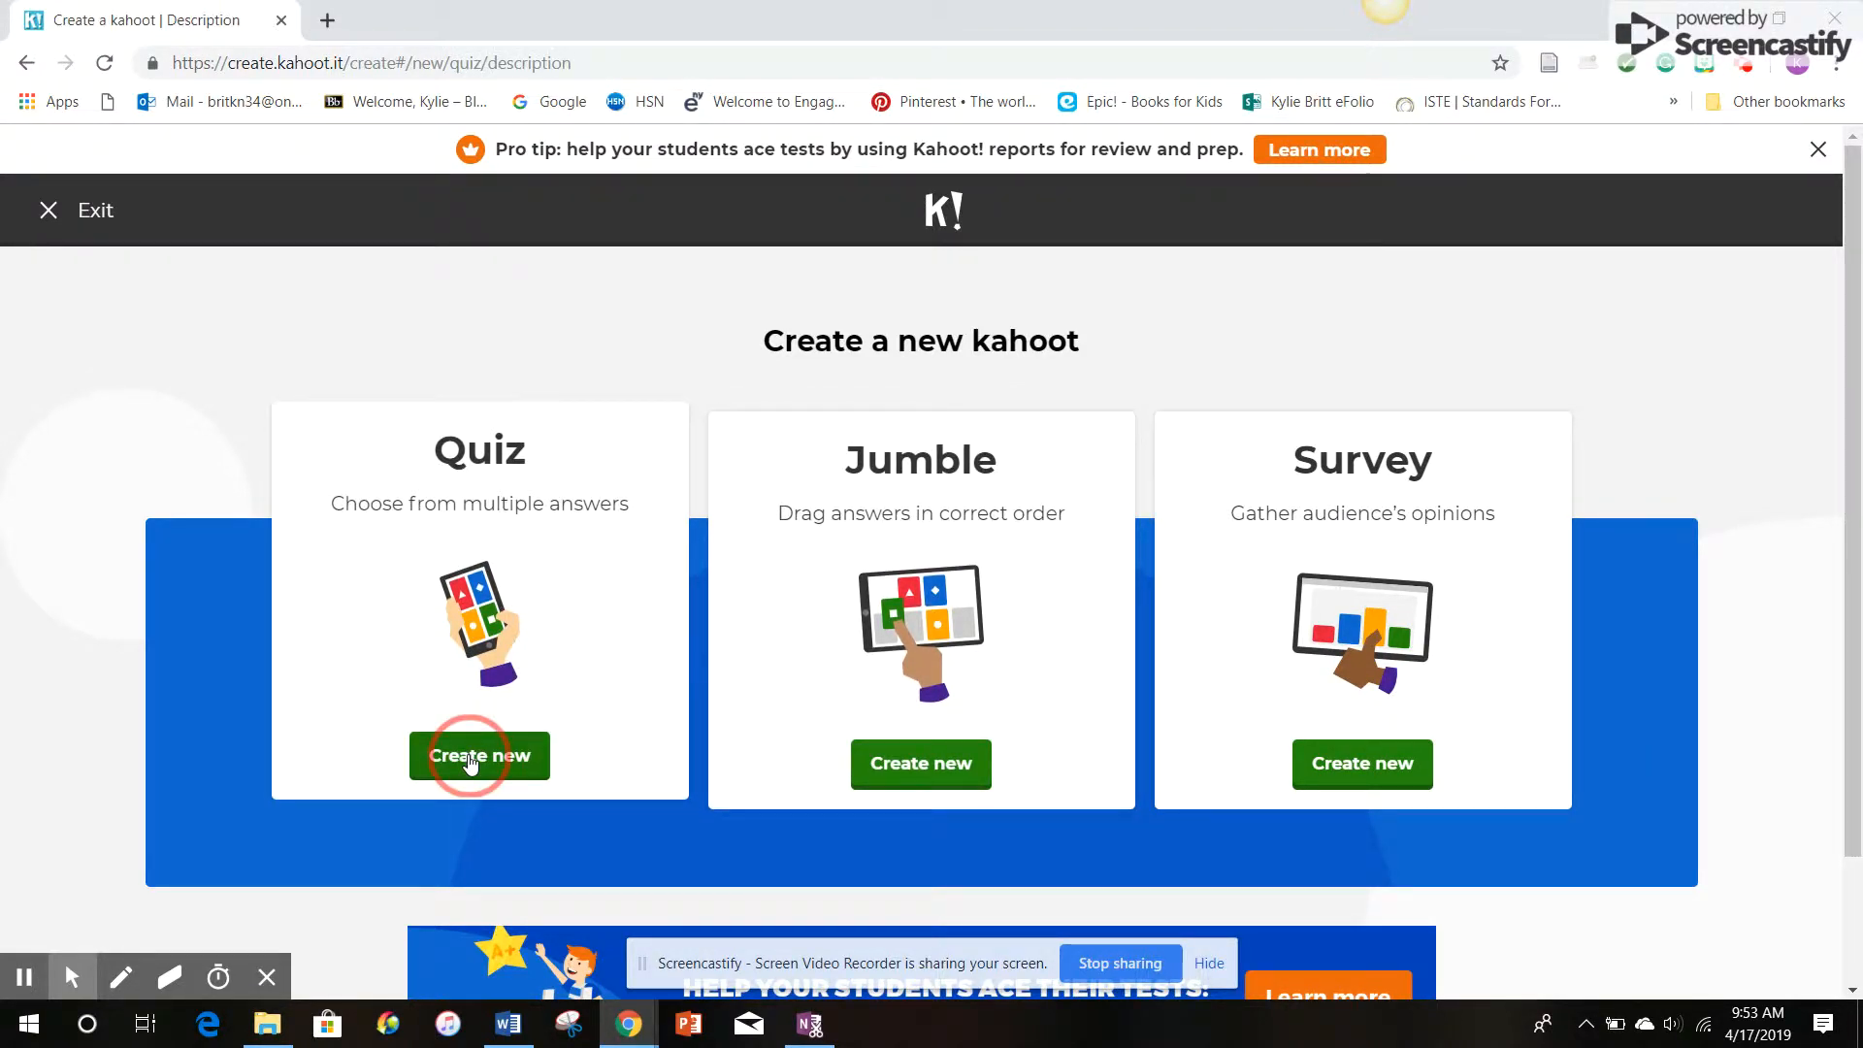
- Title the quiz 'All About Your Teacher'
click(478, 756)
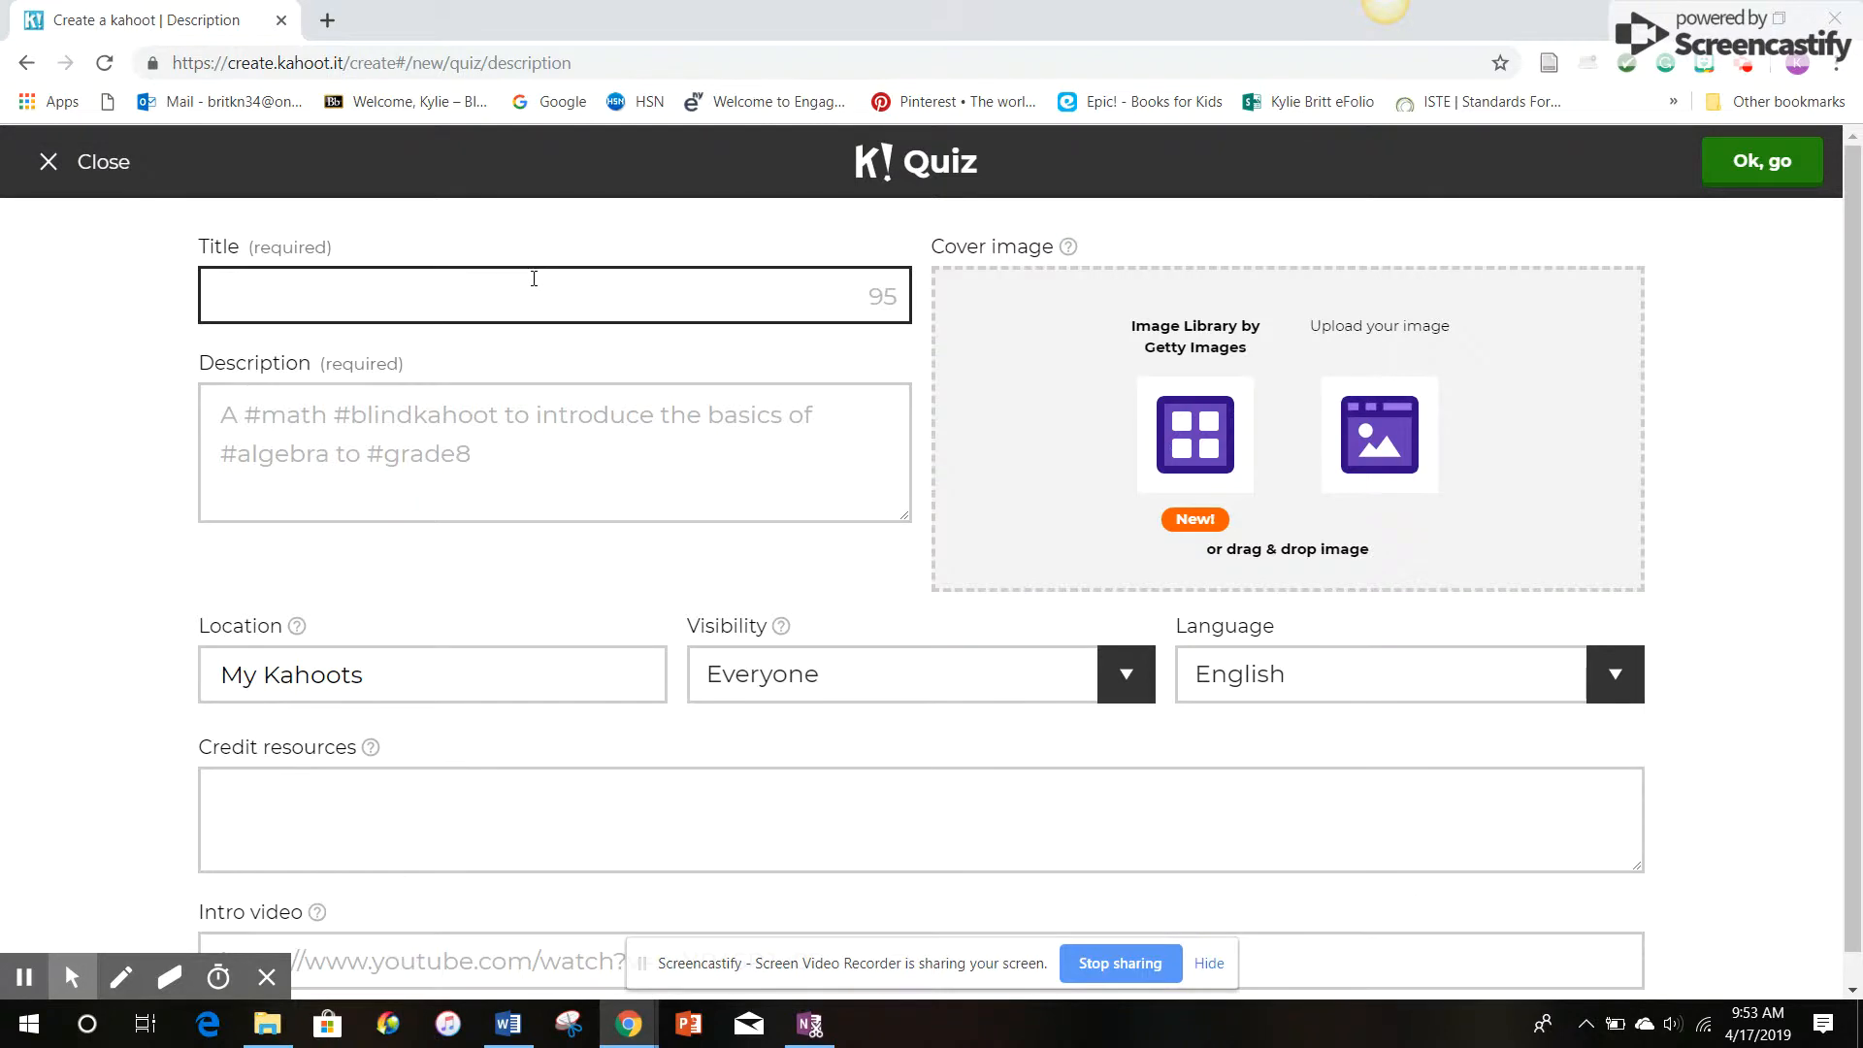
text(All About Your T)
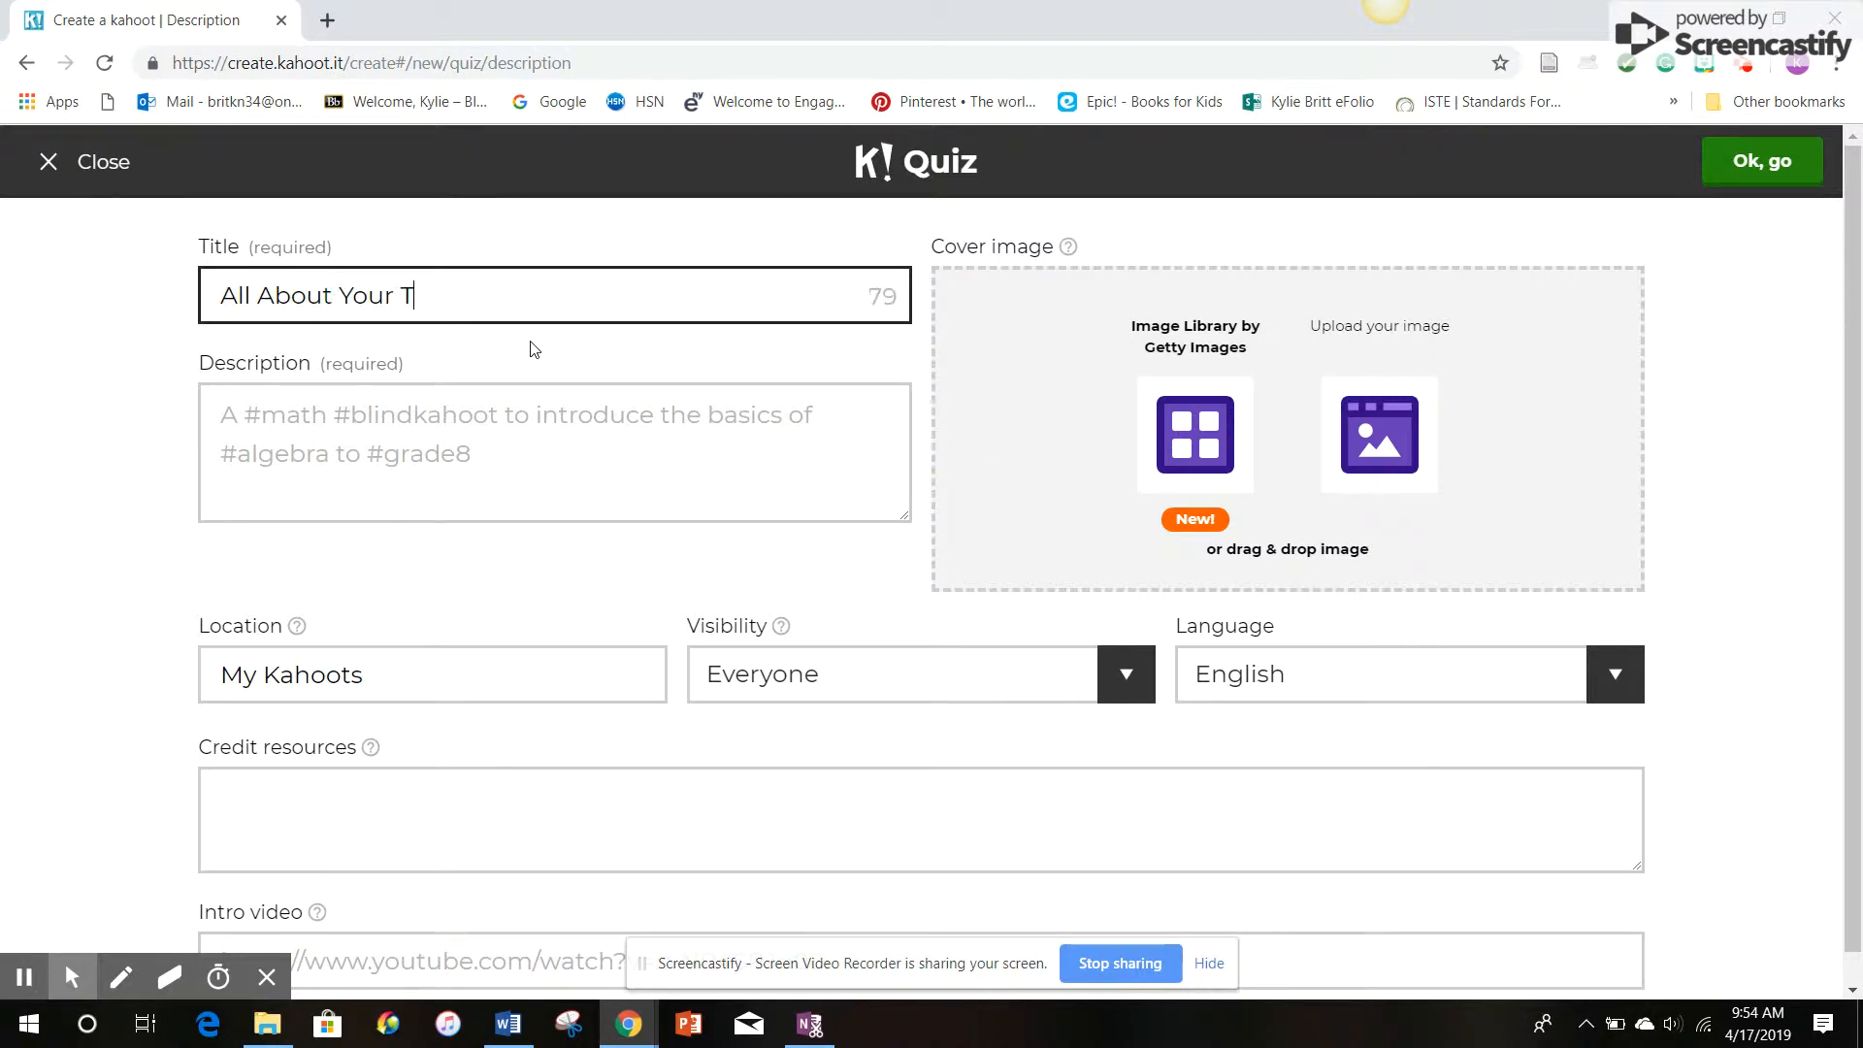
text(eacher)
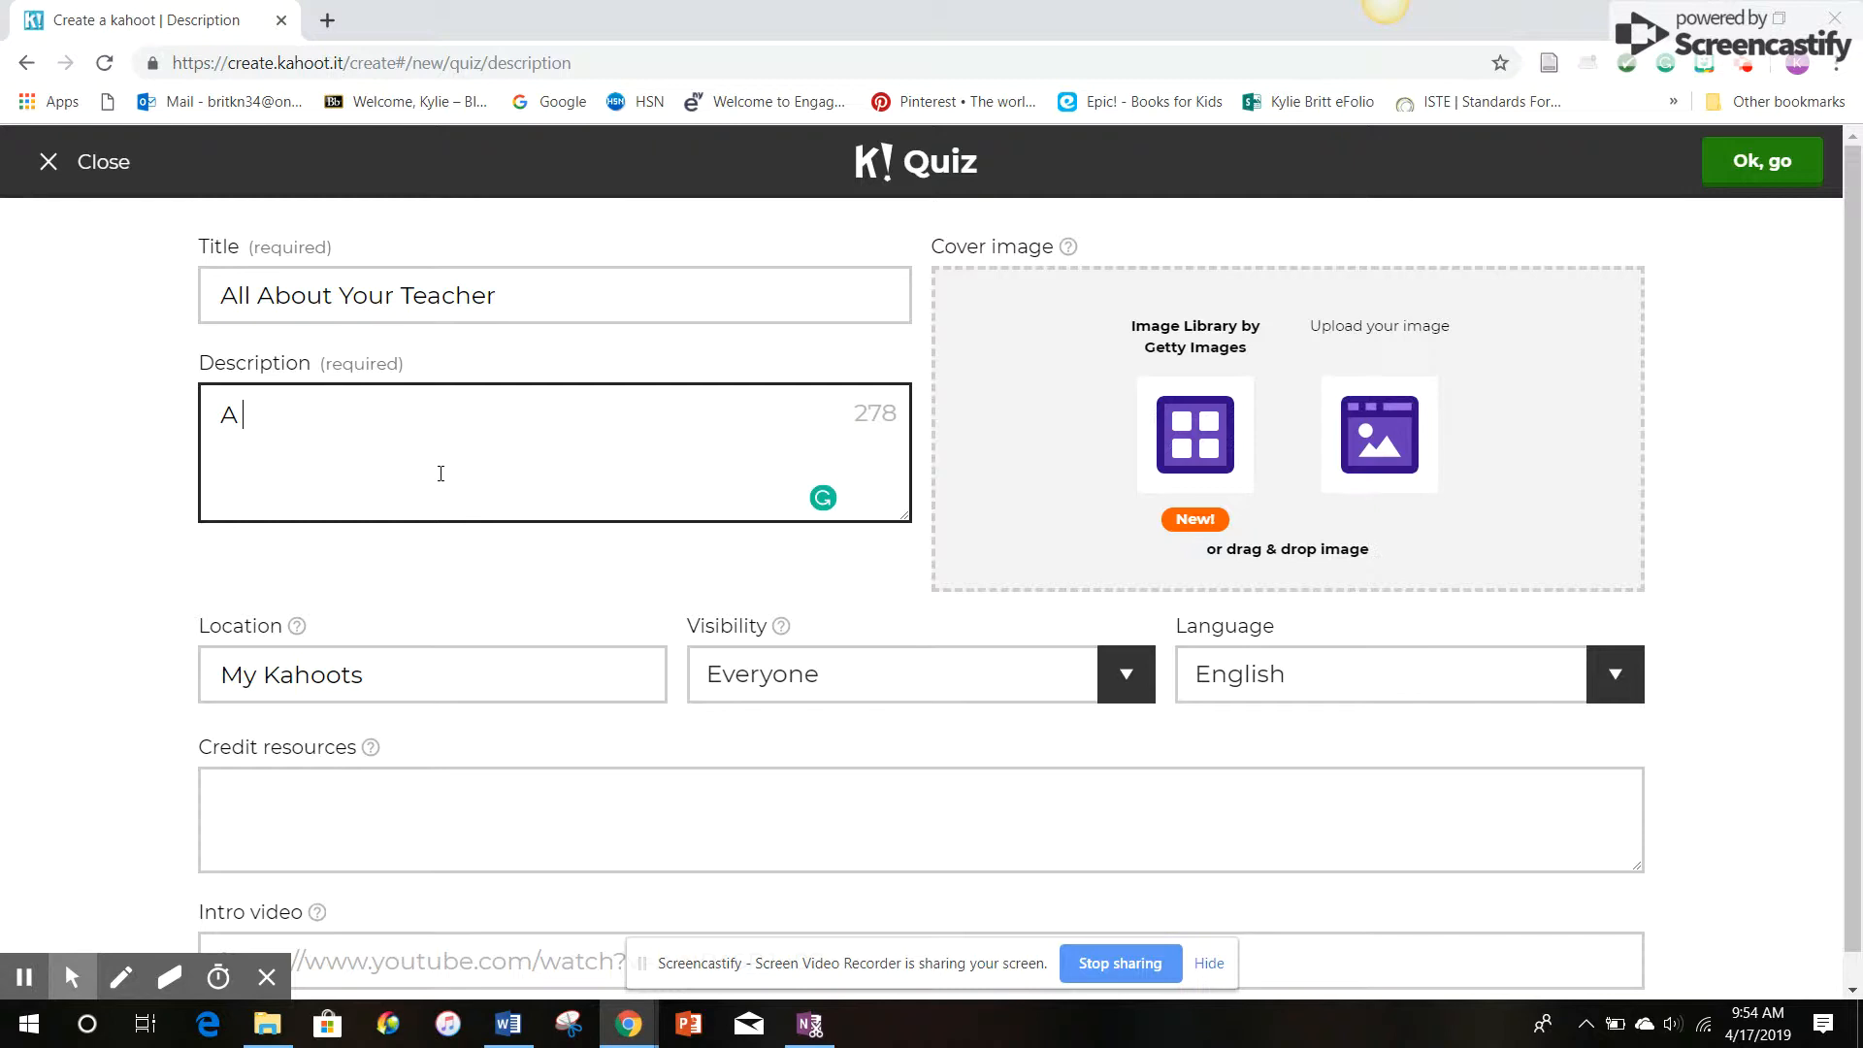
- Describe it as a quiz to see how well you know your teacher Ms. B
text(quiz to)
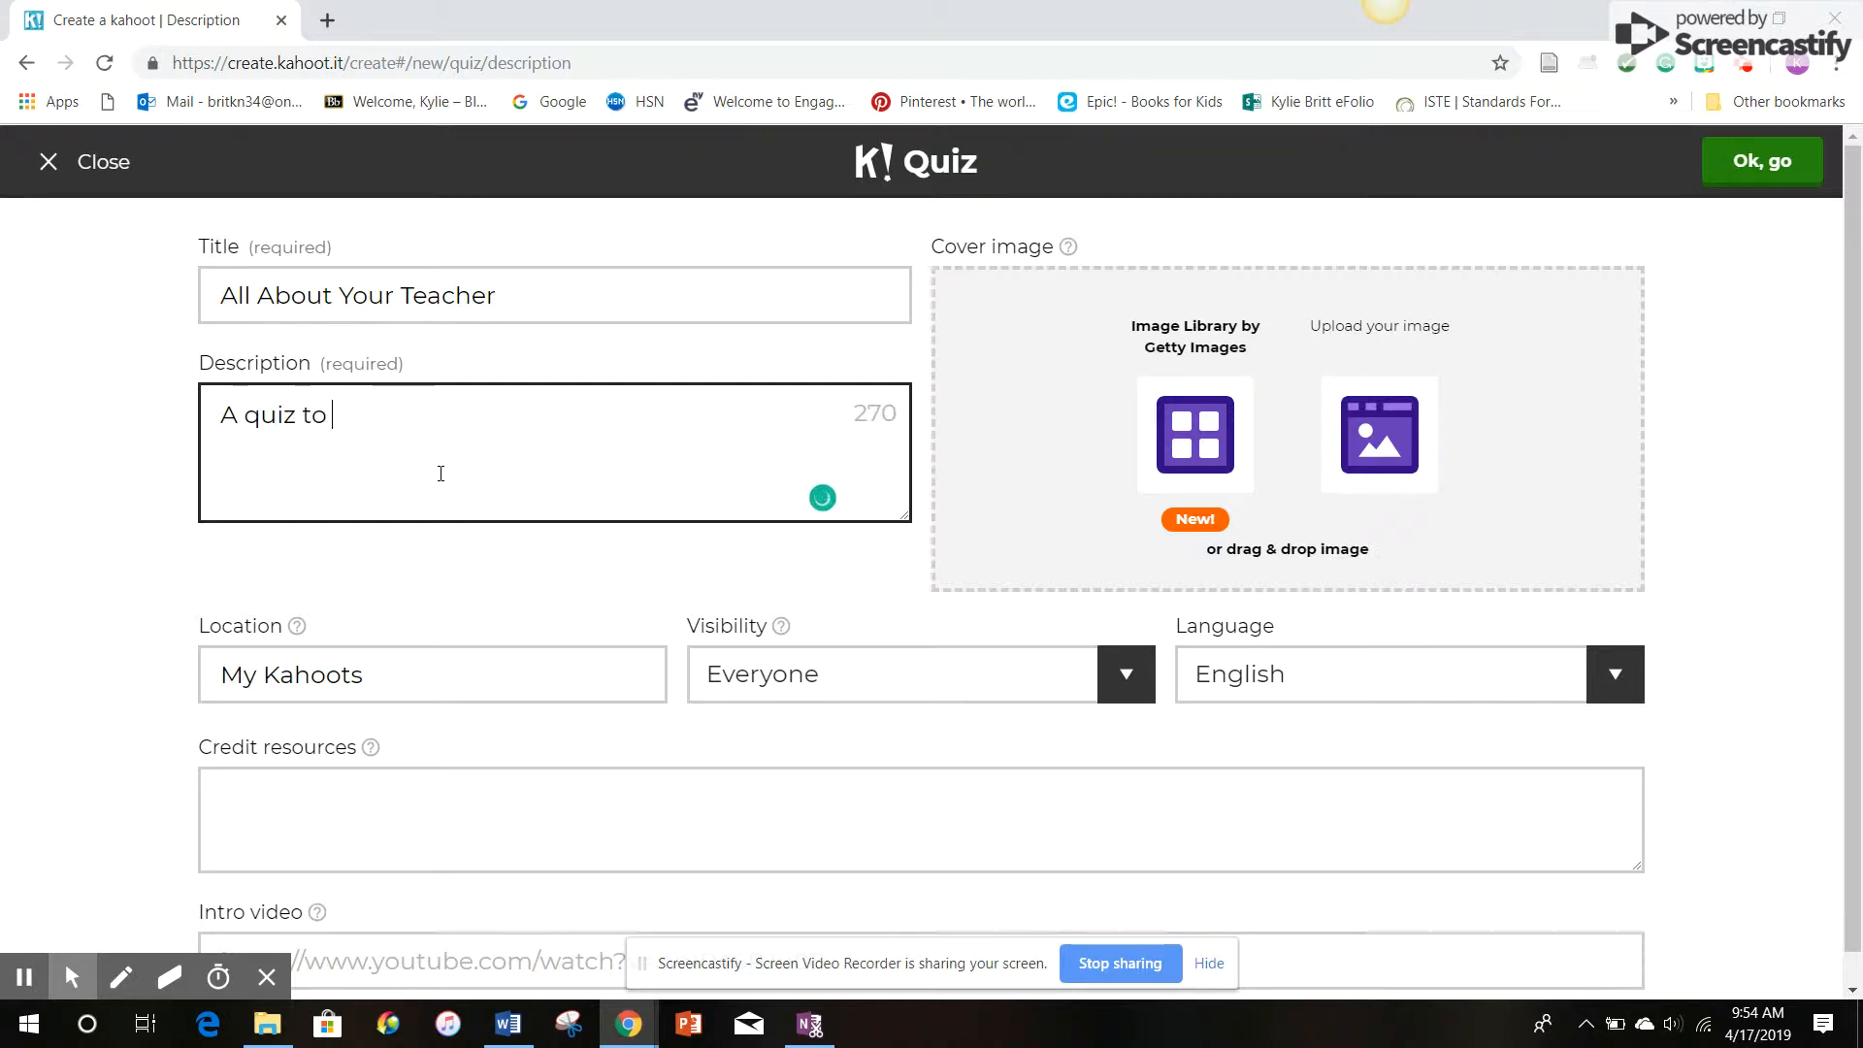
text(see how well)
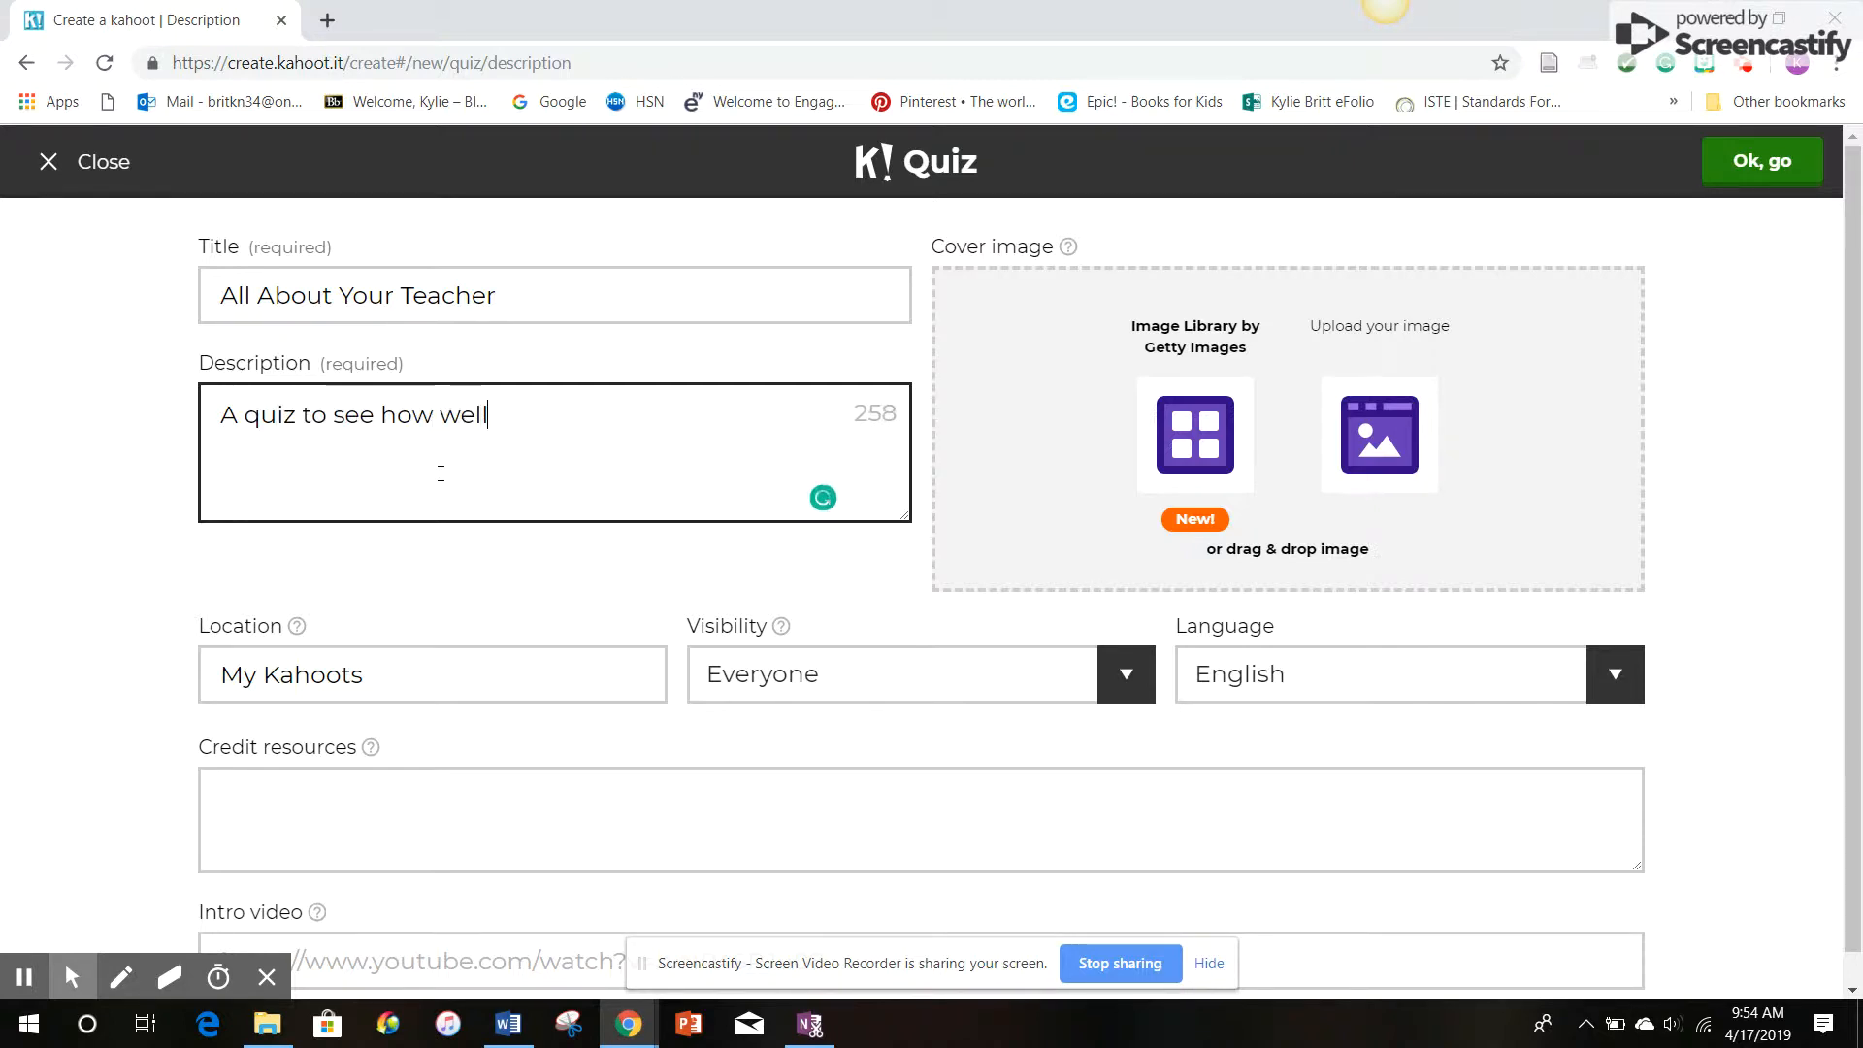
text(you know)
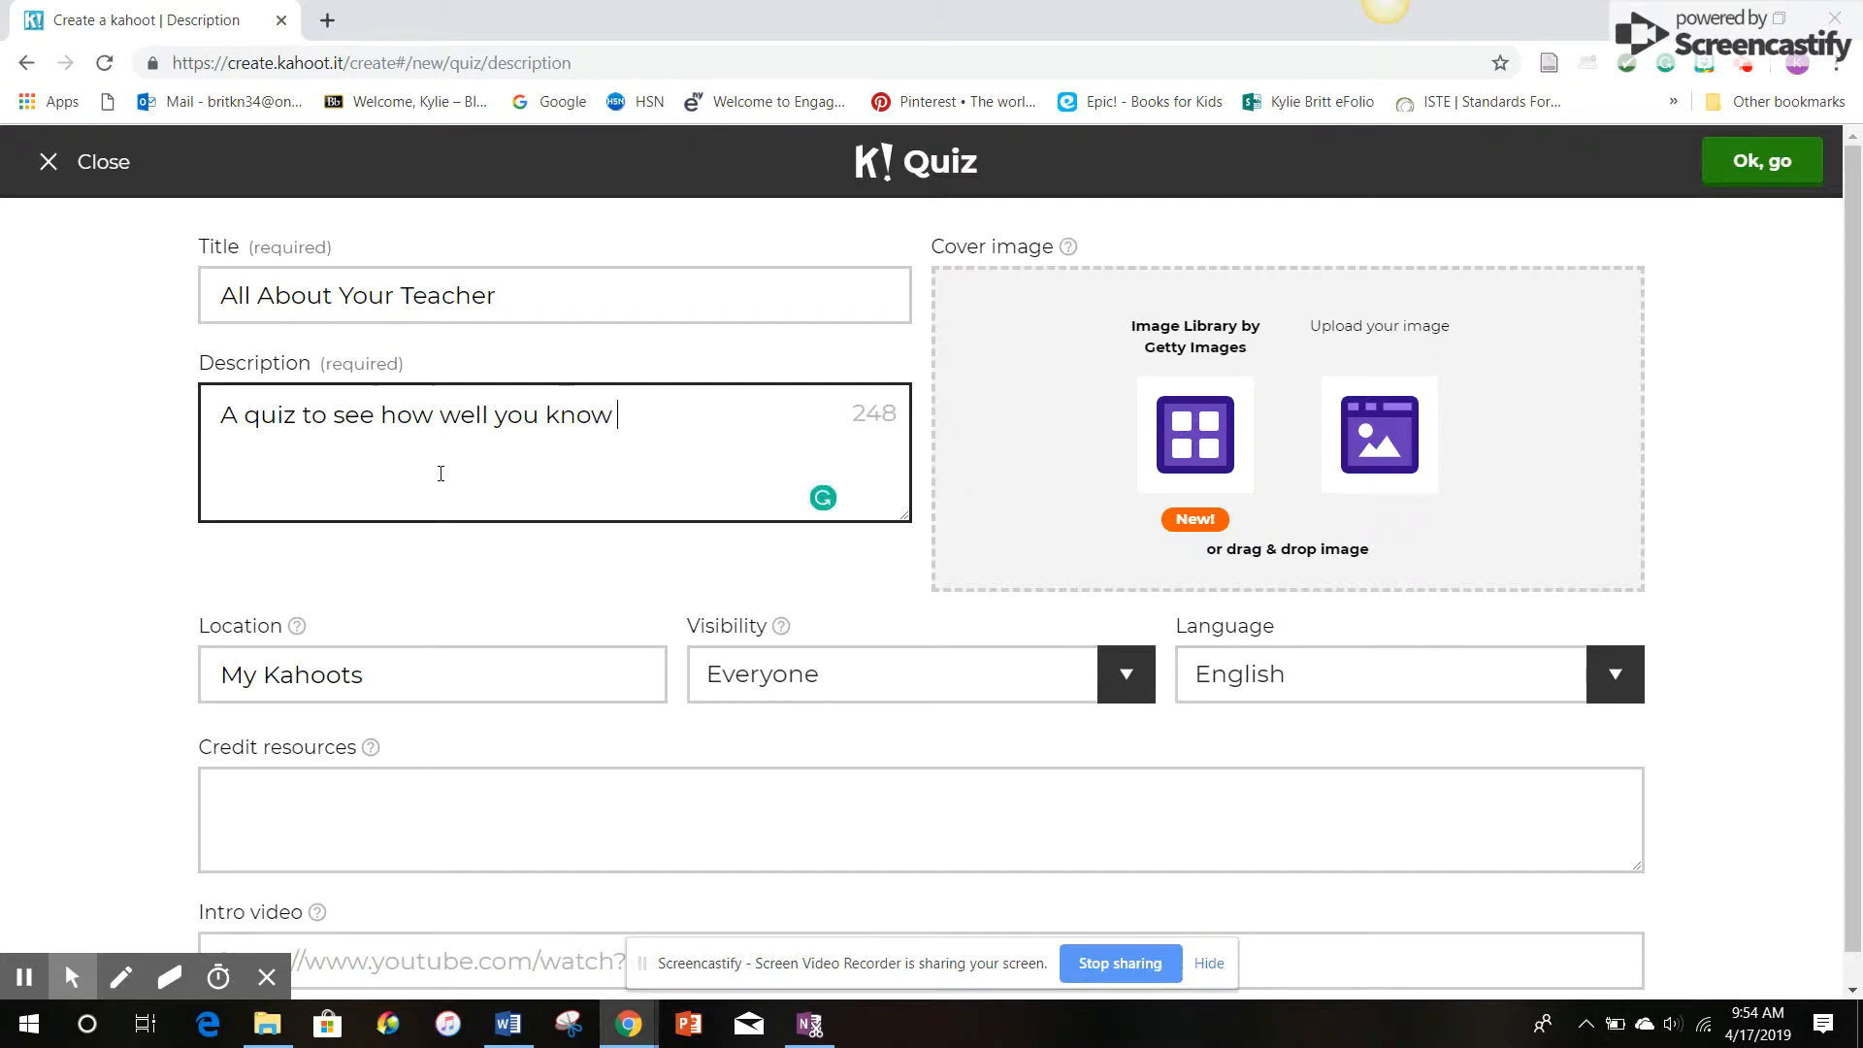
text(your t)
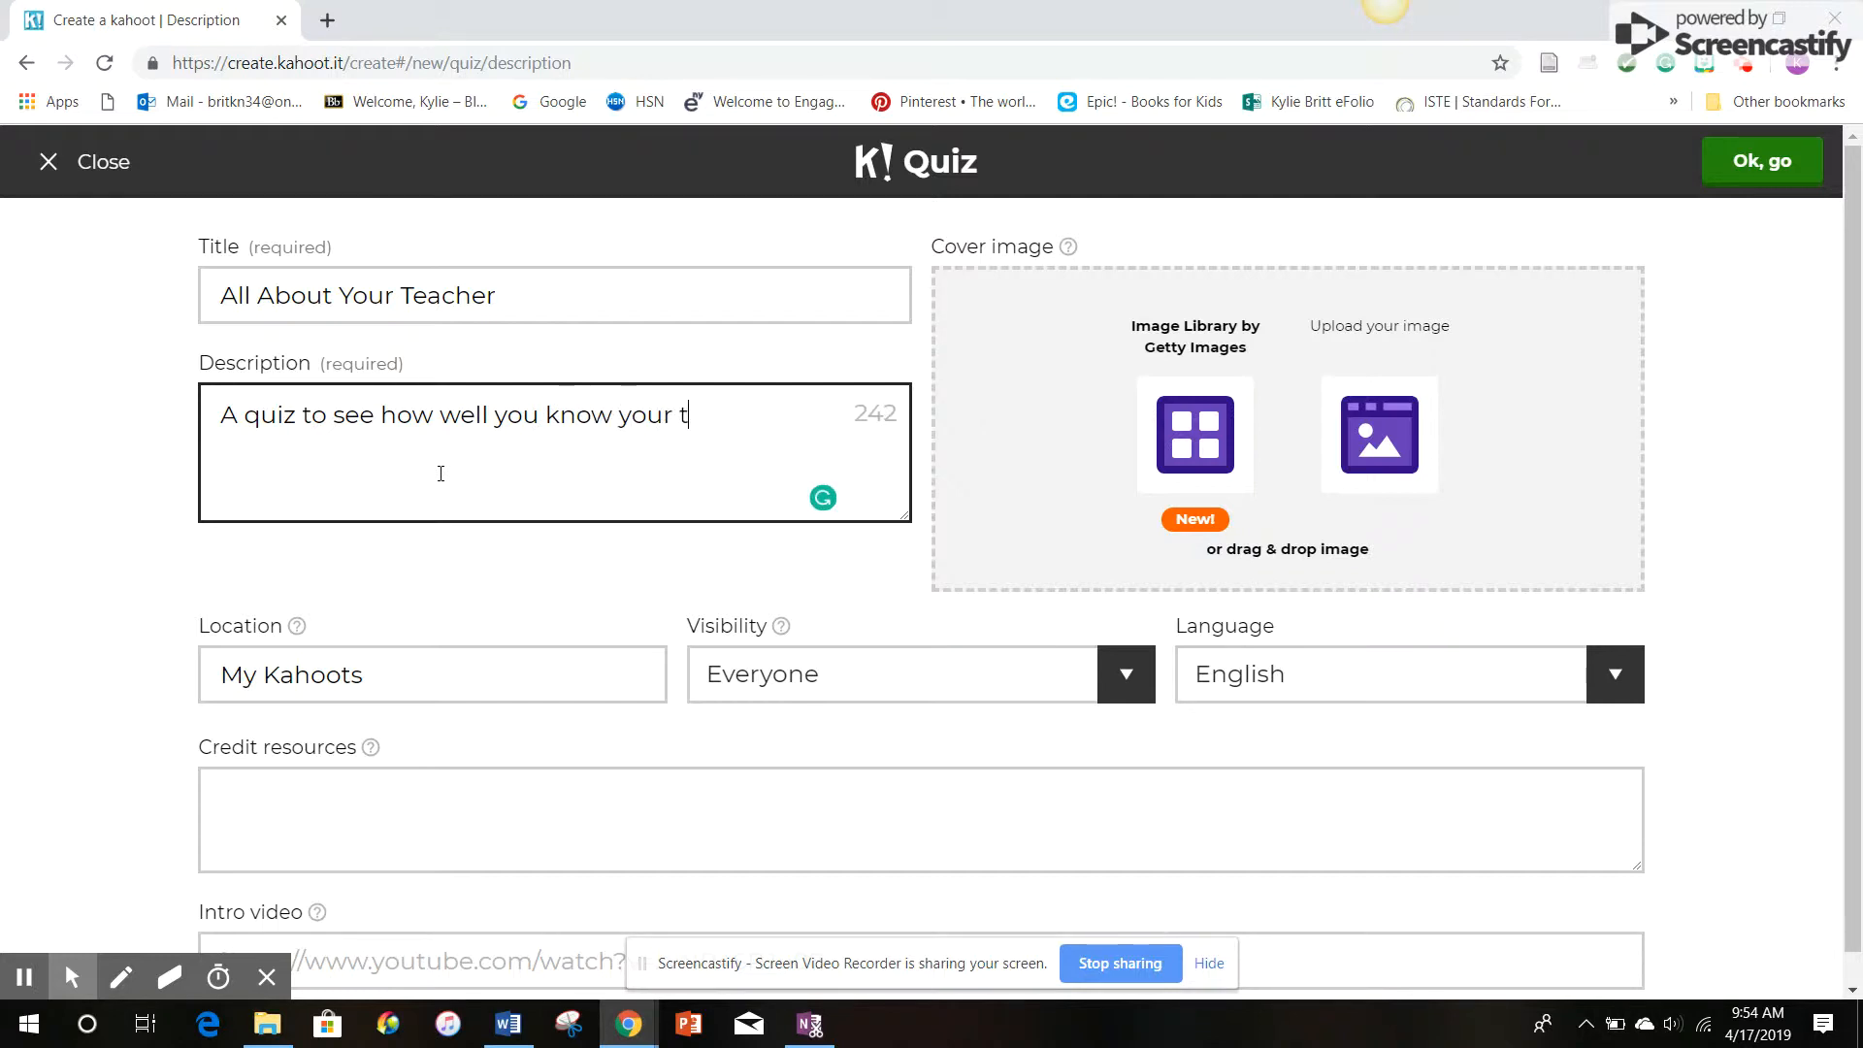
text(eacher M)
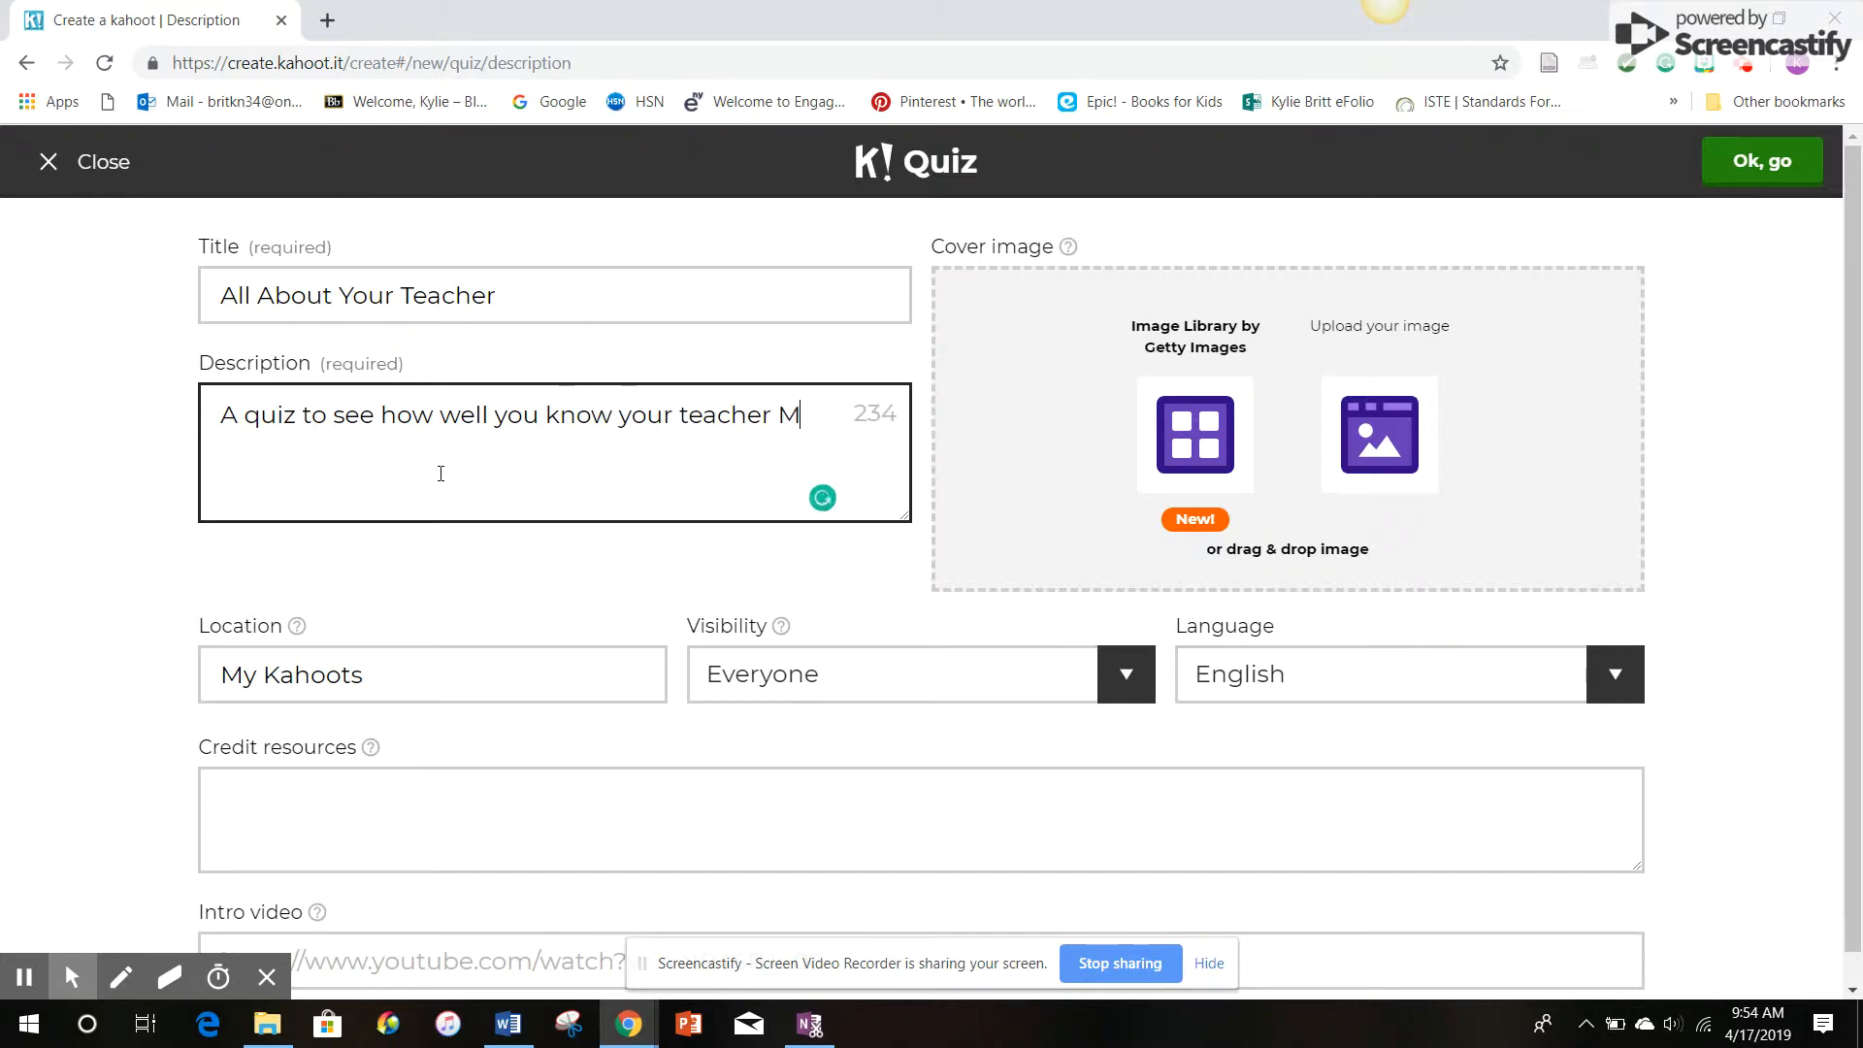
text(s. B)
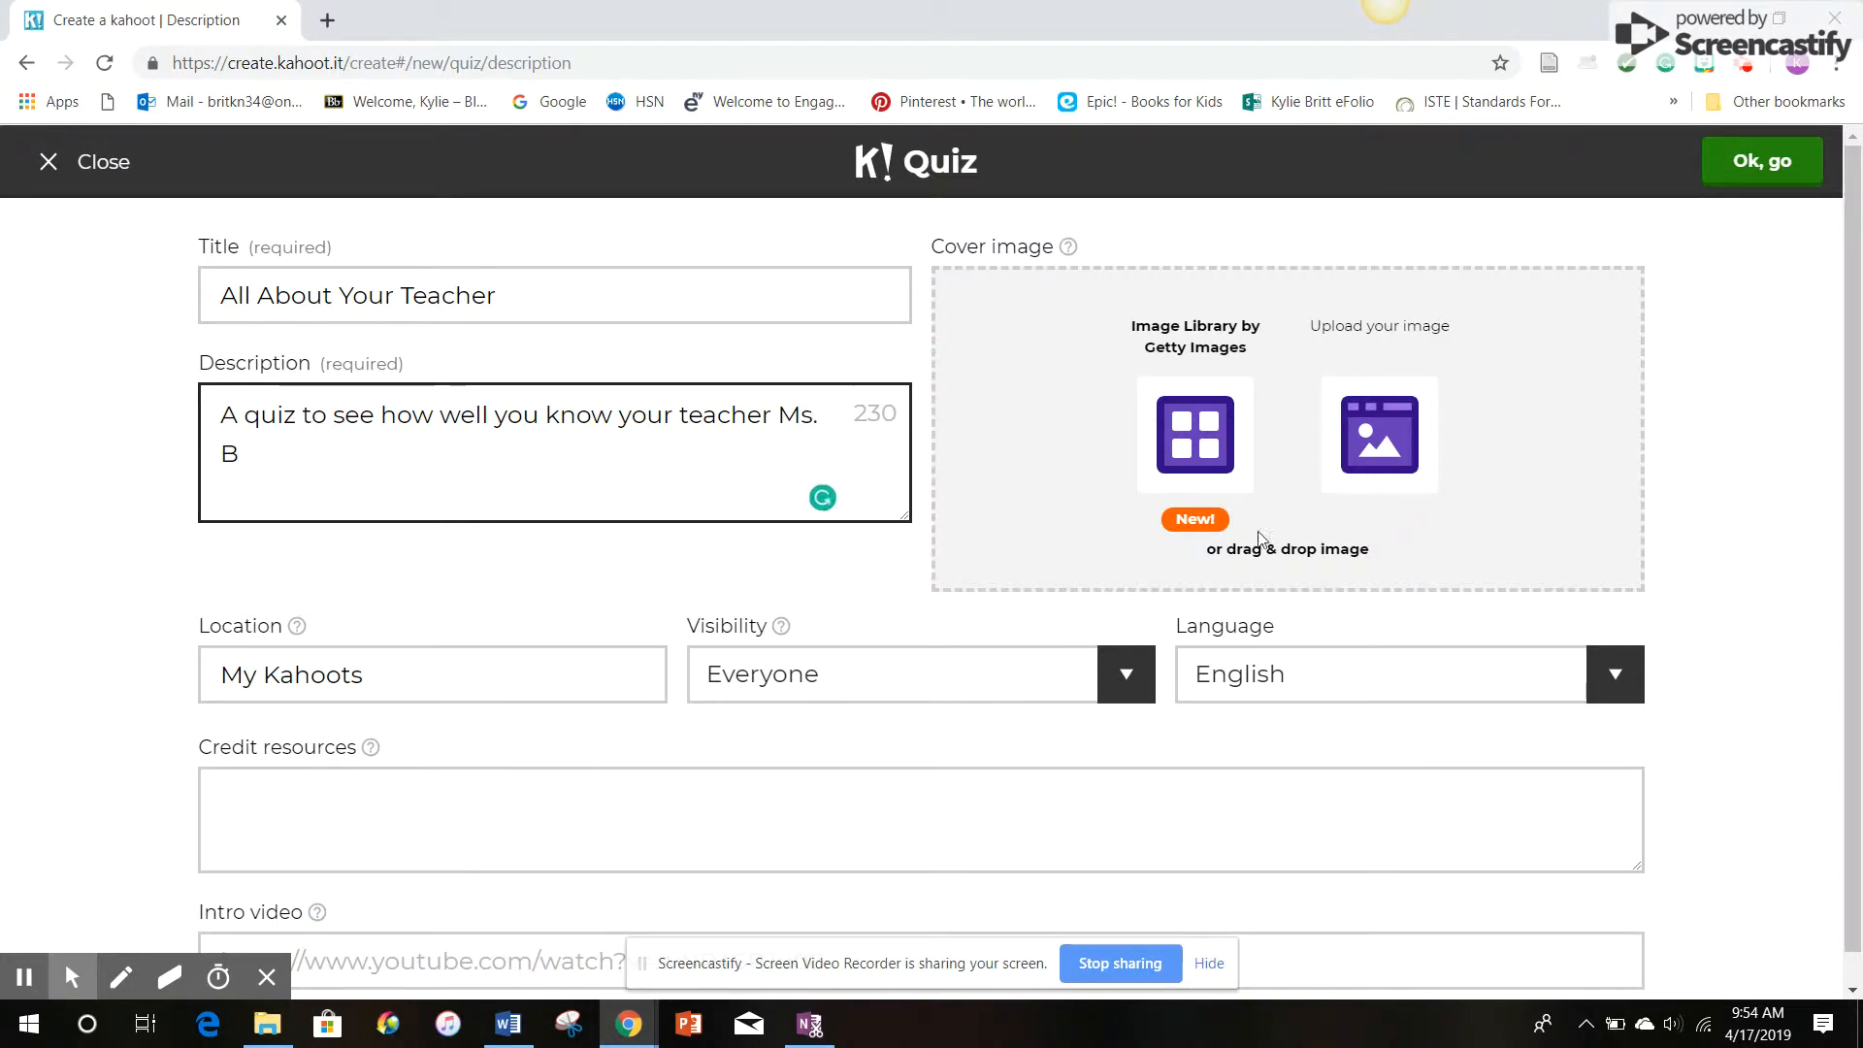
- Set a seal photo as the quiz cover, save the details, and begin Question 1
click(1194, 436)
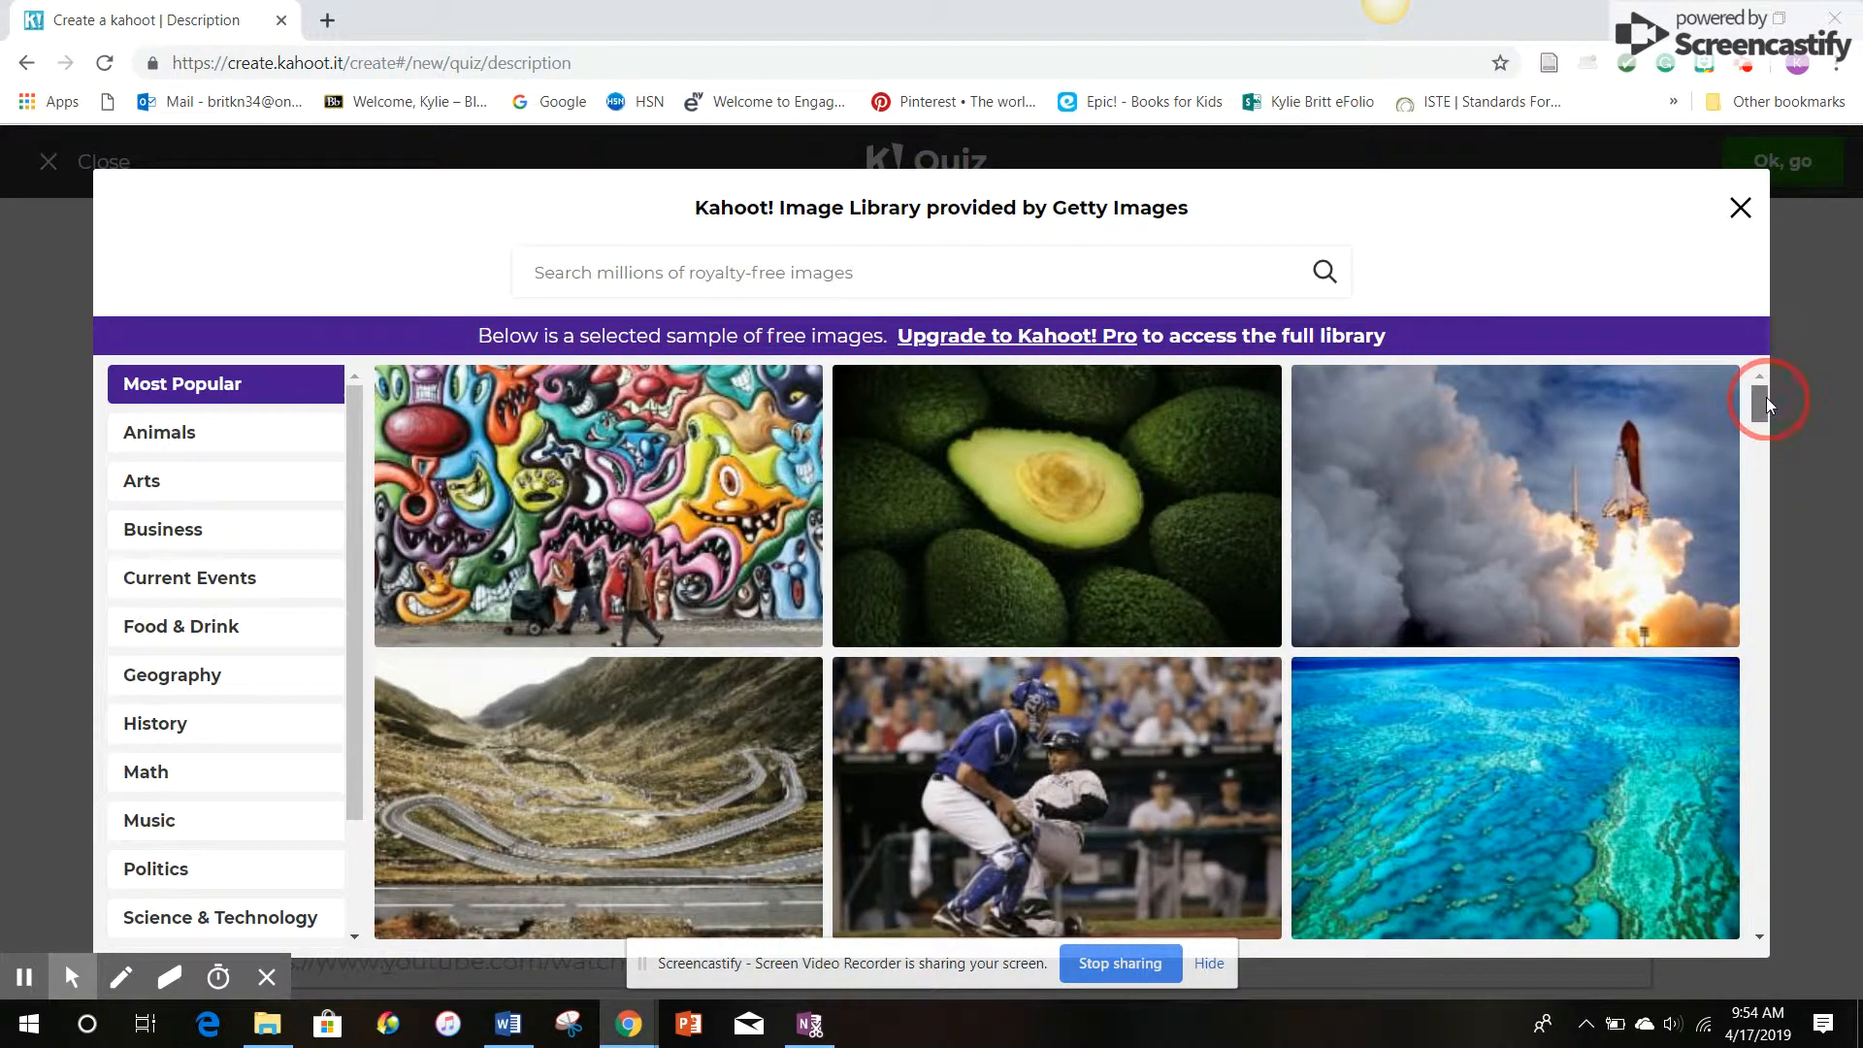
scroll(down, 3)
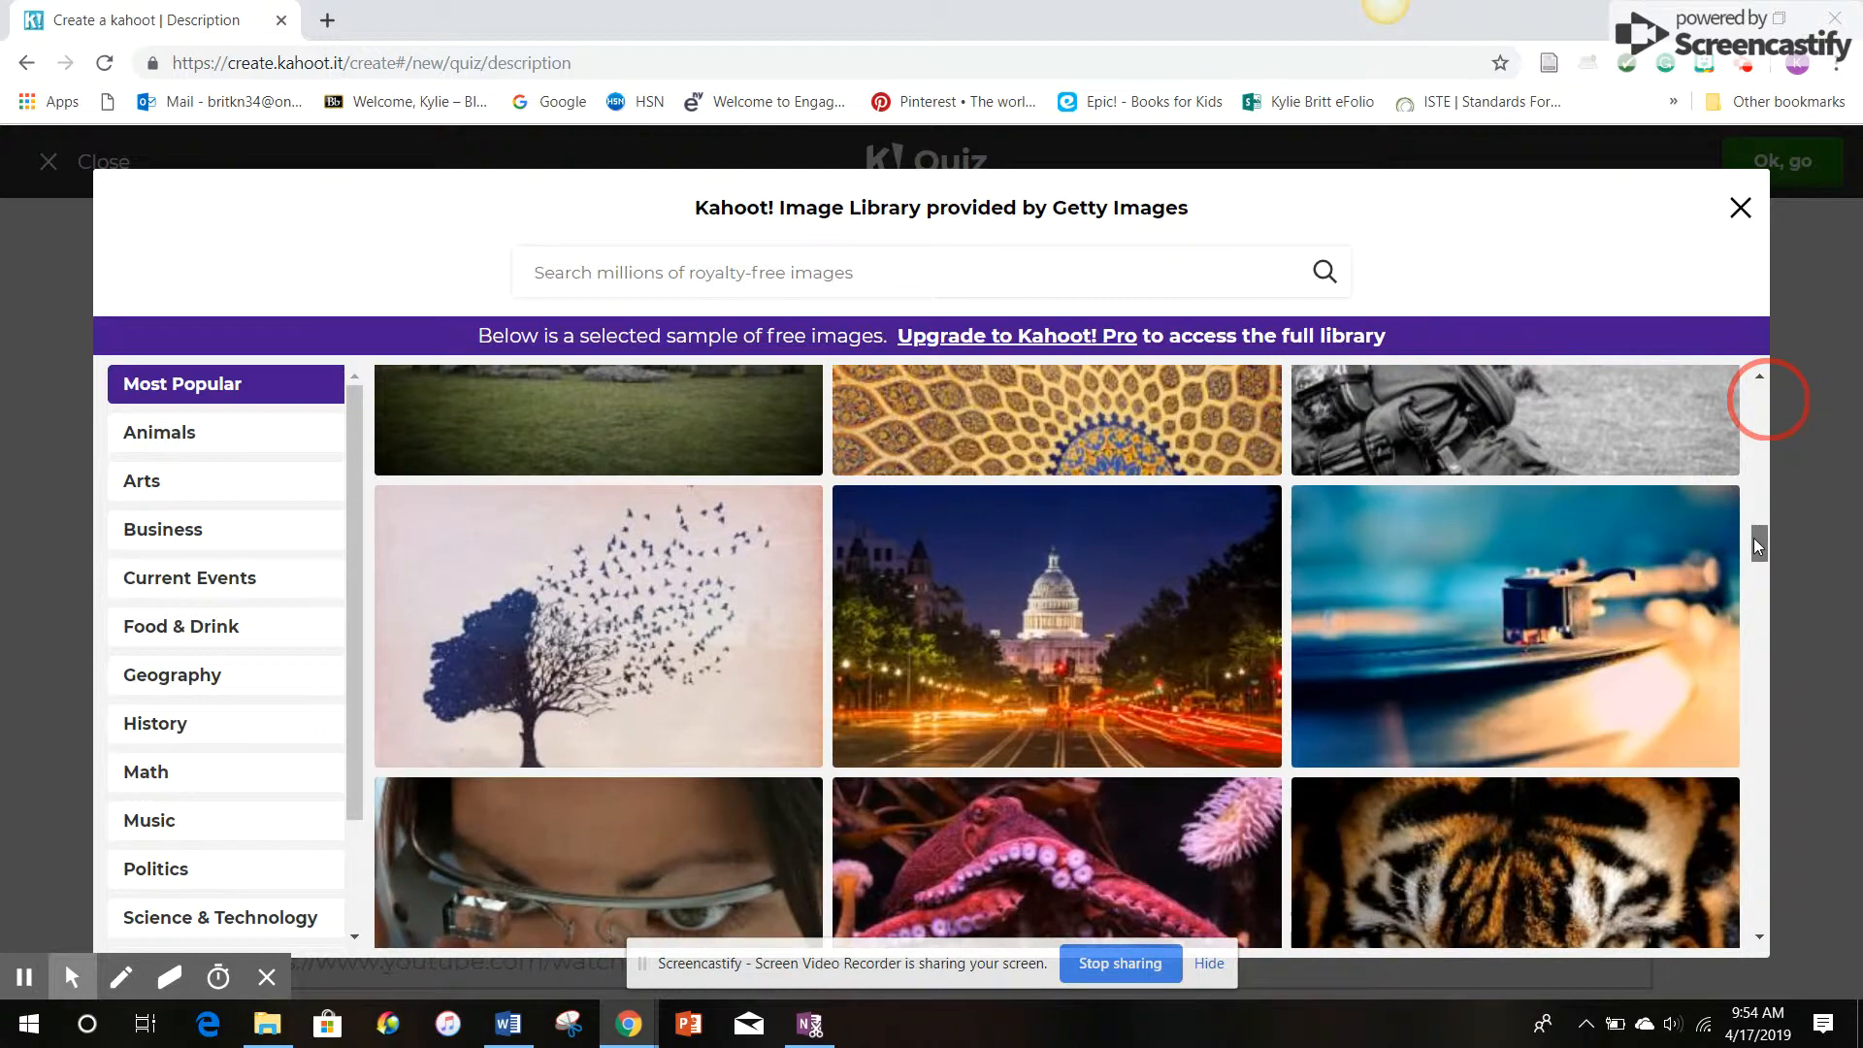
scroll(down, 3)
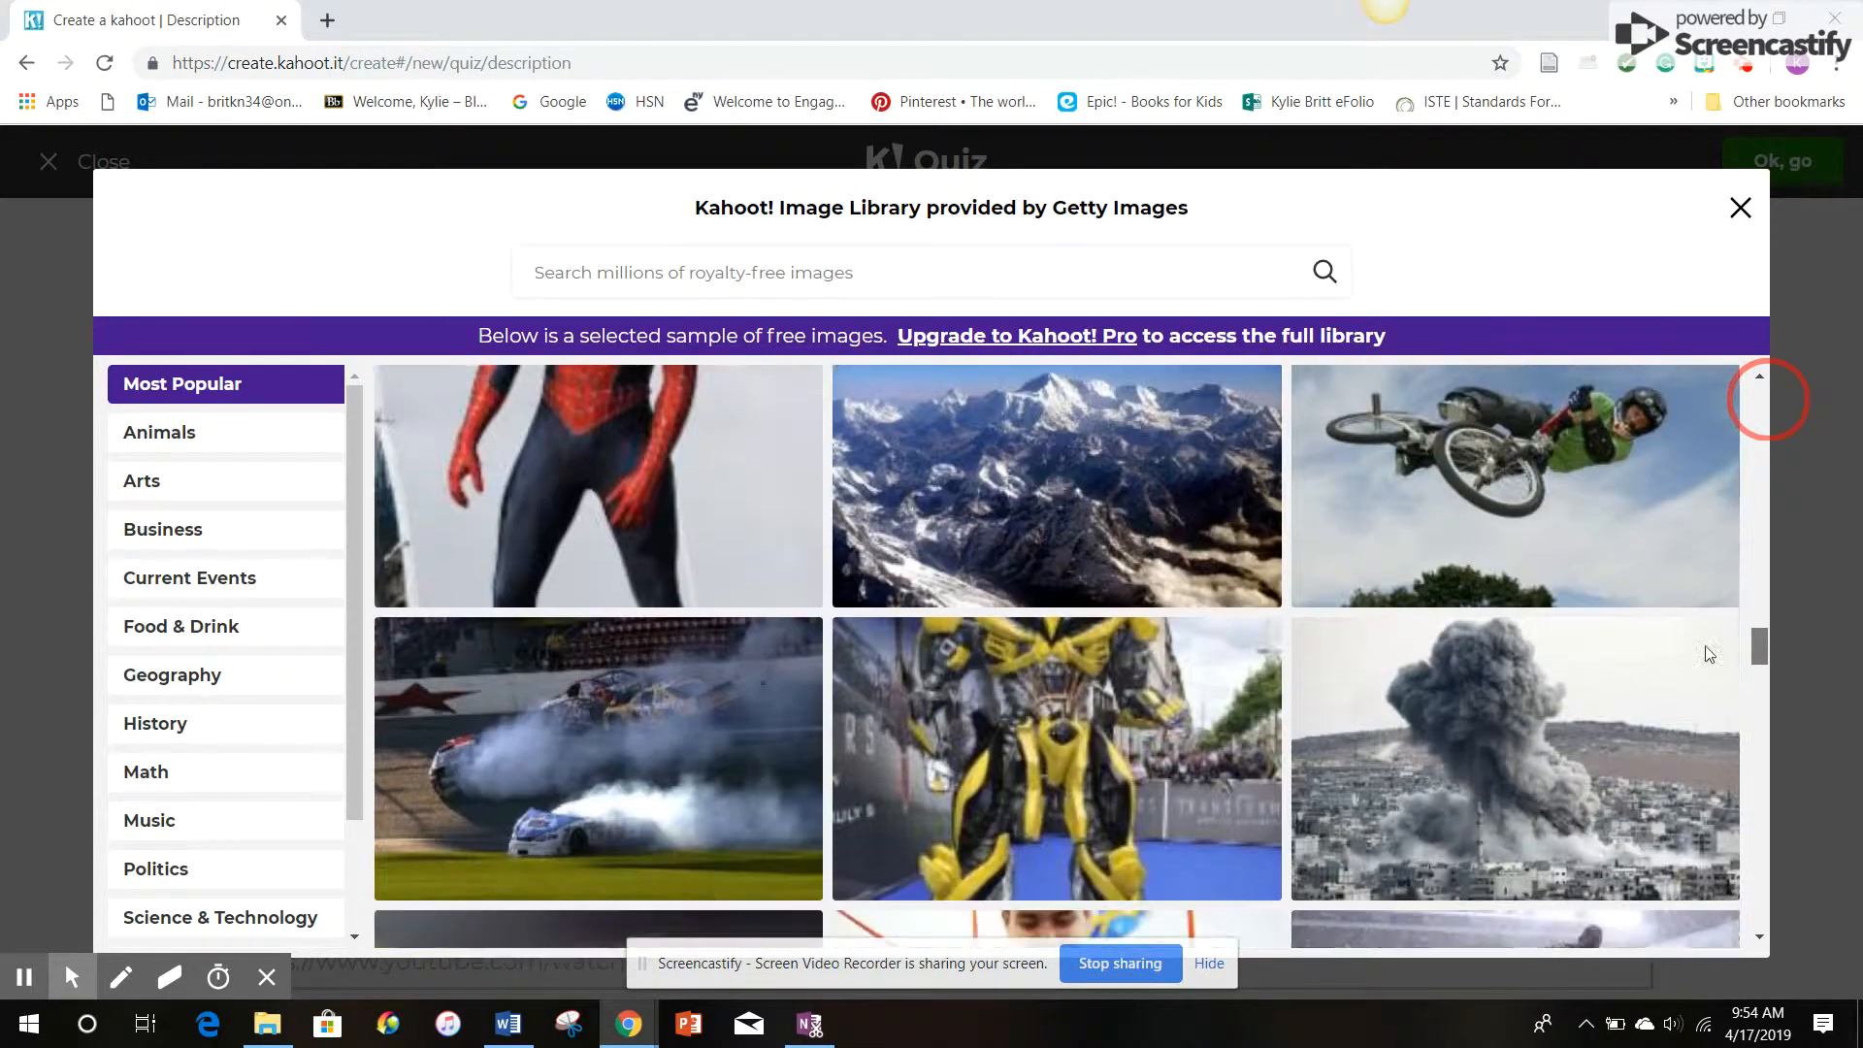
scroll(down, 3)
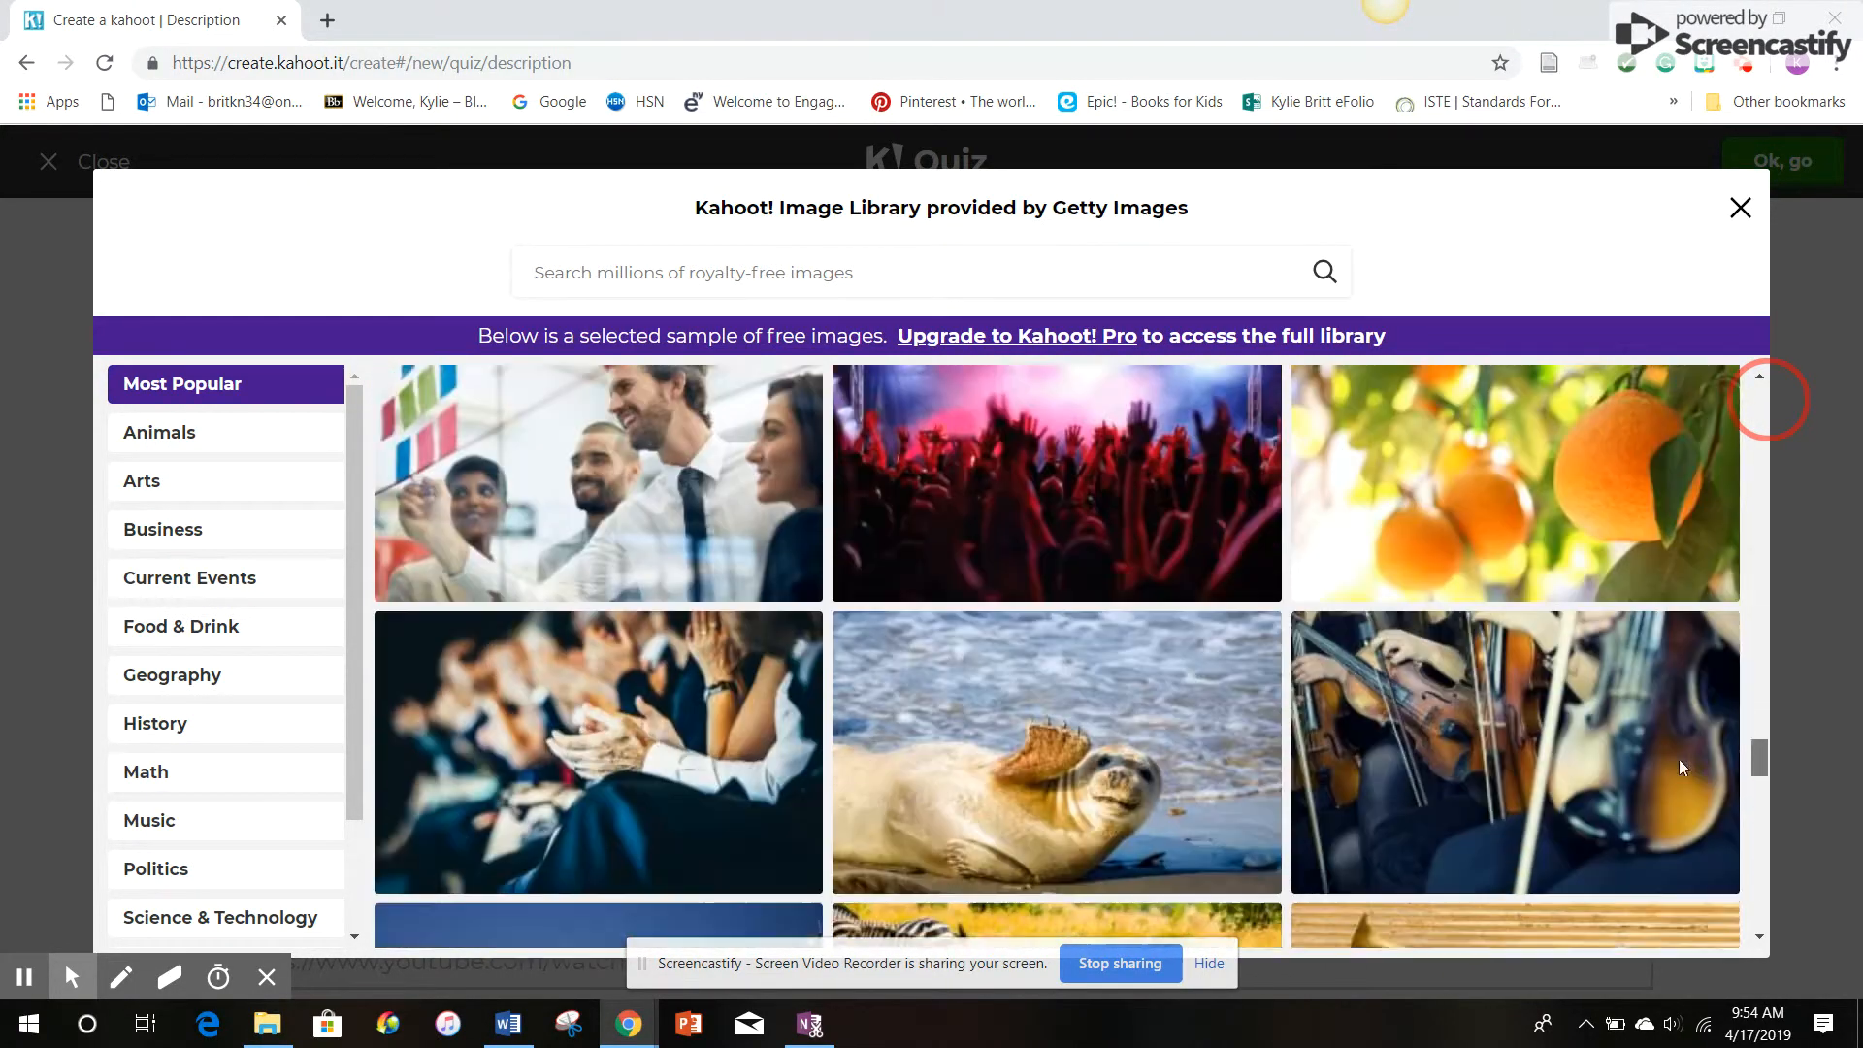
scroll(down, 3)
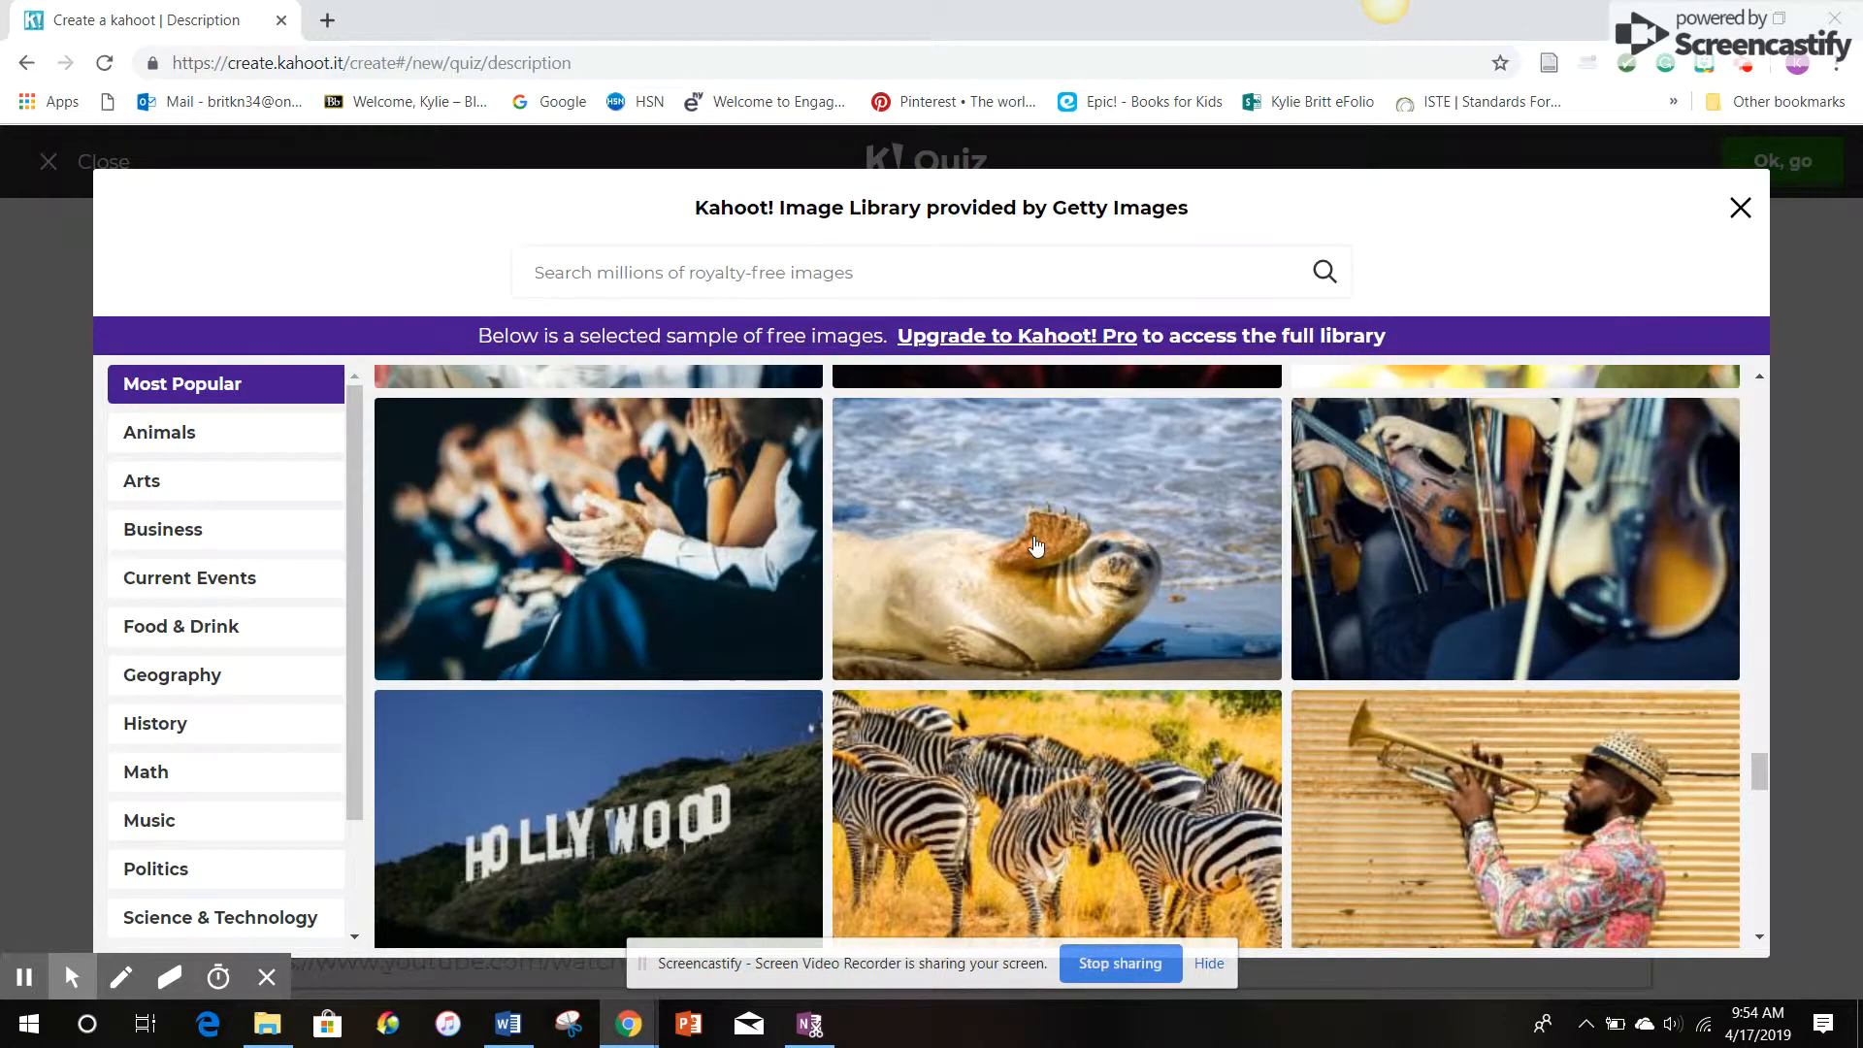
click(1038, 546)
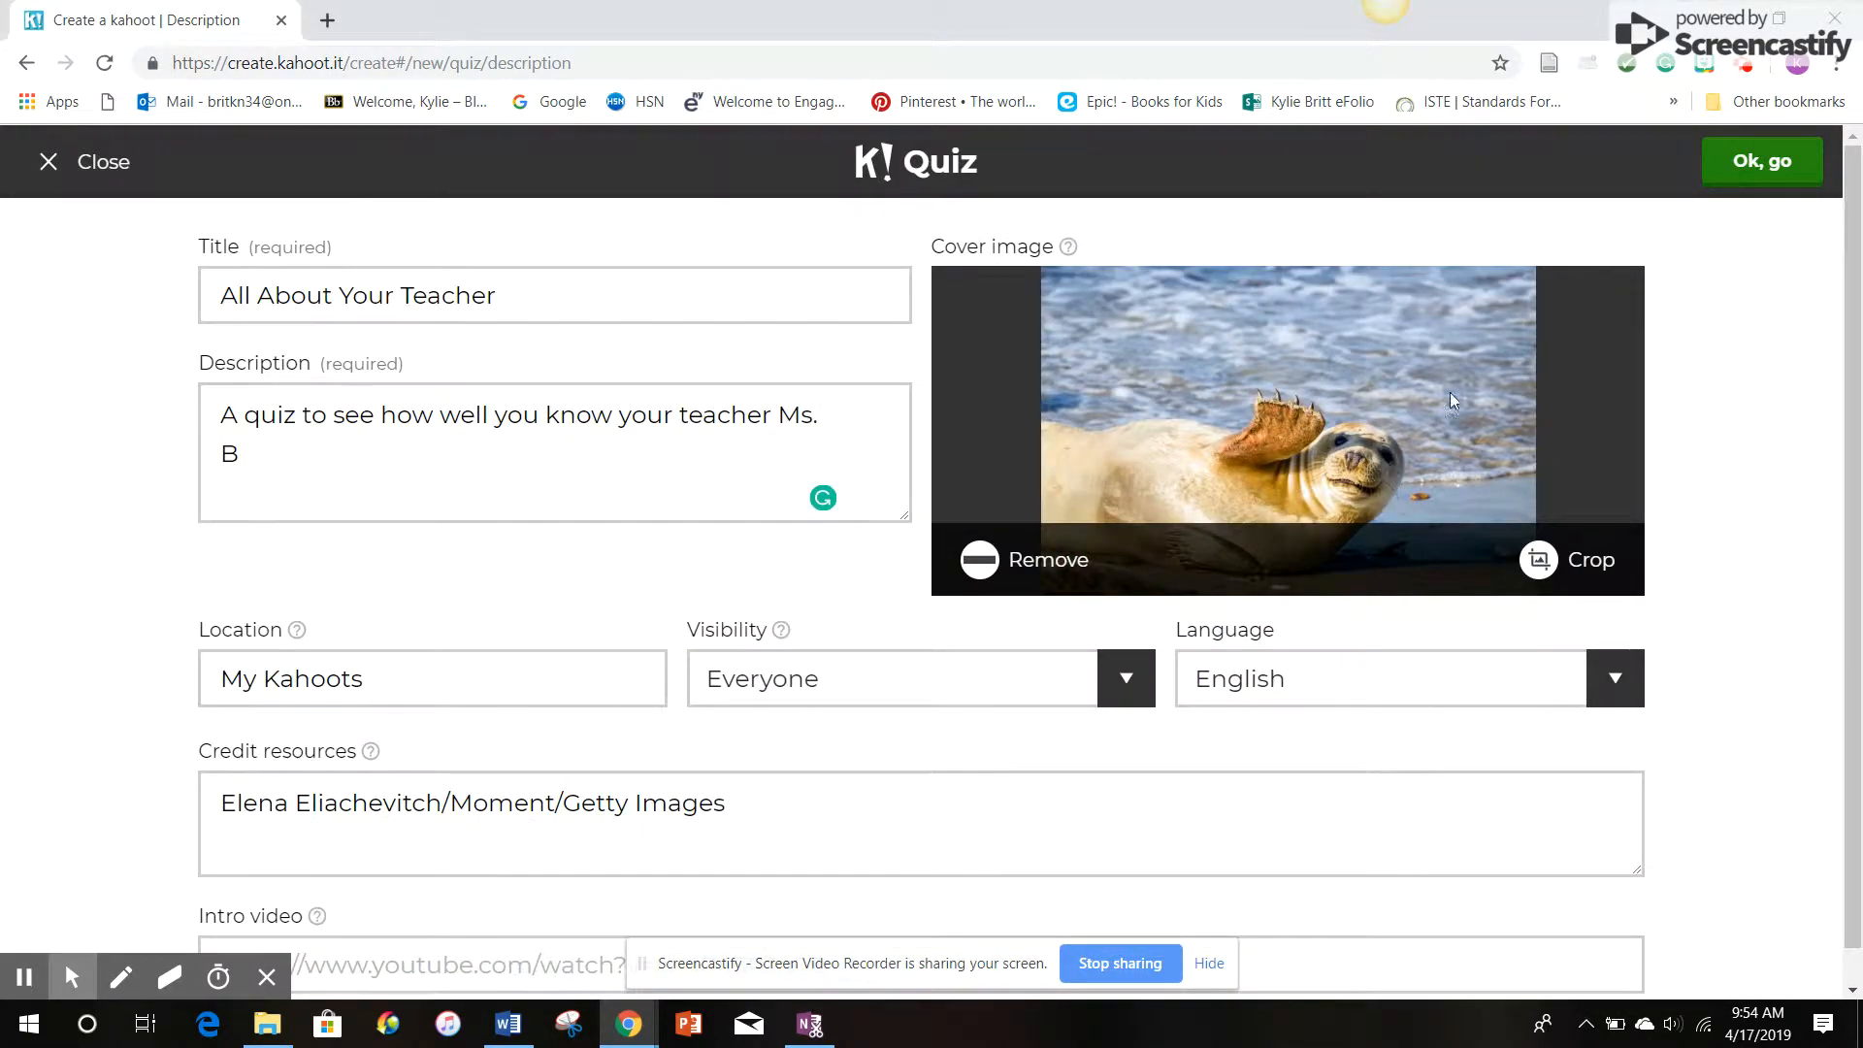
mouse_move(1520, 755)
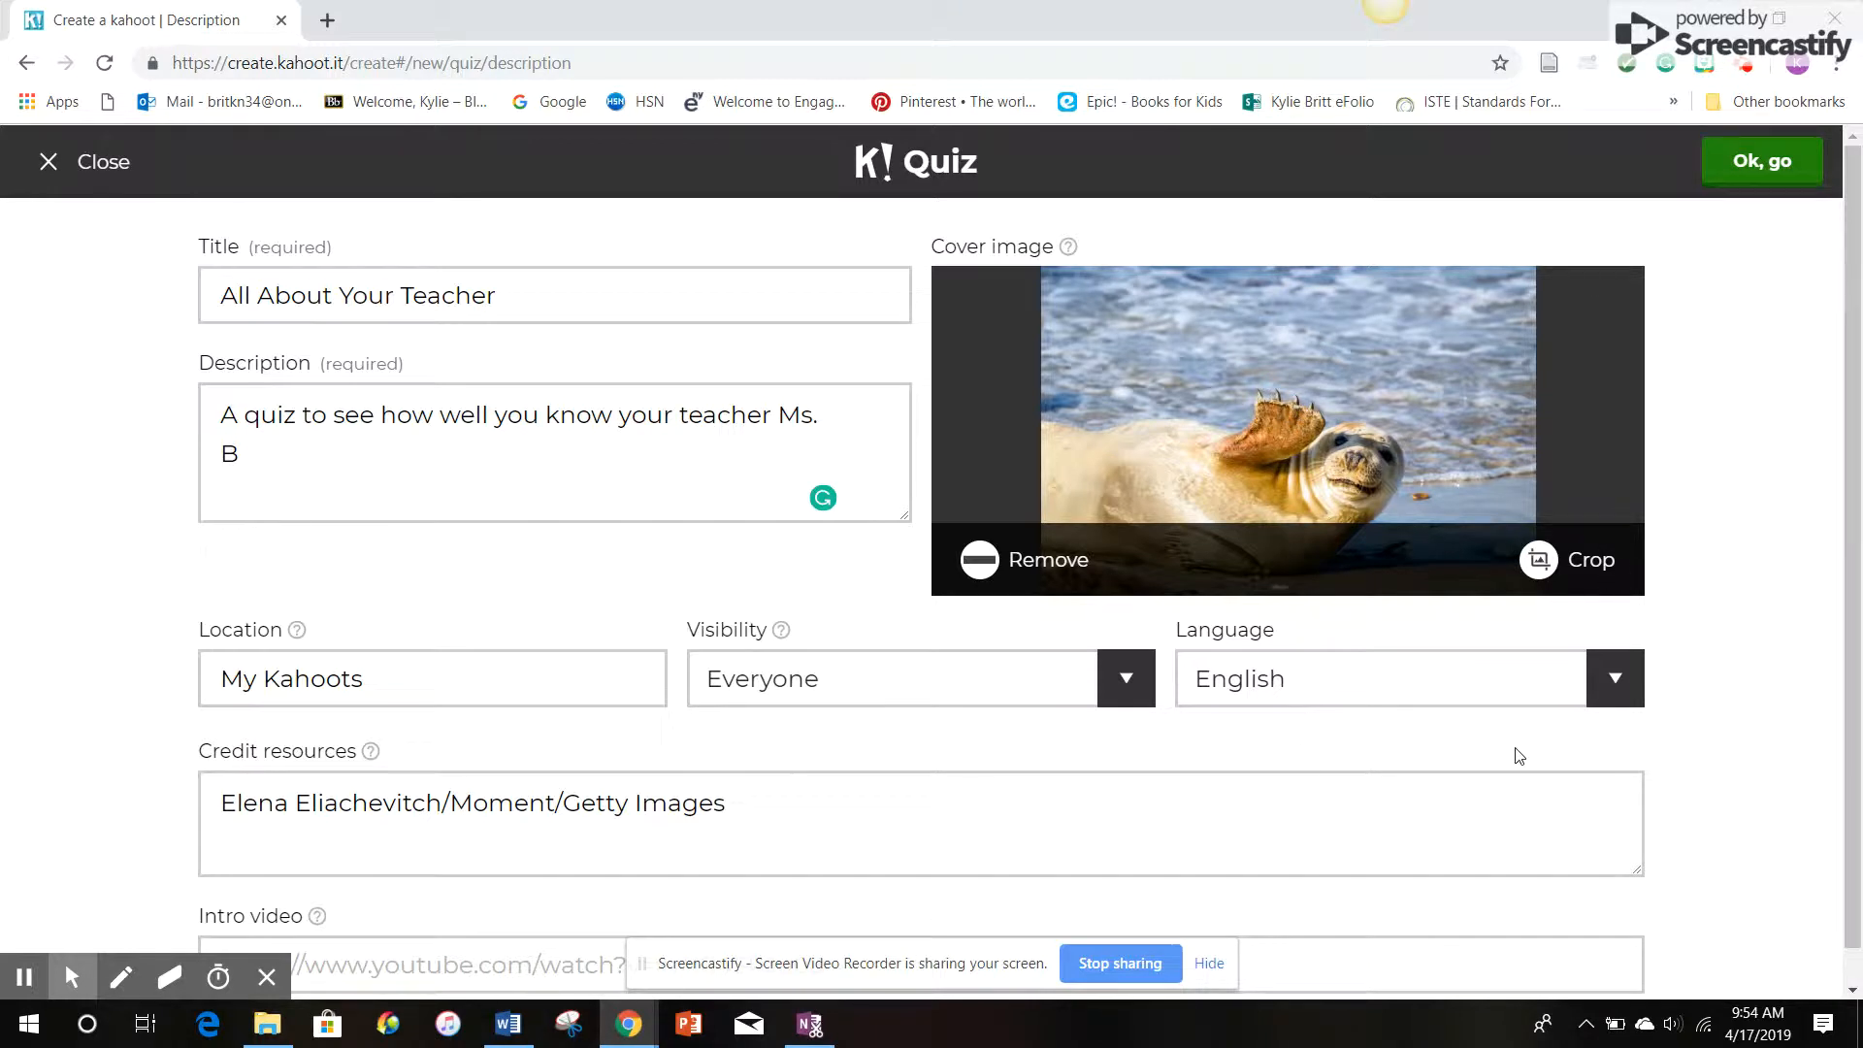
mouse_move(1322, 607)
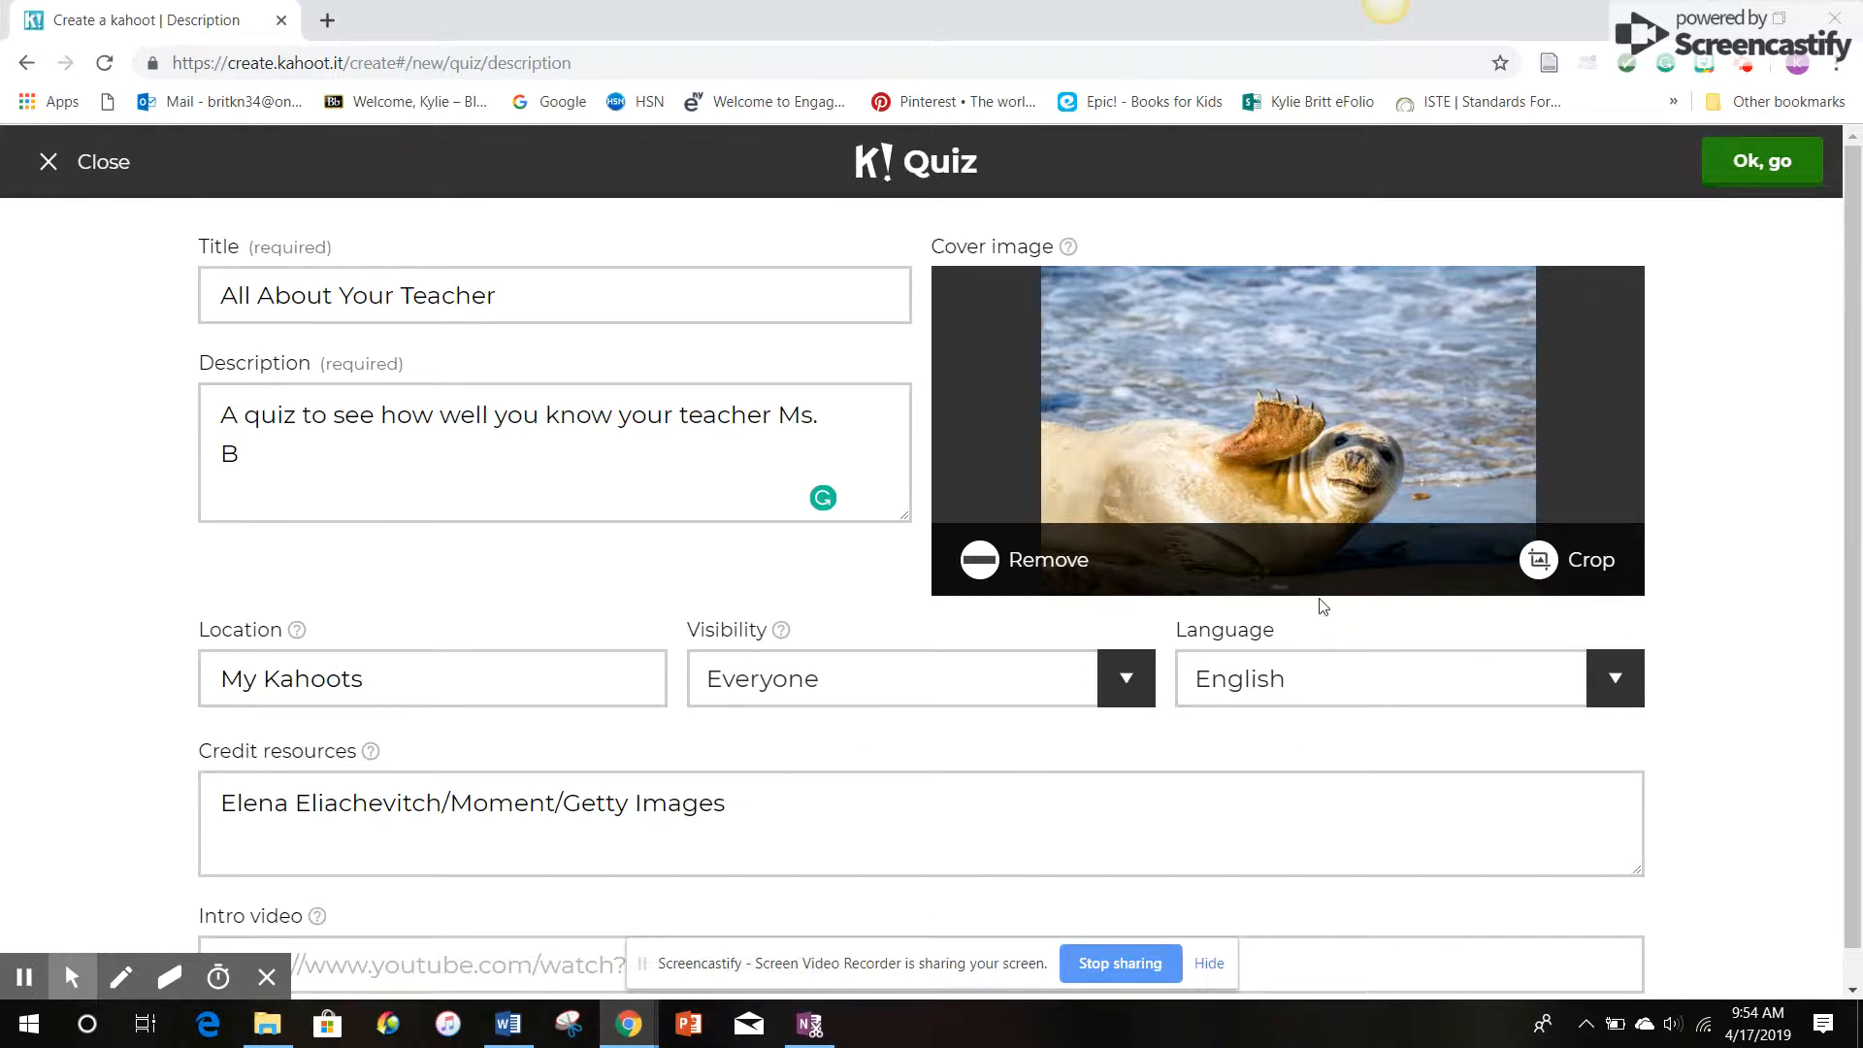
mouse_move(1787, 175)
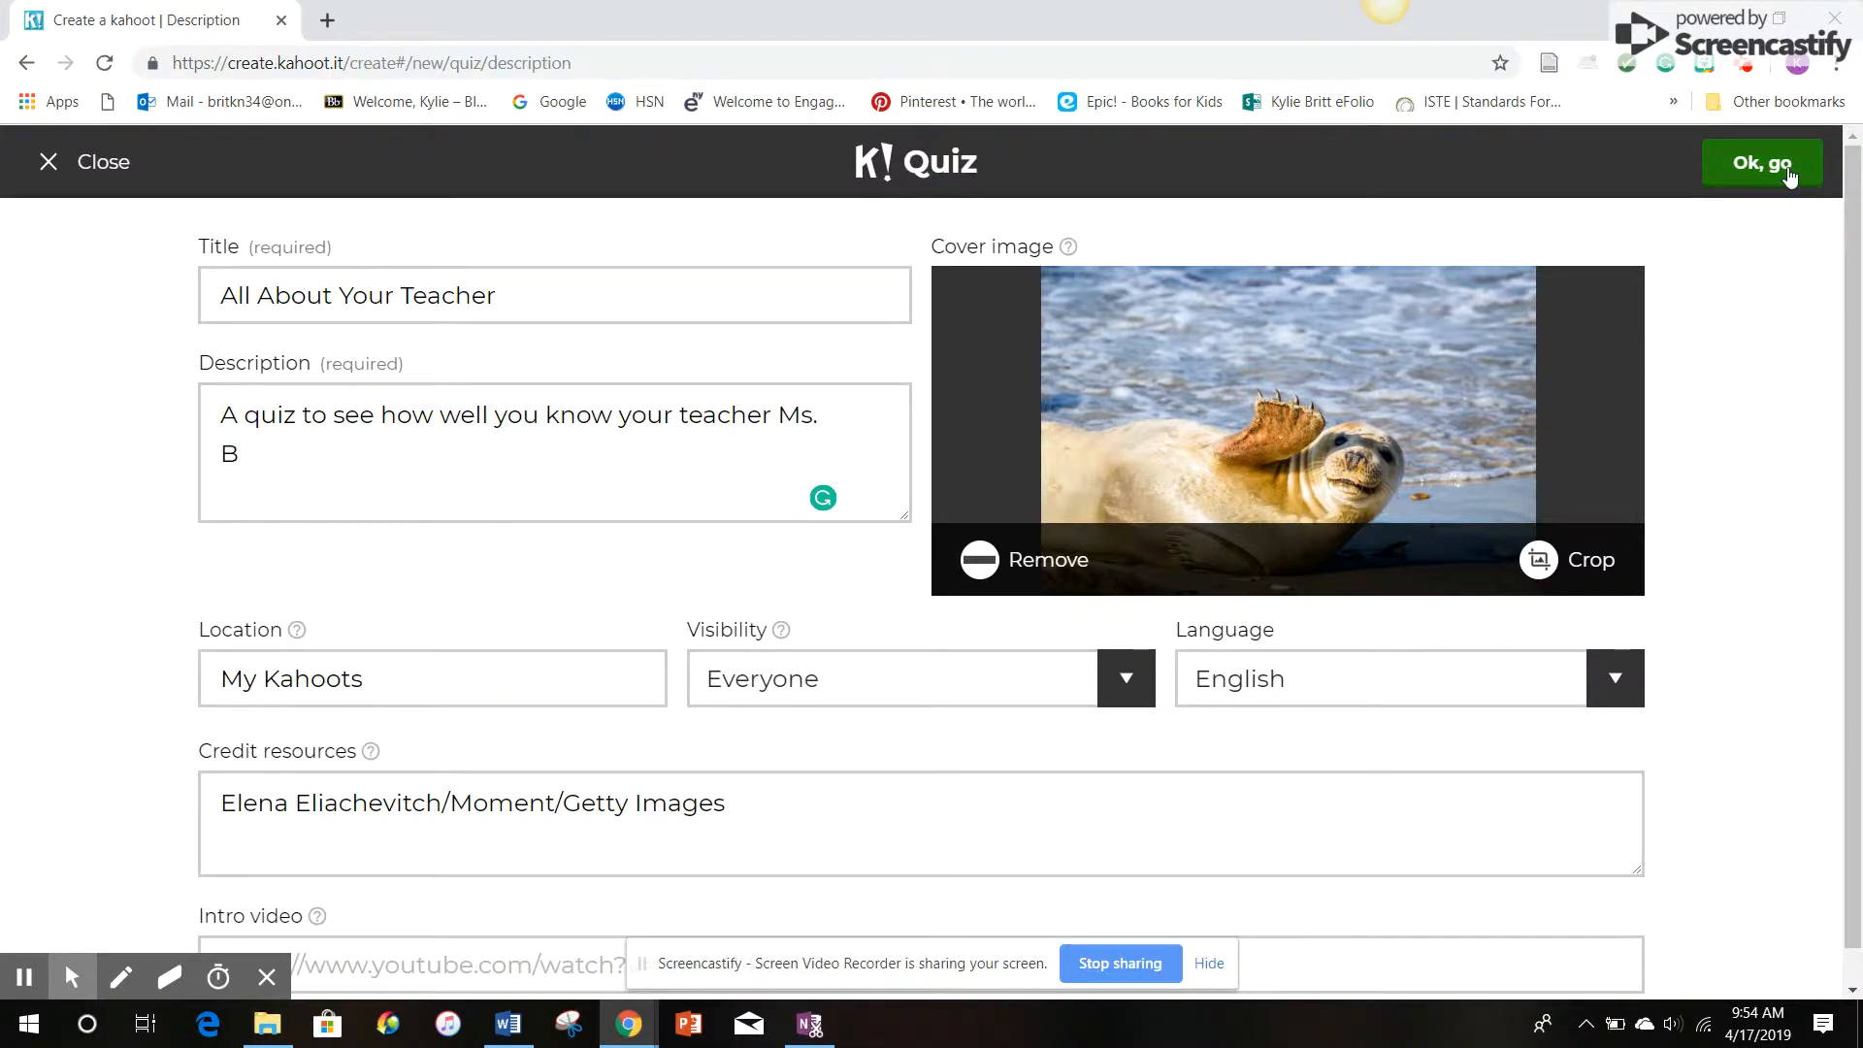
click(1763, 162)
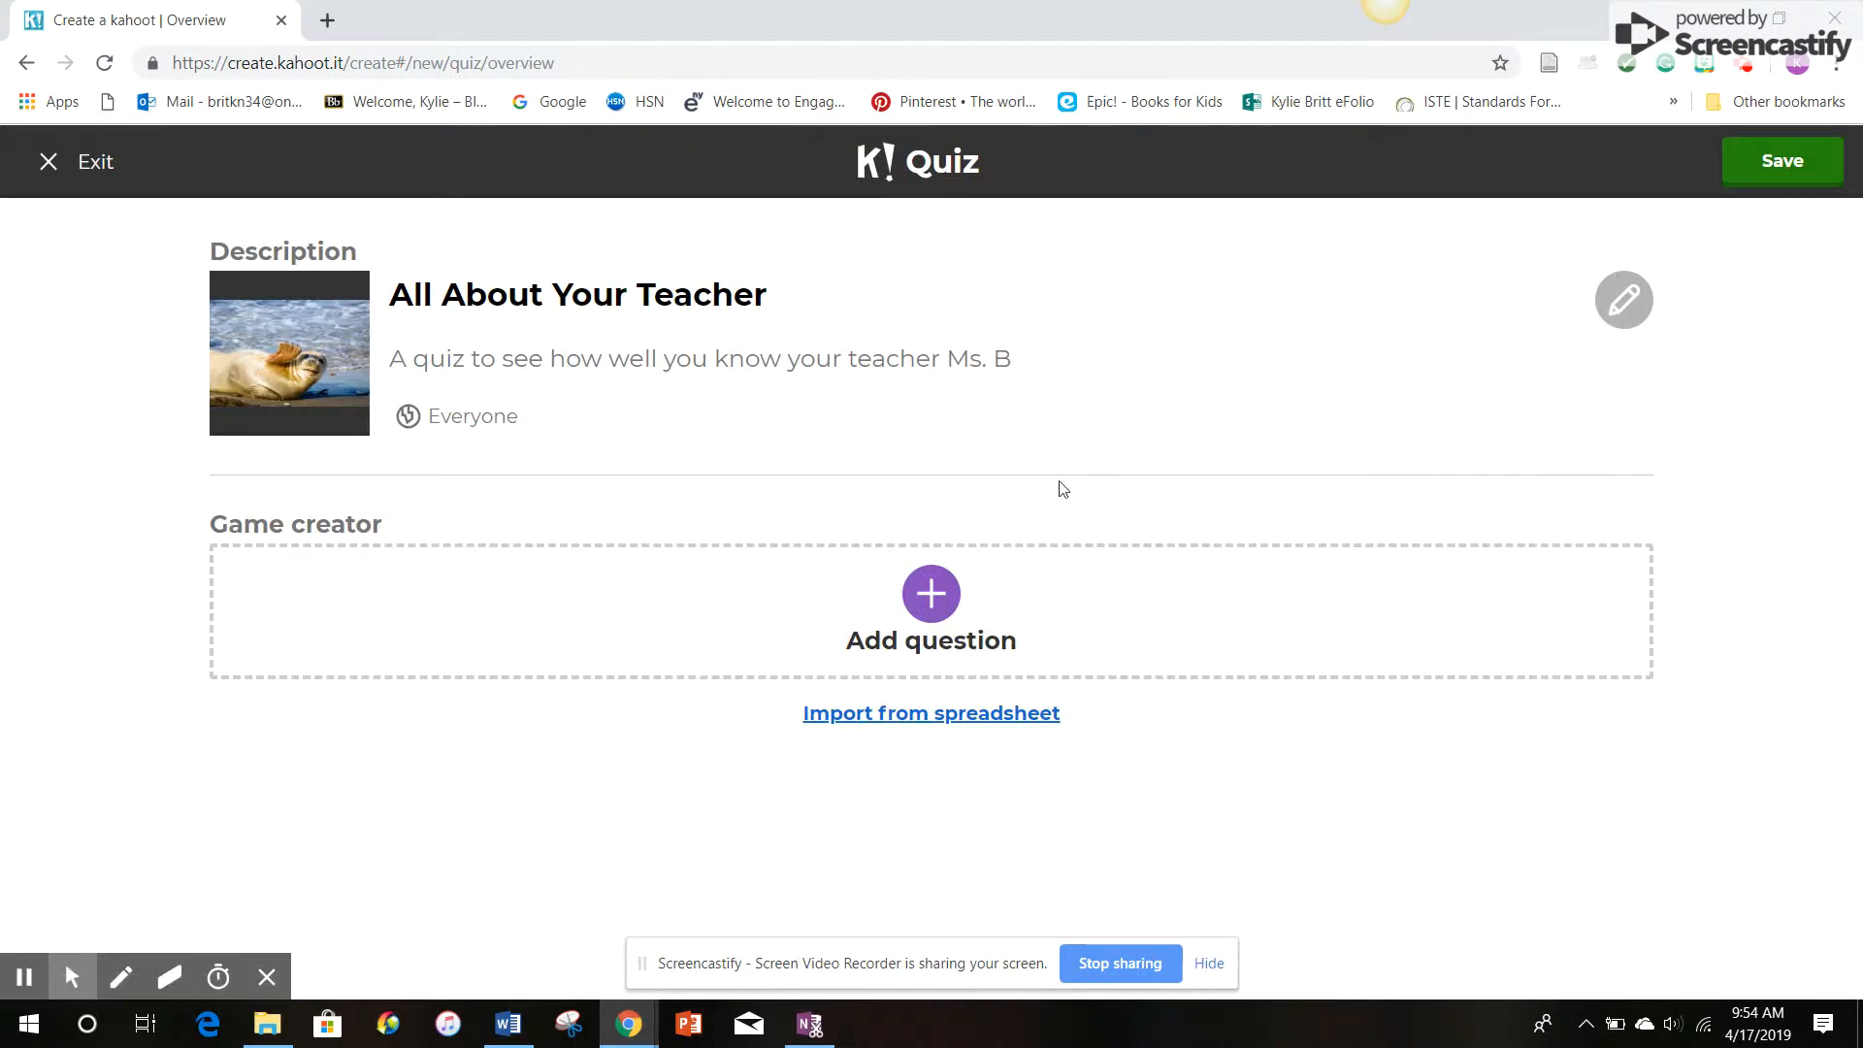
click(931, 594)
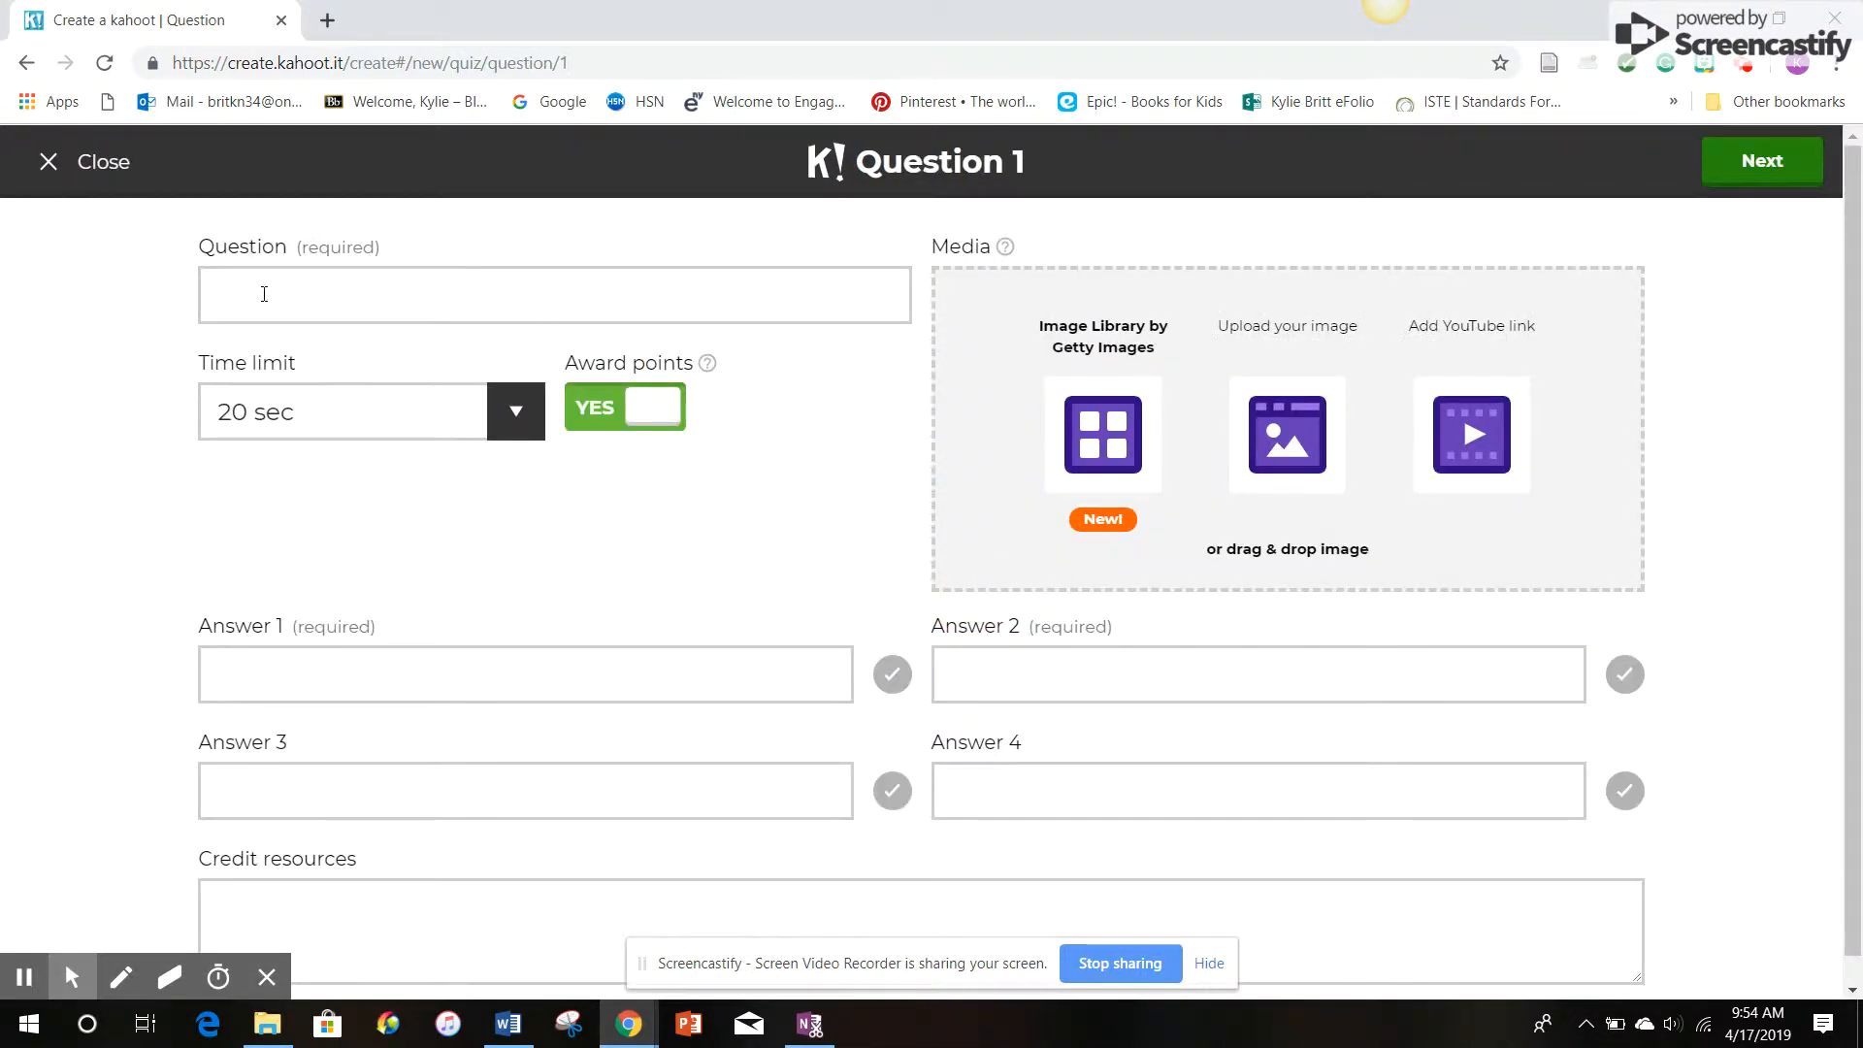
- Enter the question 'What is my favorite color?' with a 20-second time limit
text(What is my favorite)
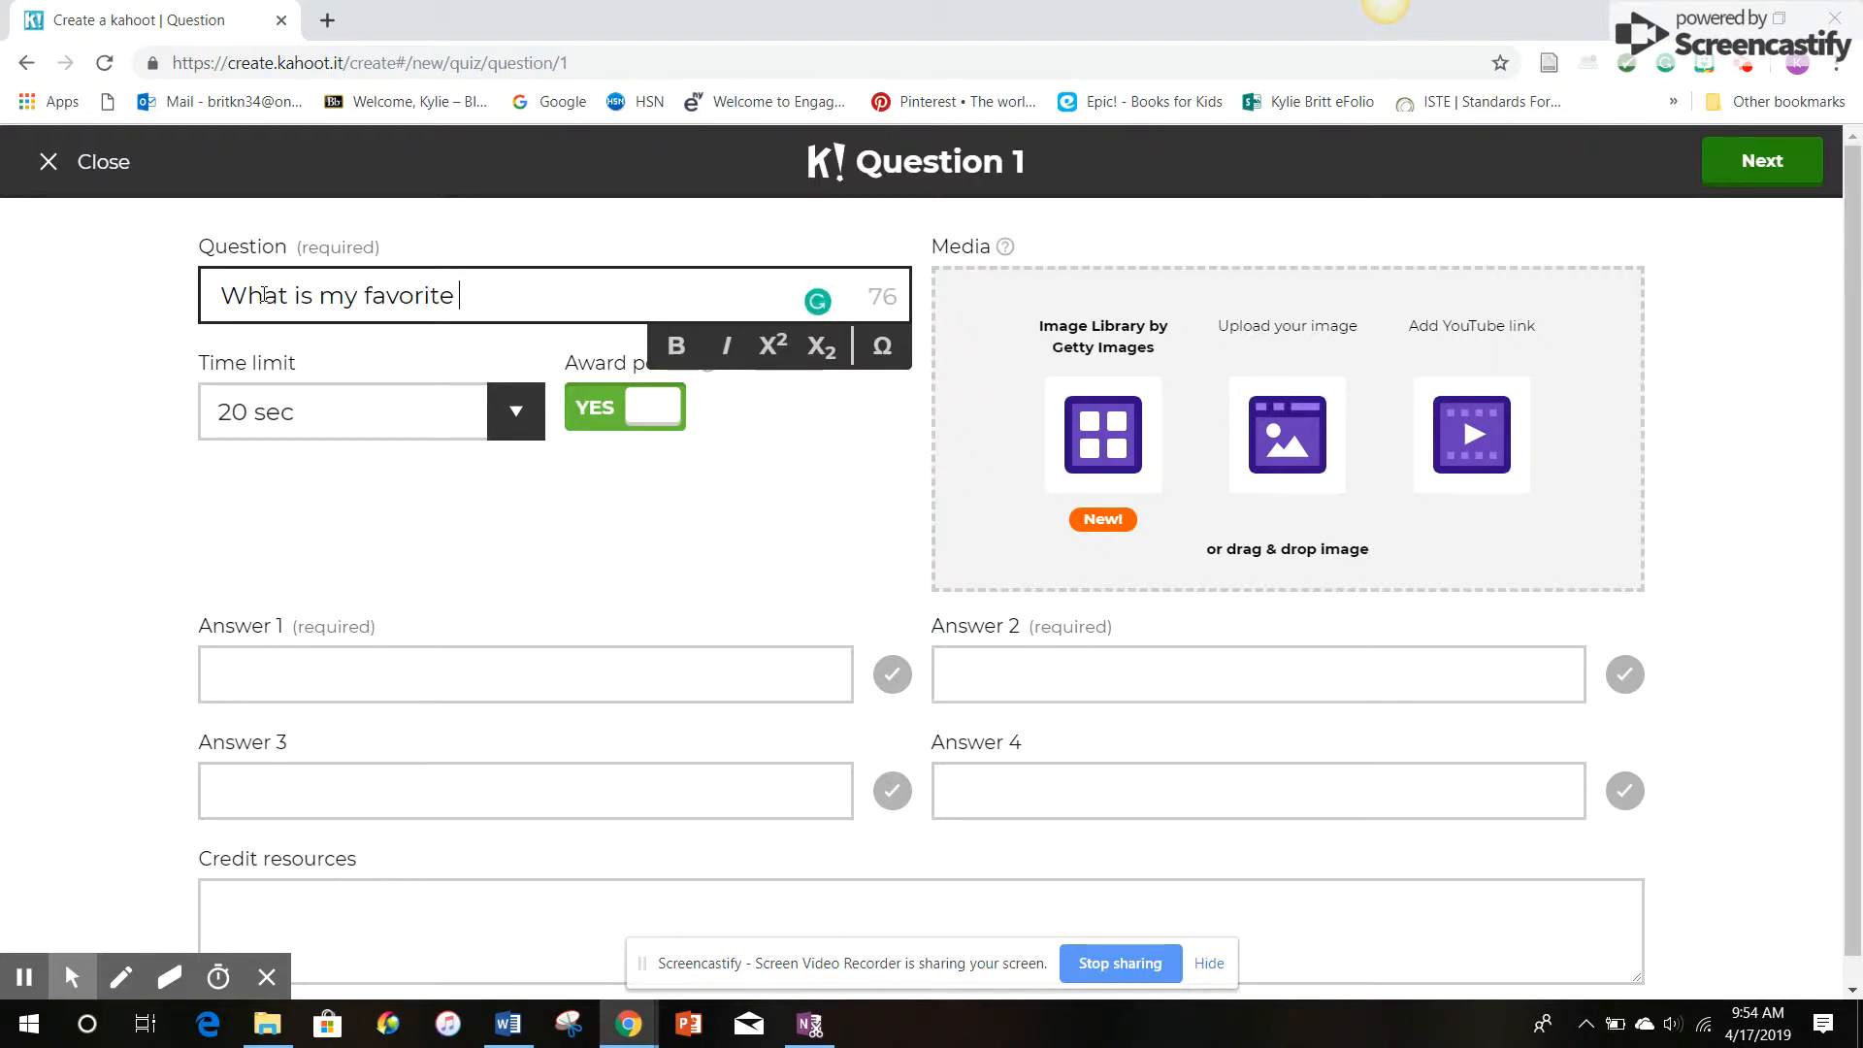
text(color?)
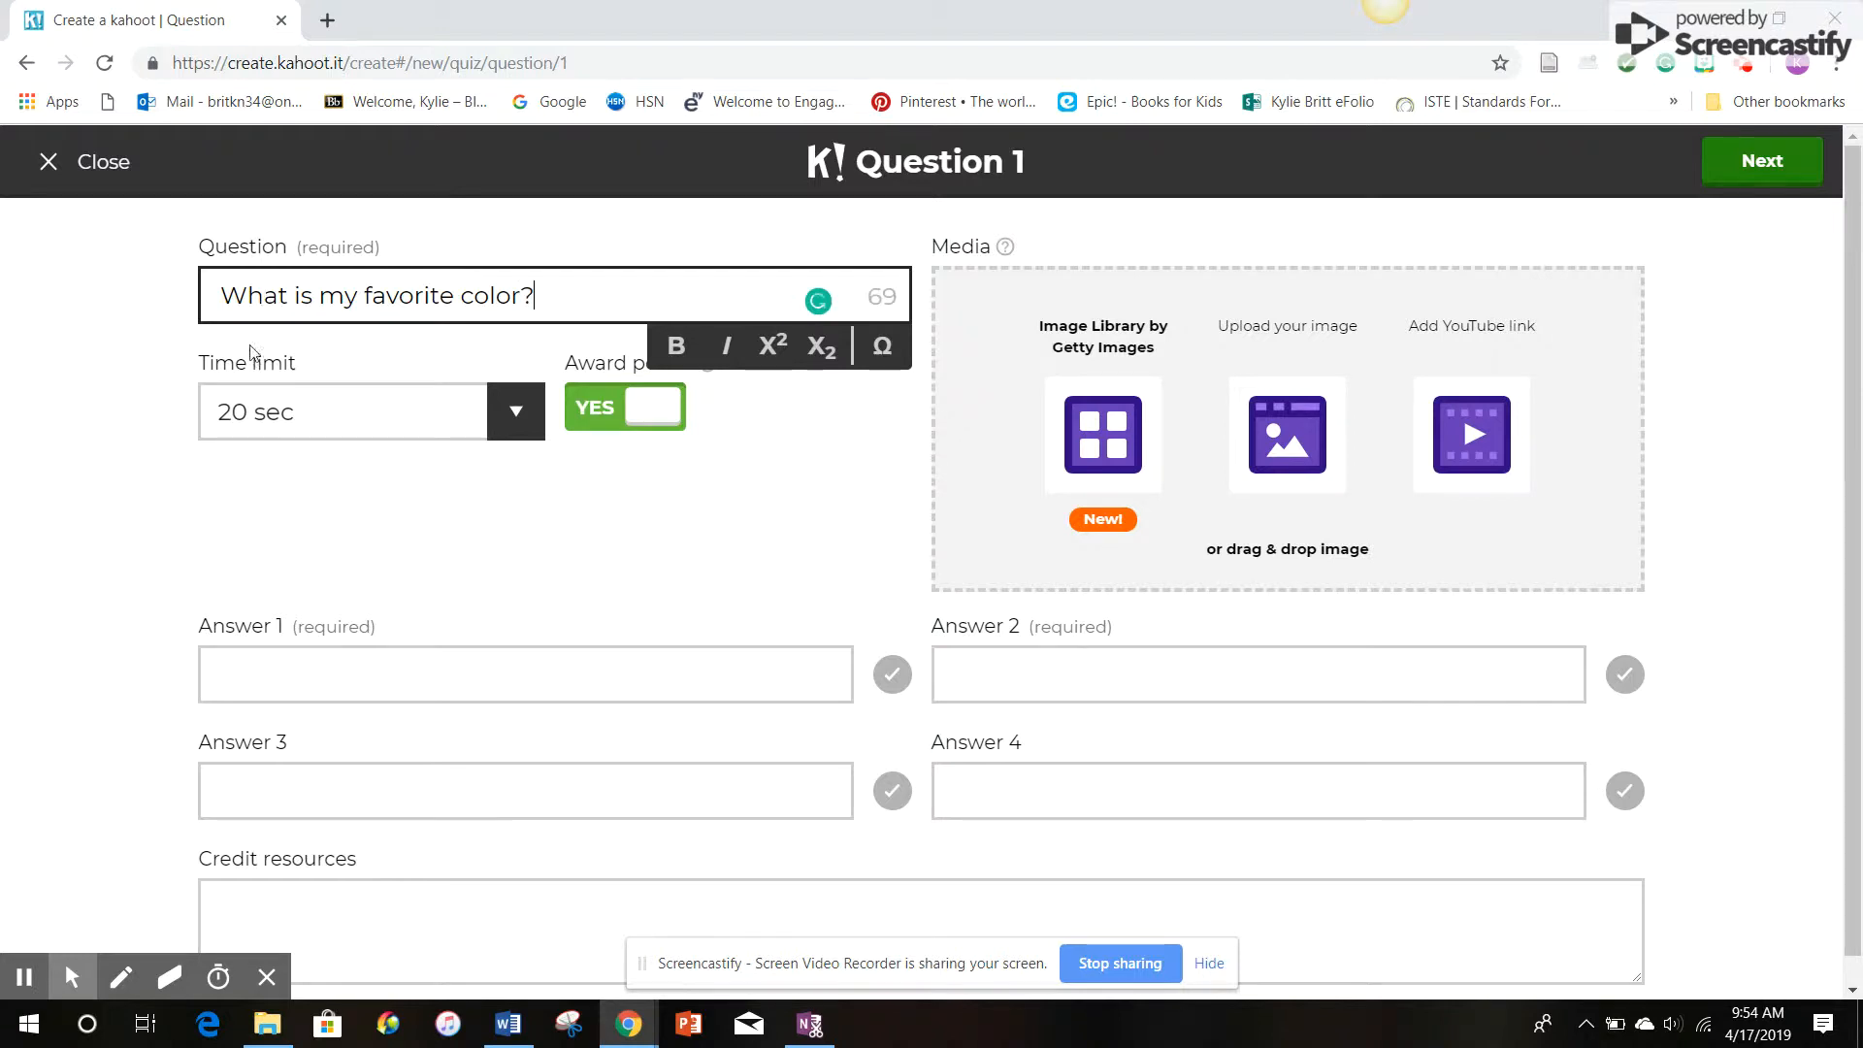
click(516, 411)
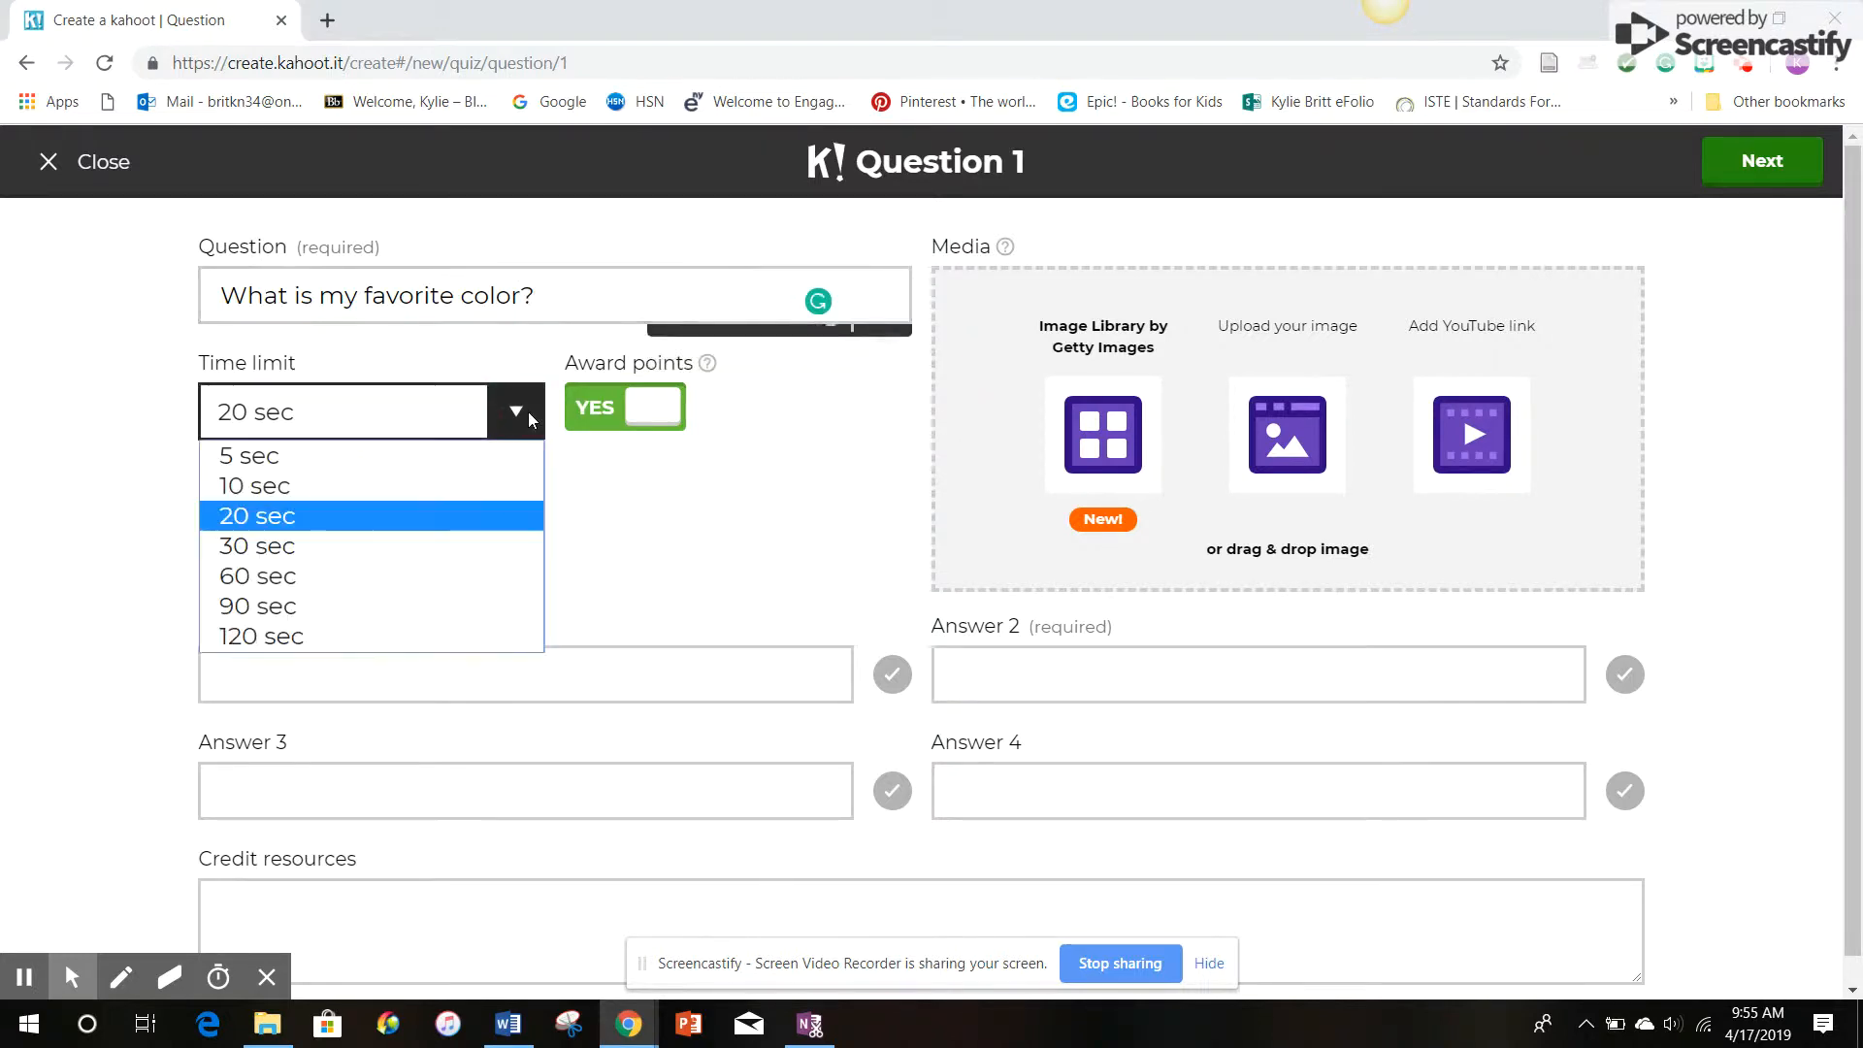
click(257, 515)
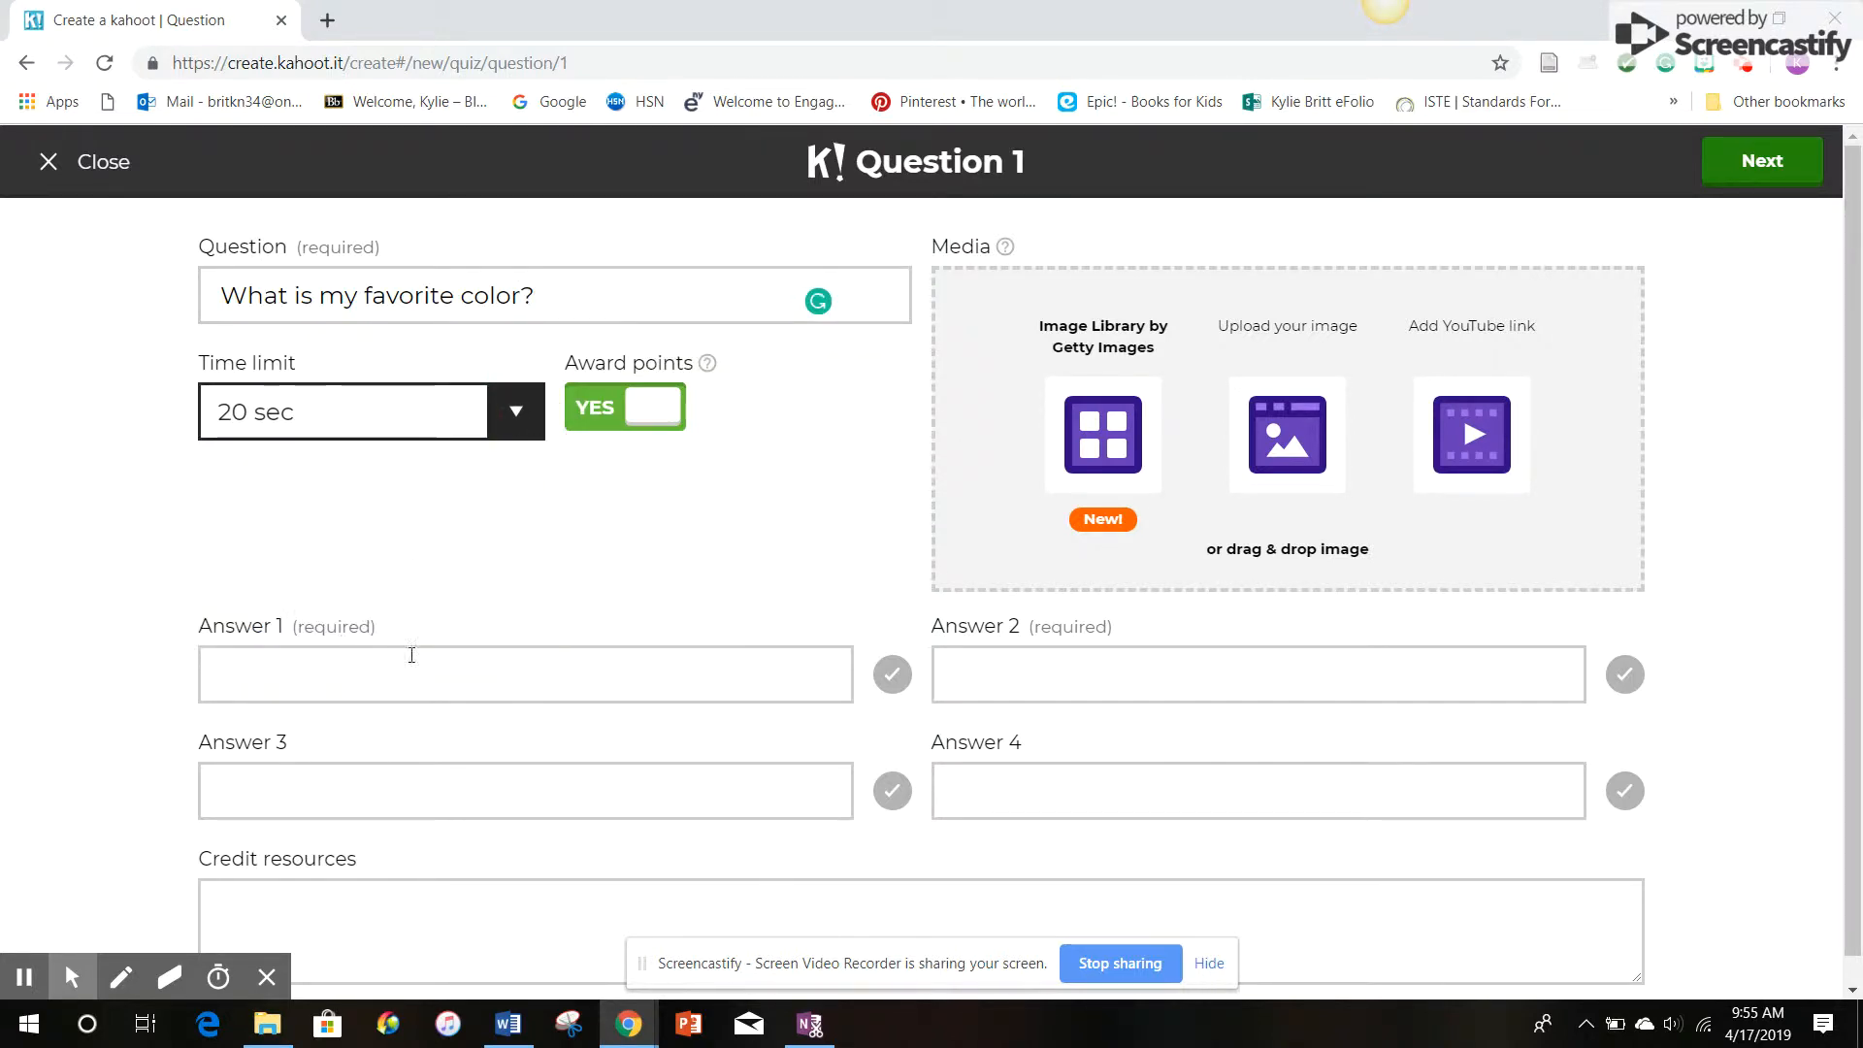
- Fill in the answers yellow, blue, green and red
click(489, 675)
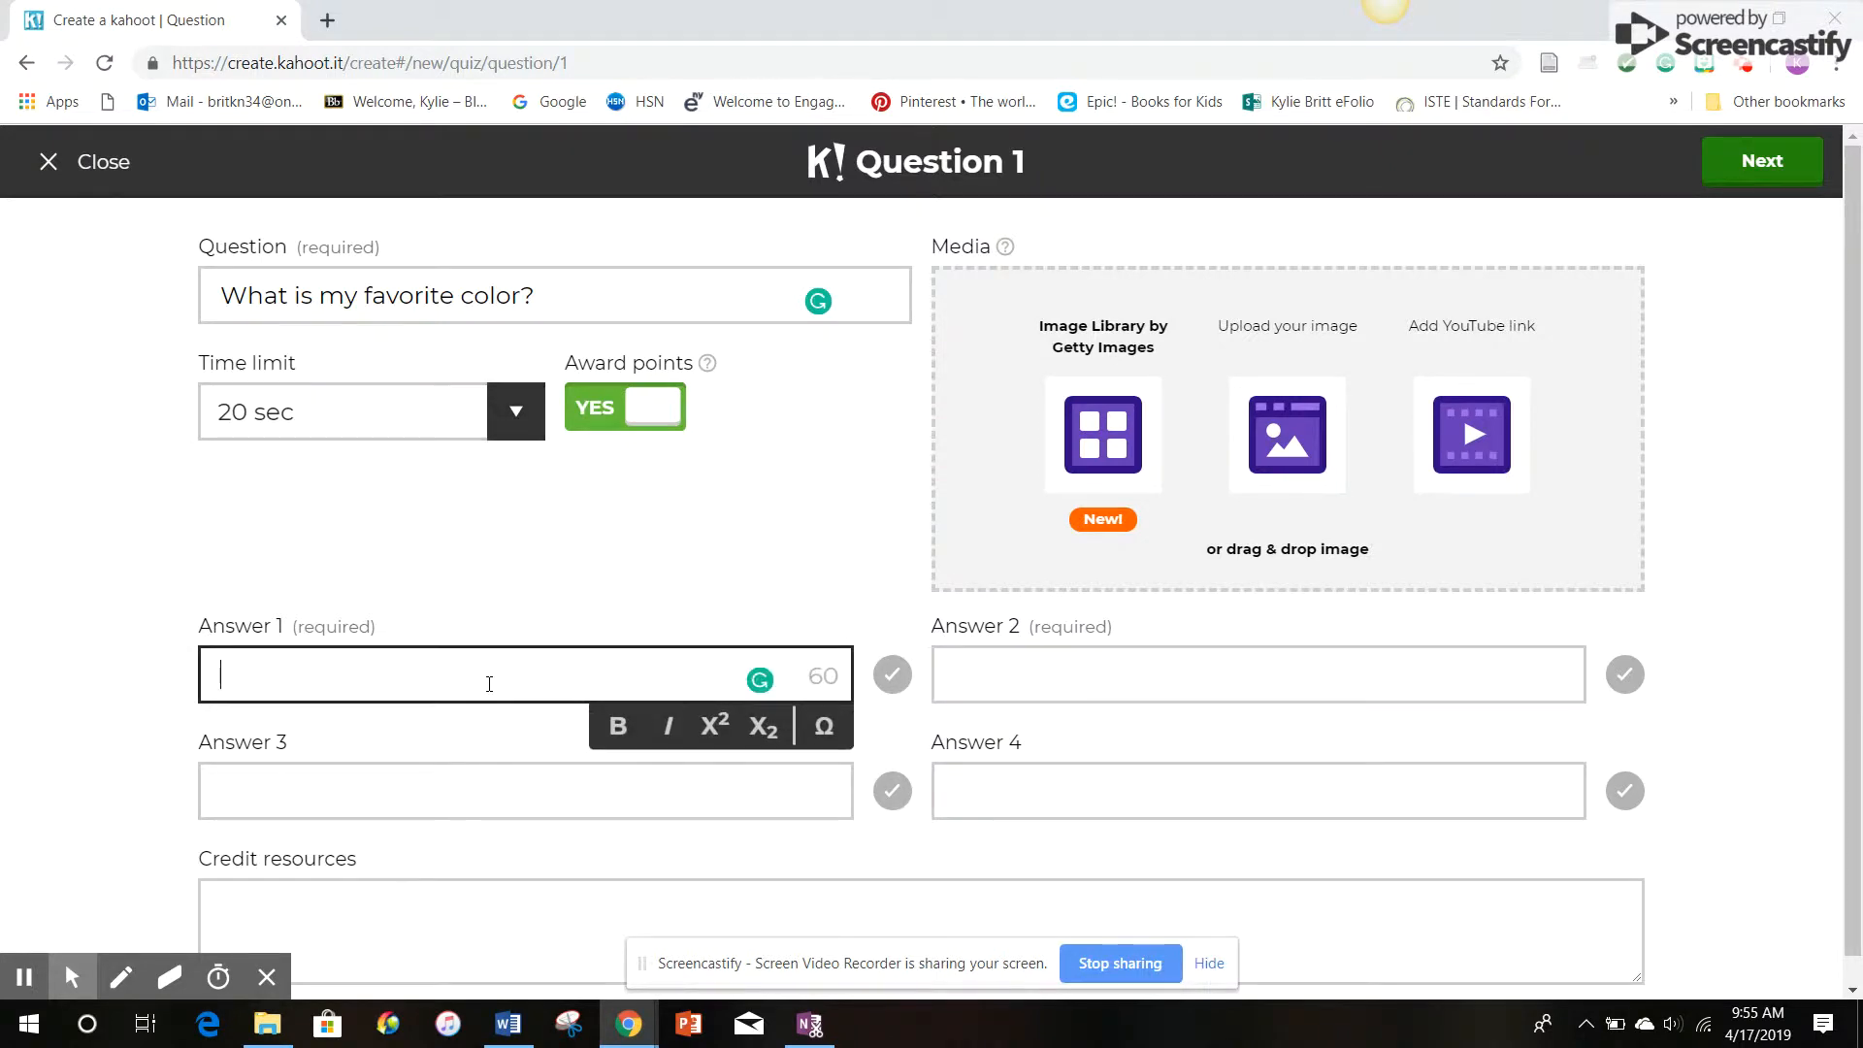
text(ye)
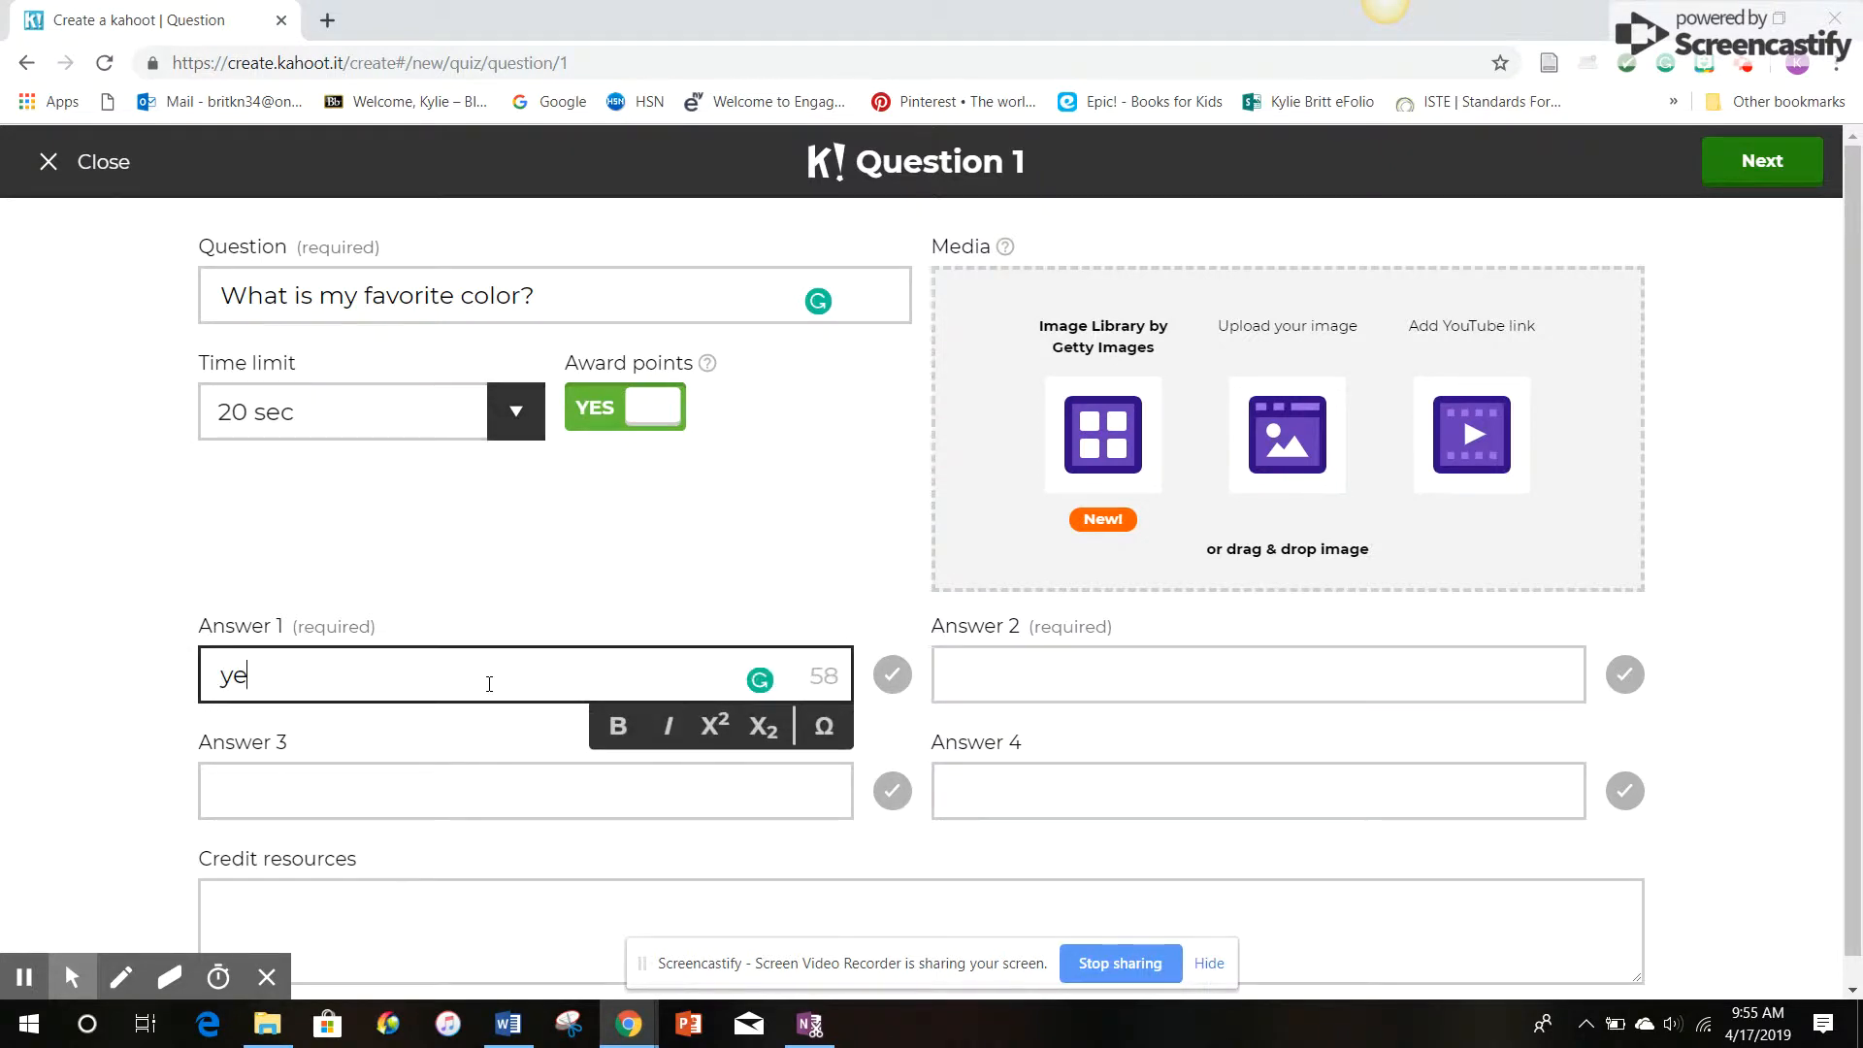
click(1074, 685)
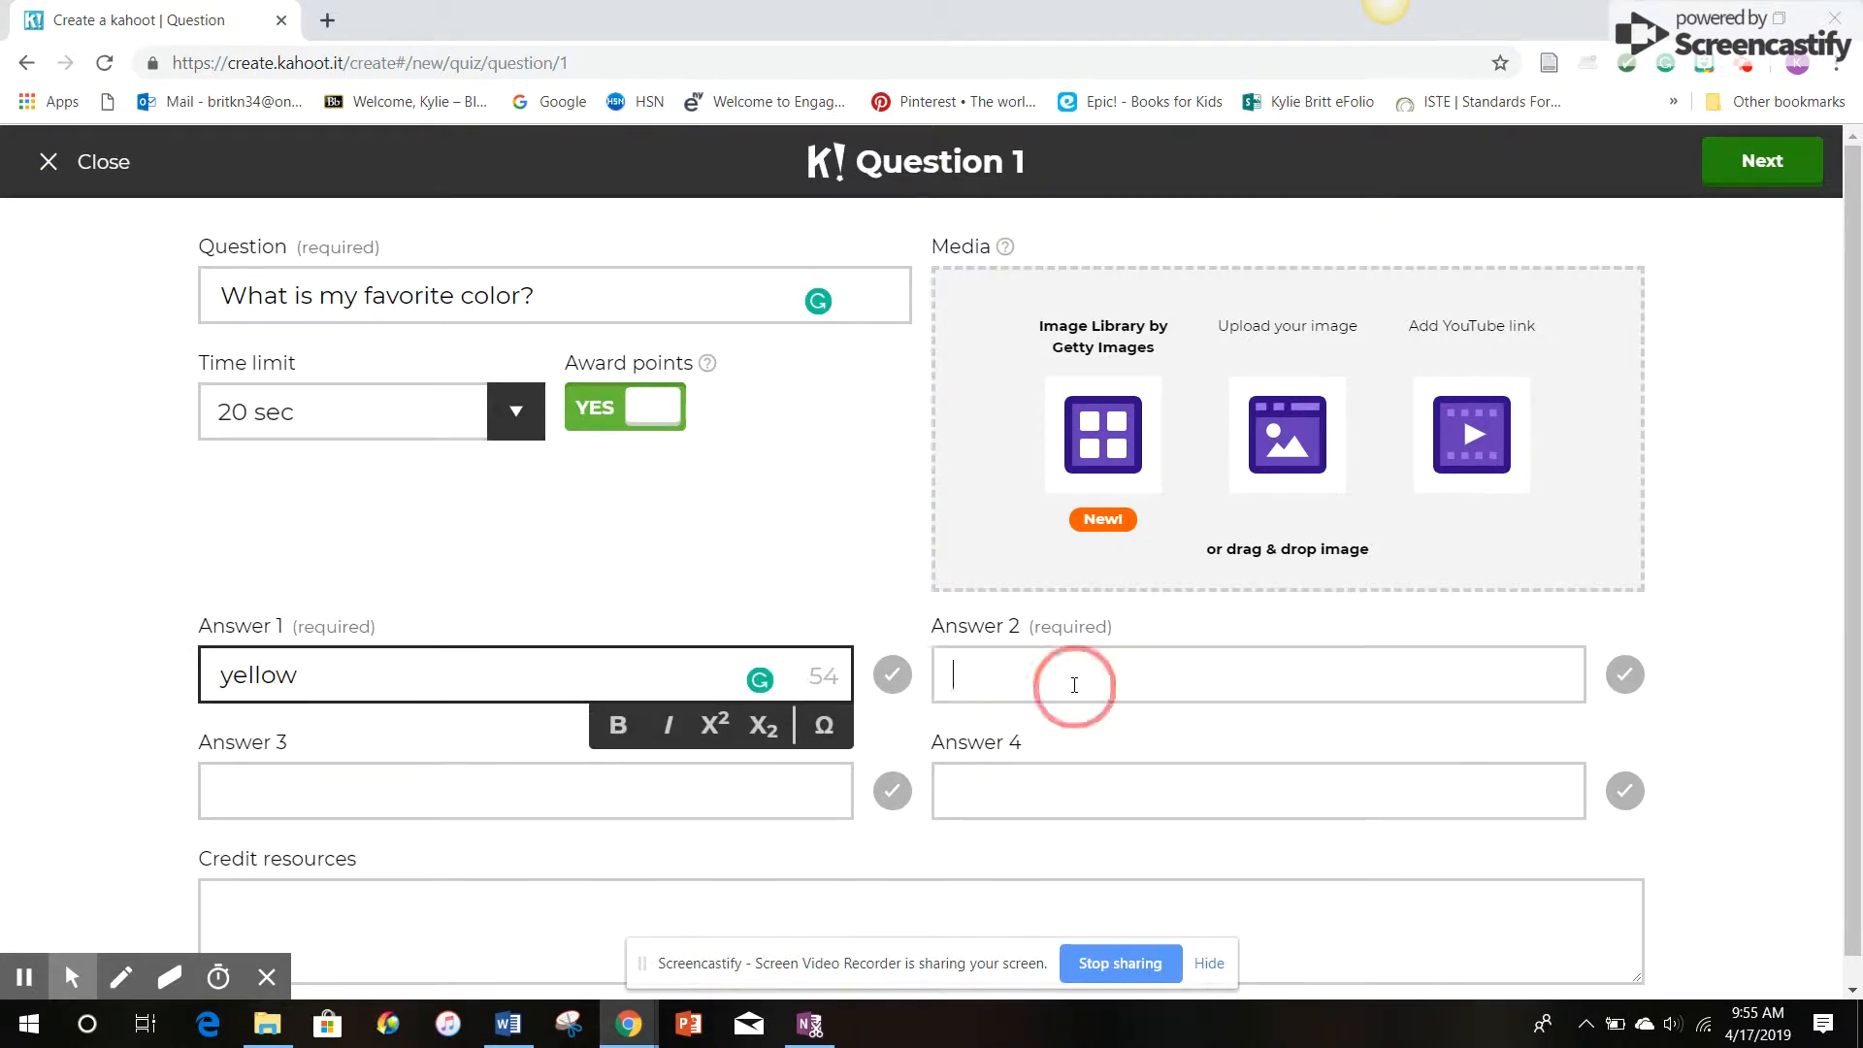
text(blu)
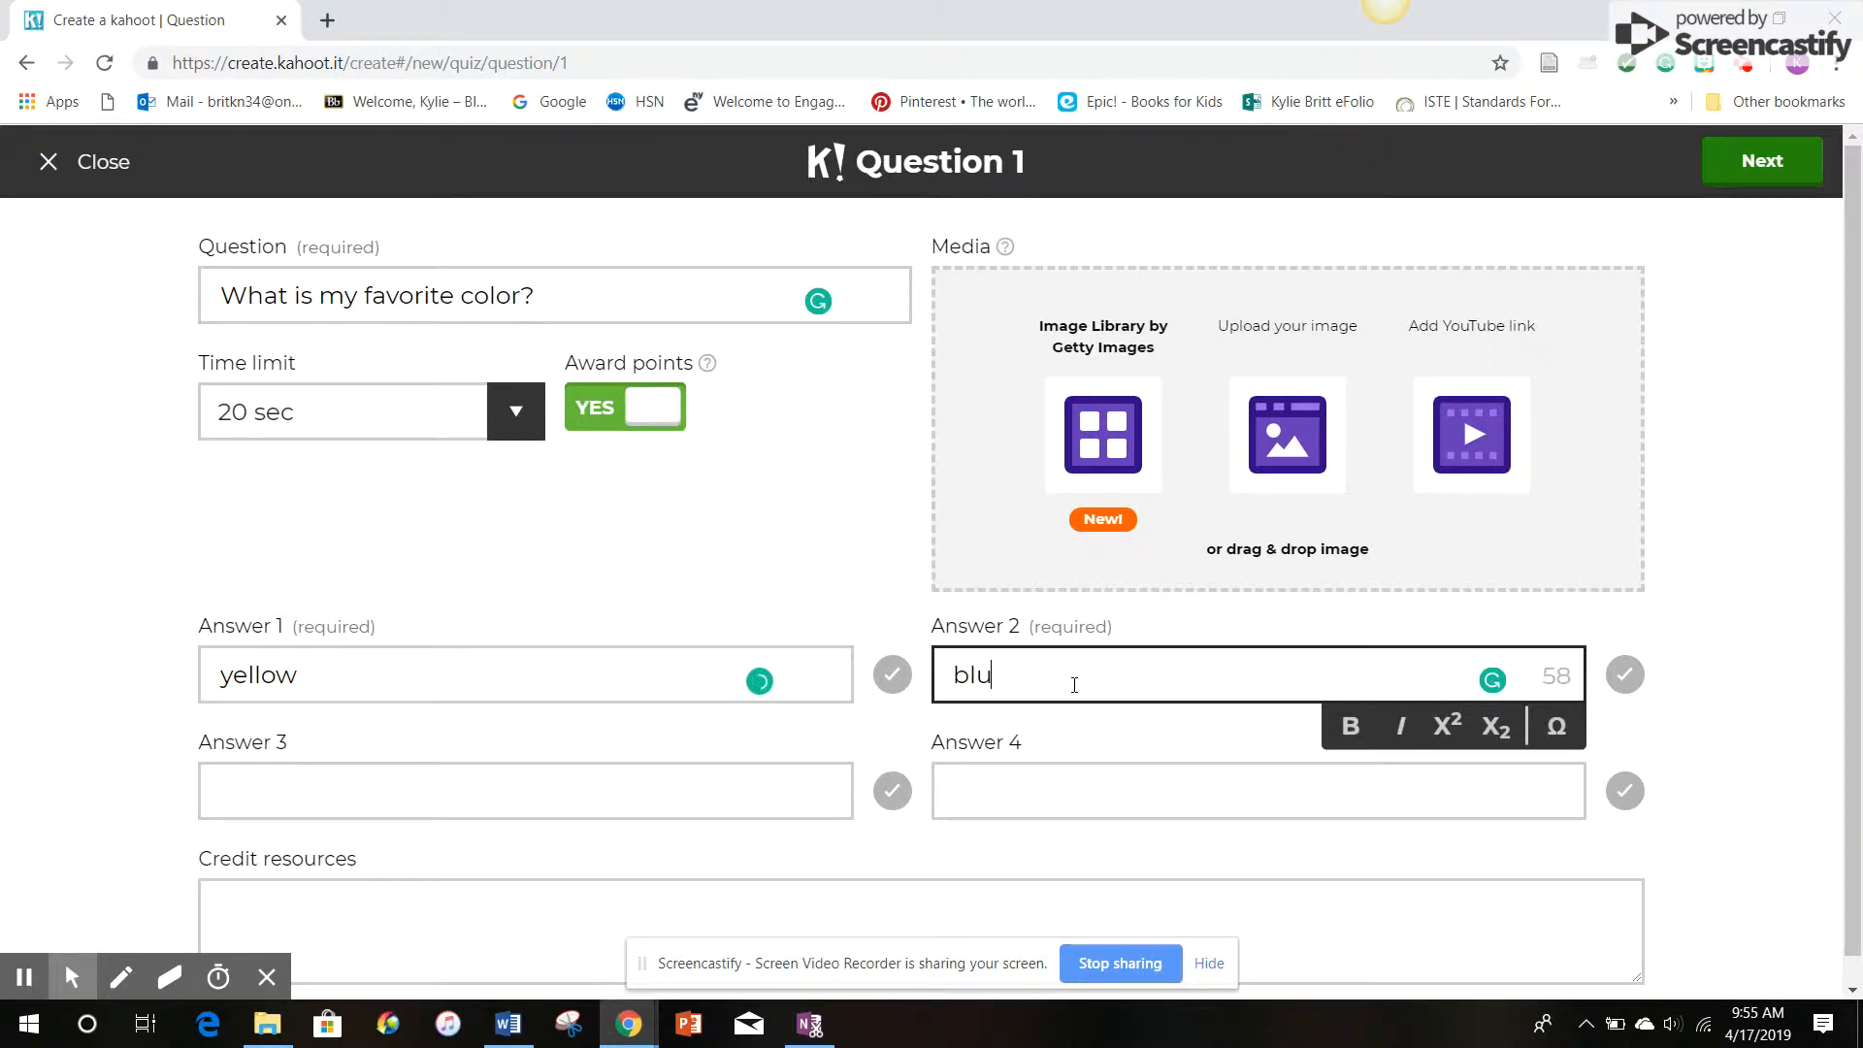
click(554, 805)
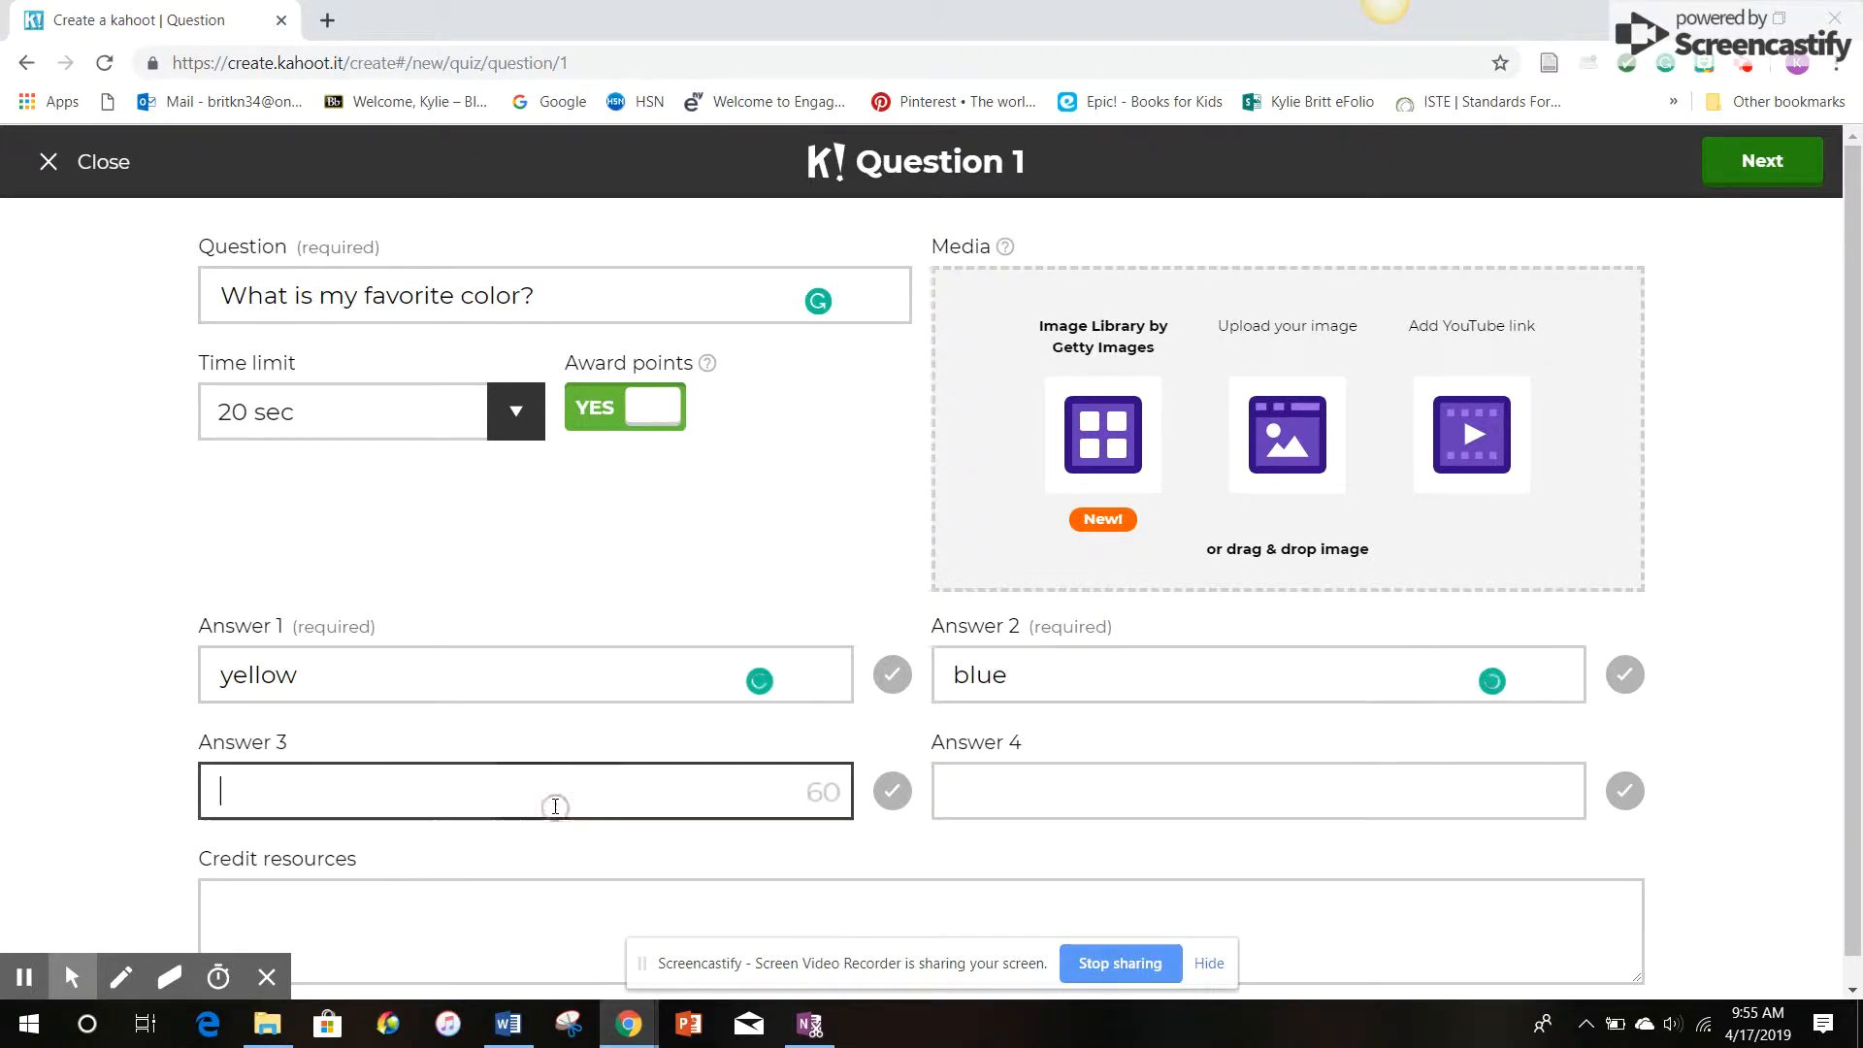
text(green)
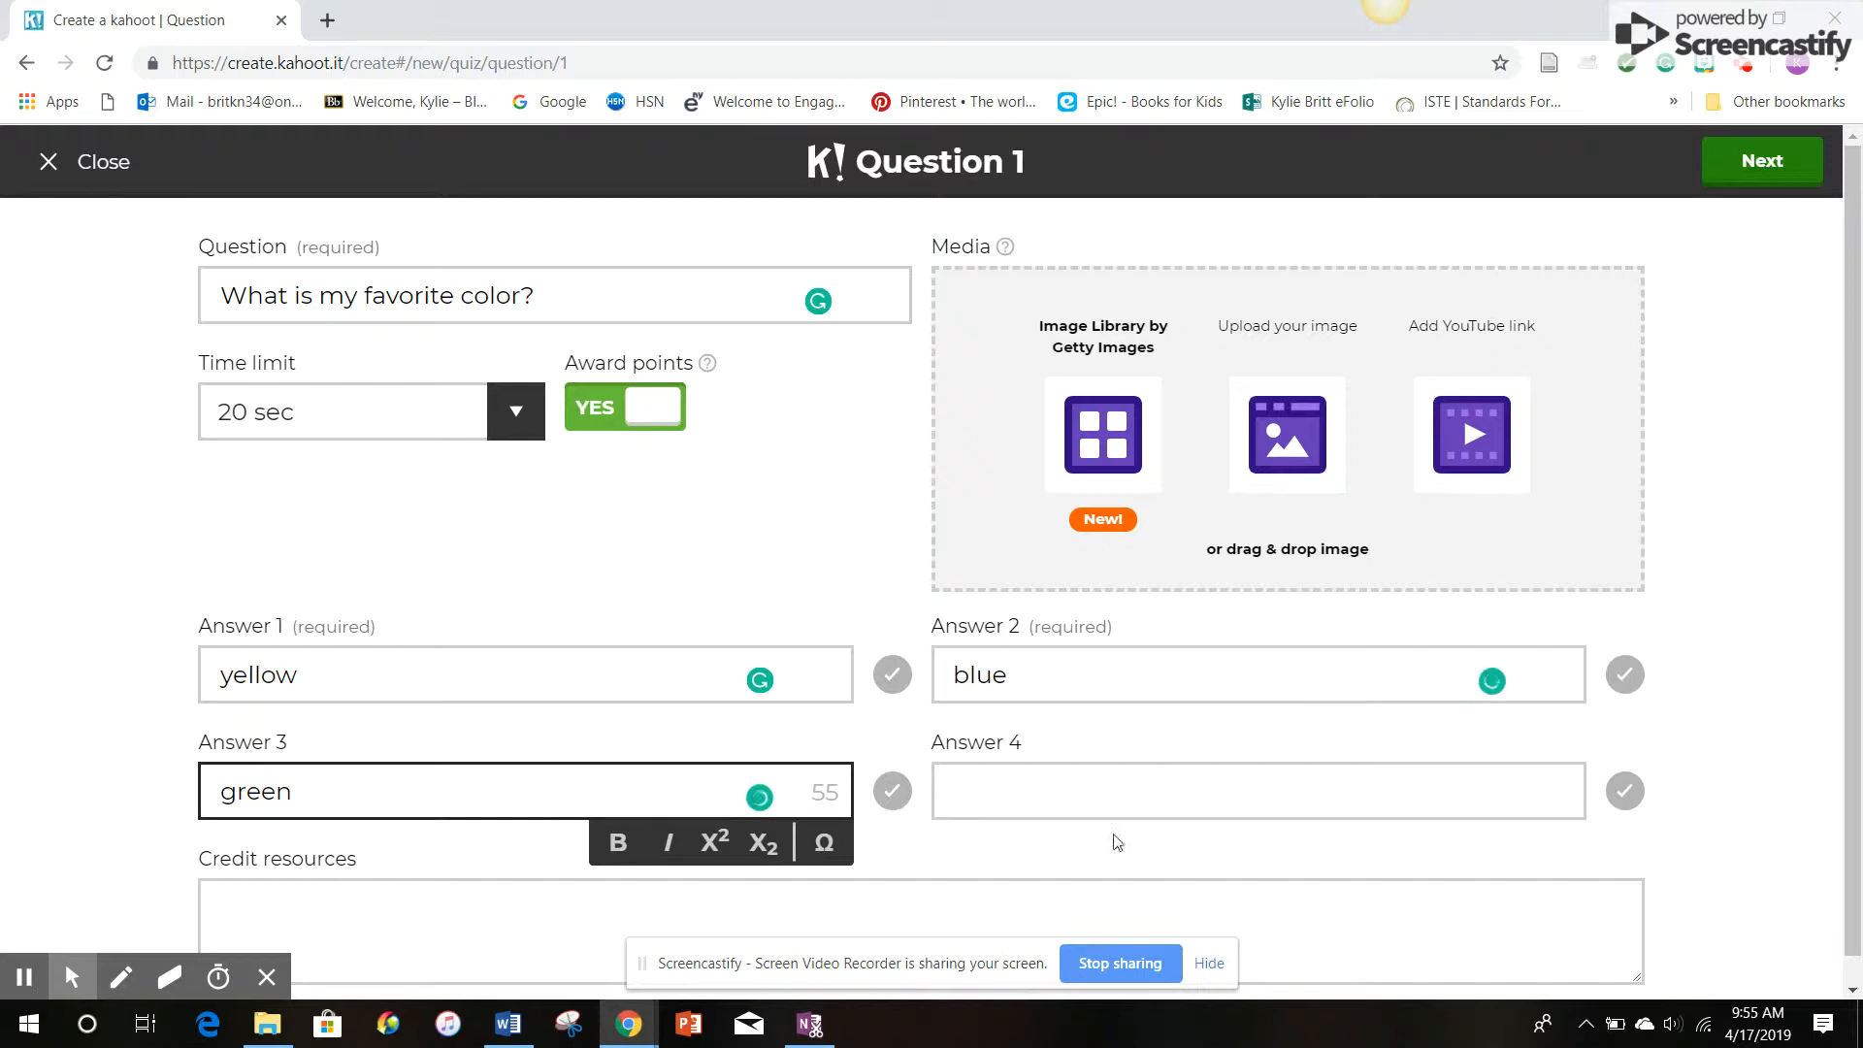
text(red)
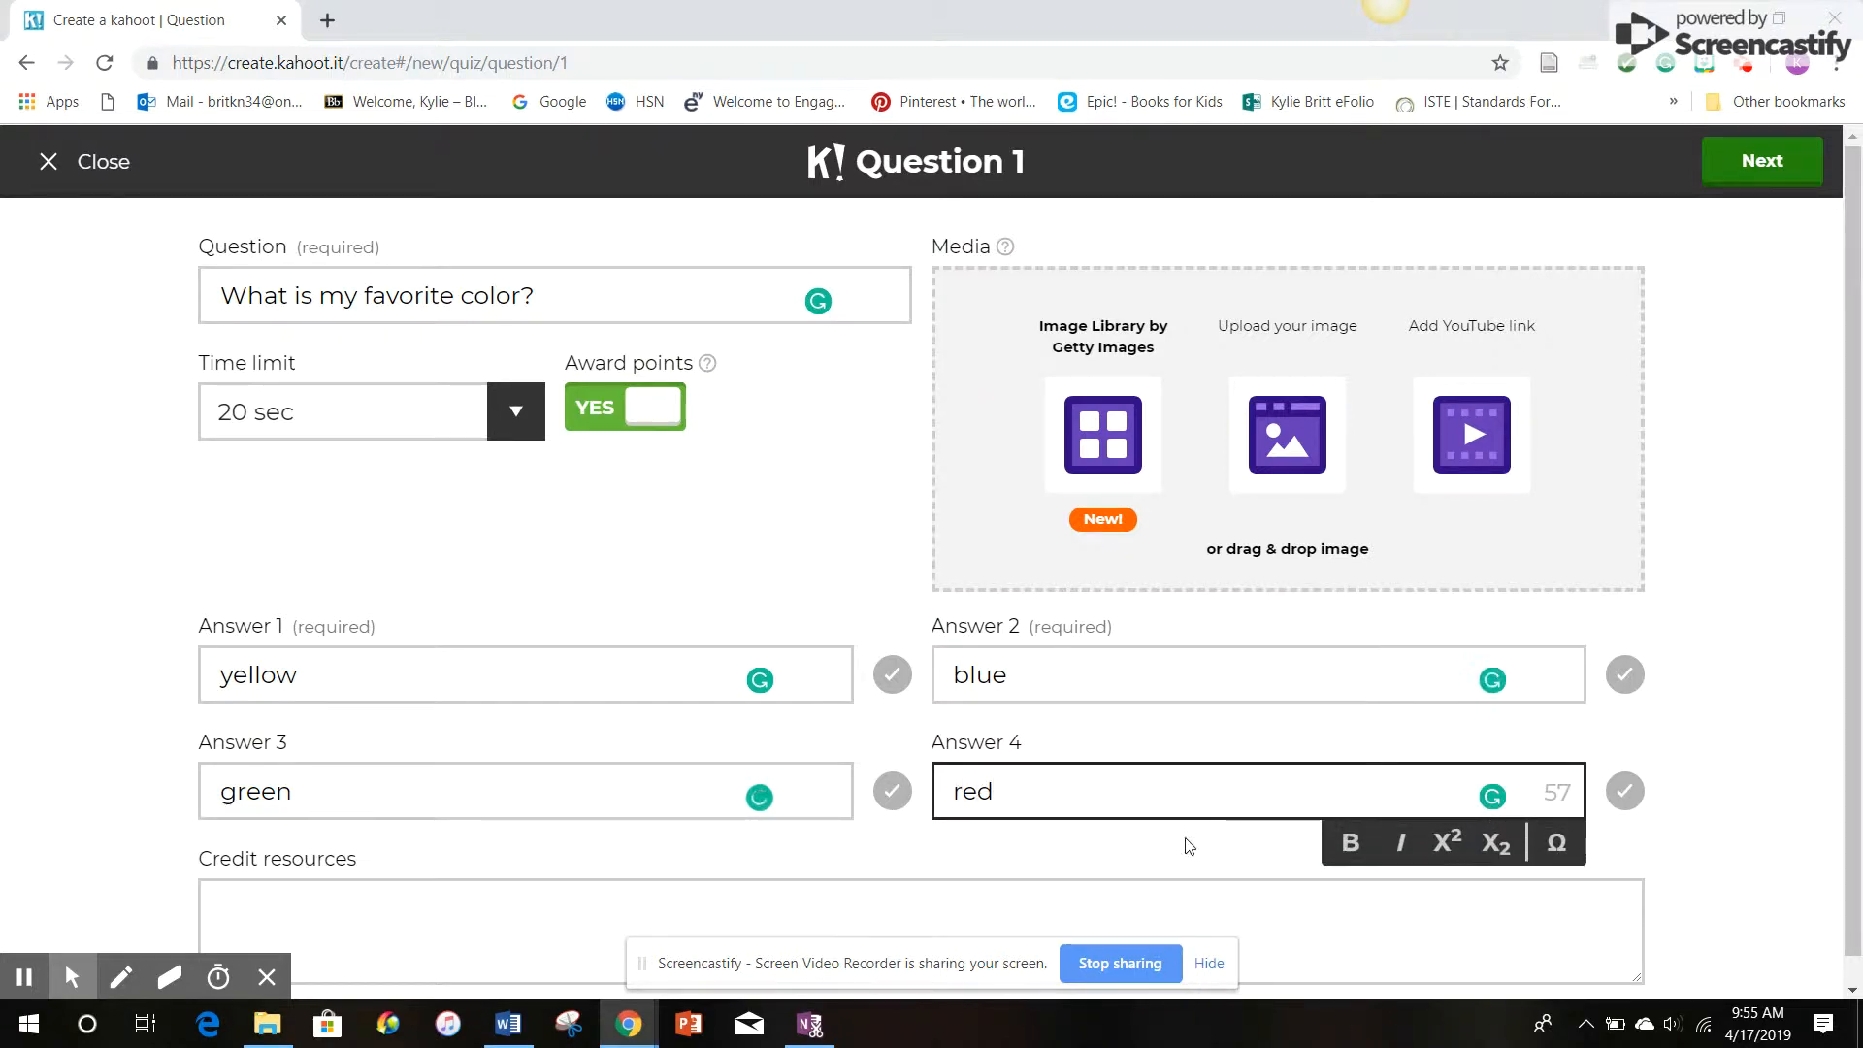
mouse_move(640, 872)
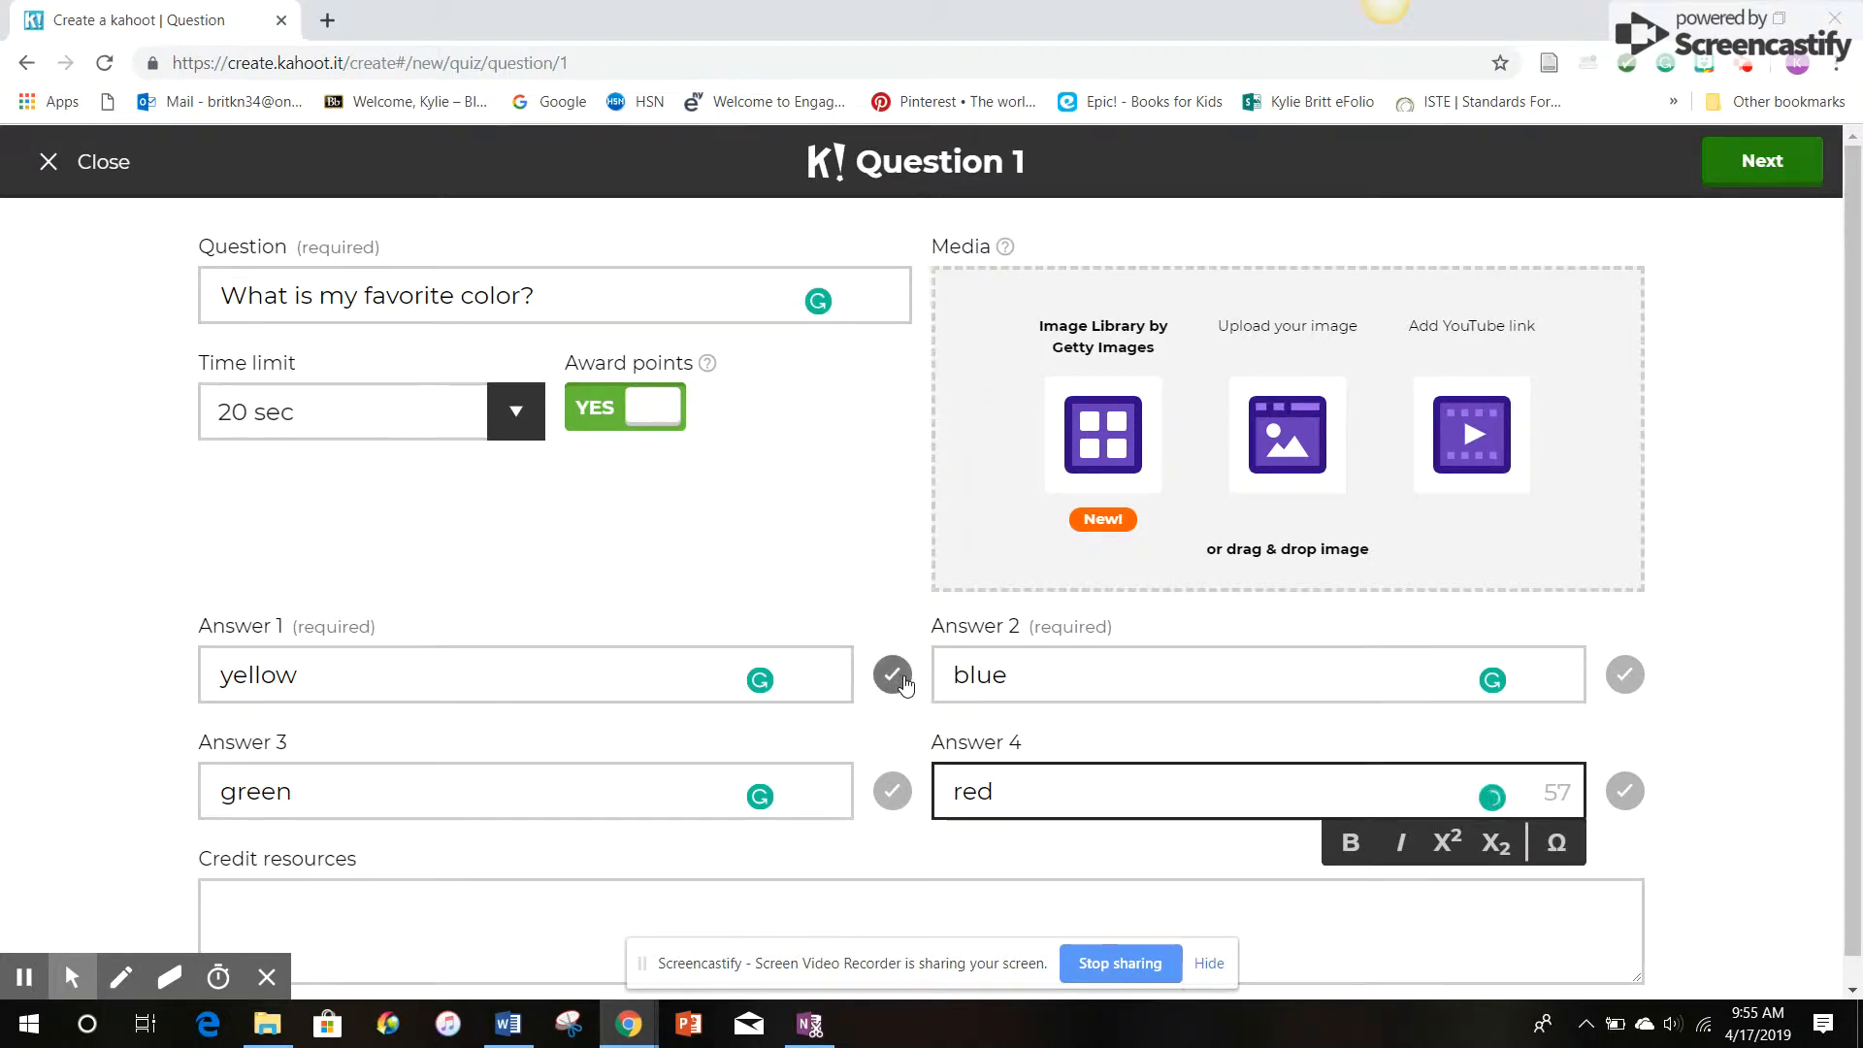
- Mark yellow correct, attach the graffiti mural image, and finish Question 1
click(893, 675)
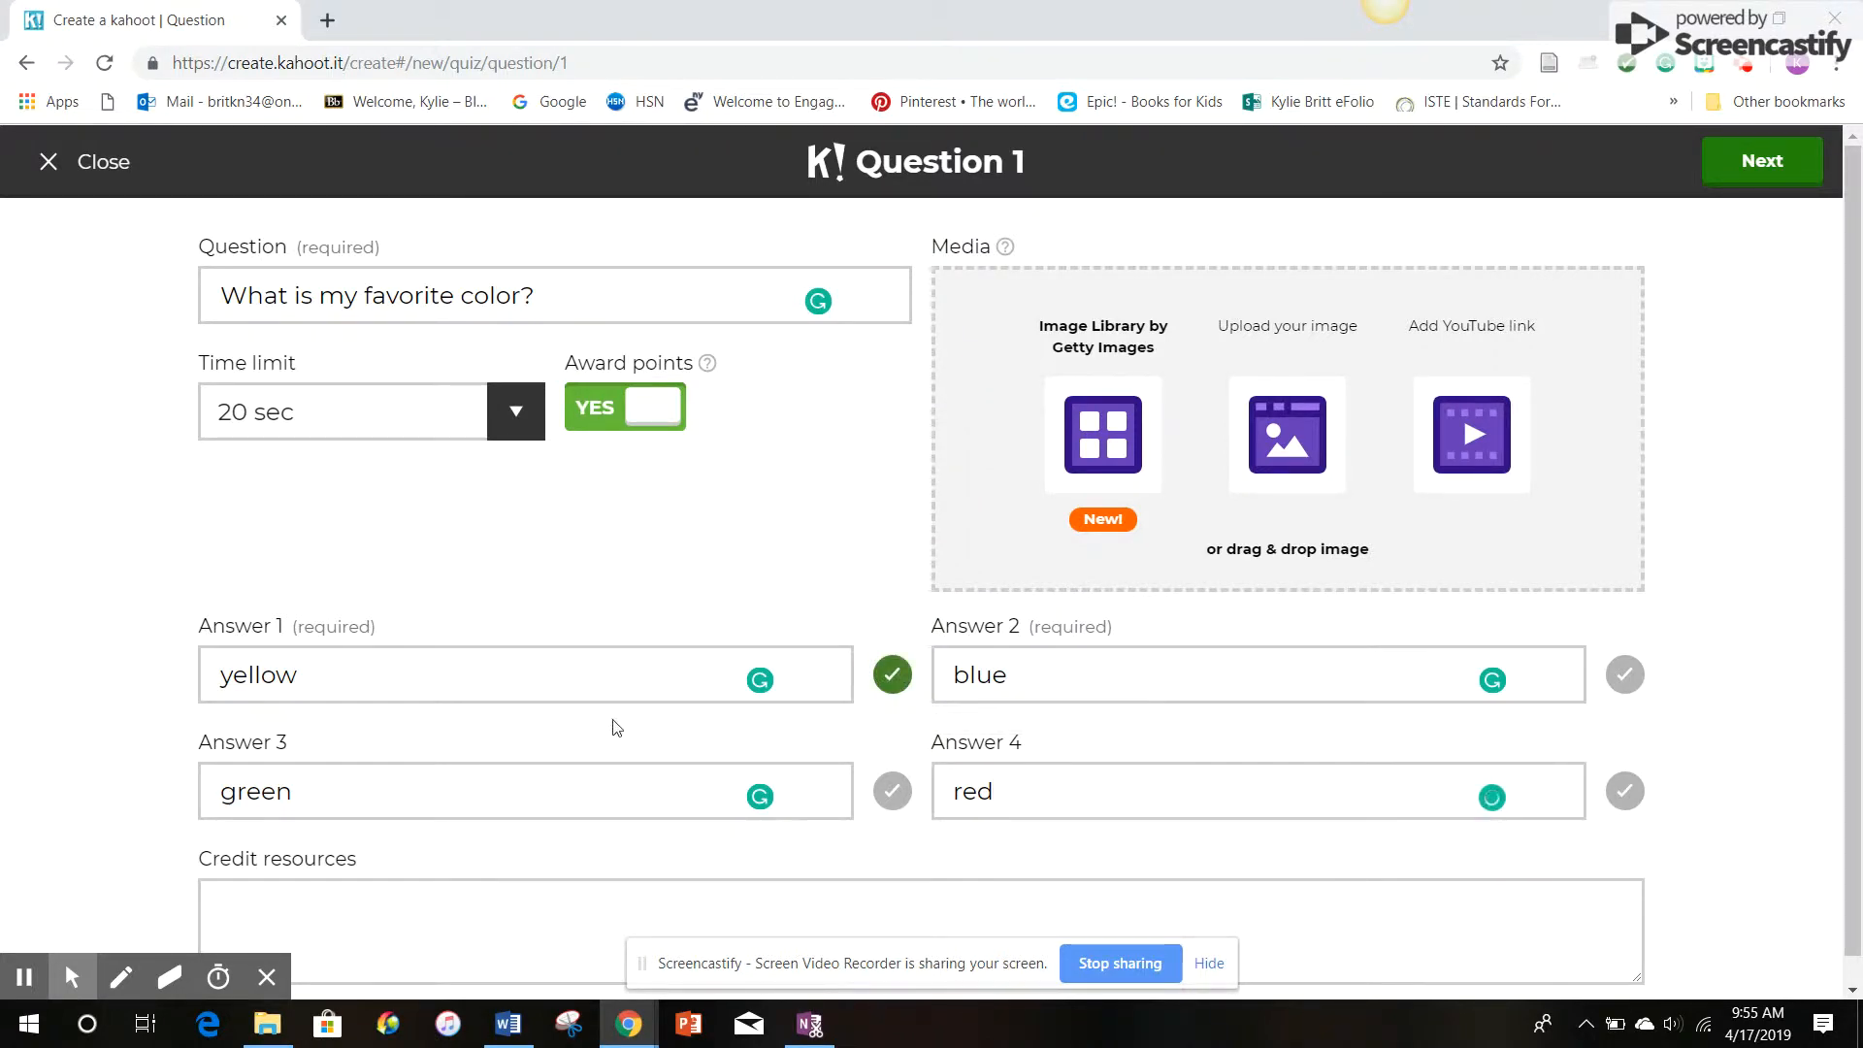
click(1102, 434)
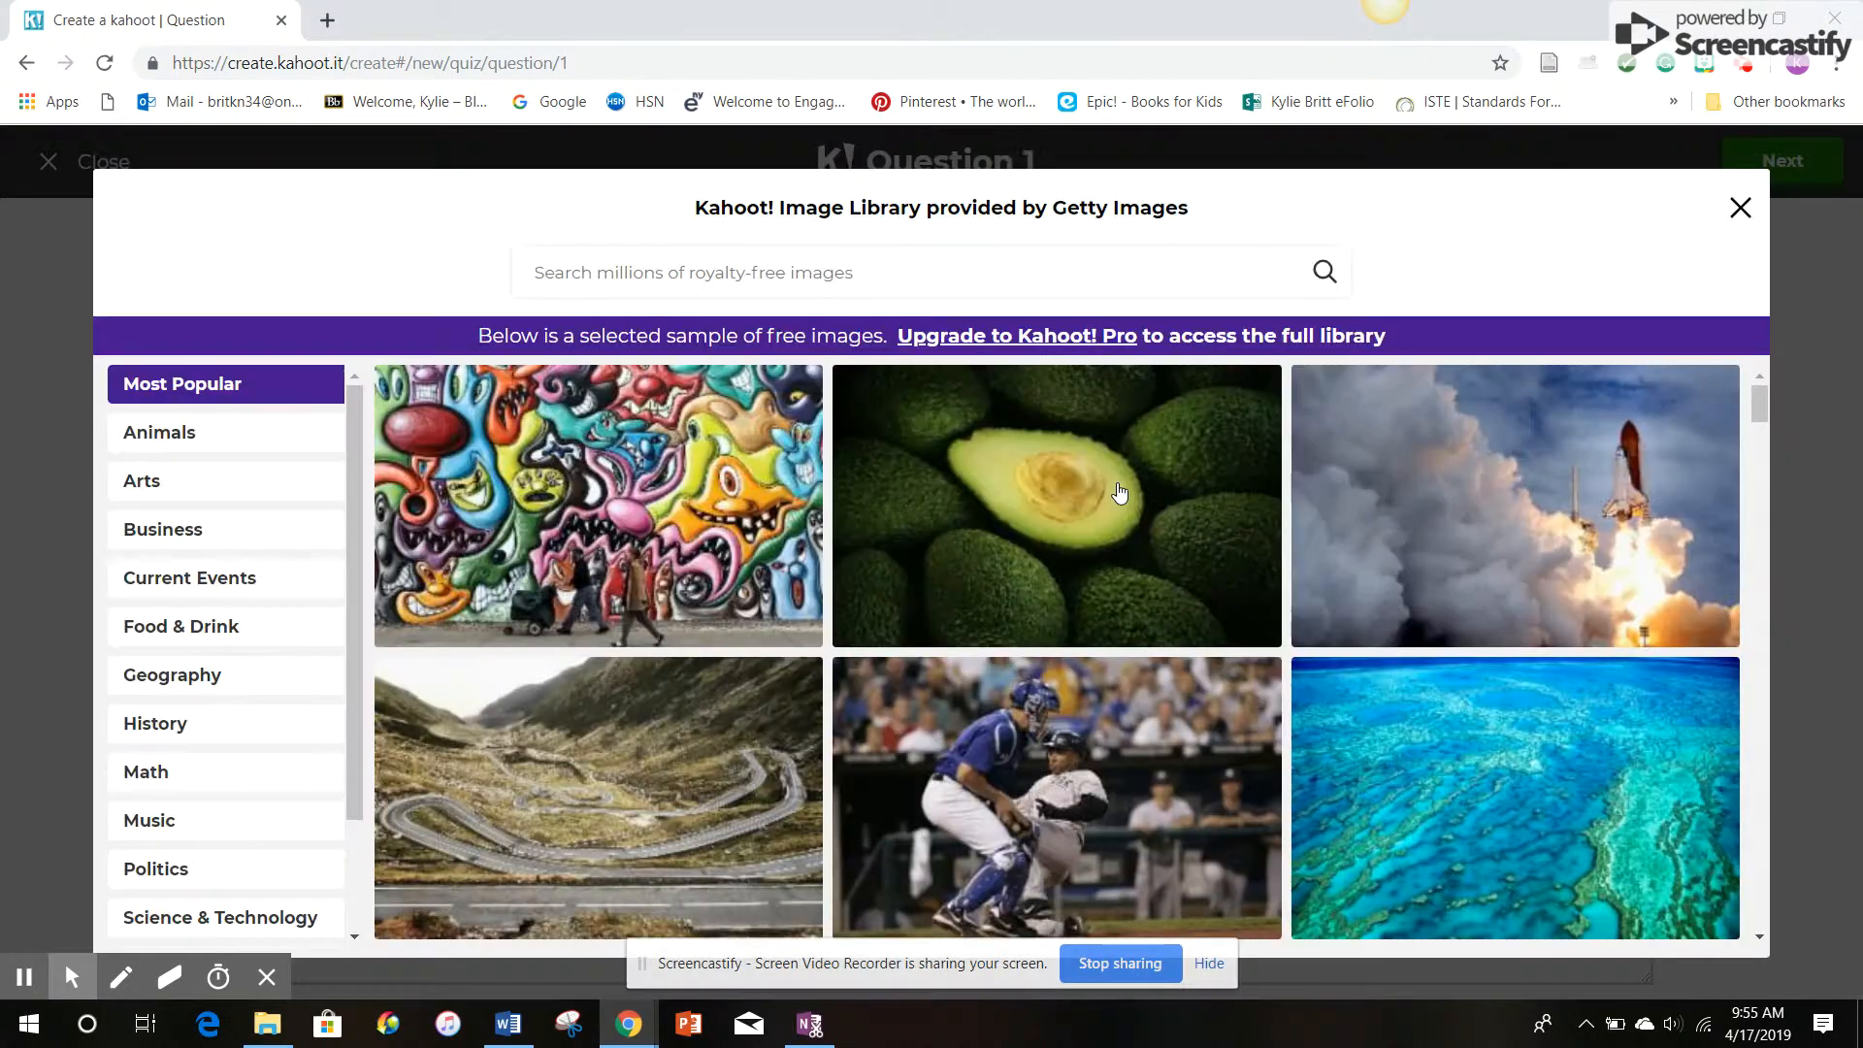
mouse_move(1425, 572)
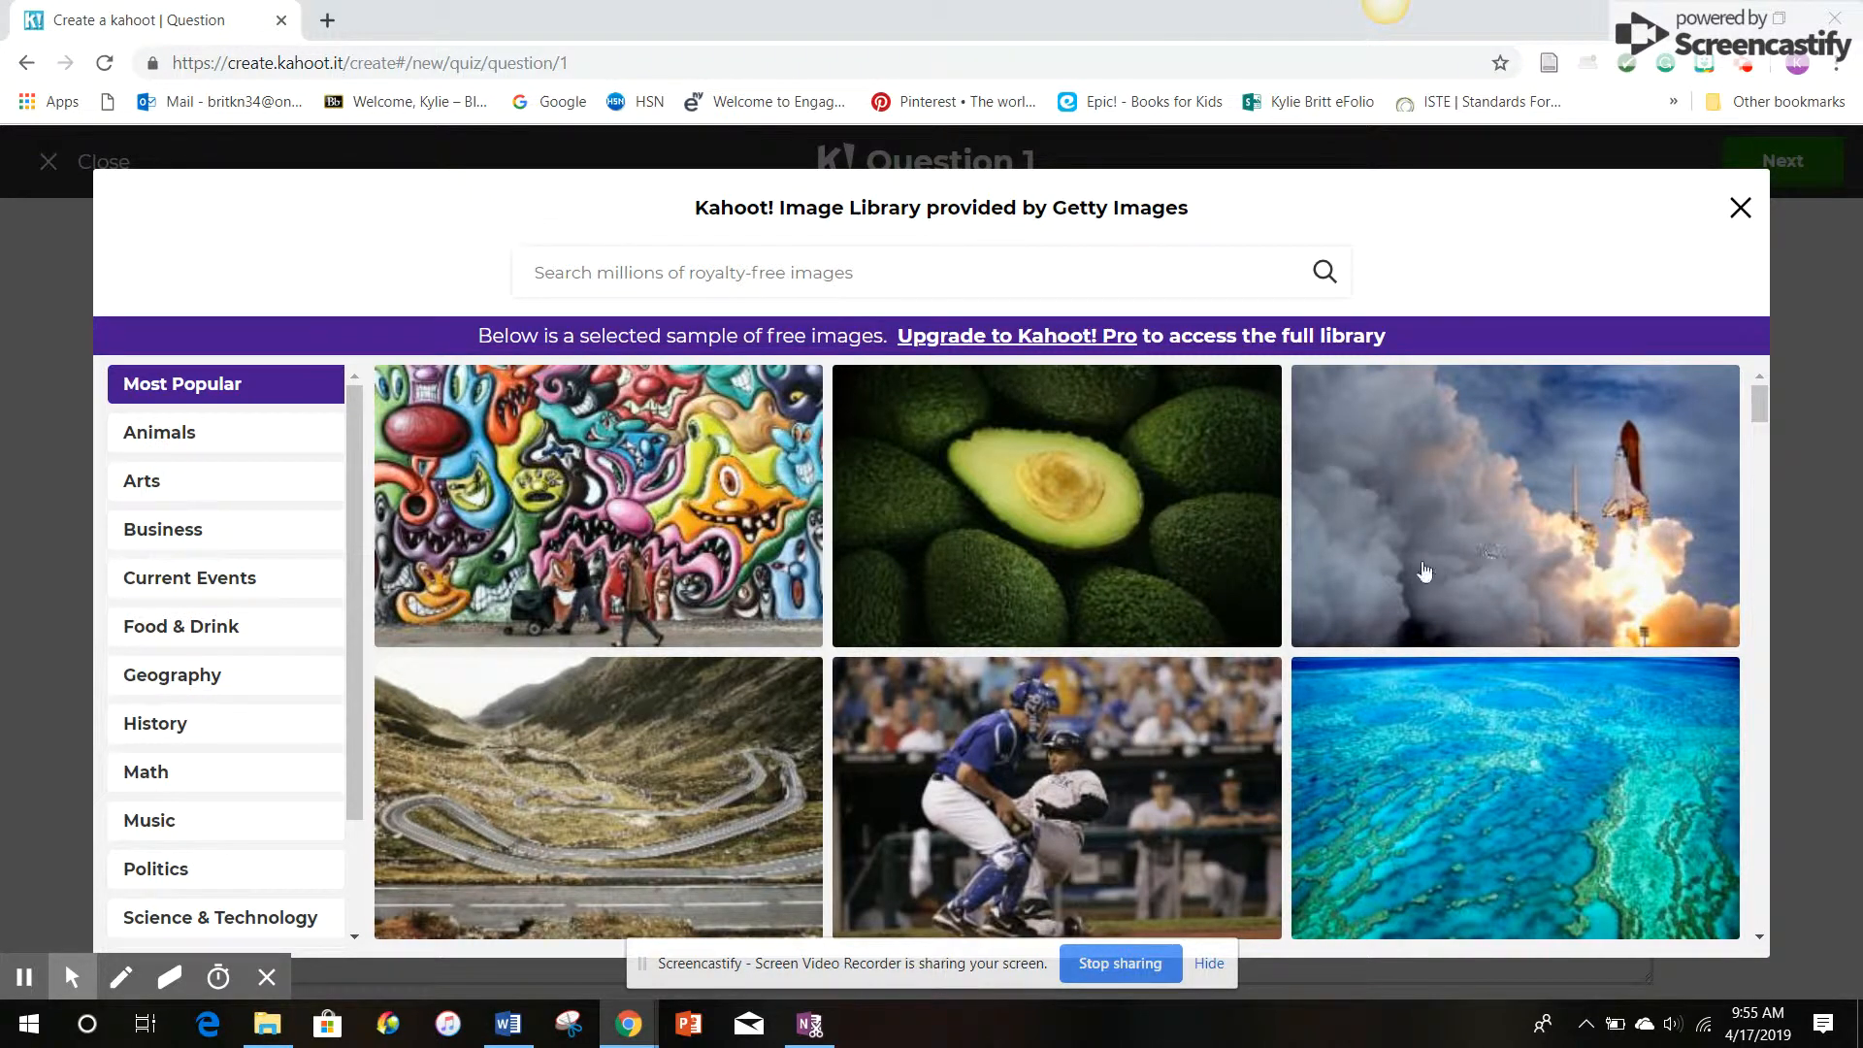
click(599, 506)
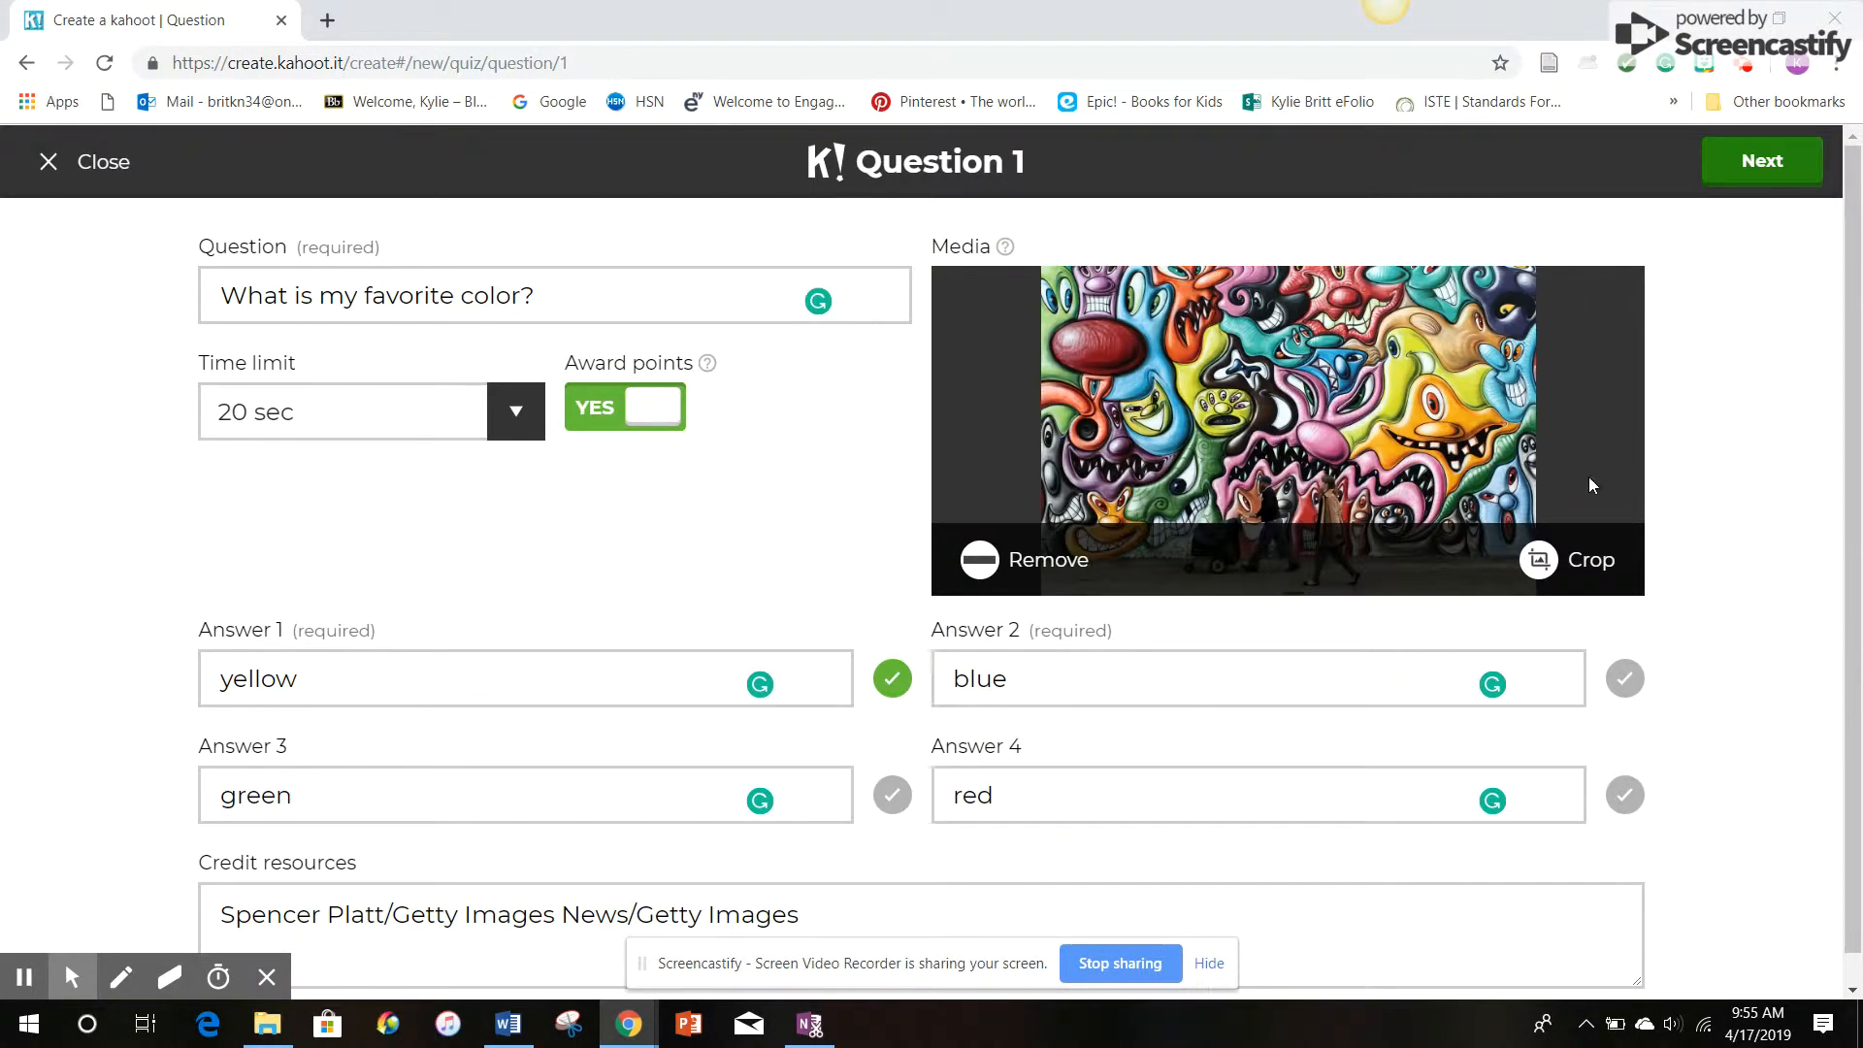
scroll(down, 3)
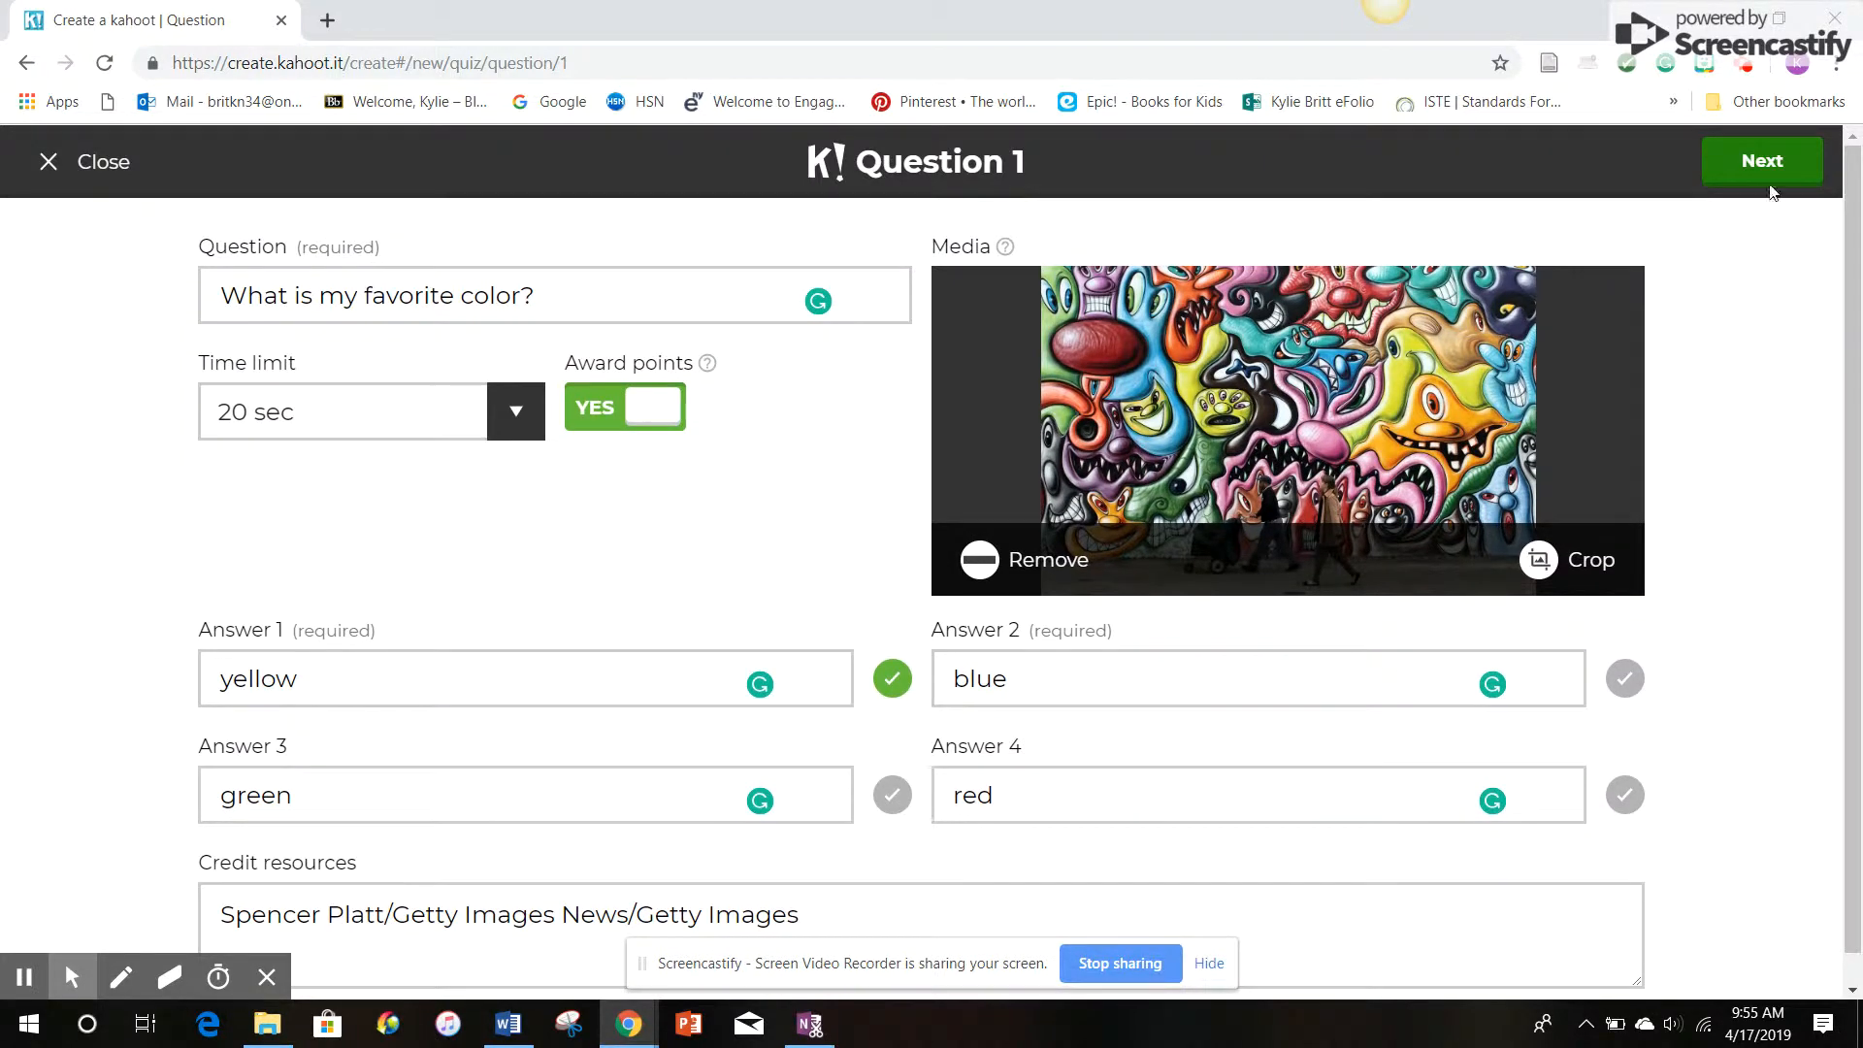
click(1762, 160)
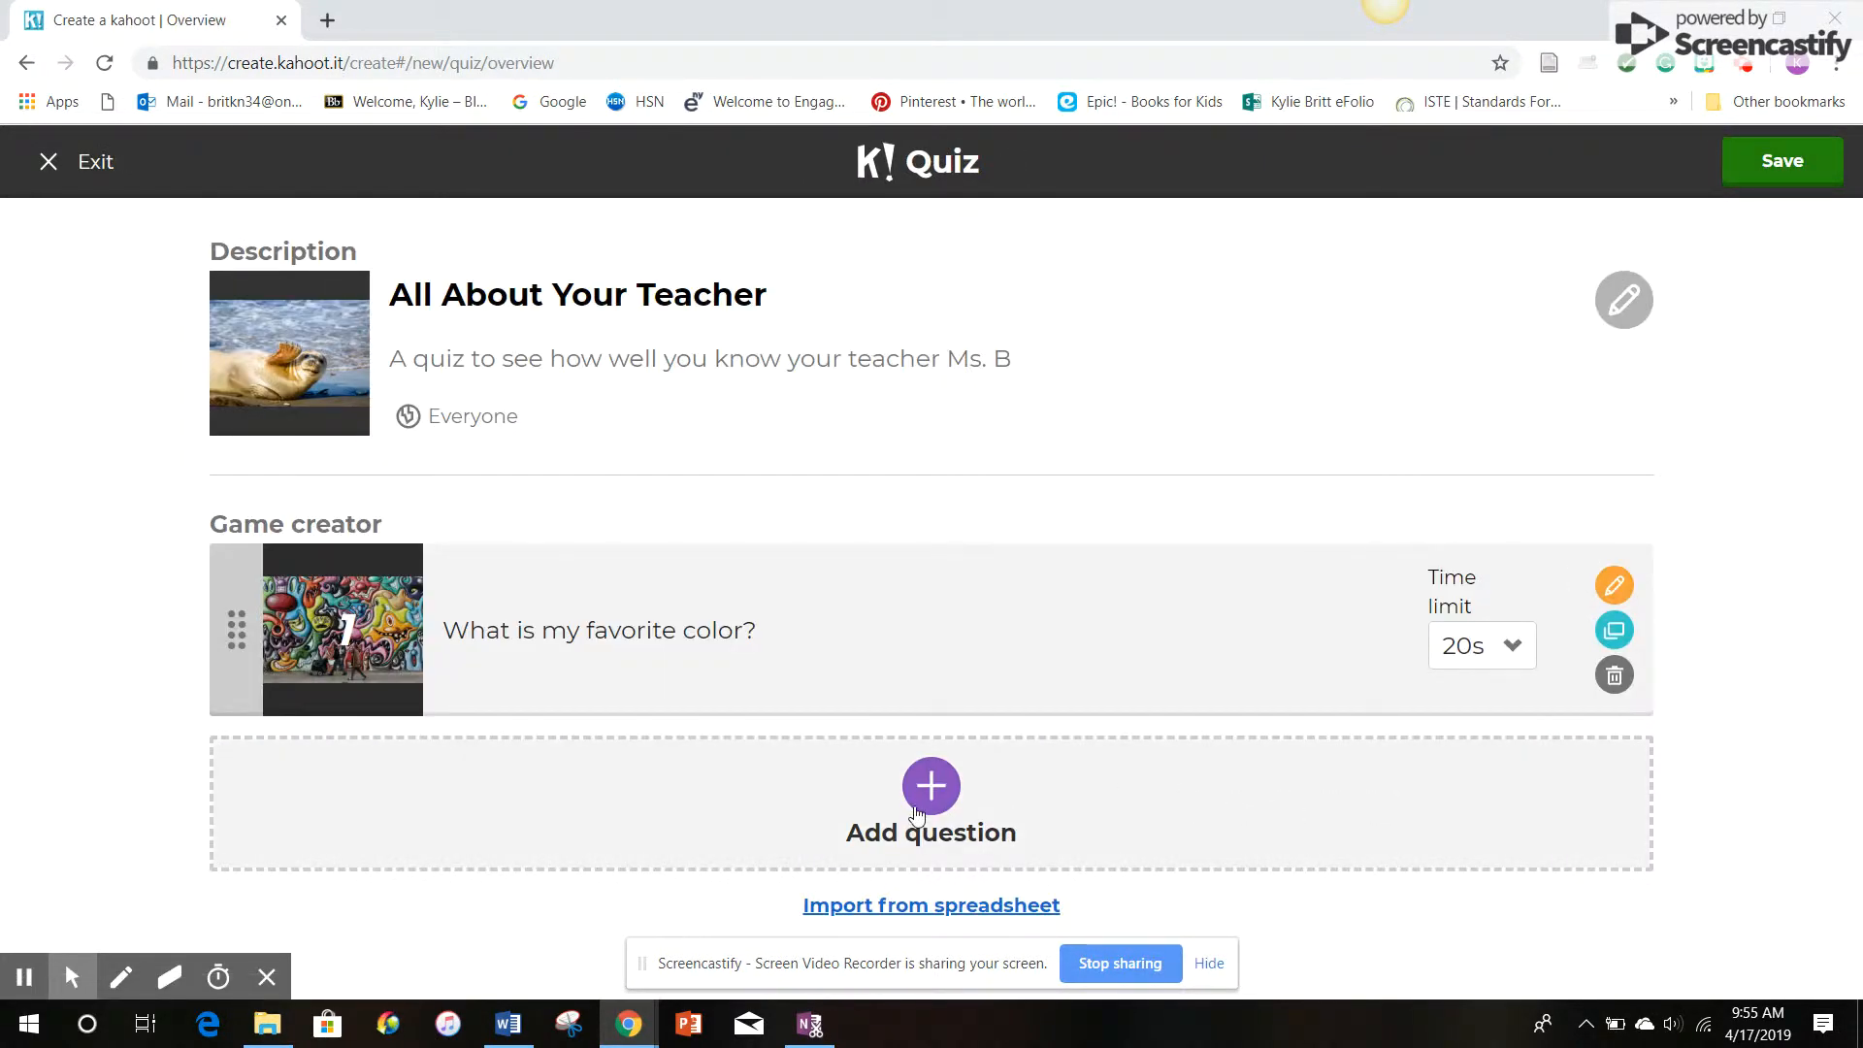
- Add Question 2, 'What is my dog's name?'
click(931, 786)
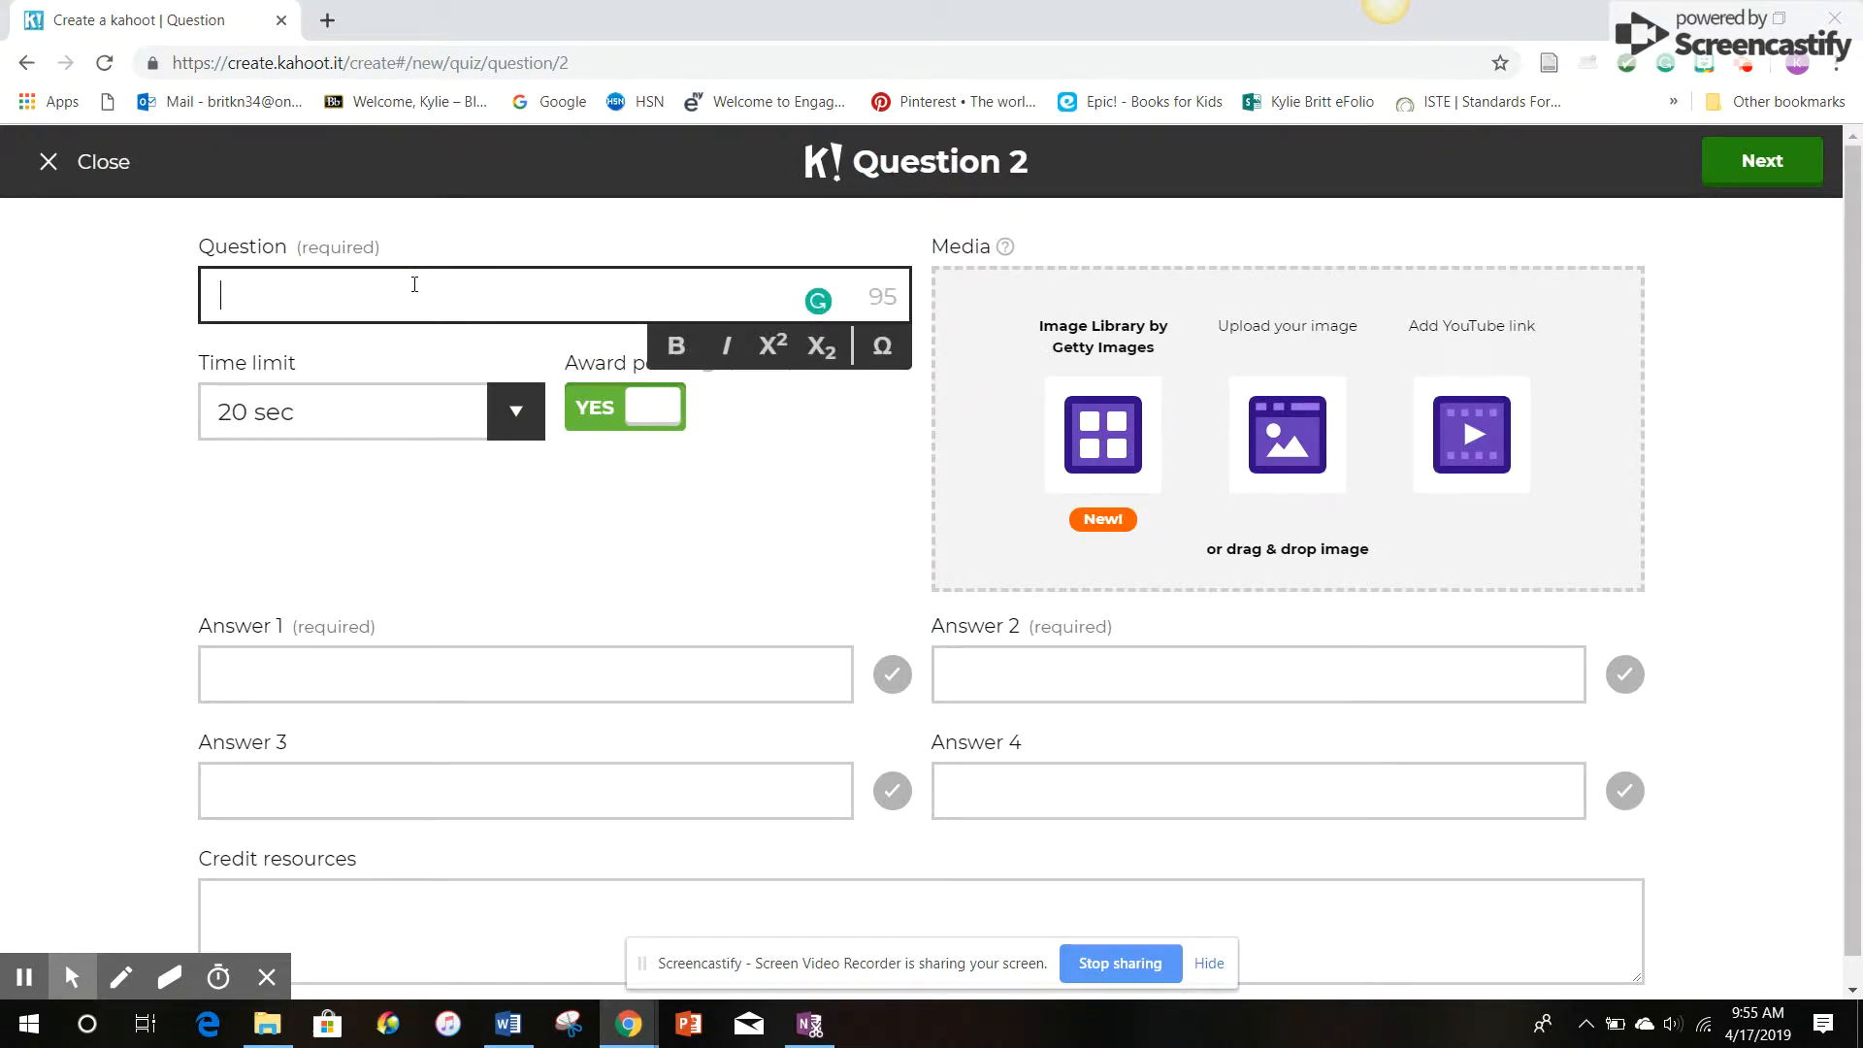
text(What is my)
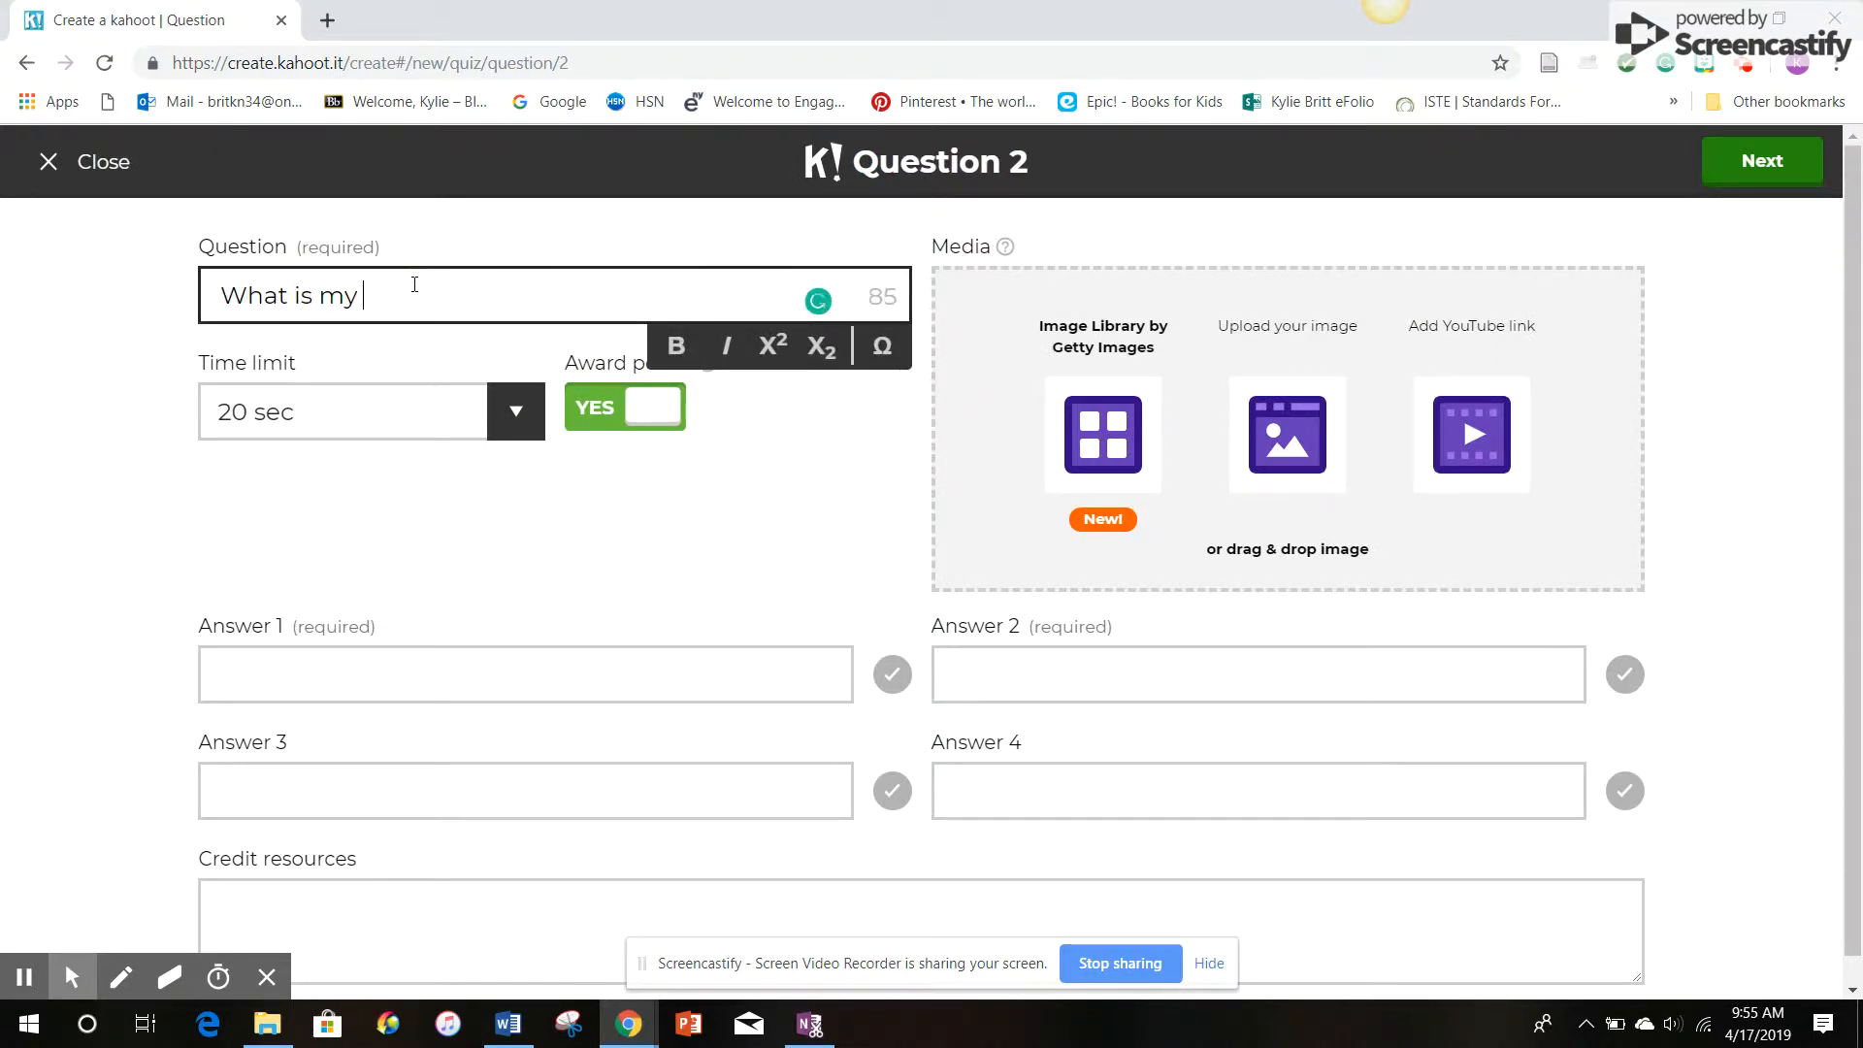
text(dog's nam)
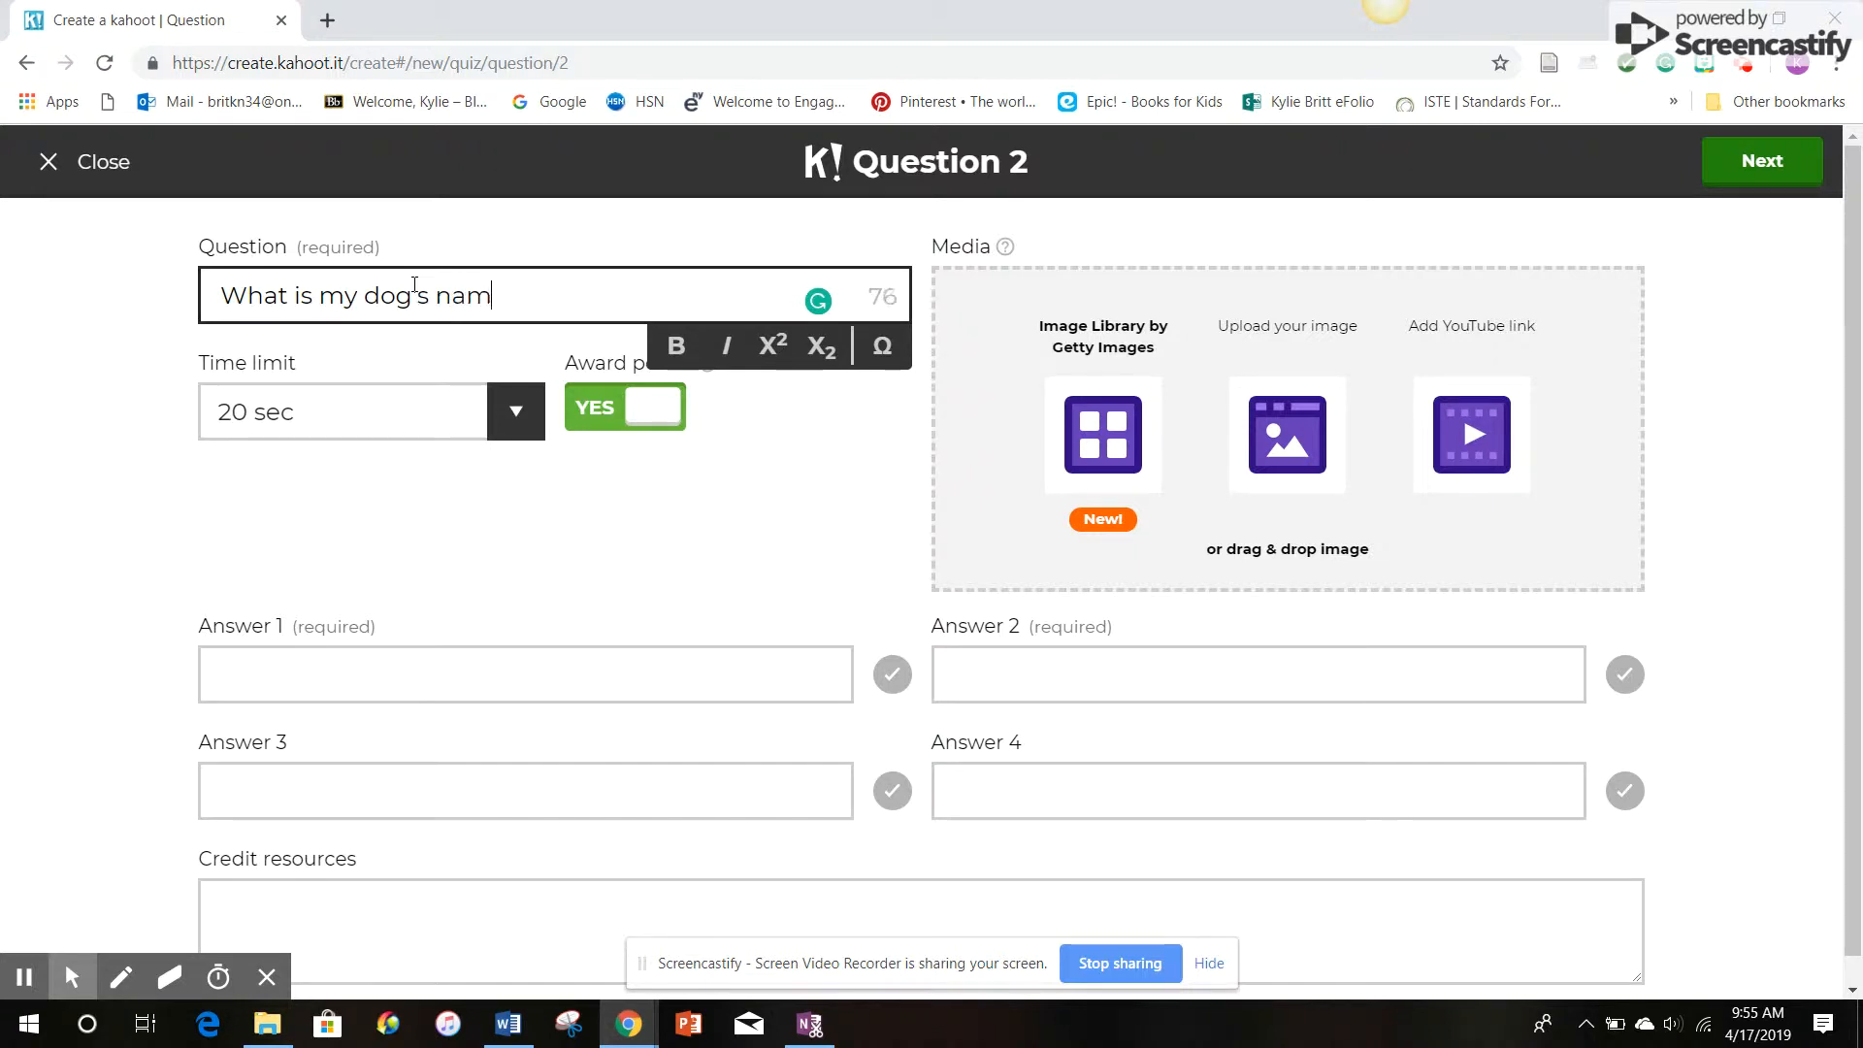
text(e?)
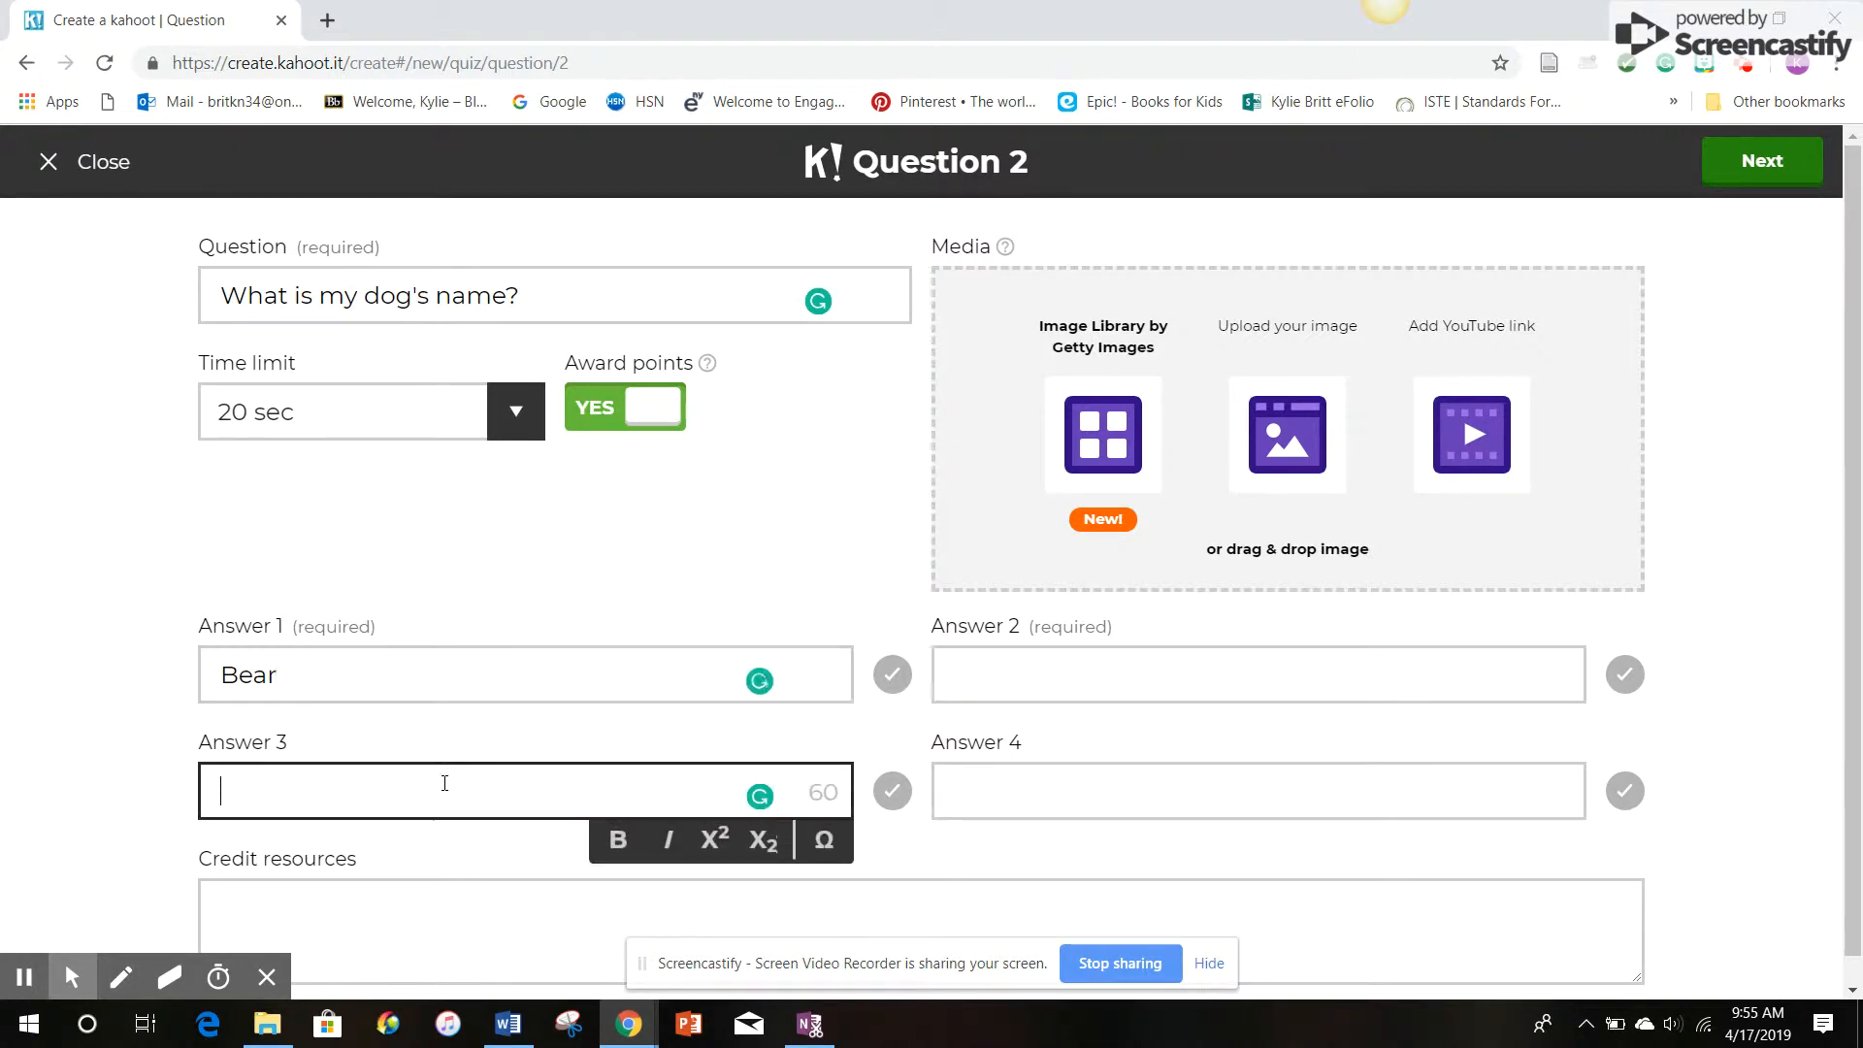
- Enter answers Bear, Cosmo, Buddy and Puppy, marking Cosmo correct
text(Buddy)
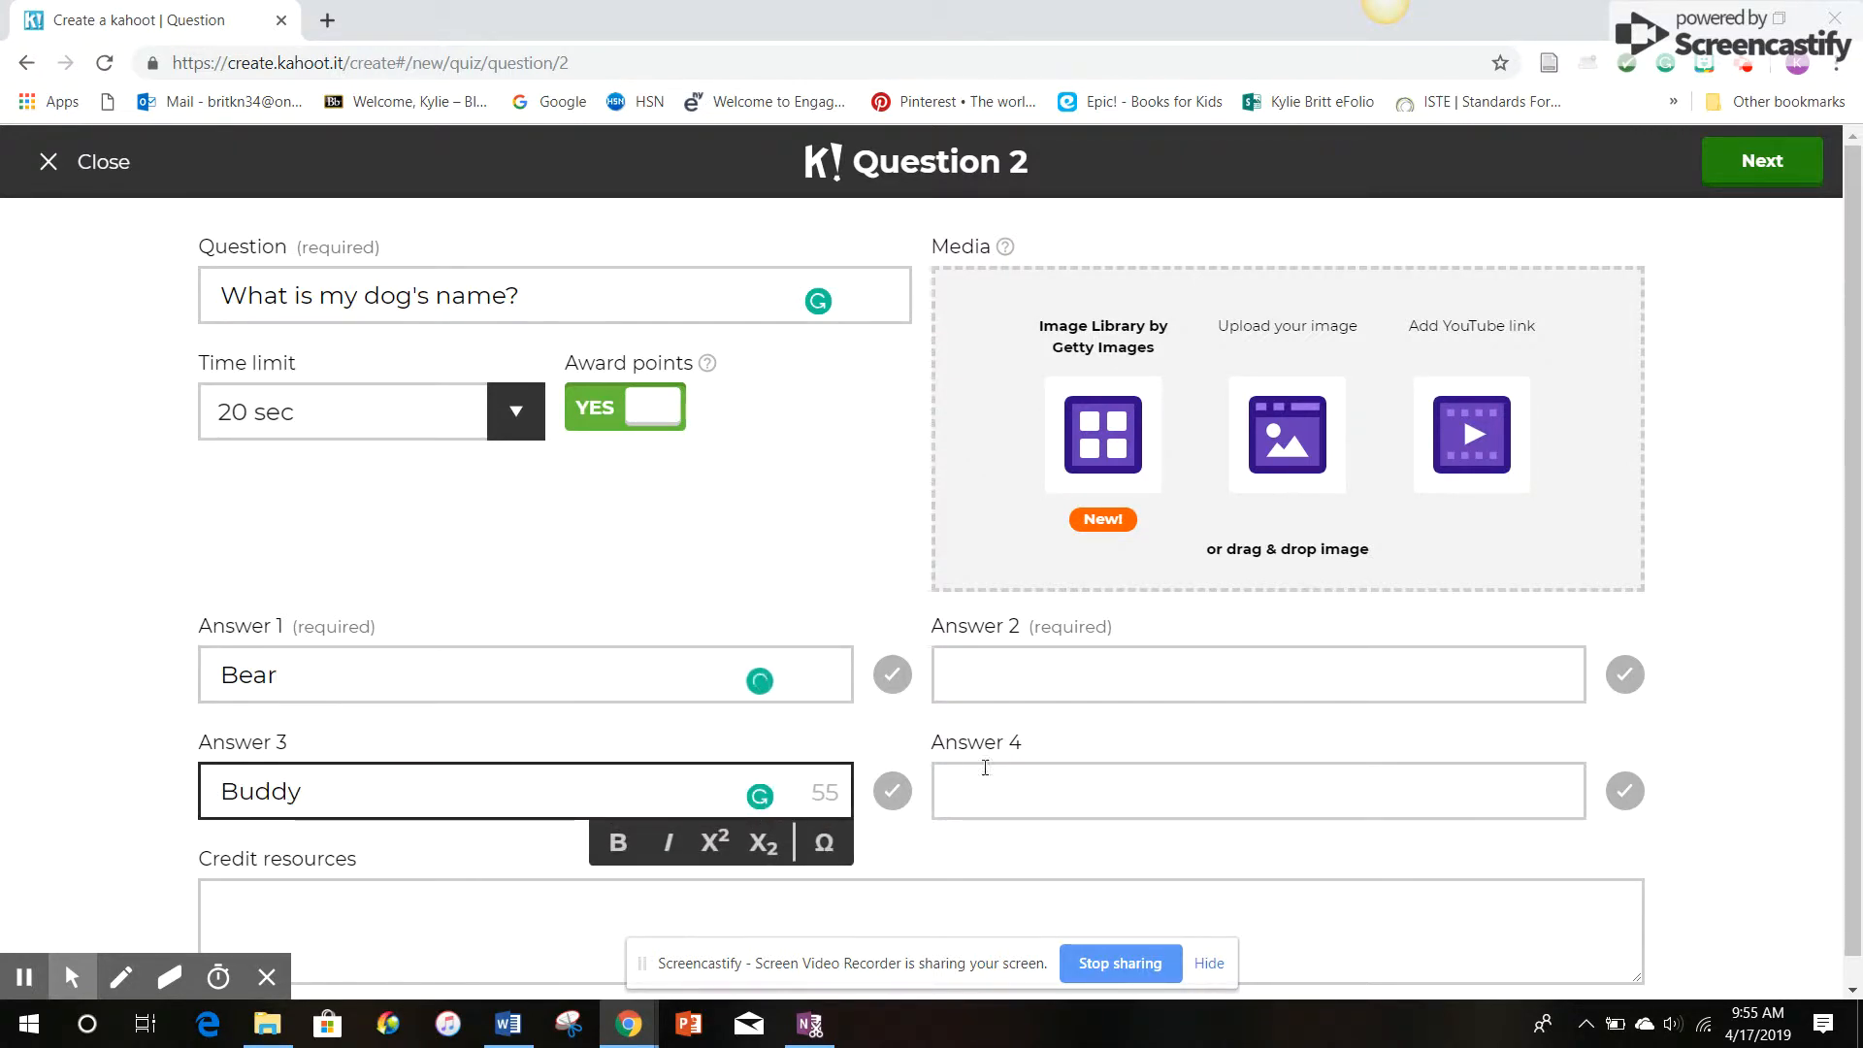
text(Cosmo)
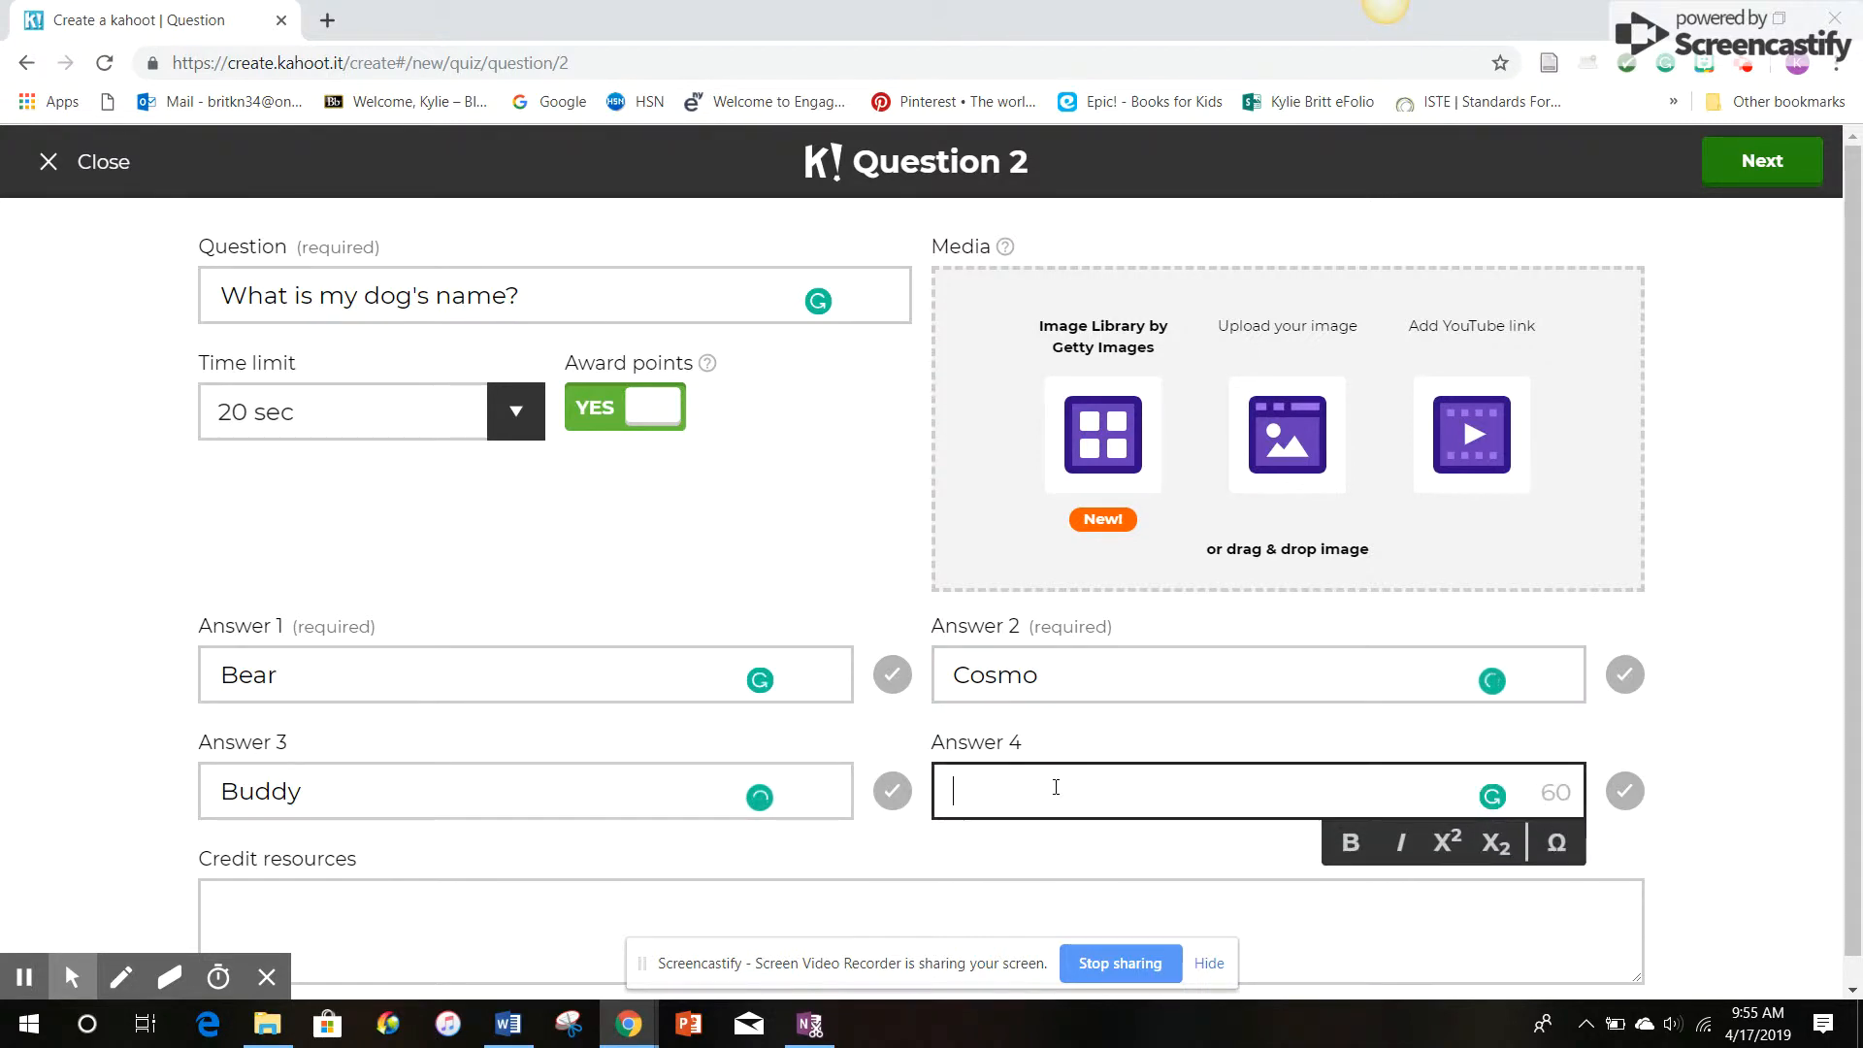
text(Puppy)
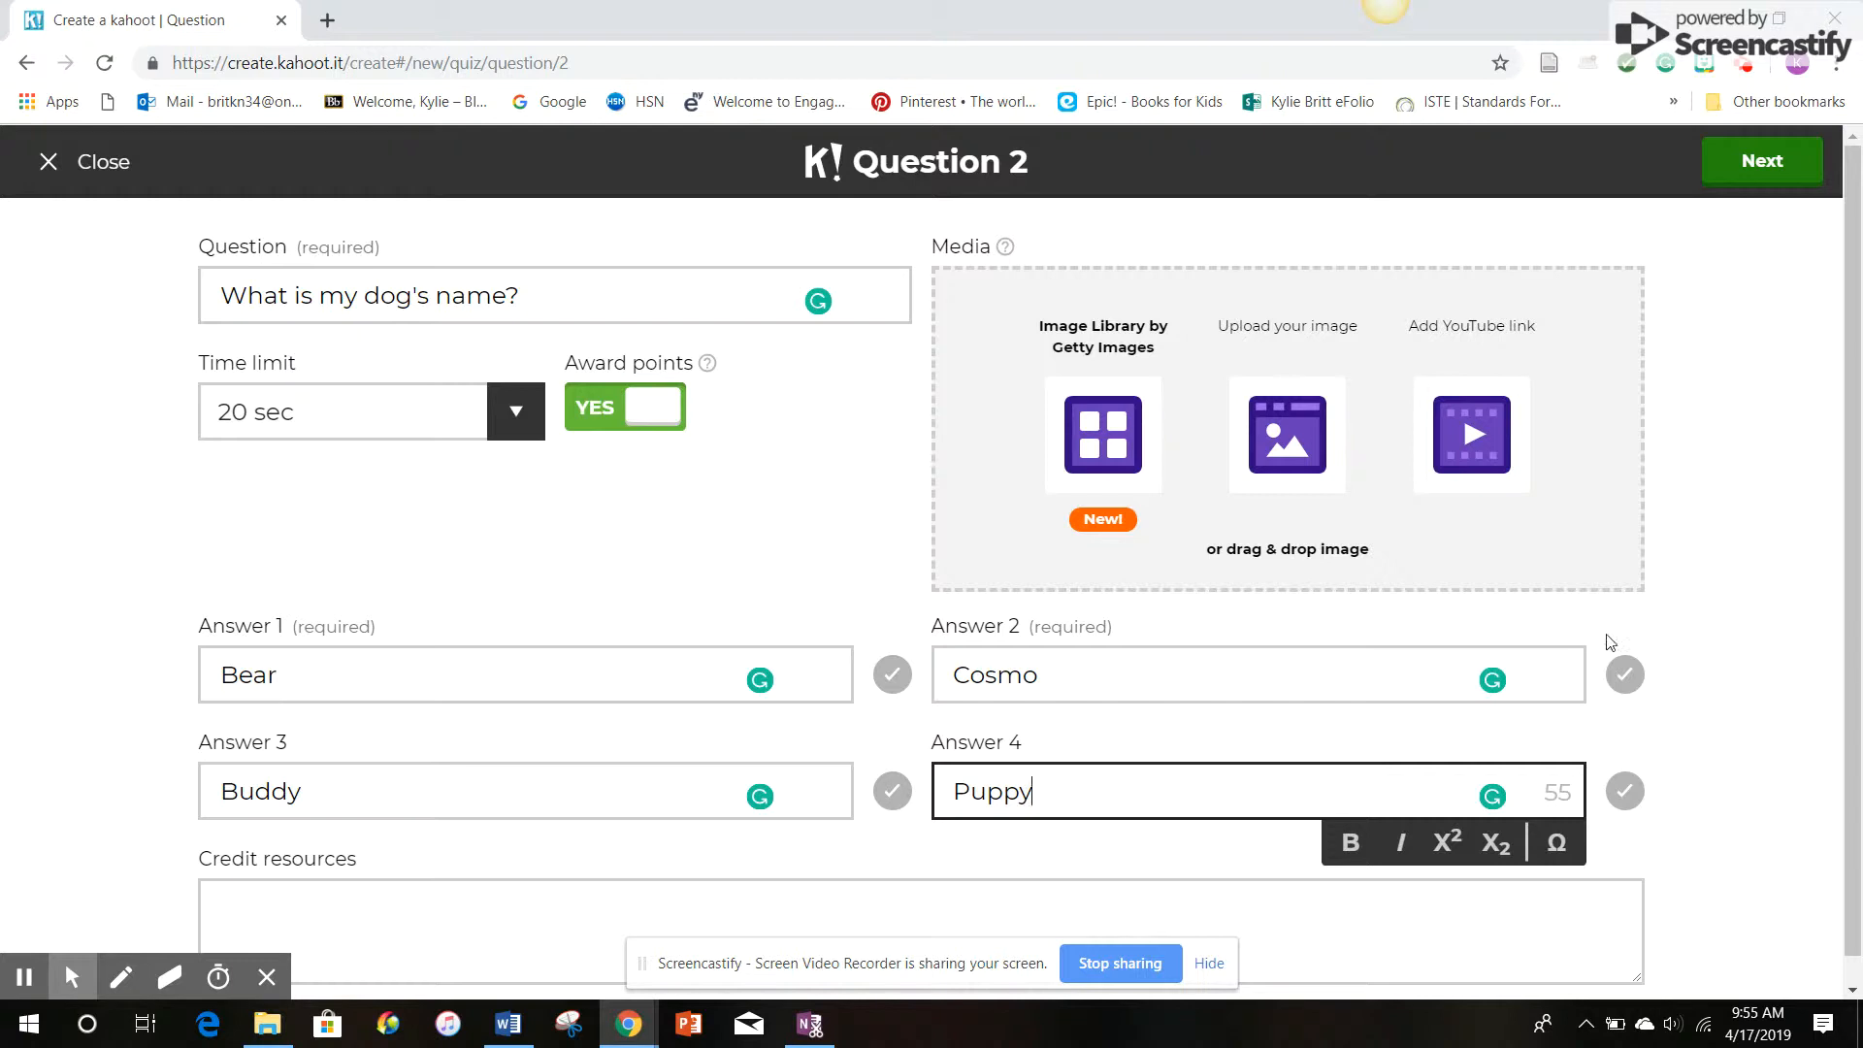
click(1625, 675)
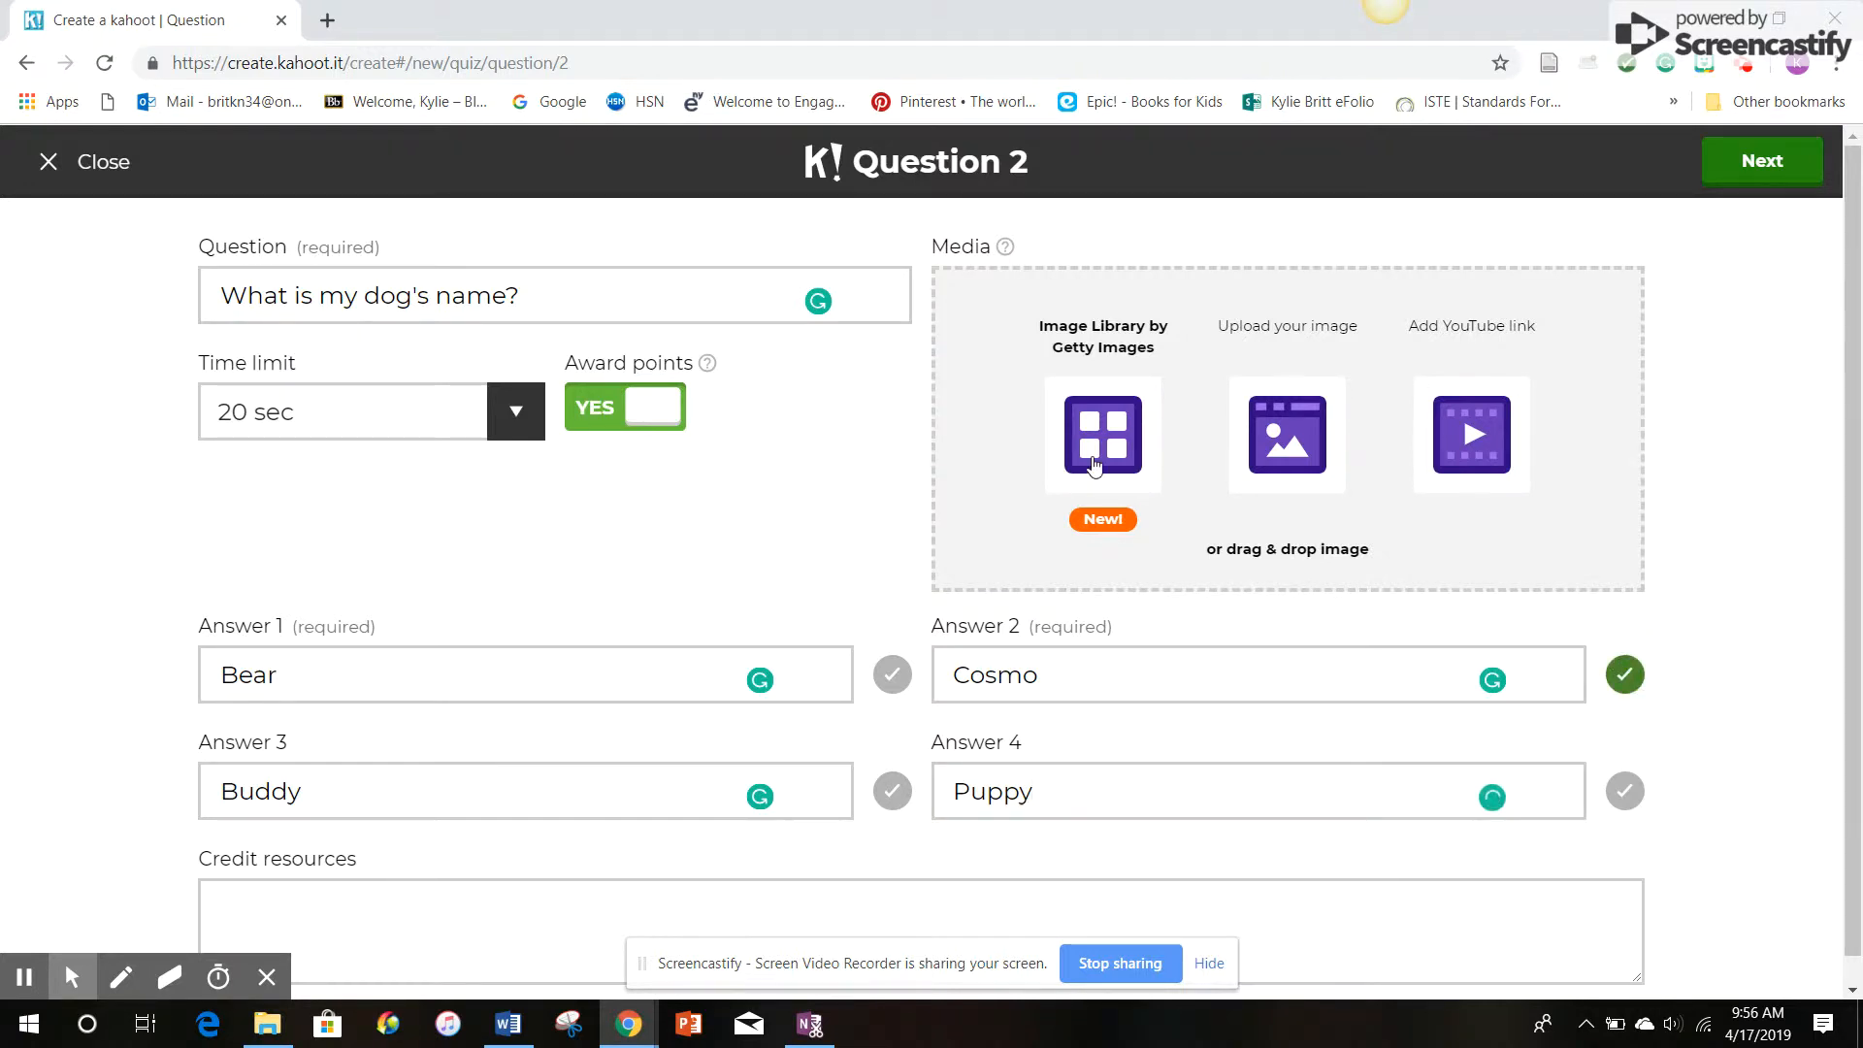
click(1103, 435)
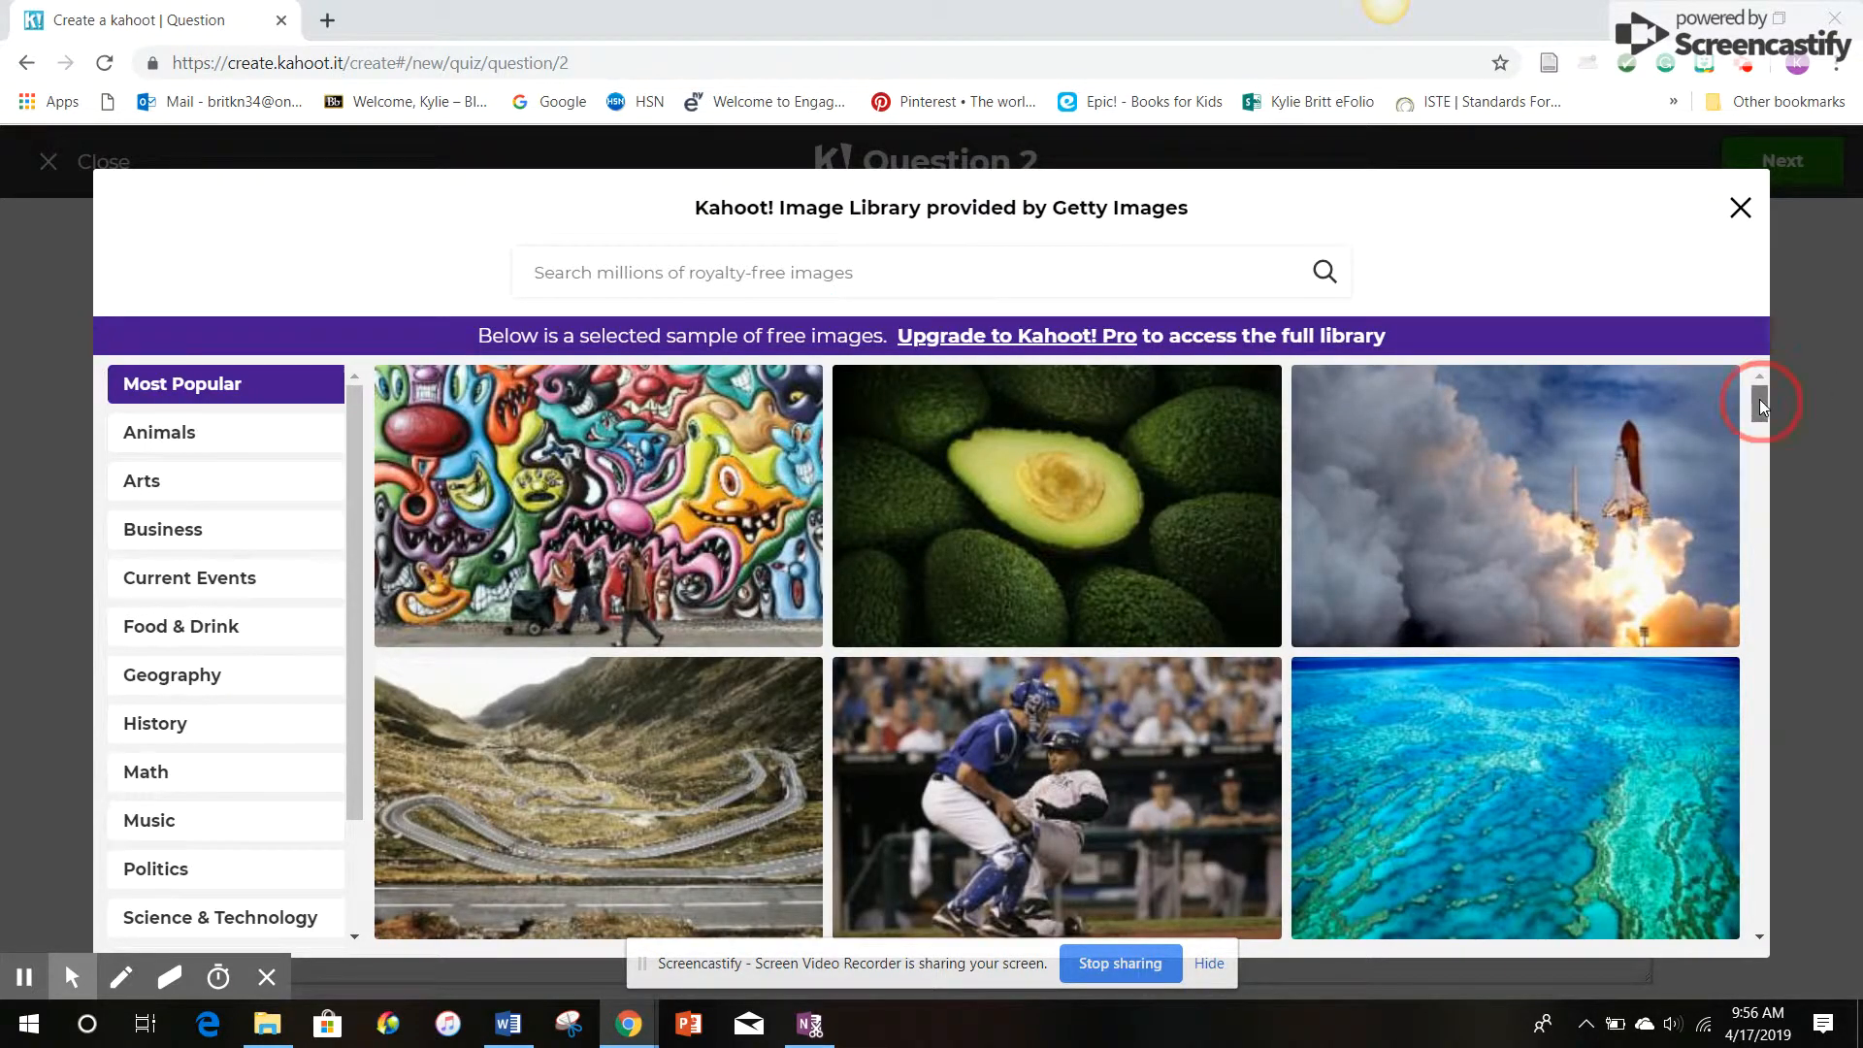
- Give Question 2 a pug photo and return to the quiz overview
scroll(down, 3)
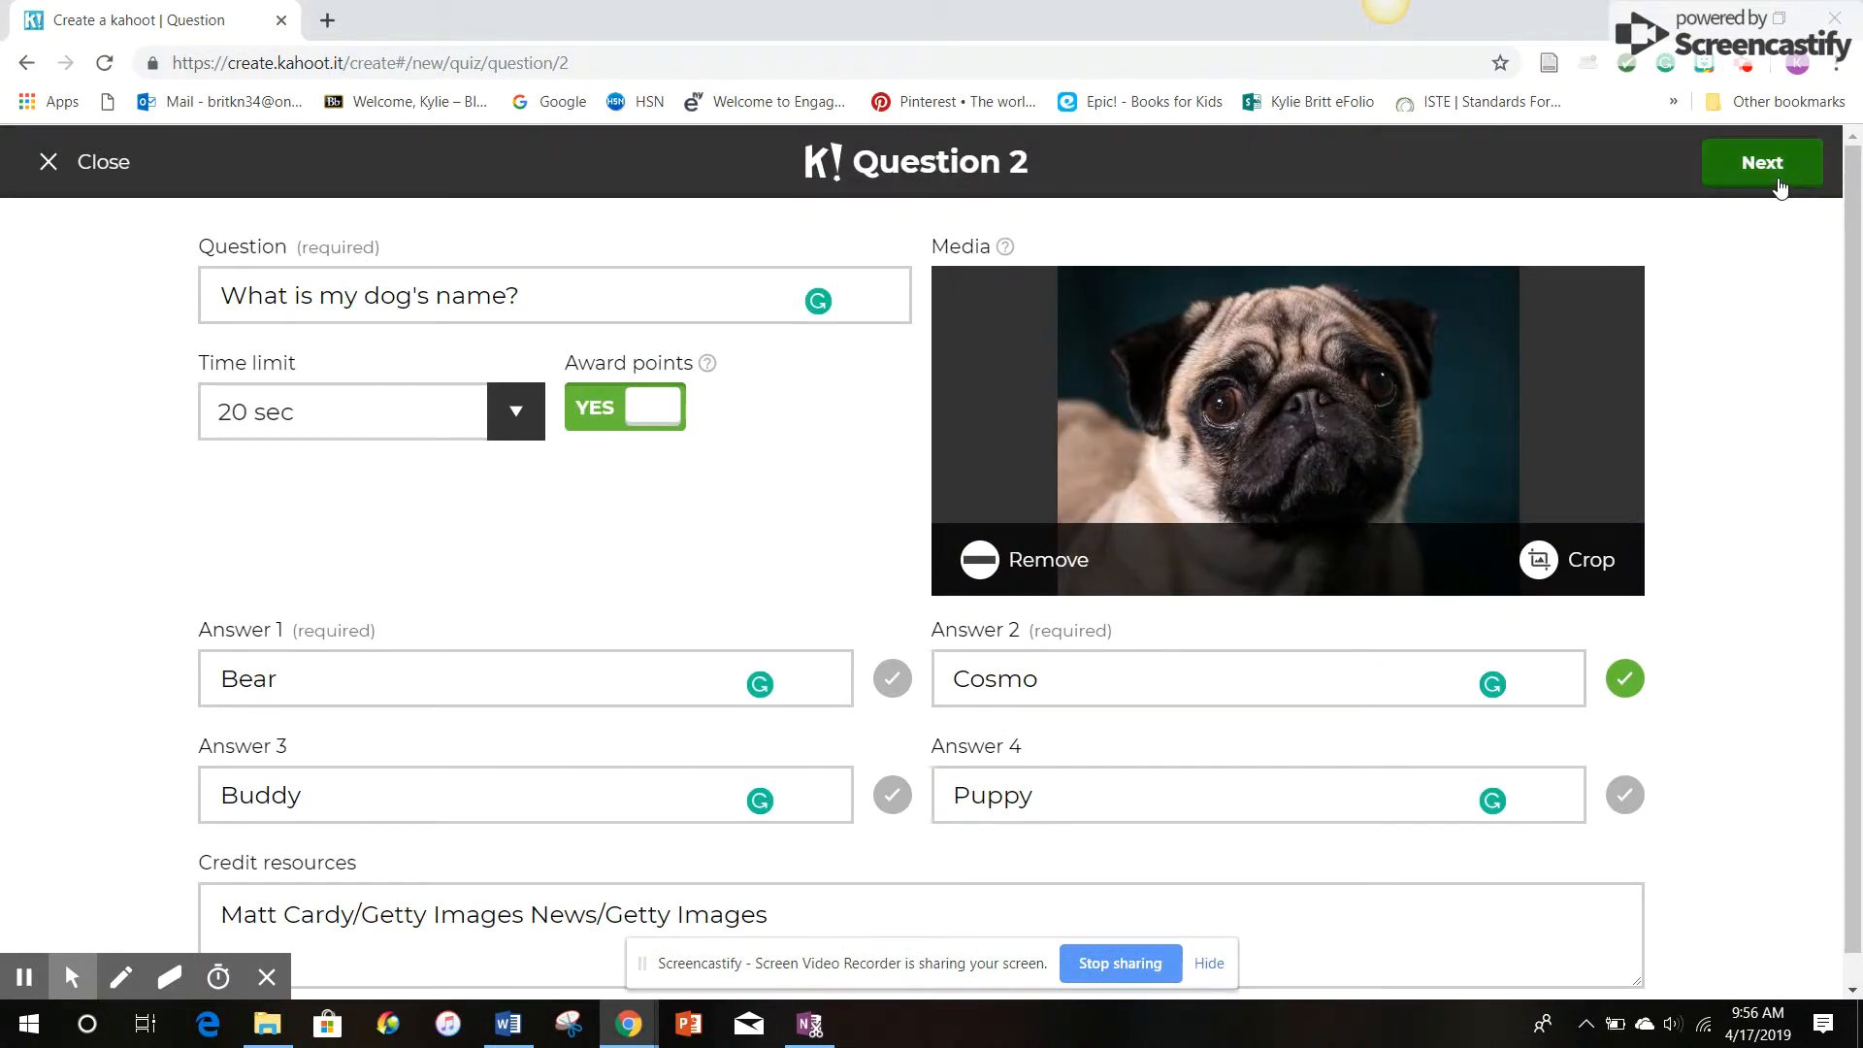
click(1762, 161)
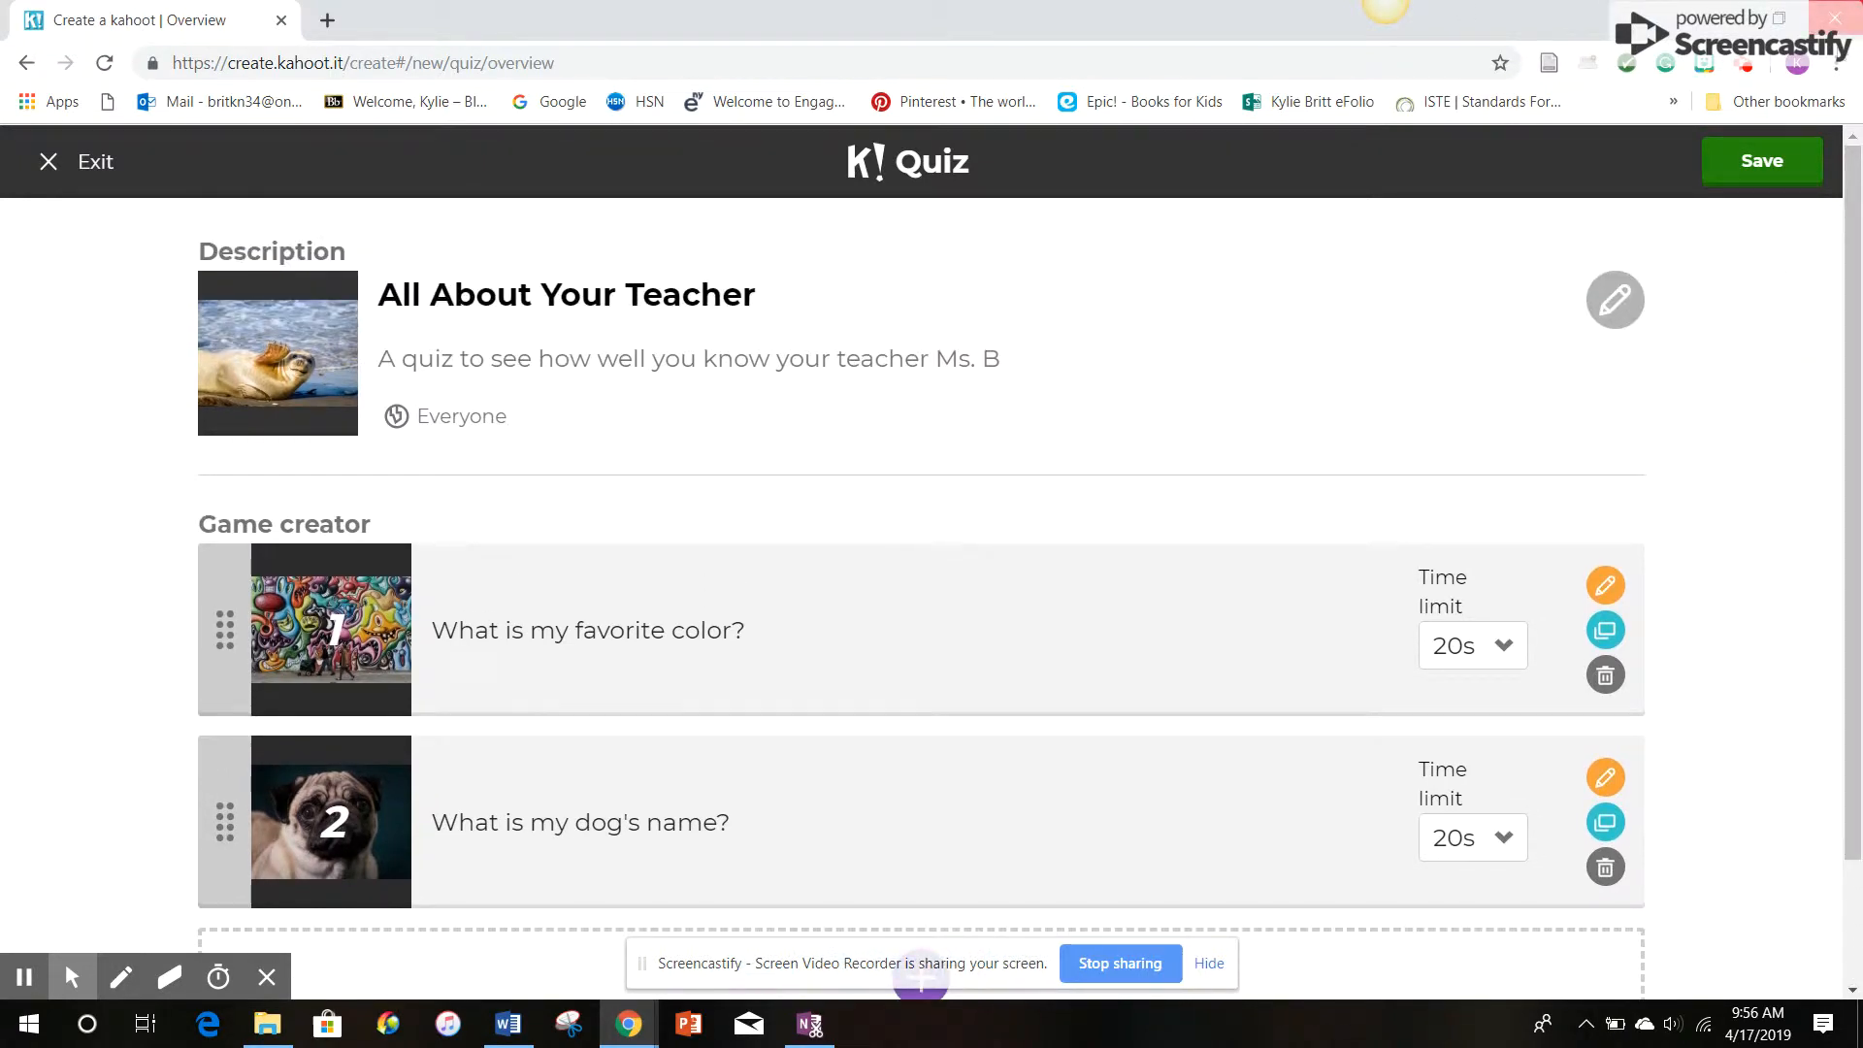
- Publish 'All About Your Teacher' and open its game preview
click(1761, 160)
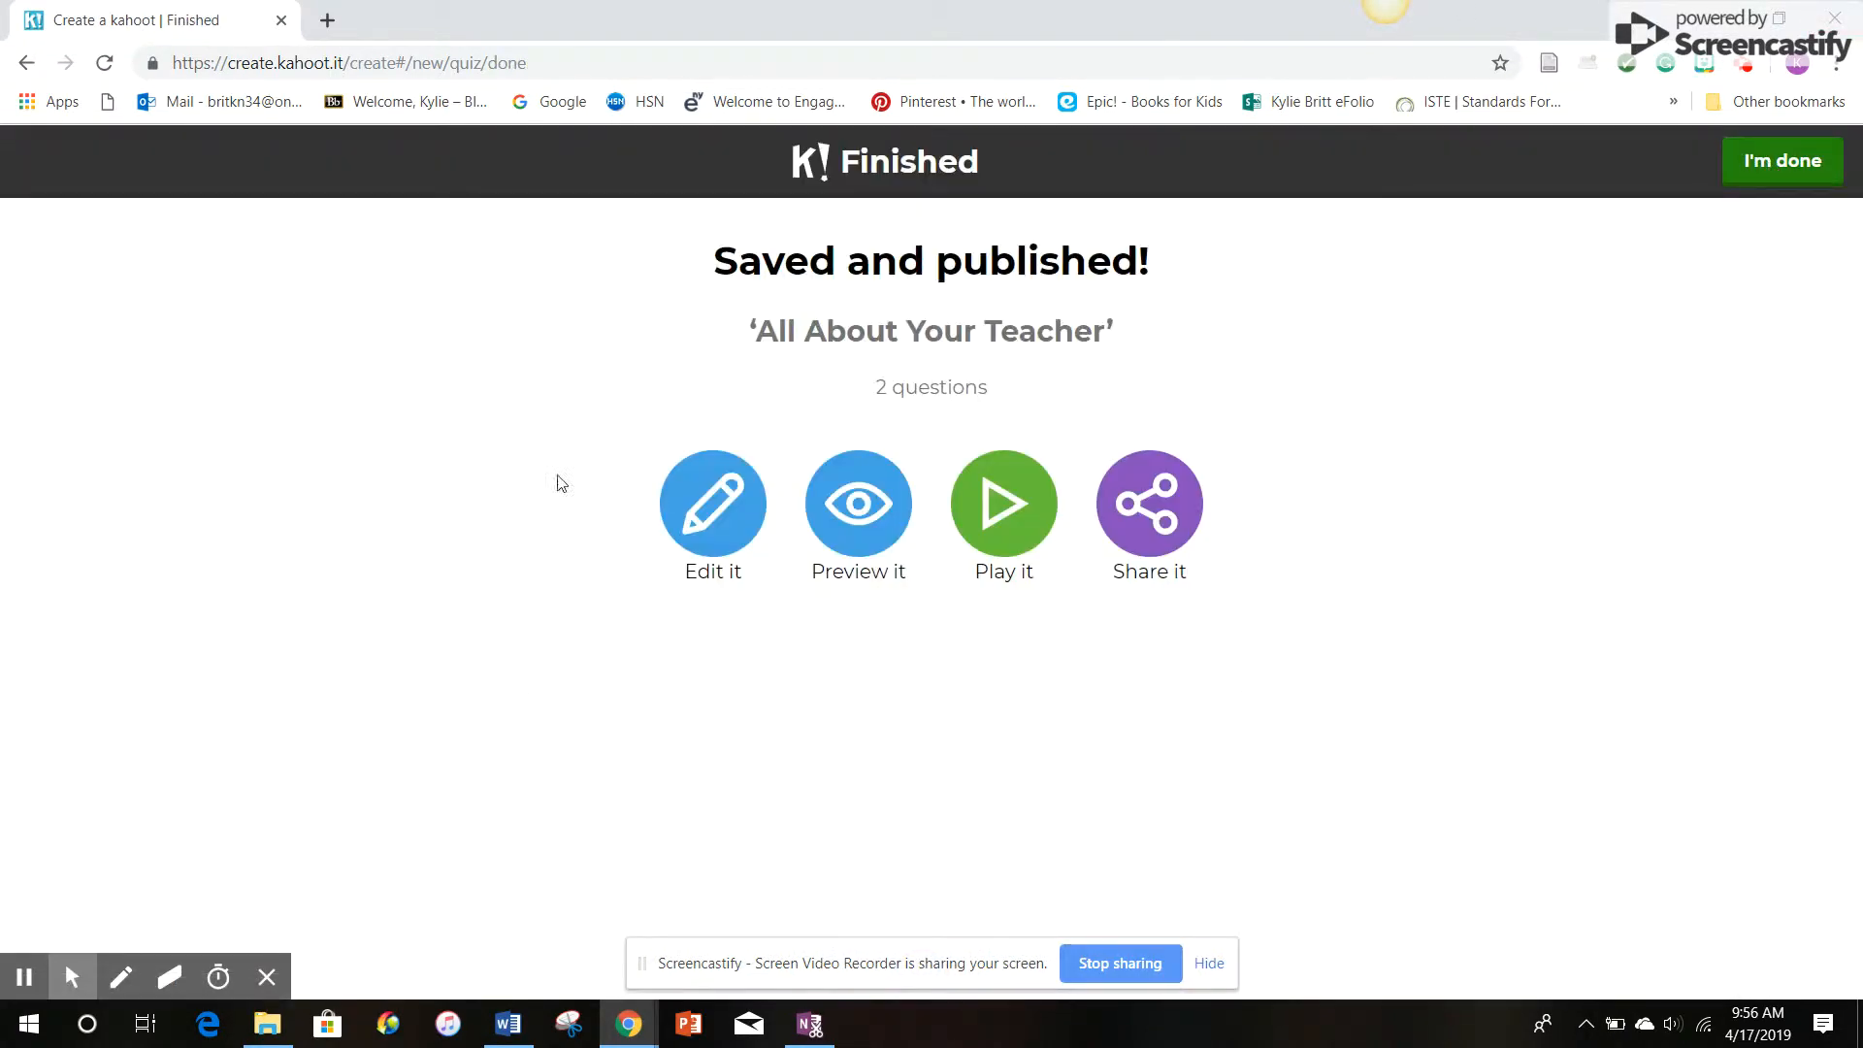
click(857, 503)
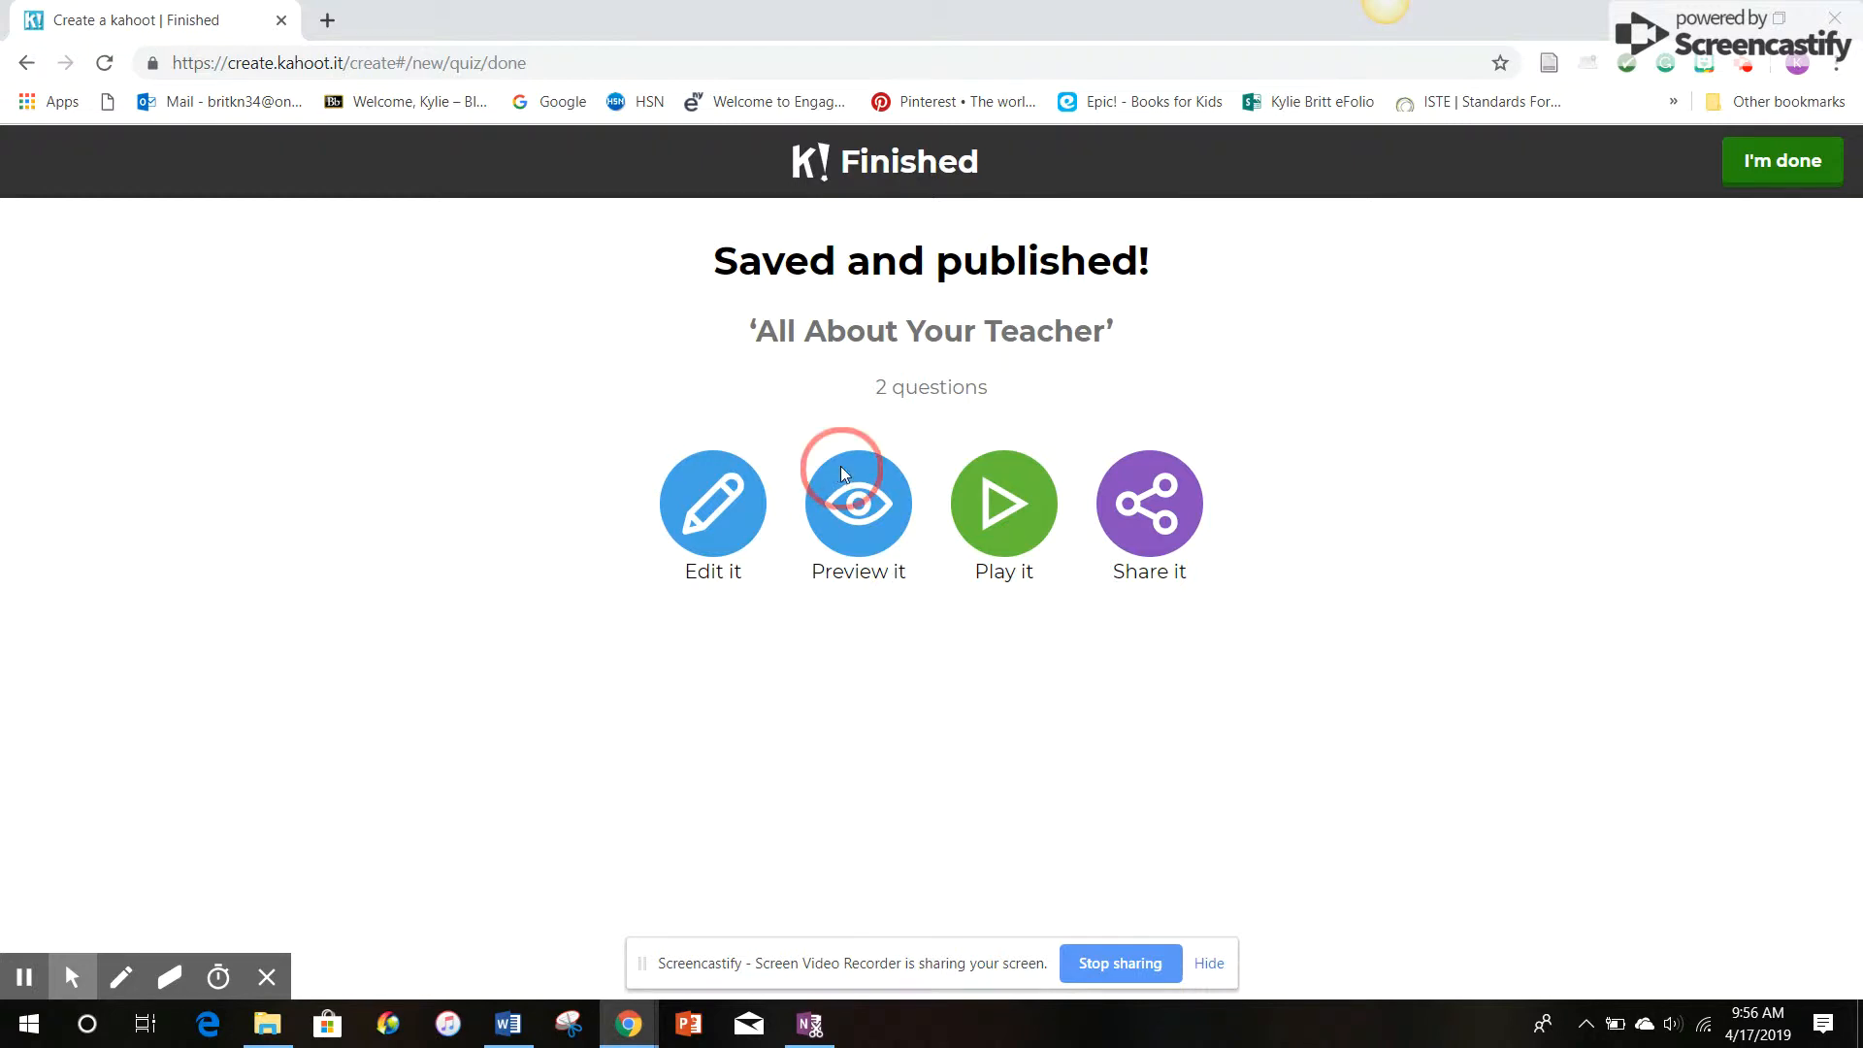
click(858, 504)
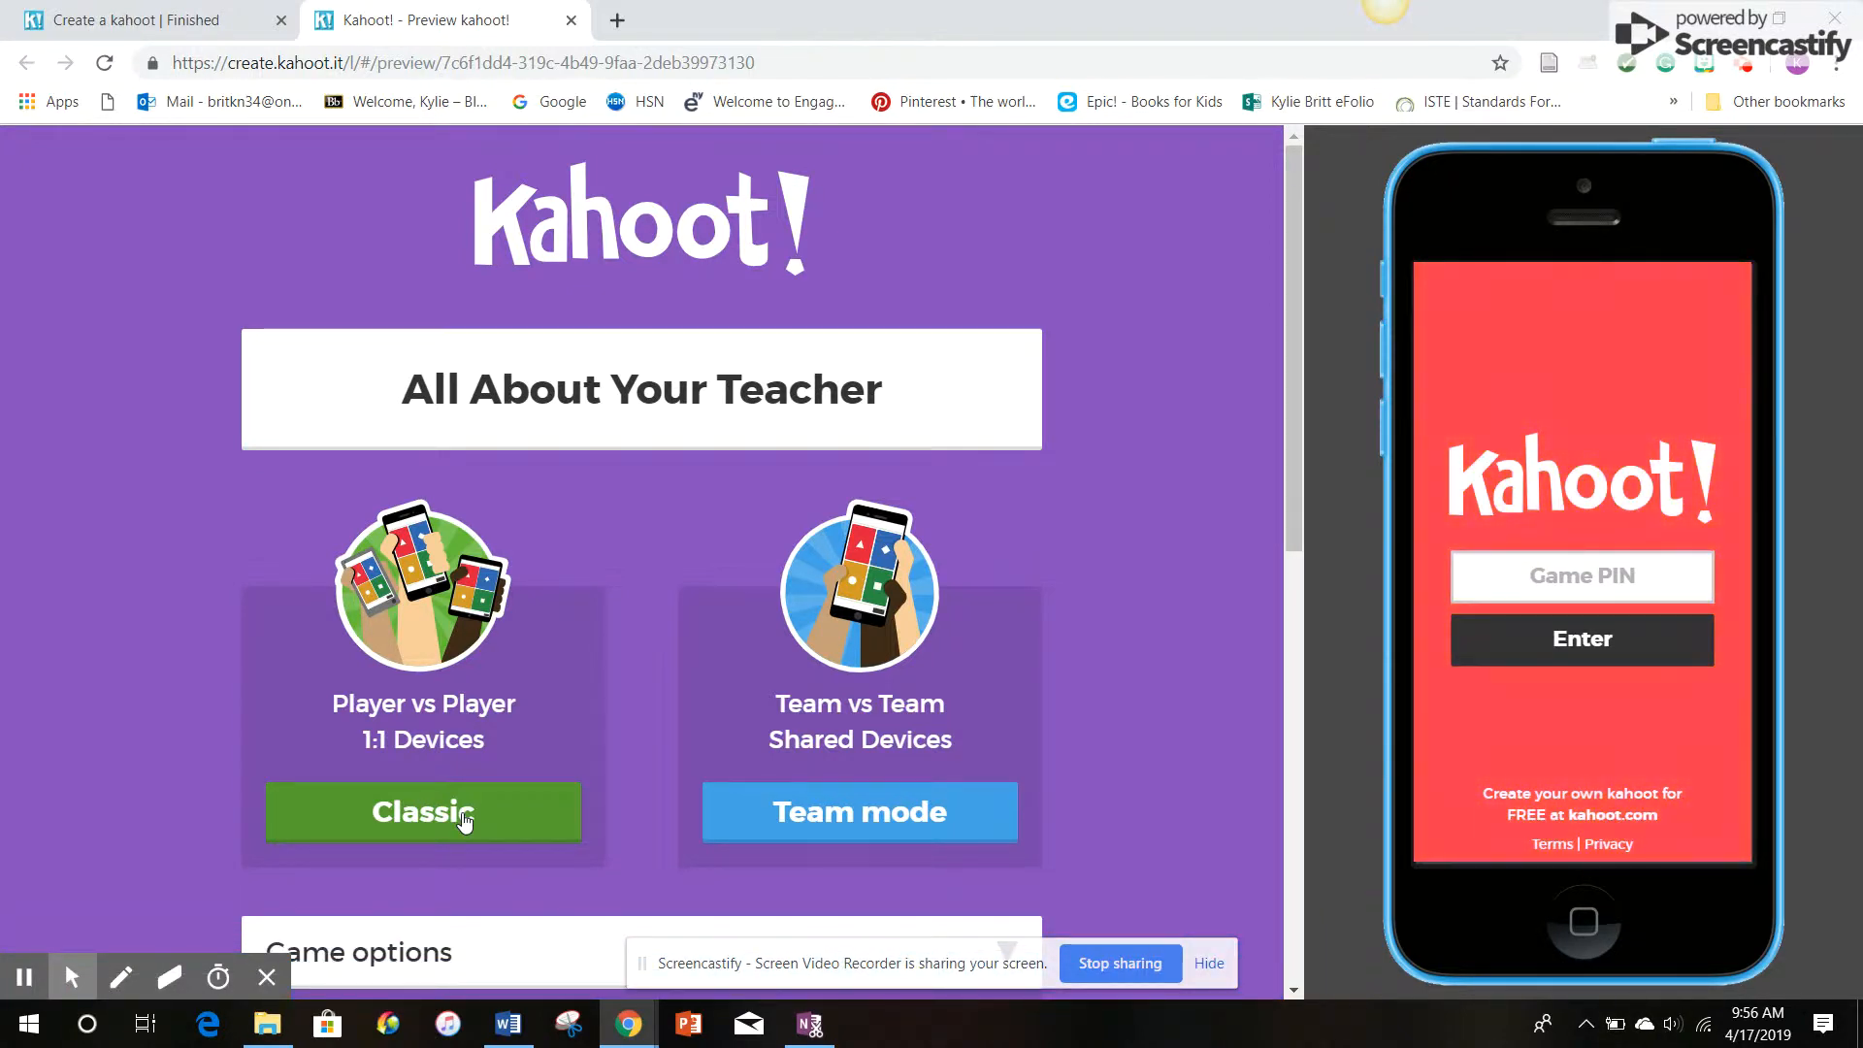
- Host a Classic preview game and enter its PIN on the phone
click(423, 812)
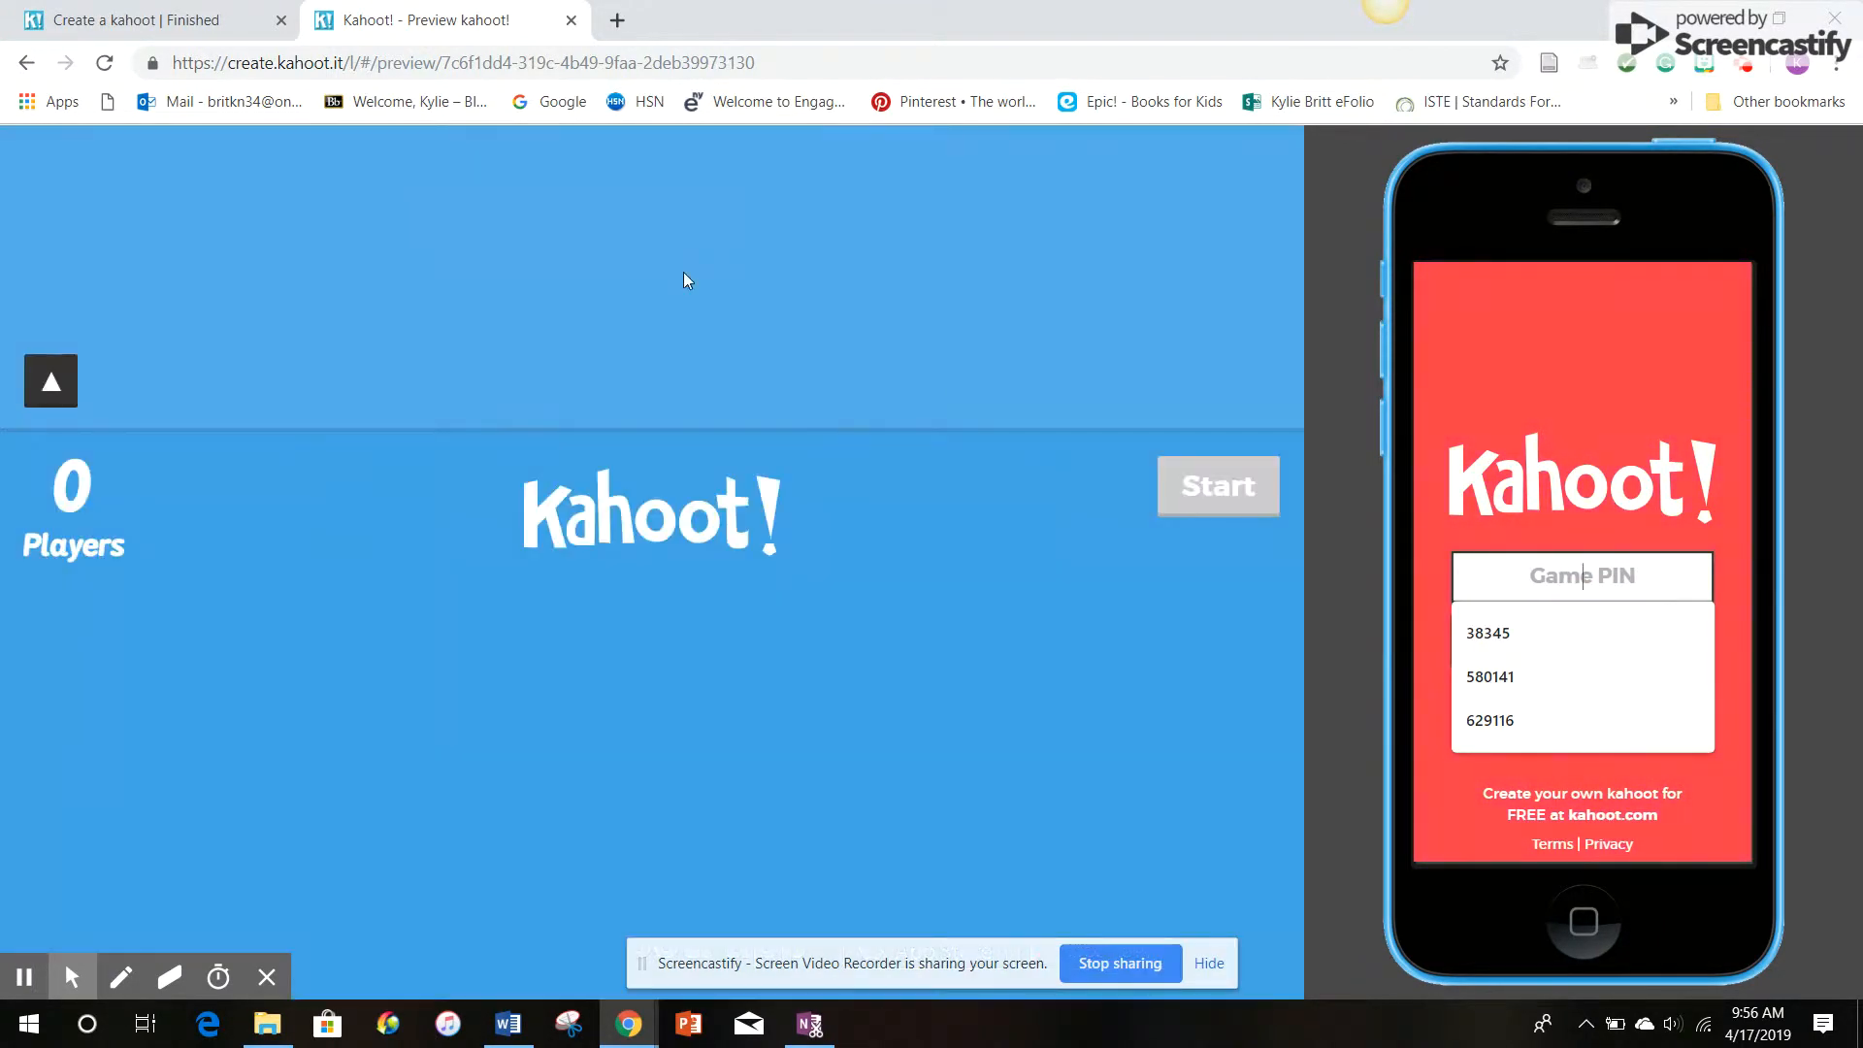
click(1488, 633)
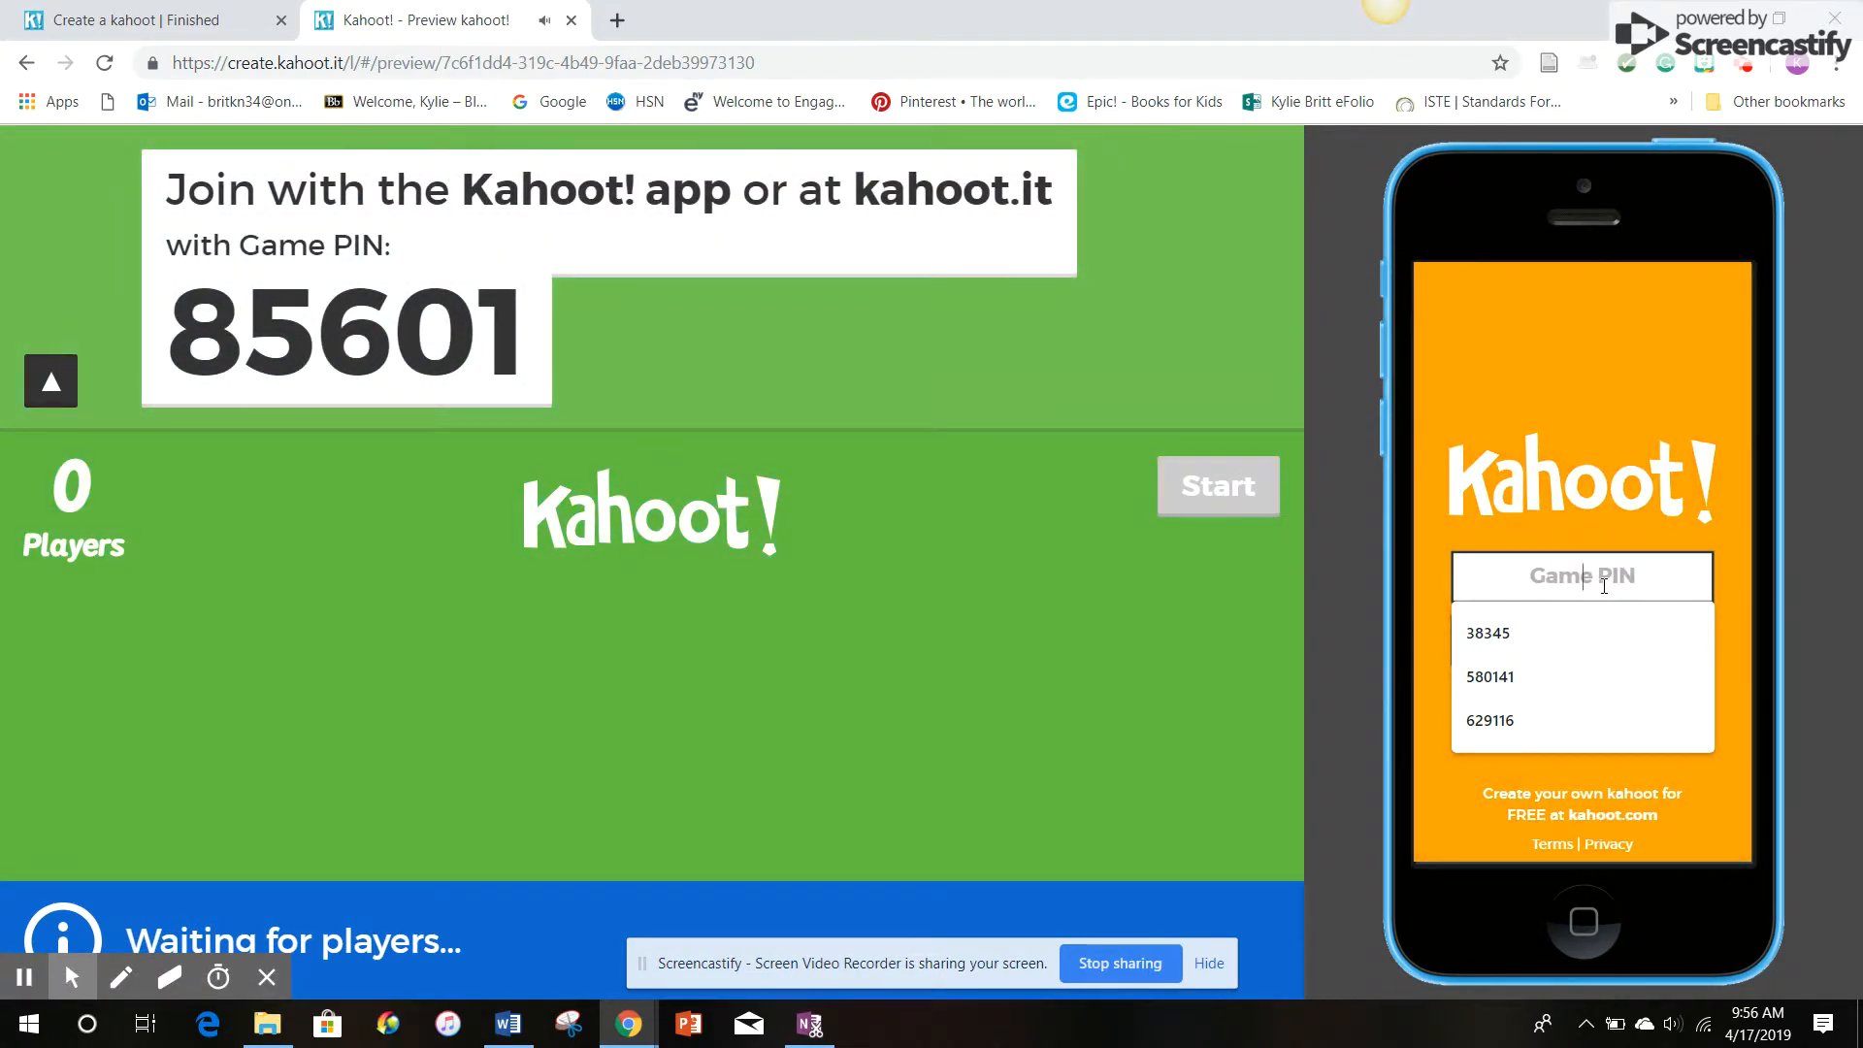
text(85601)
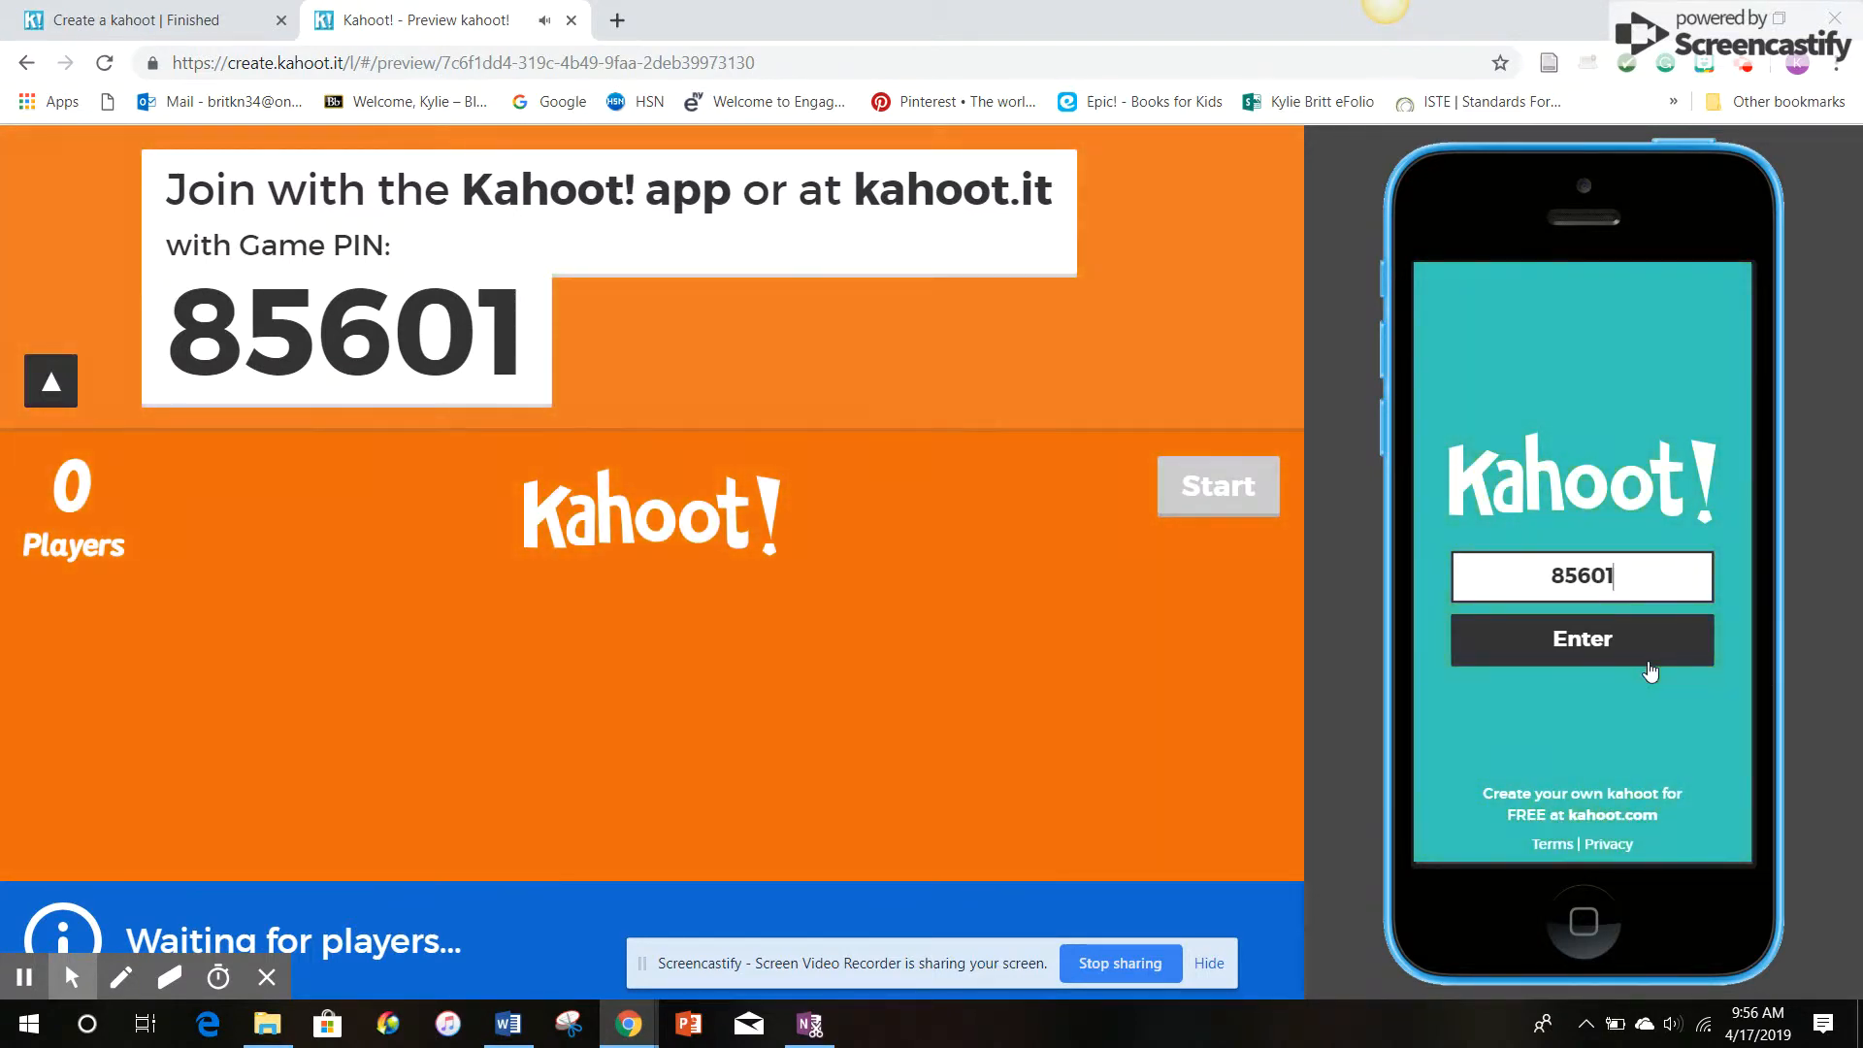
click(1582, 638)
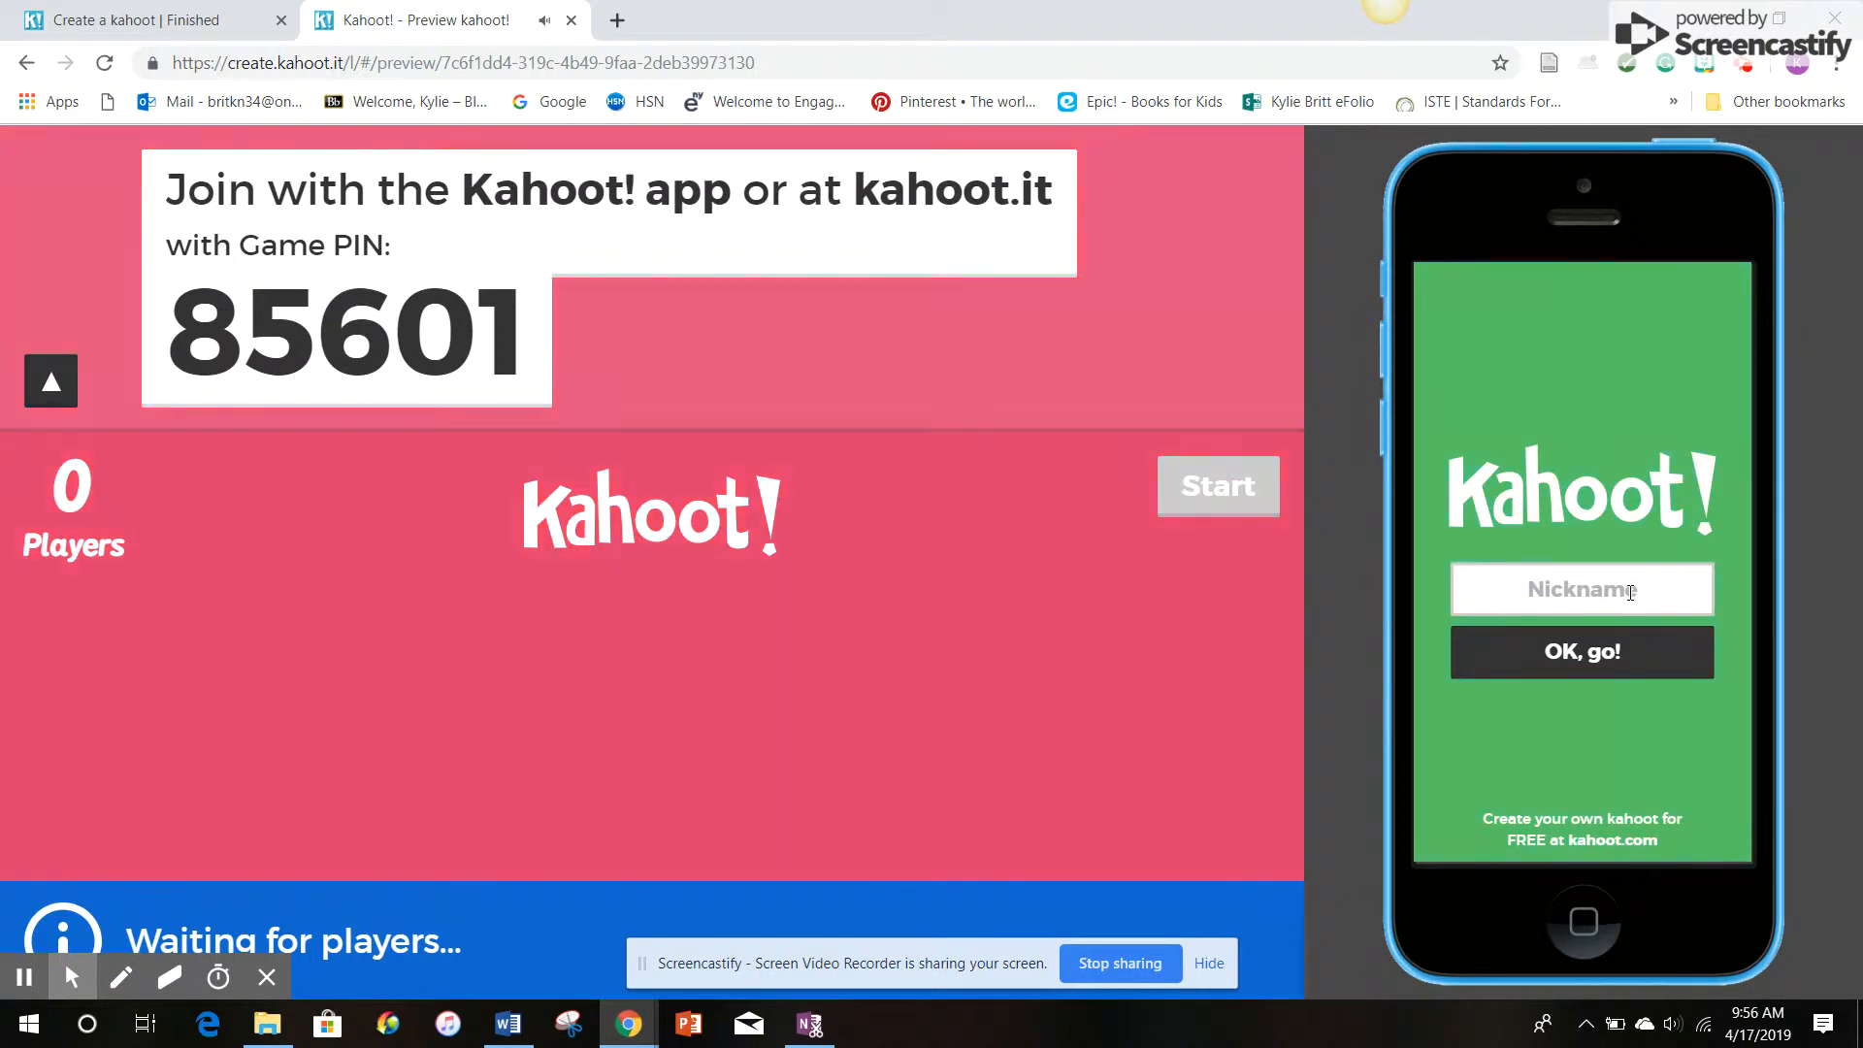
- Join the lobby with the nickname Rockstar123
click(1582, 589)
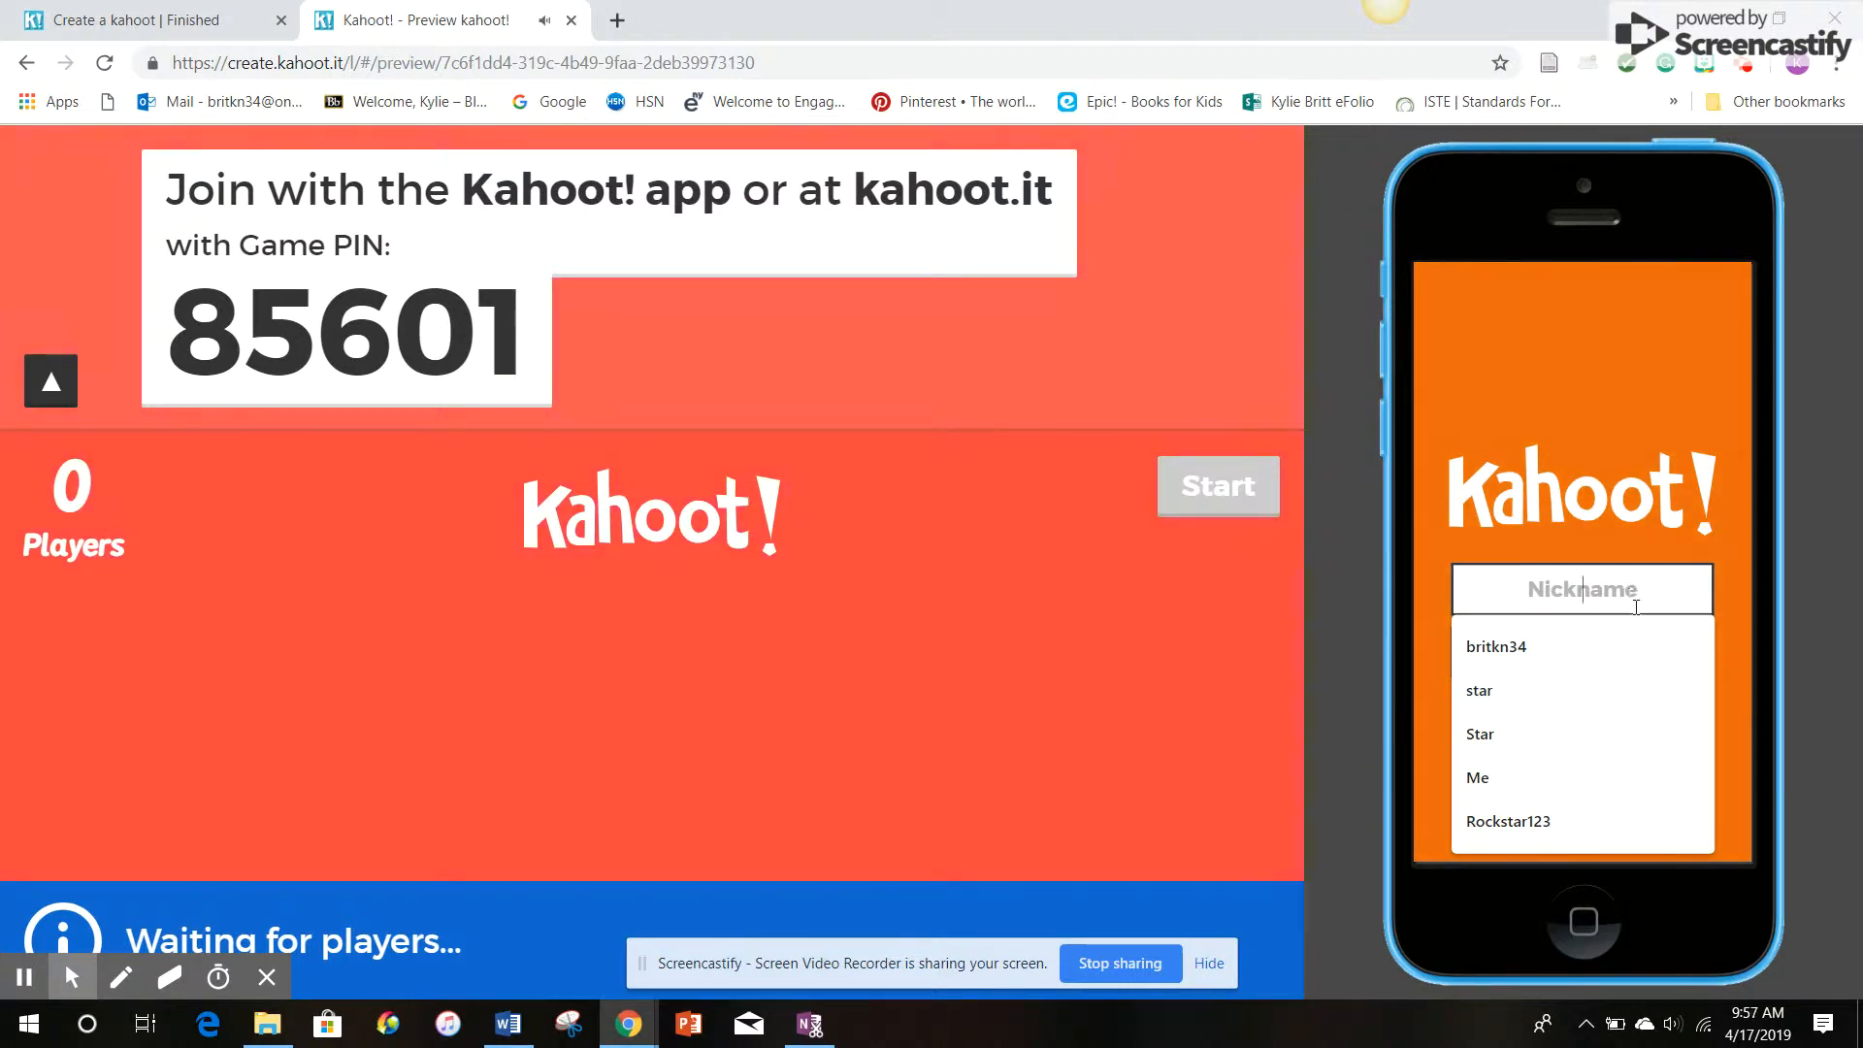
click(1508, 822)
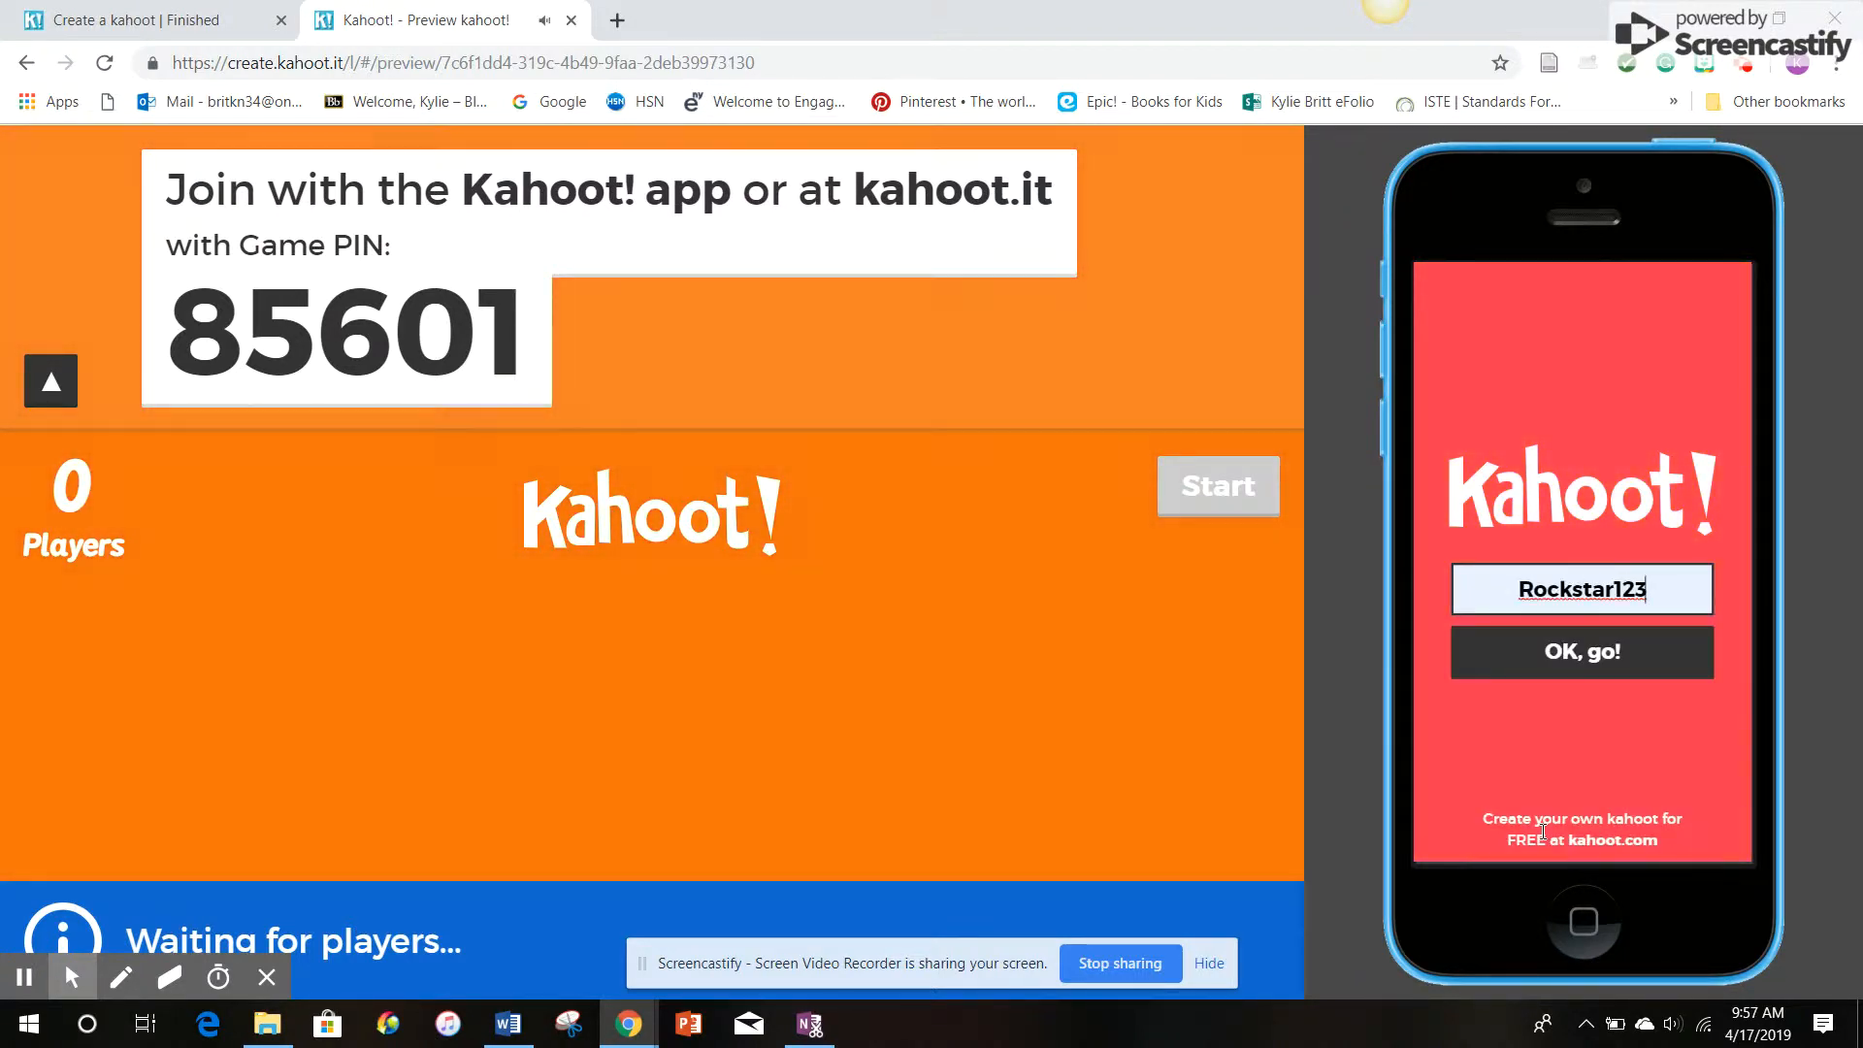
click(1582, 652)
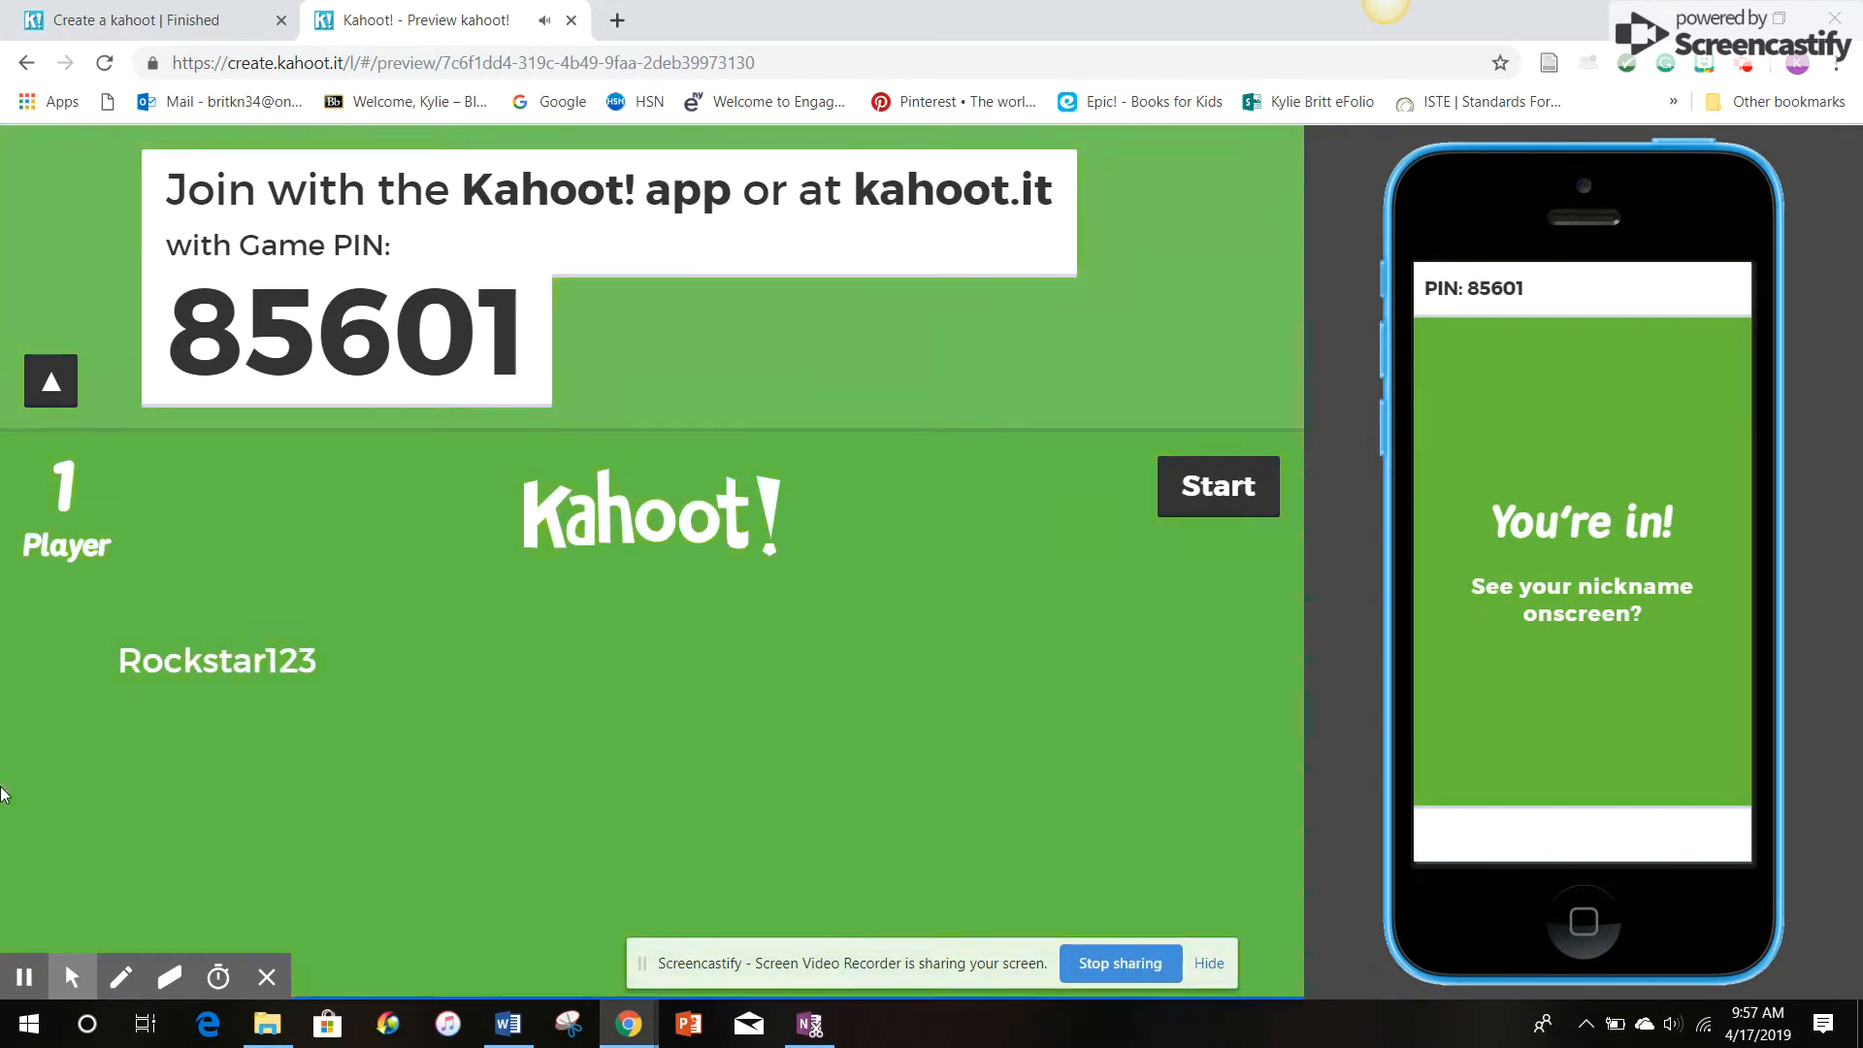
click(1218, 486)
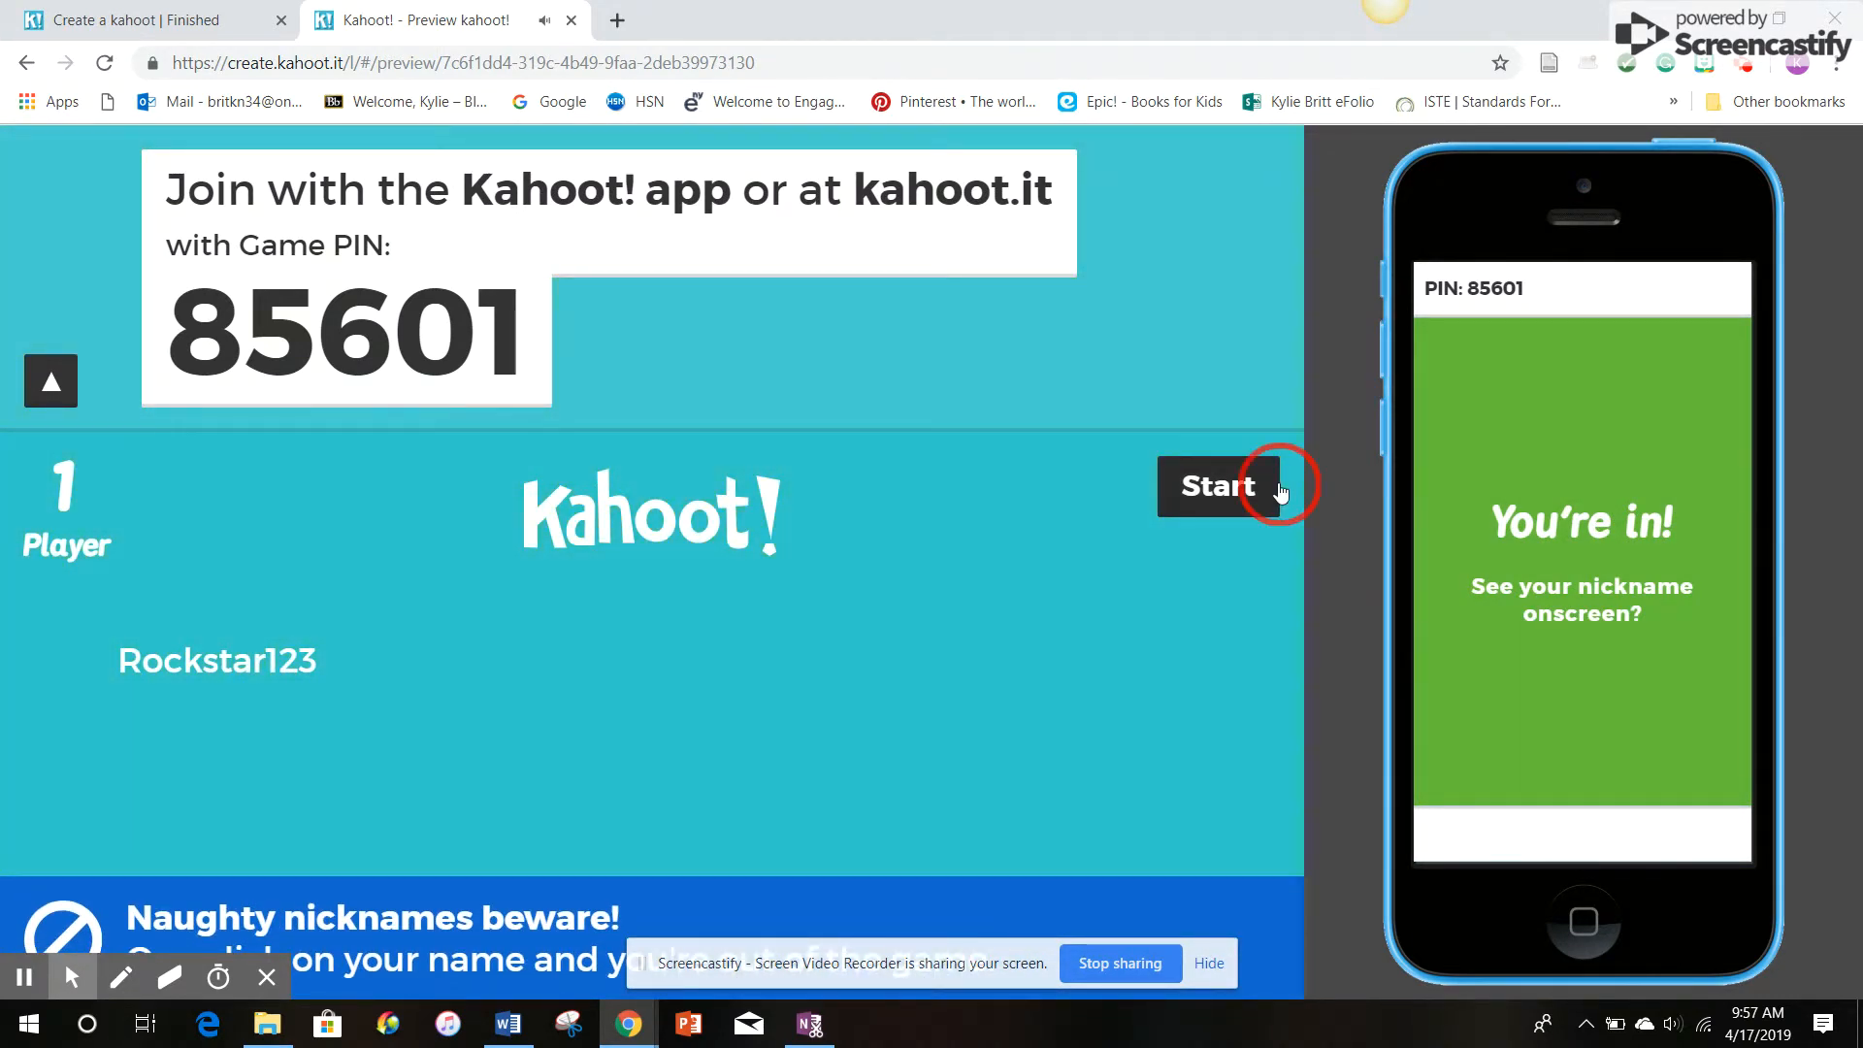
- Start the game, answer yellow on the phone, and show the 761-point scoreboard
click(1218, 486)
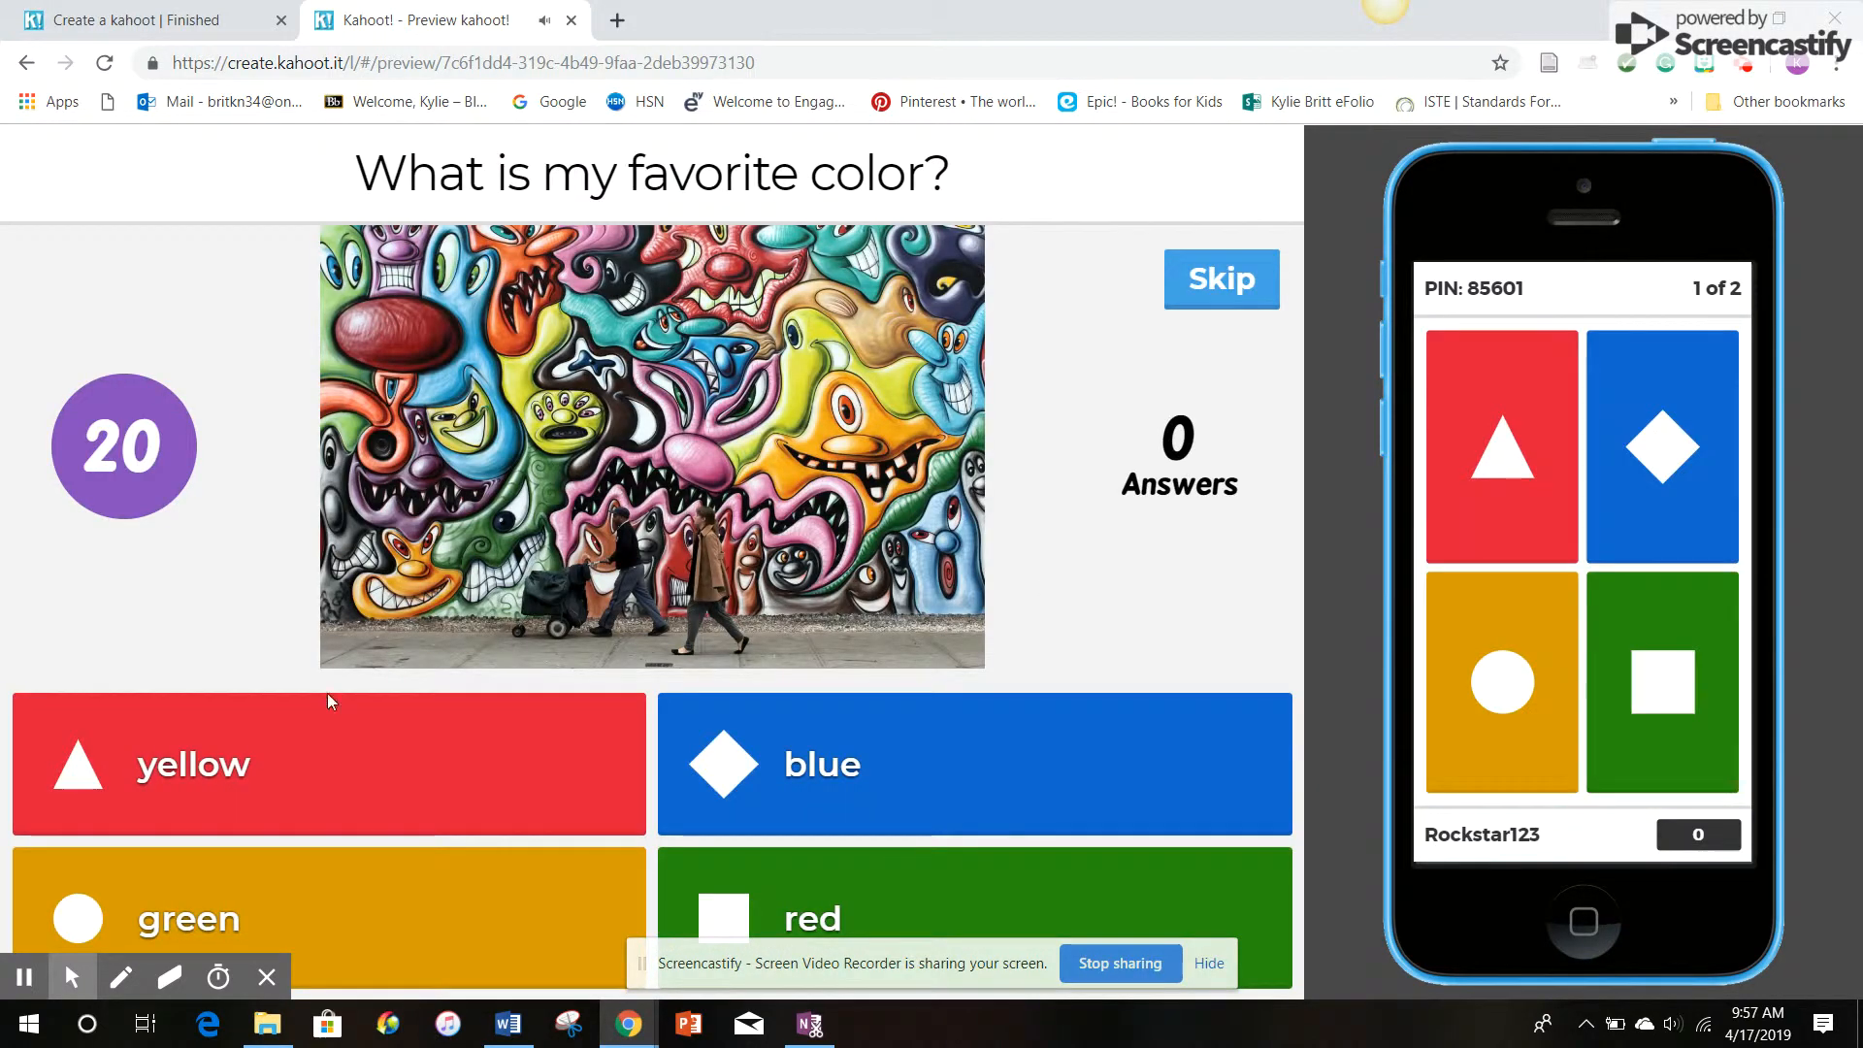
mouse_move(310, 770)
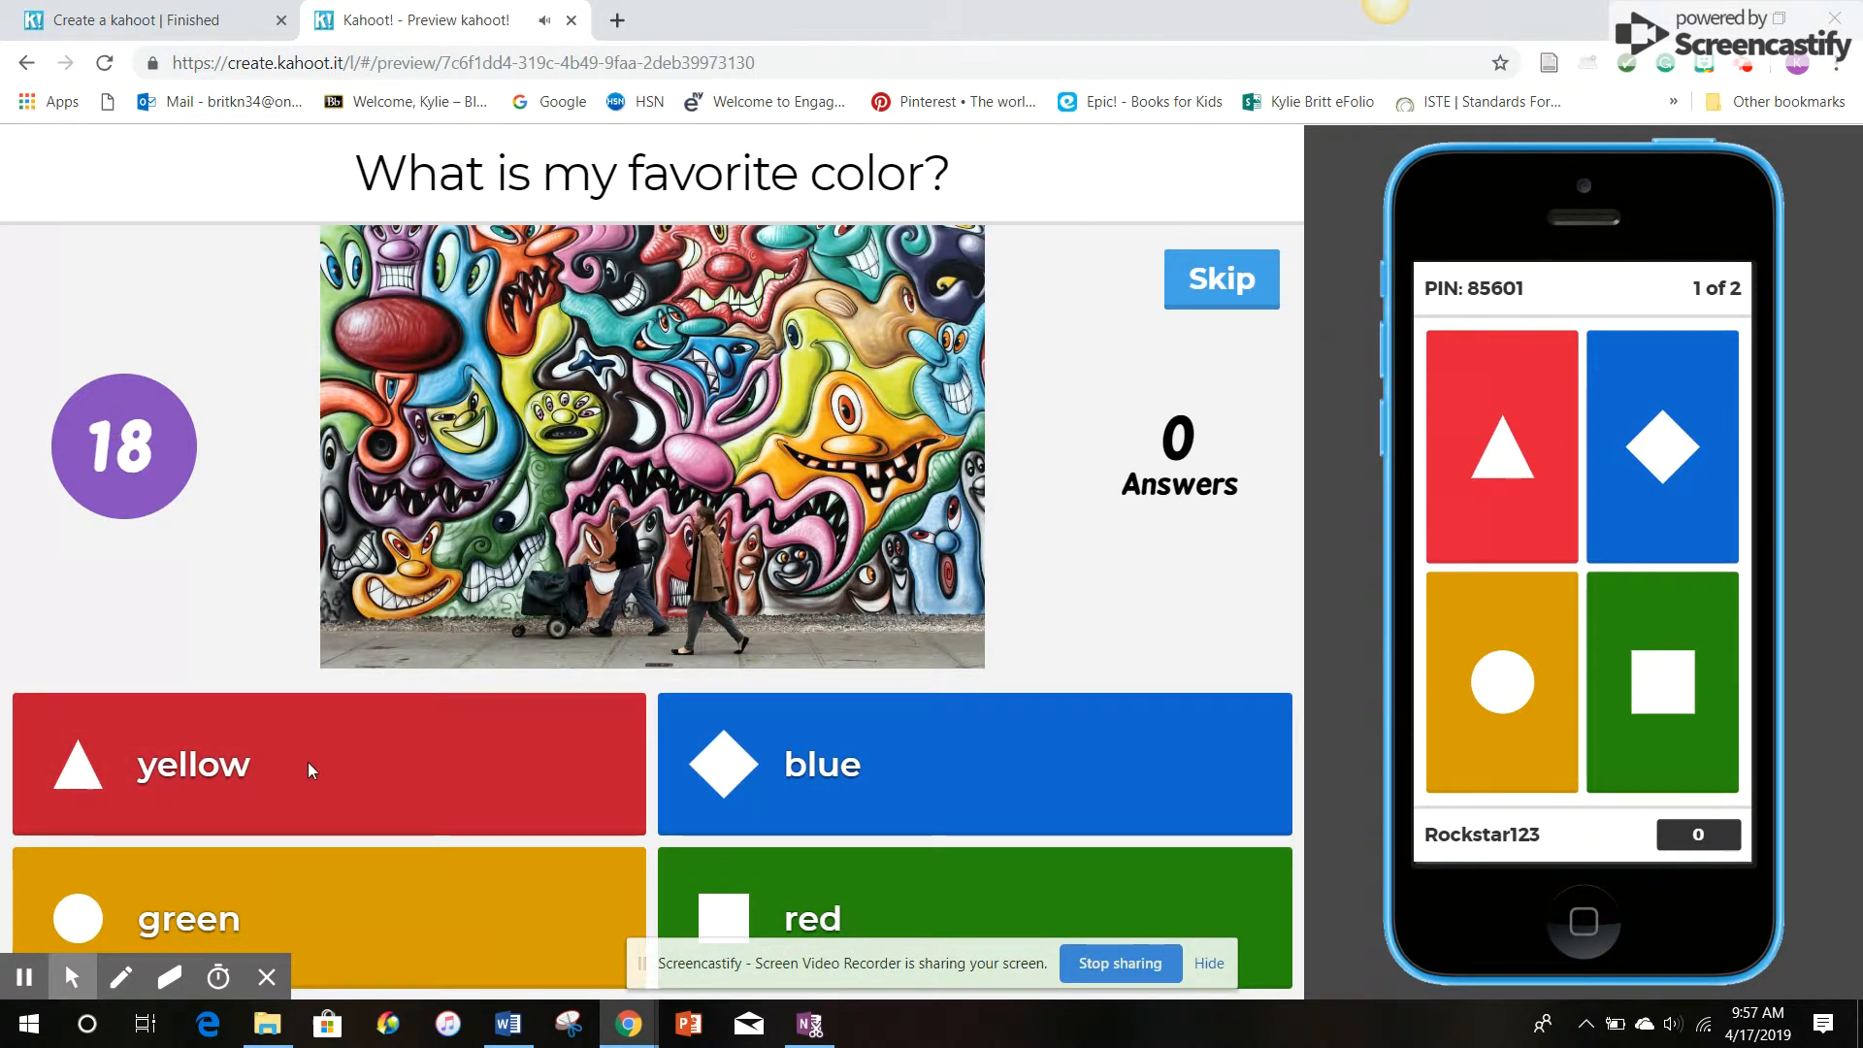
mouse_move(823, 901)
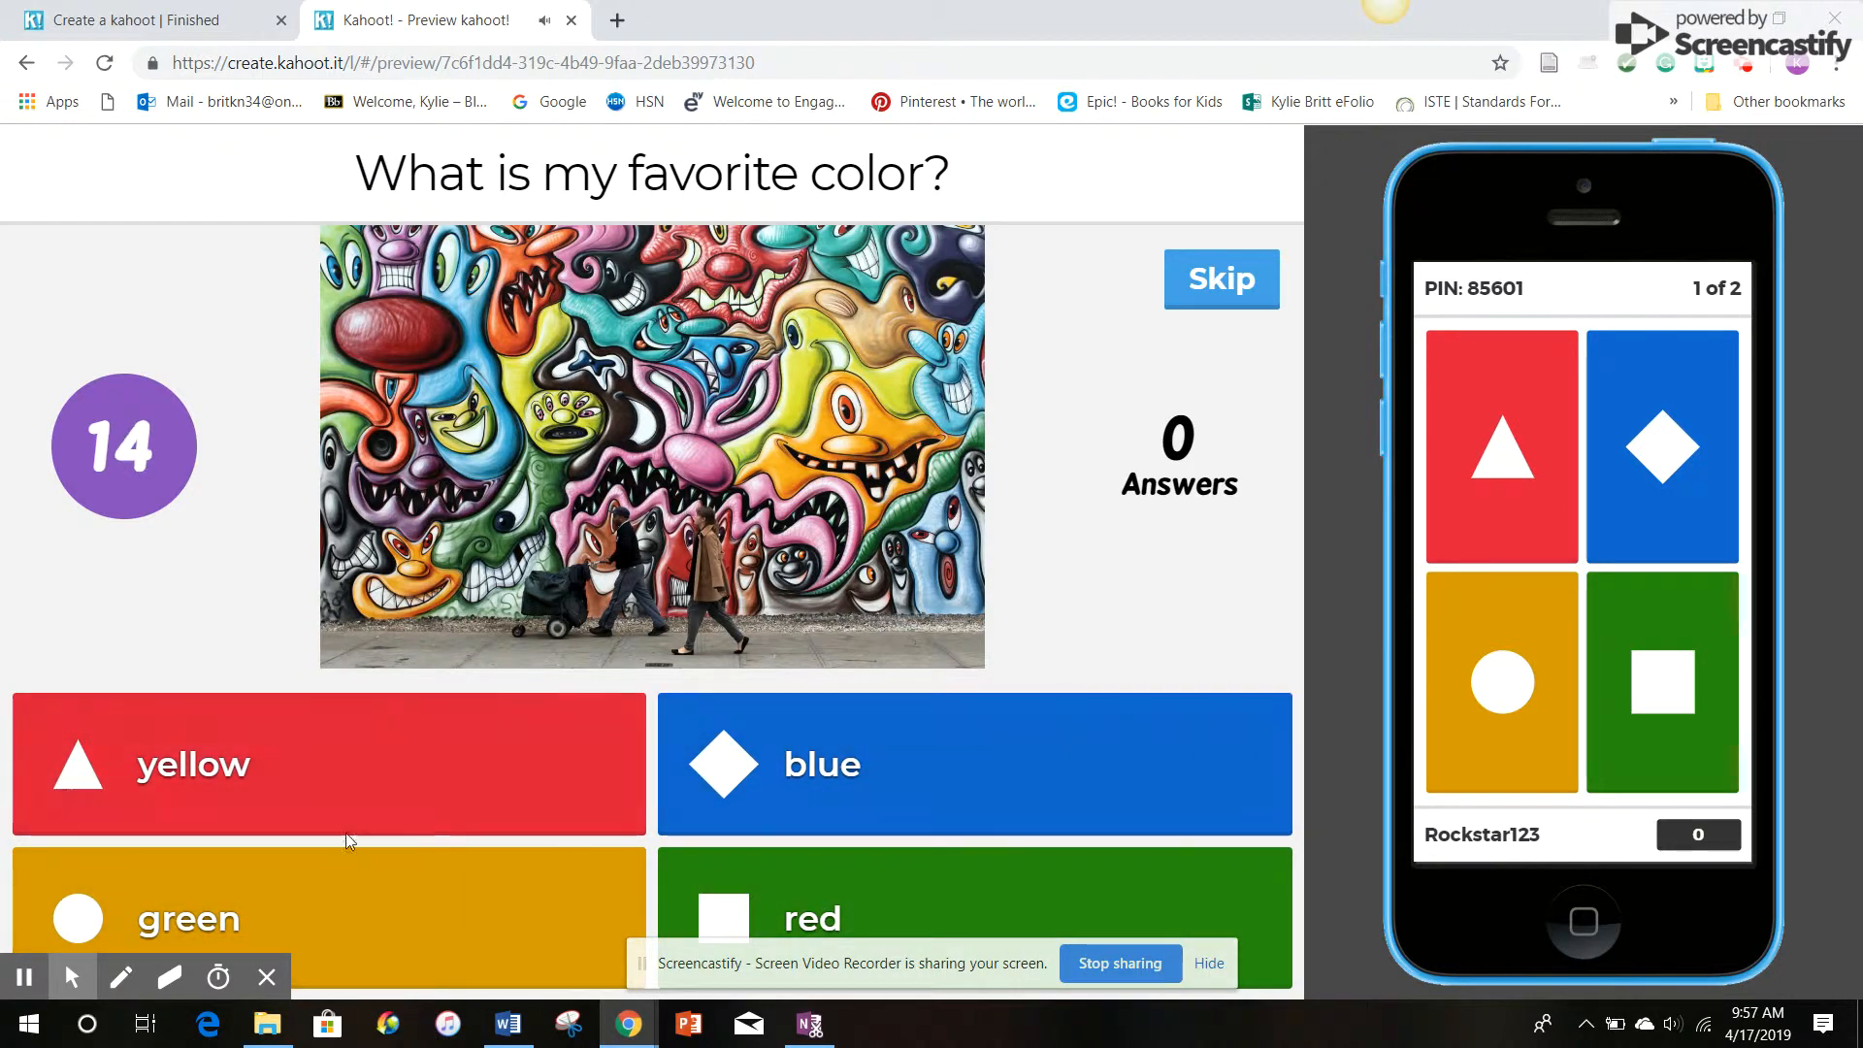
mouse_move(1470, 476)
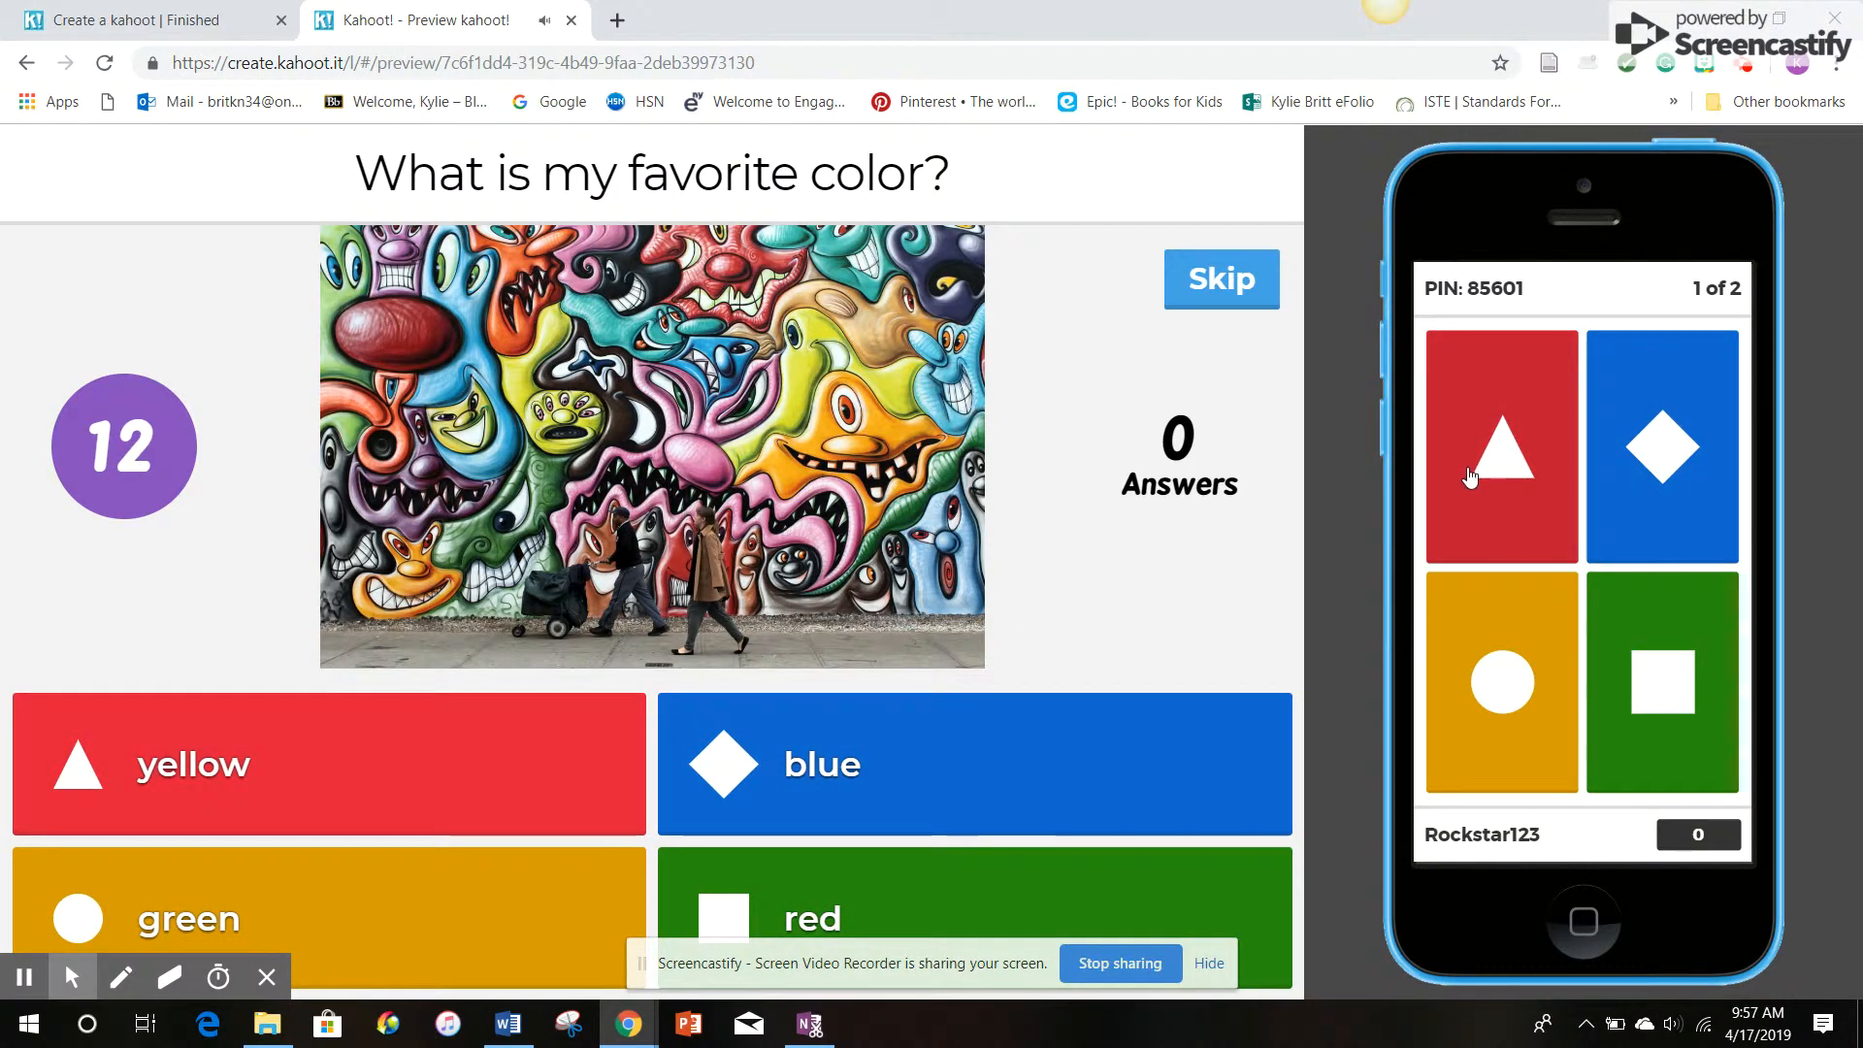
click(1502, 448)
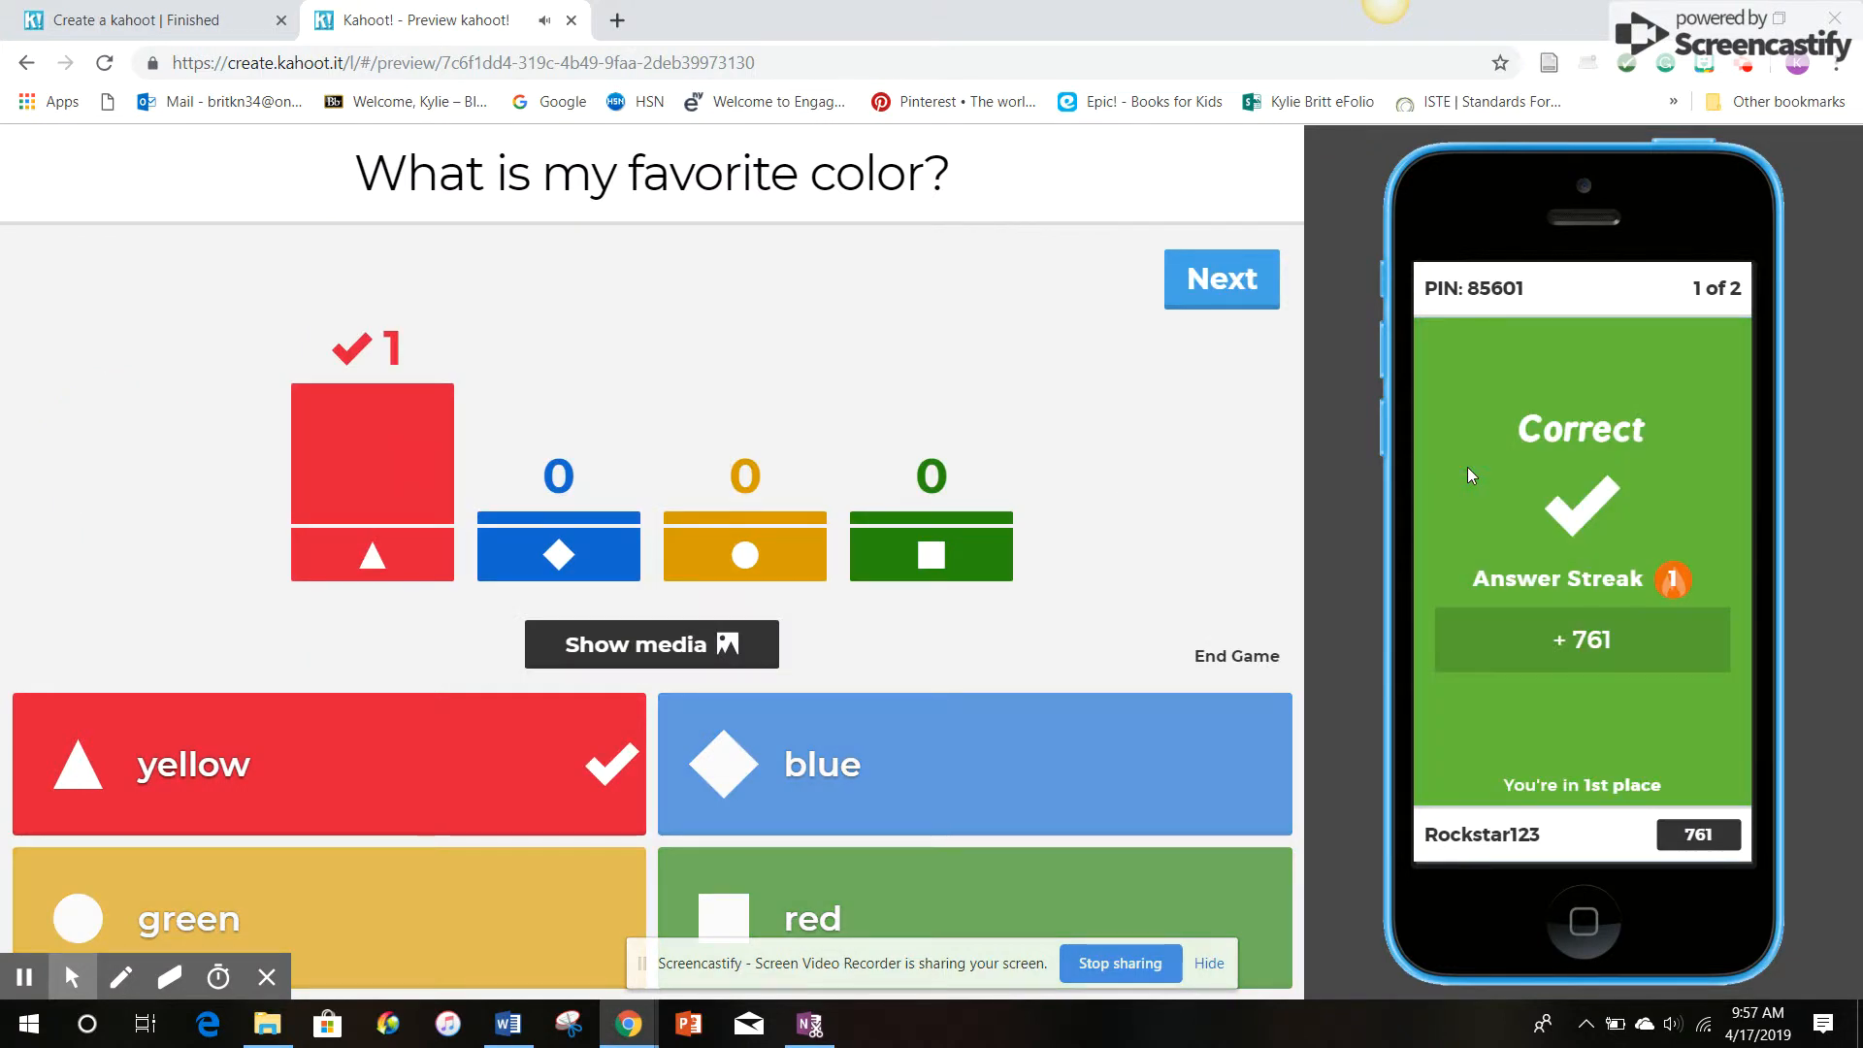
mouse_move(834, 461)
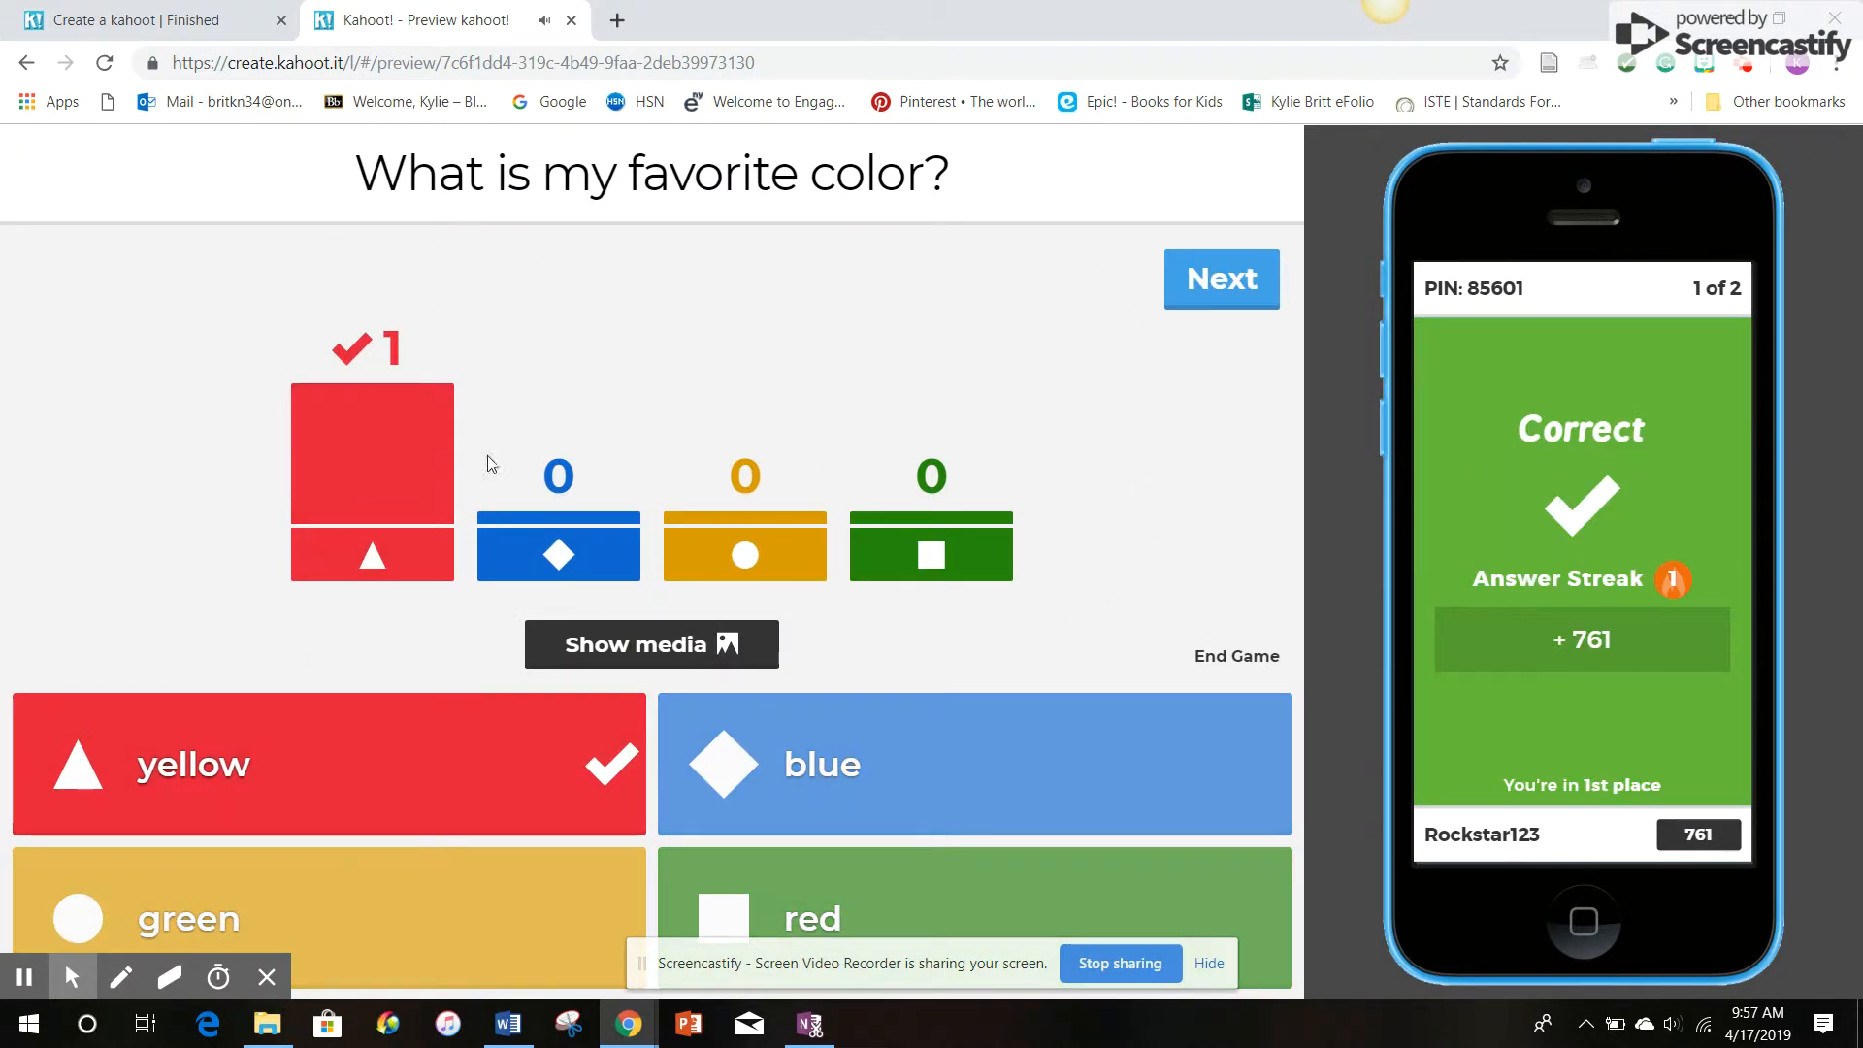
mouse_move(1243, 307)
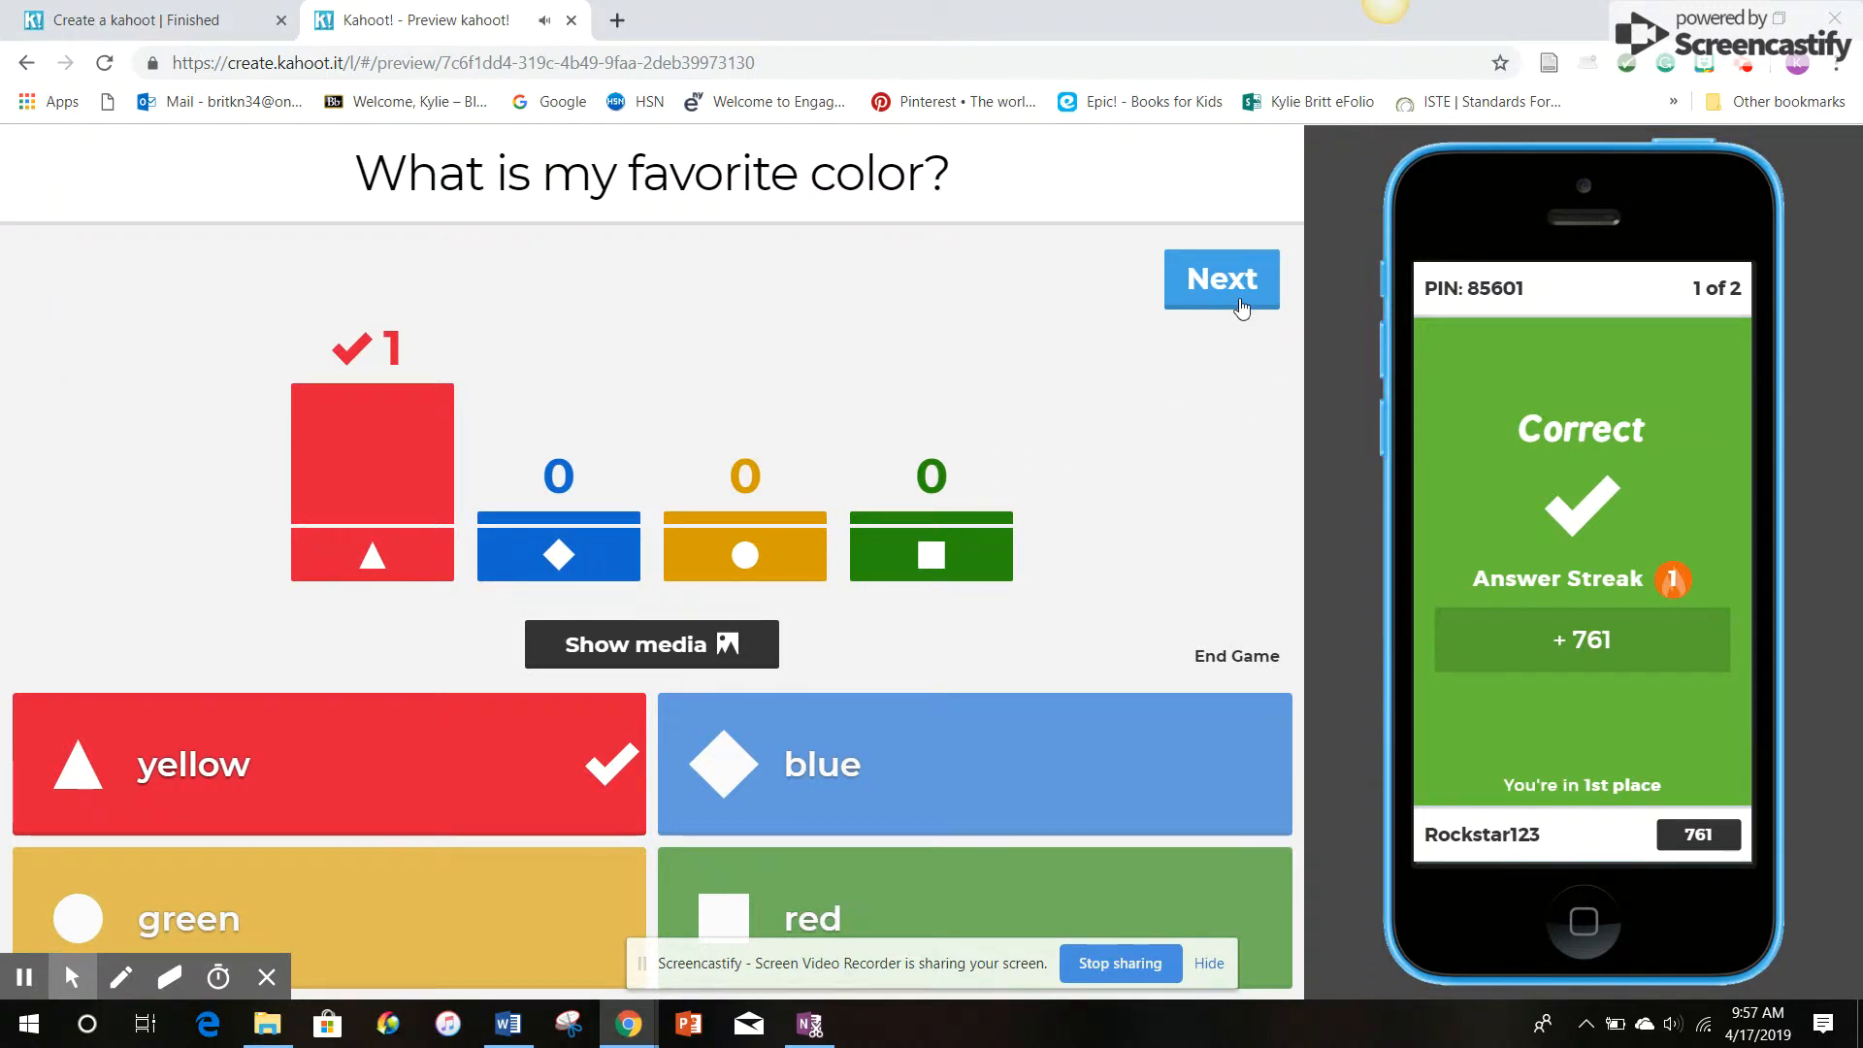
click(1221, 279)
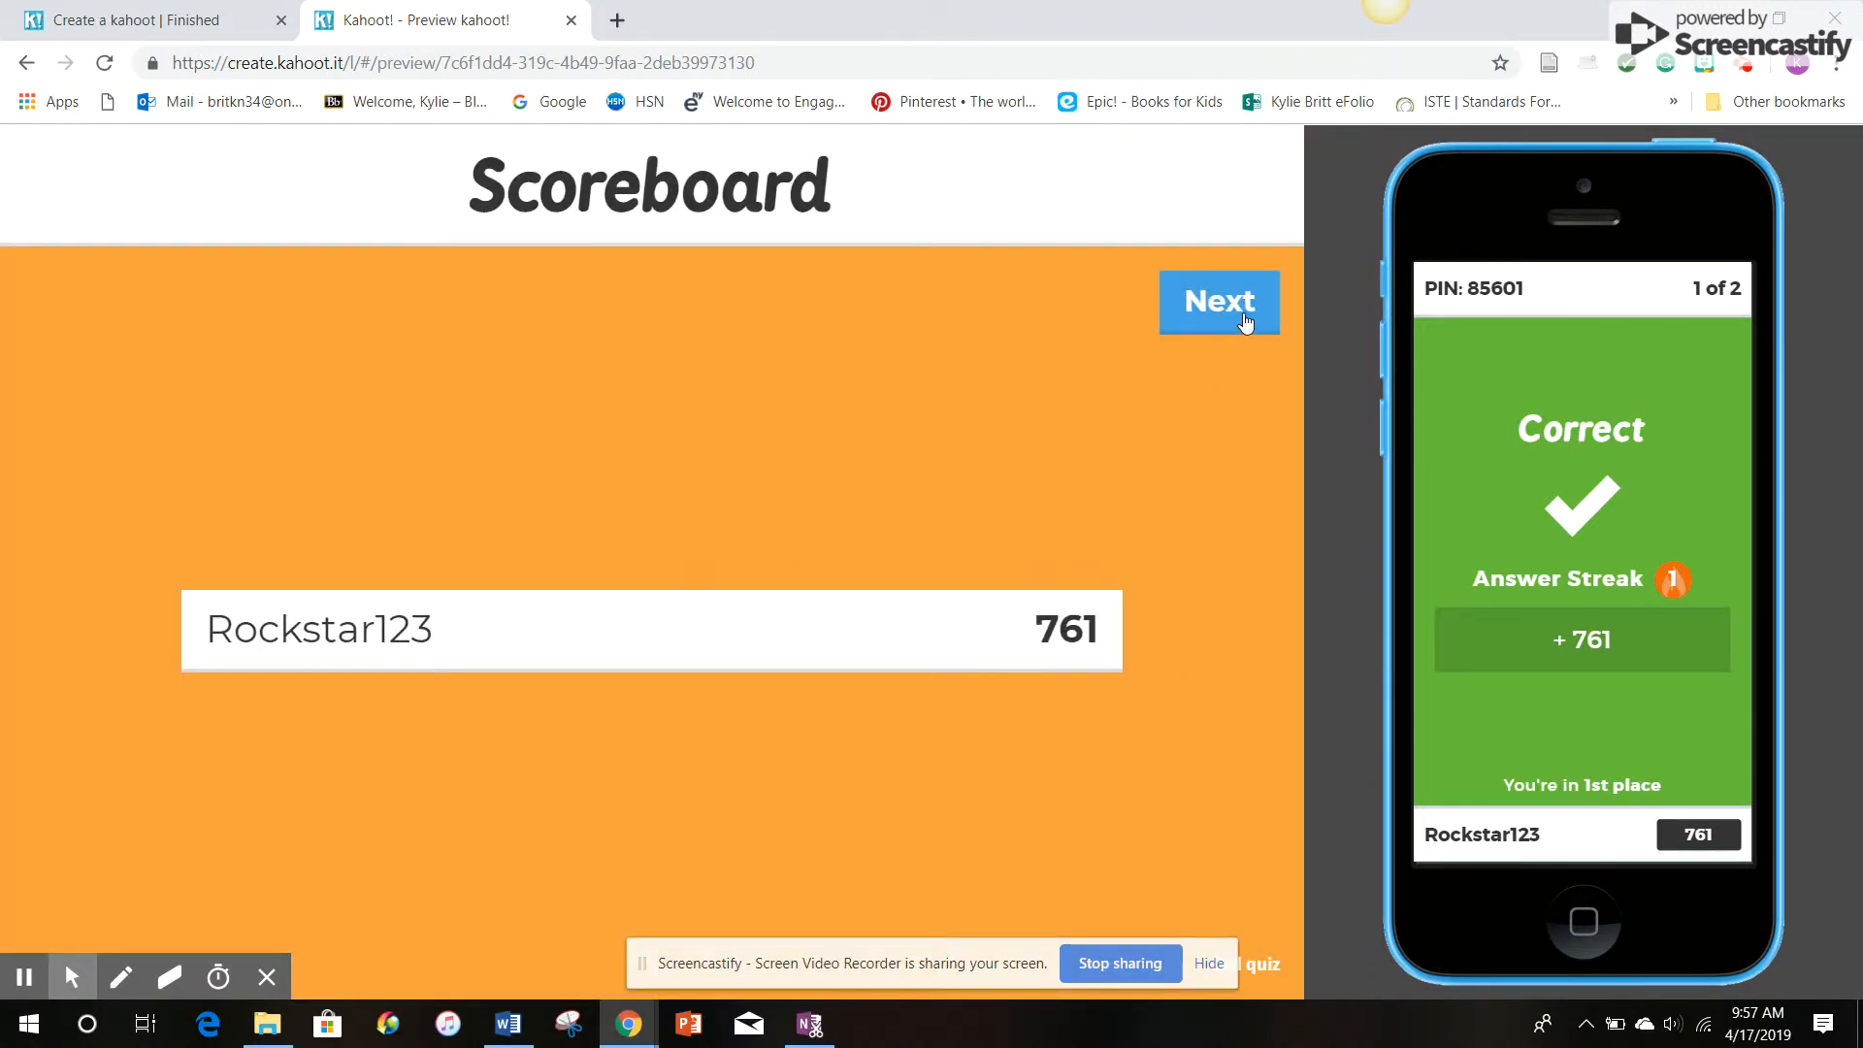
mouse_move(917, 393)
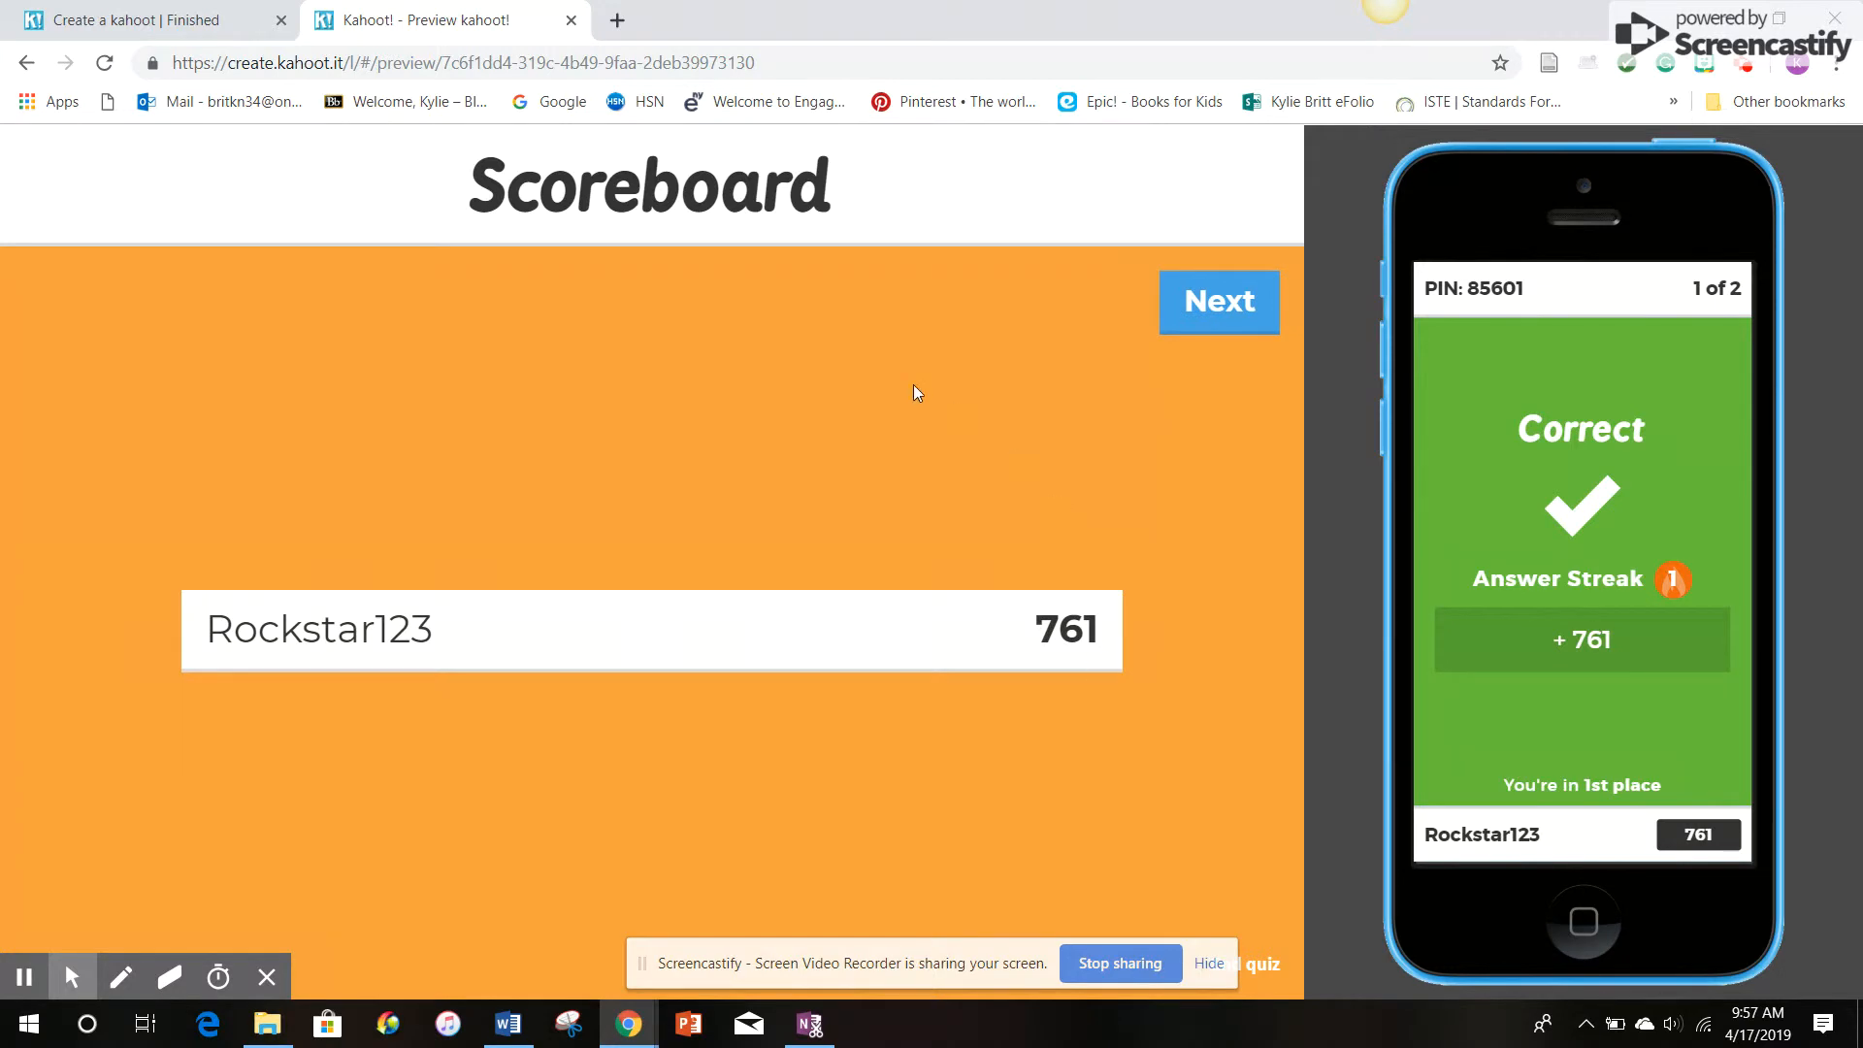
mouse_move(1245, 293)
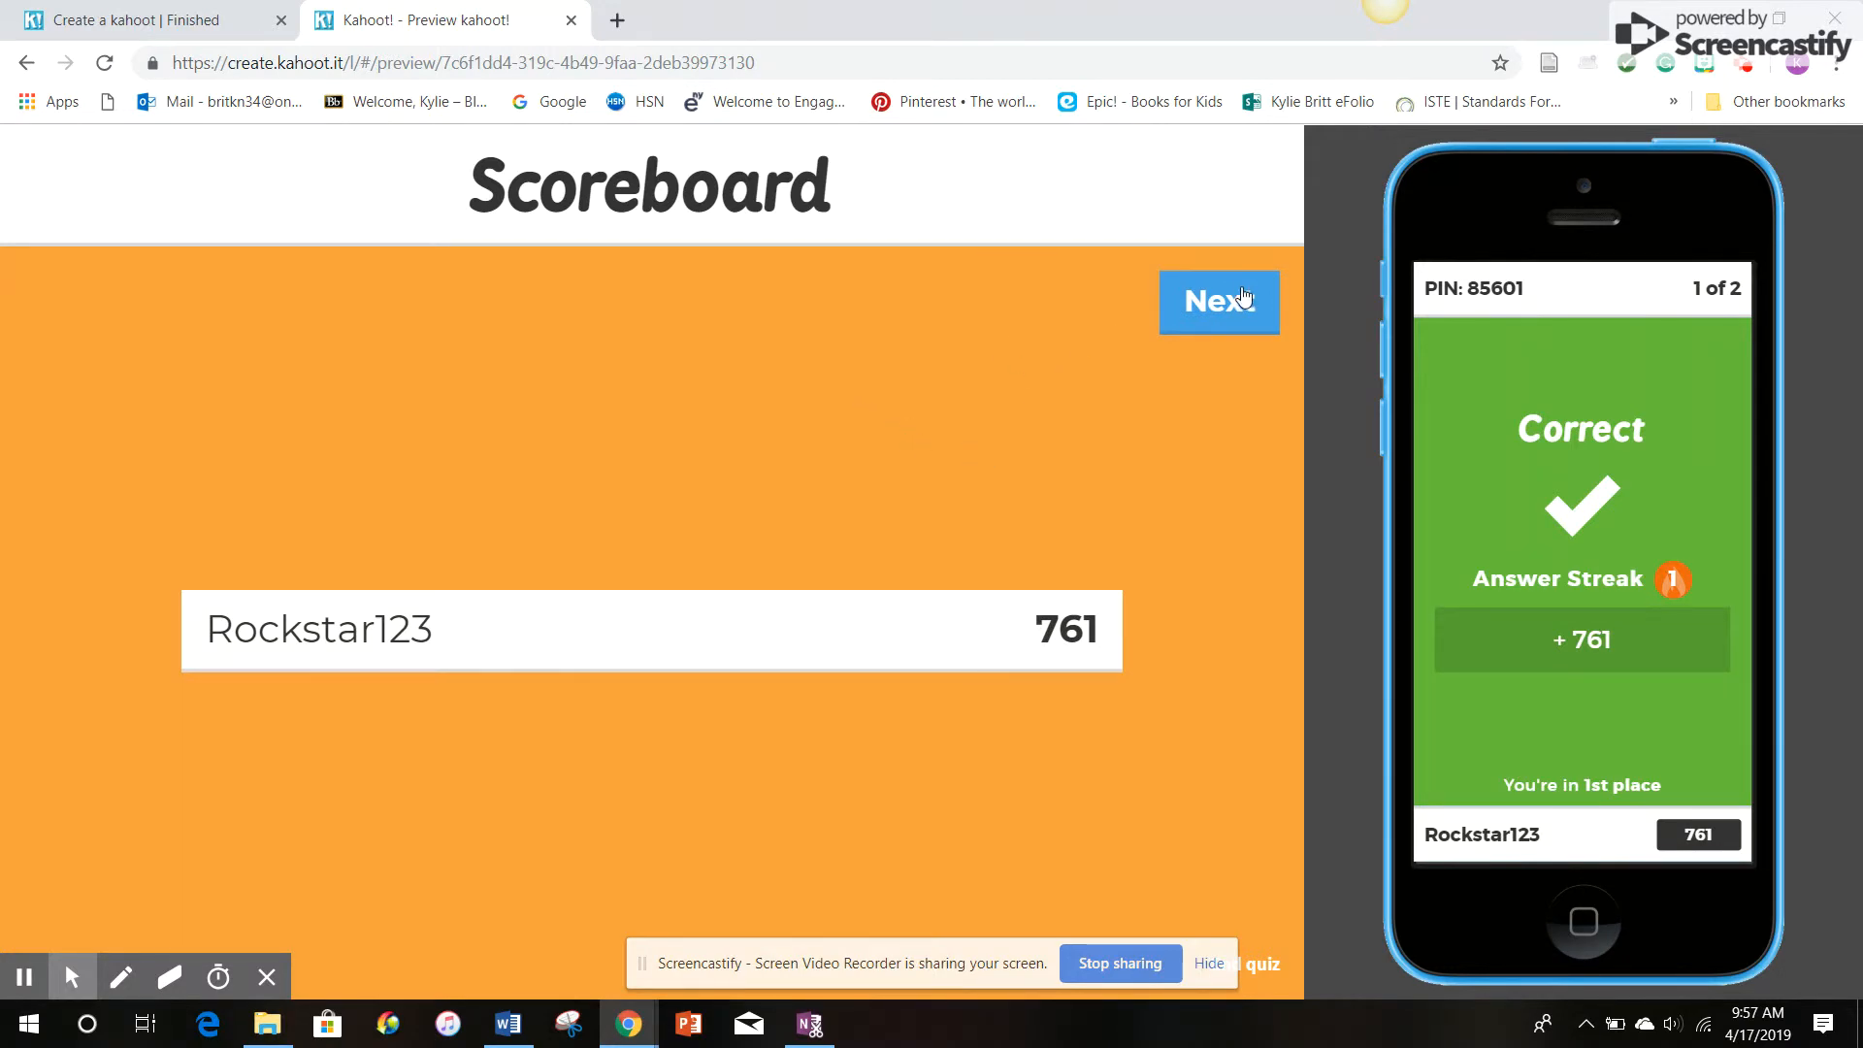
- Advance through the dog's-name question to the podium and Game Over results (Rockstar123, 761 points)
click(1219, 302)
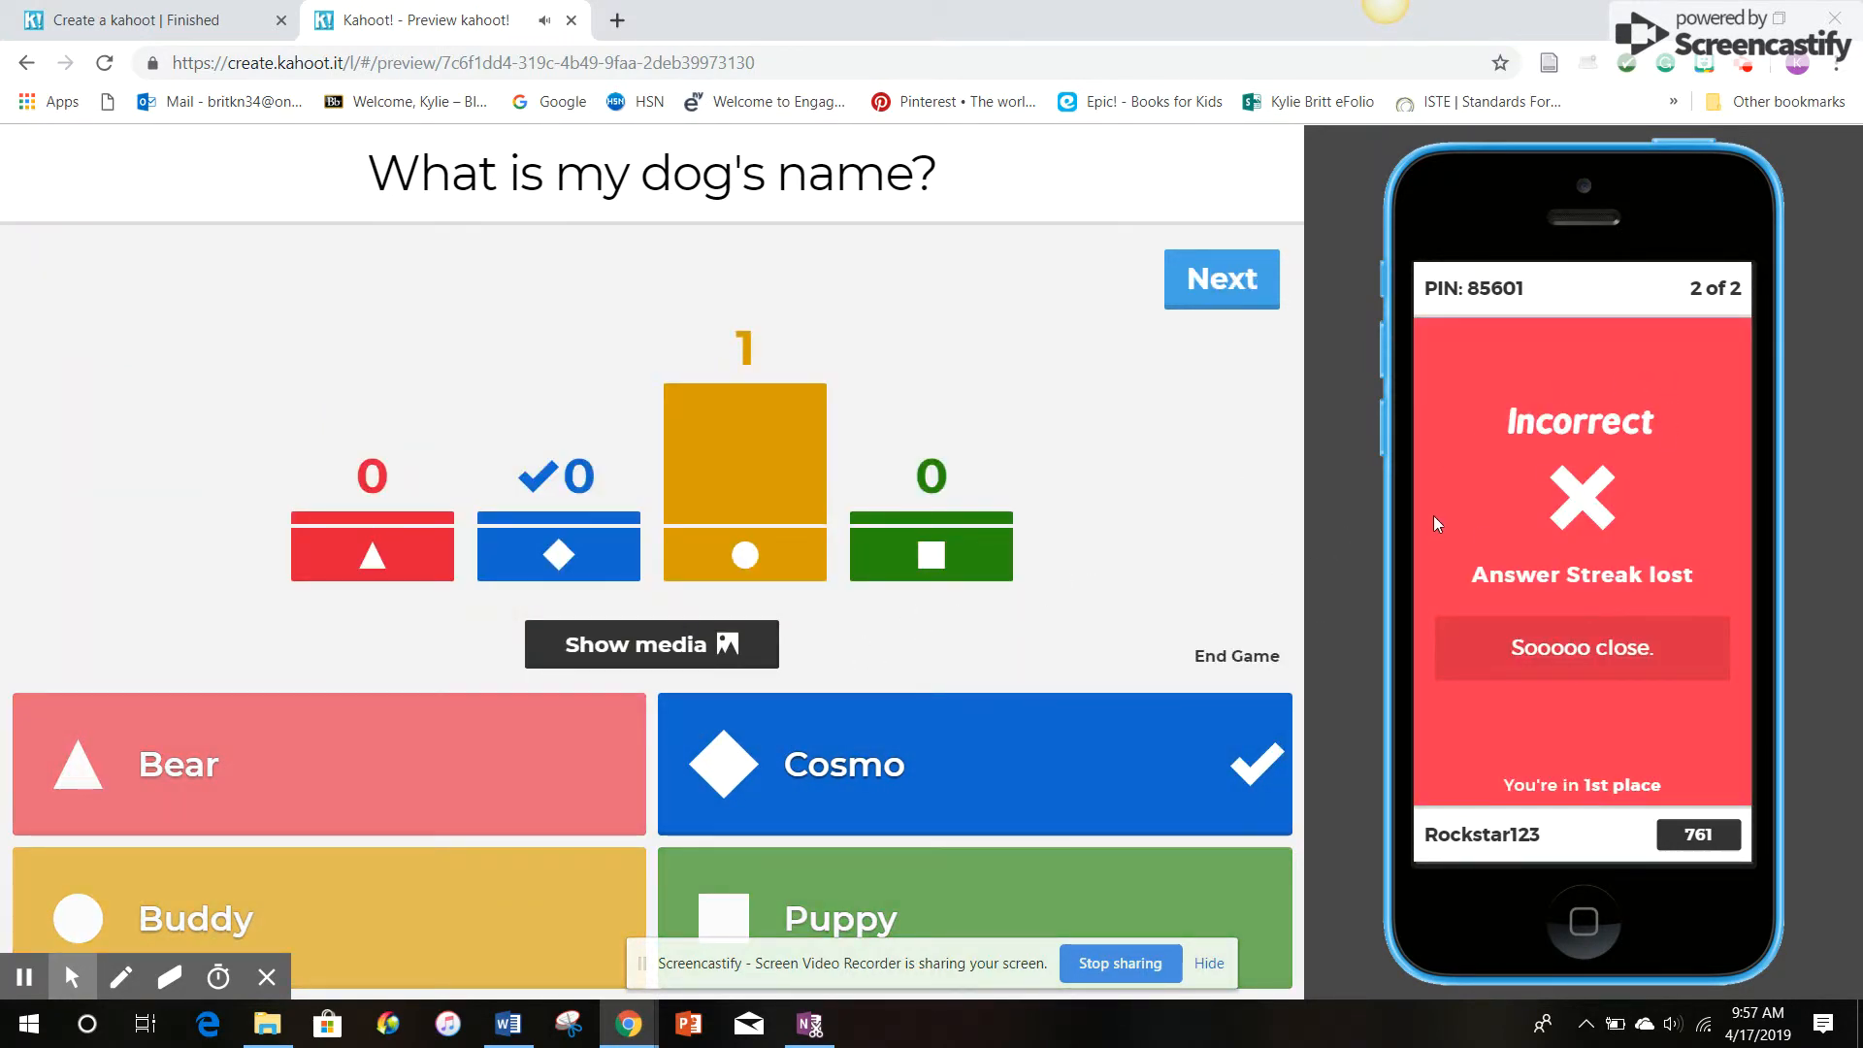
mouse_move(1591, 671)
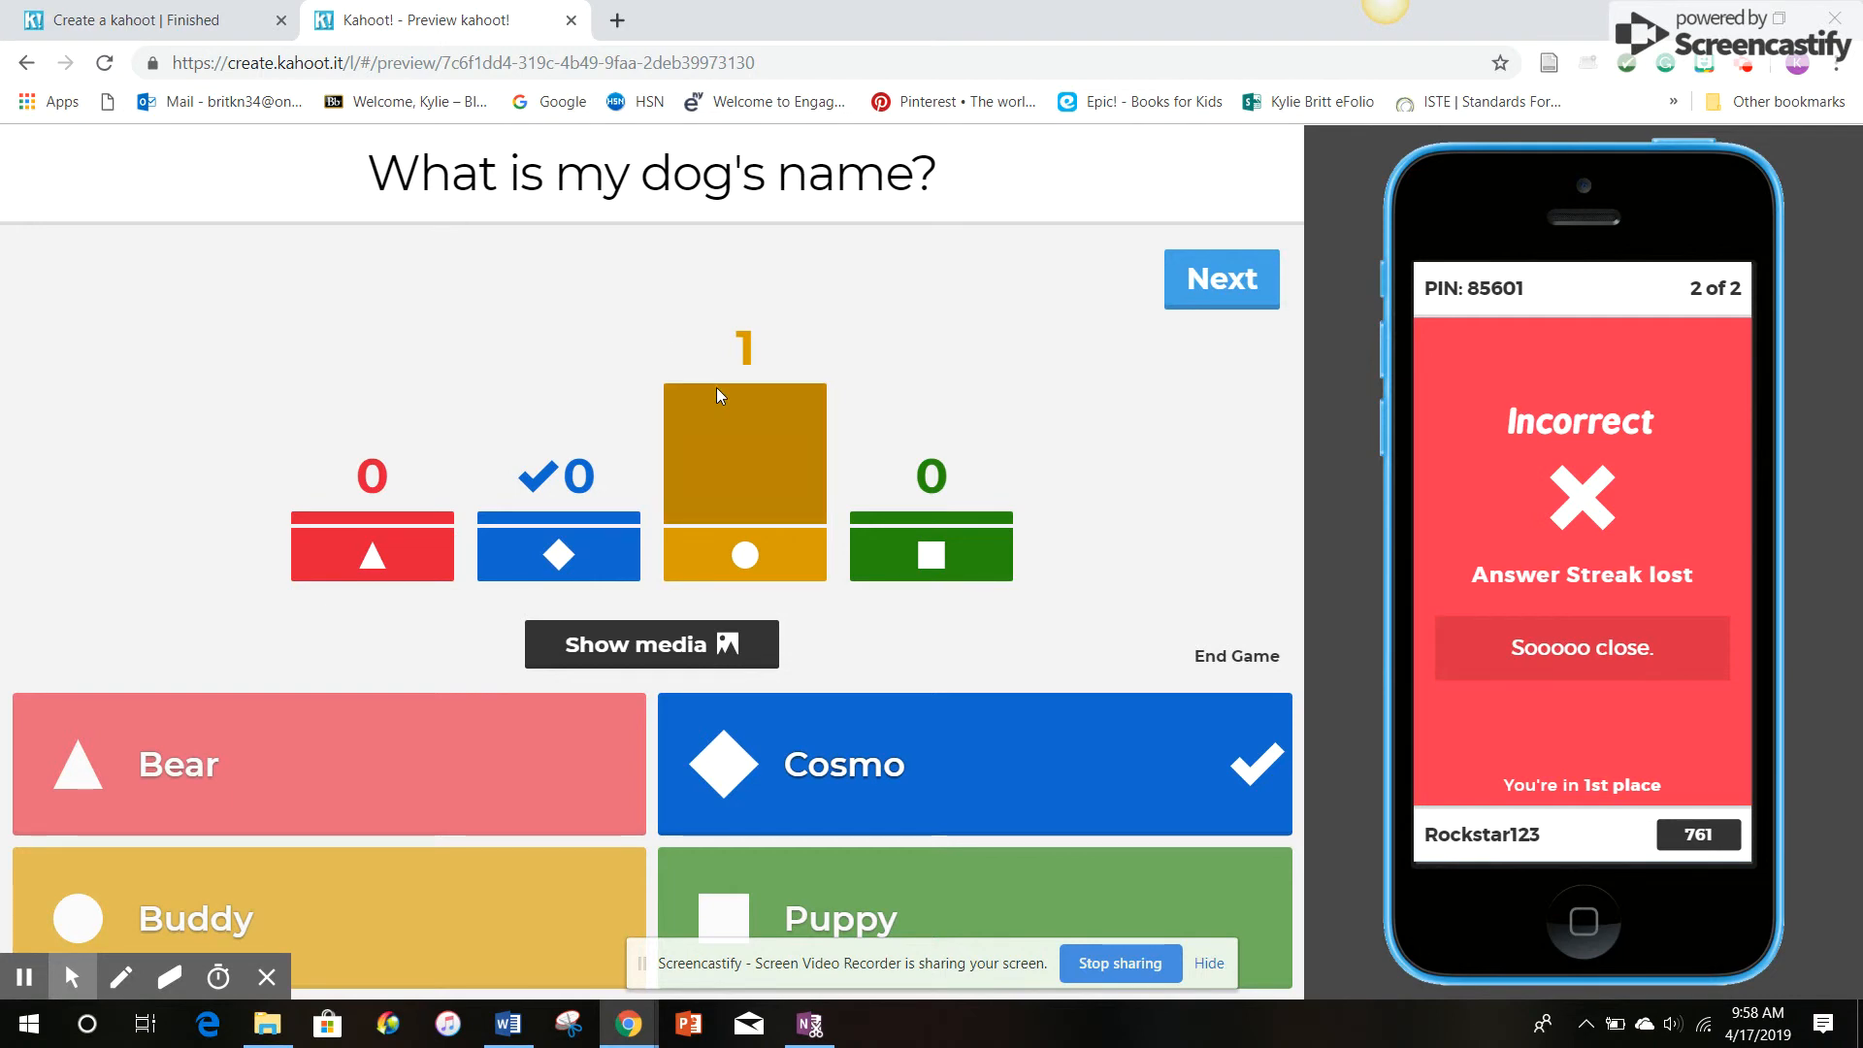
click(1222, 279)
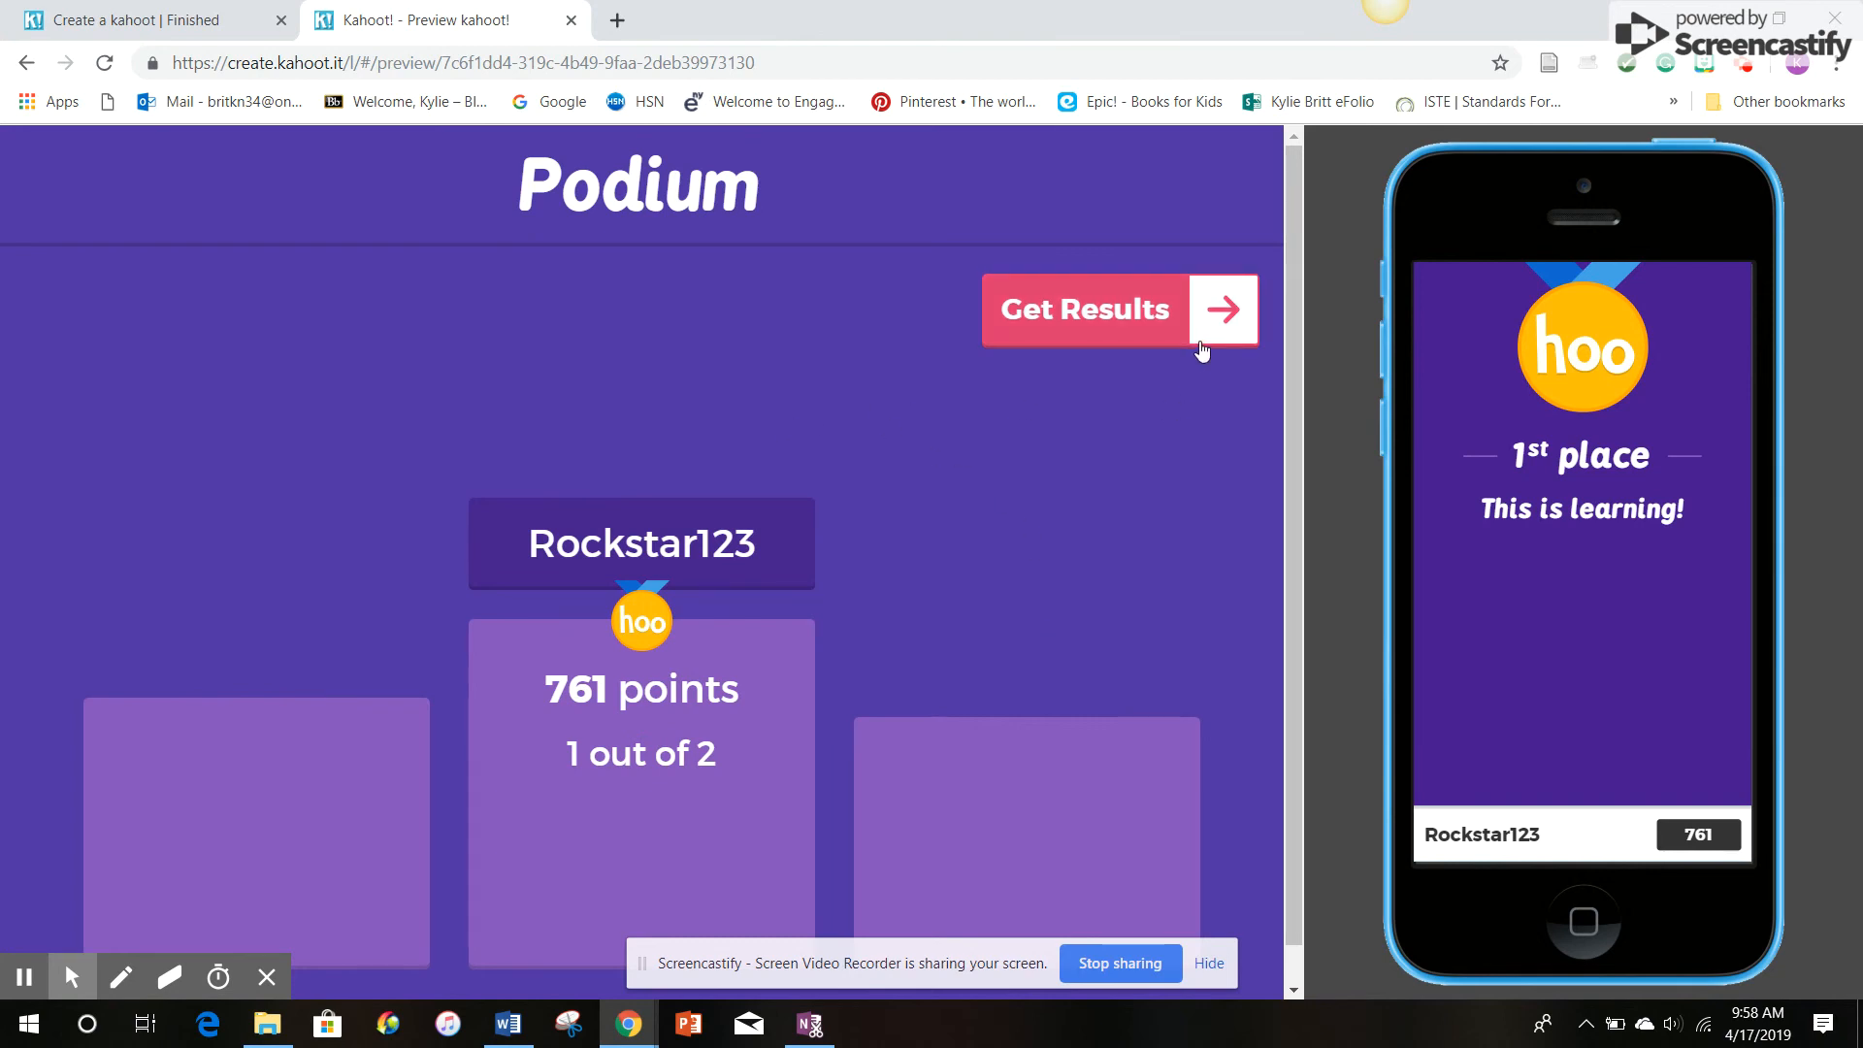
click(1103, 311)
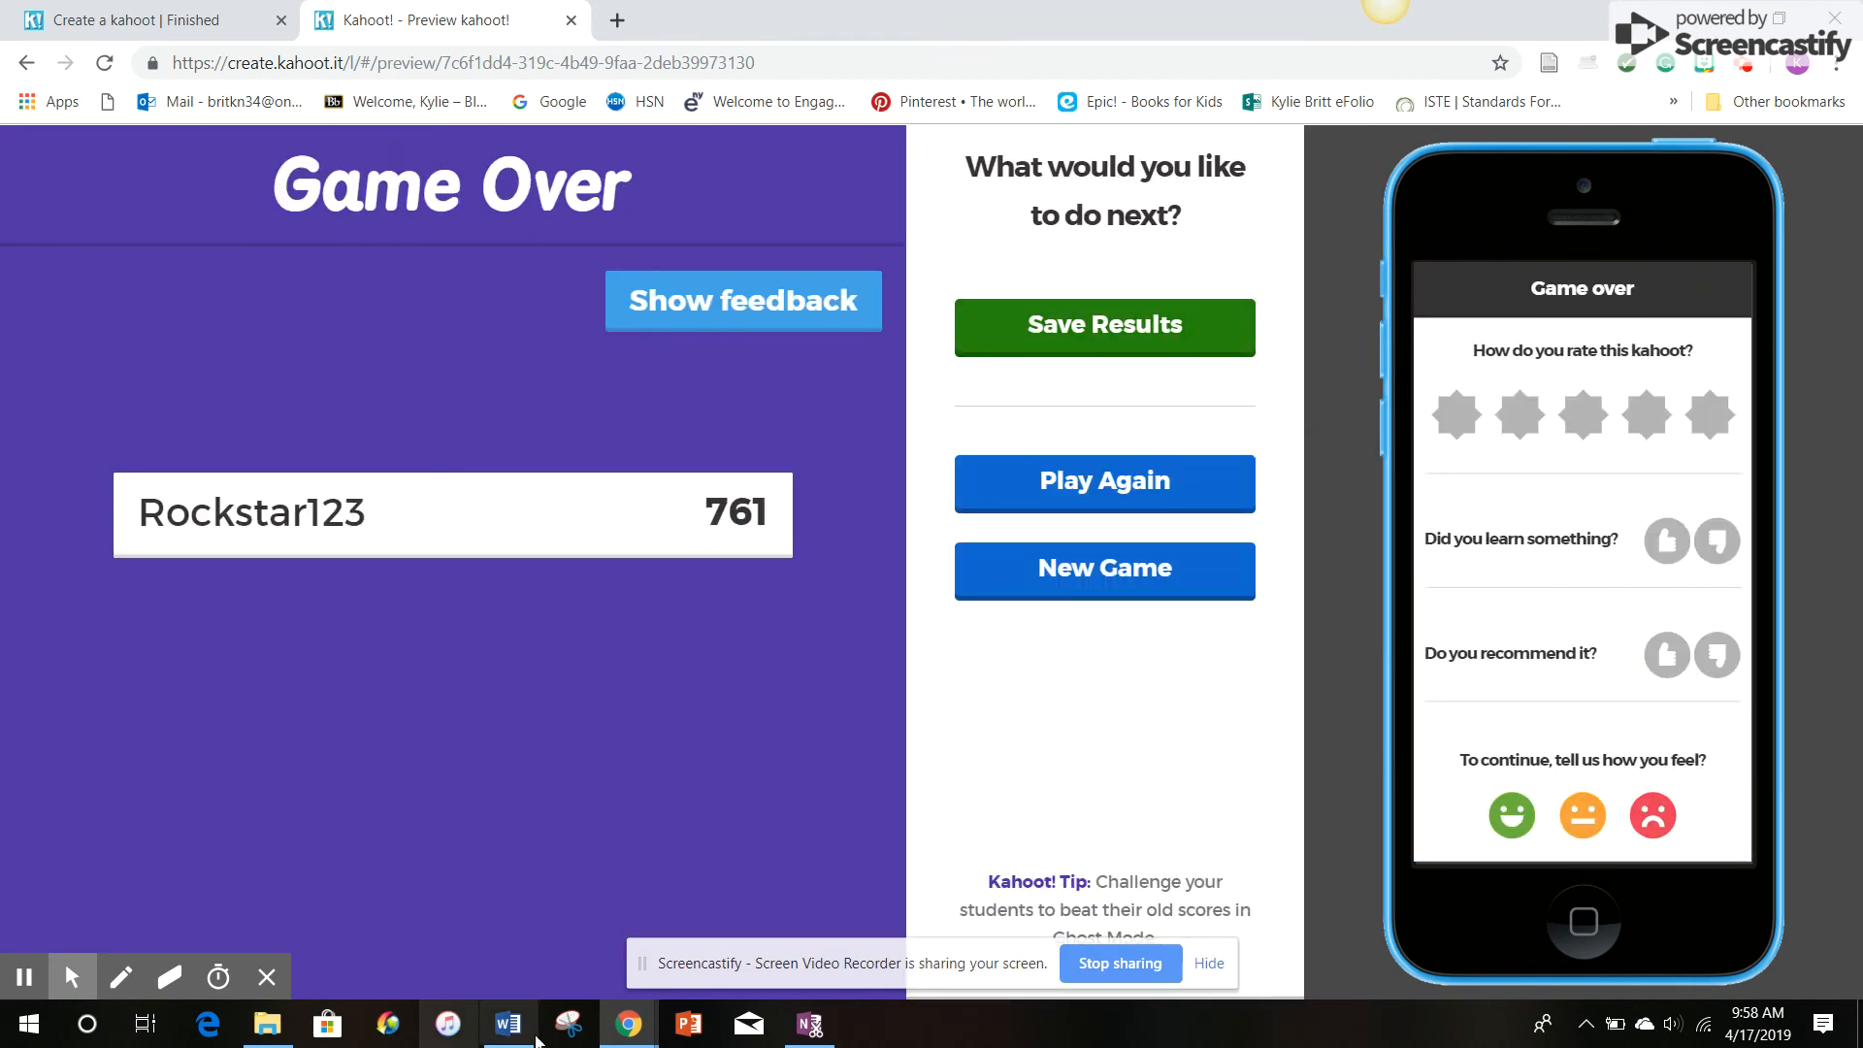